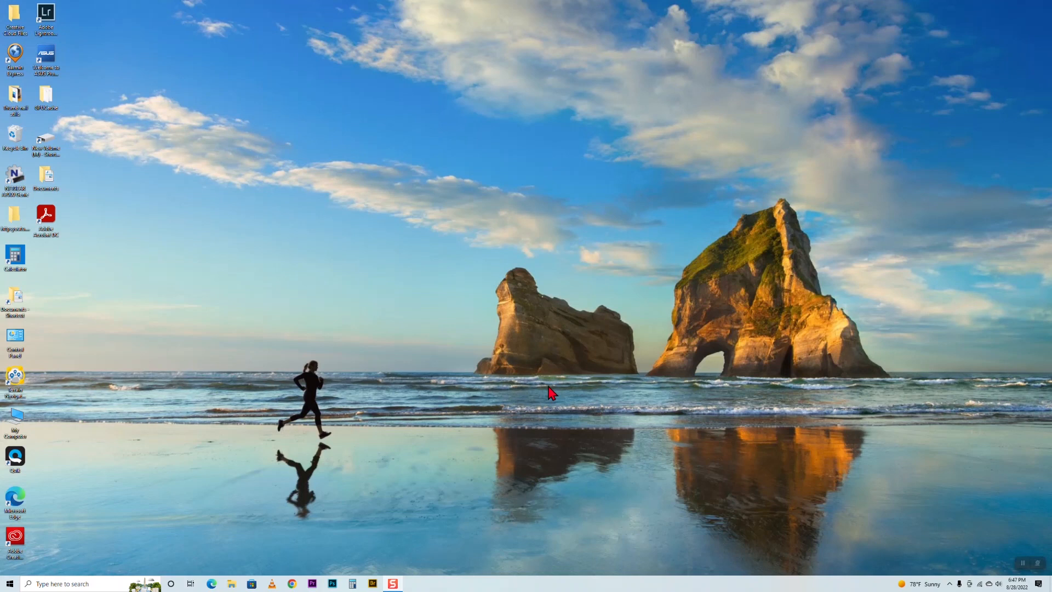
mouse_move(467, 376)
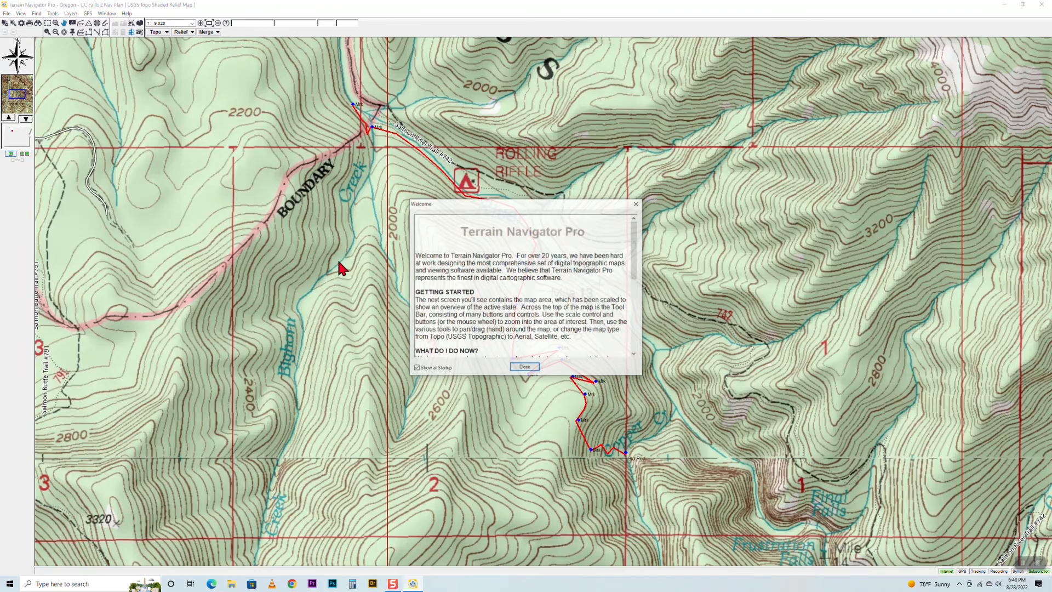
Dismiss the Welcome window so the red track and waypoints show on the relief map.
click(524, 368)
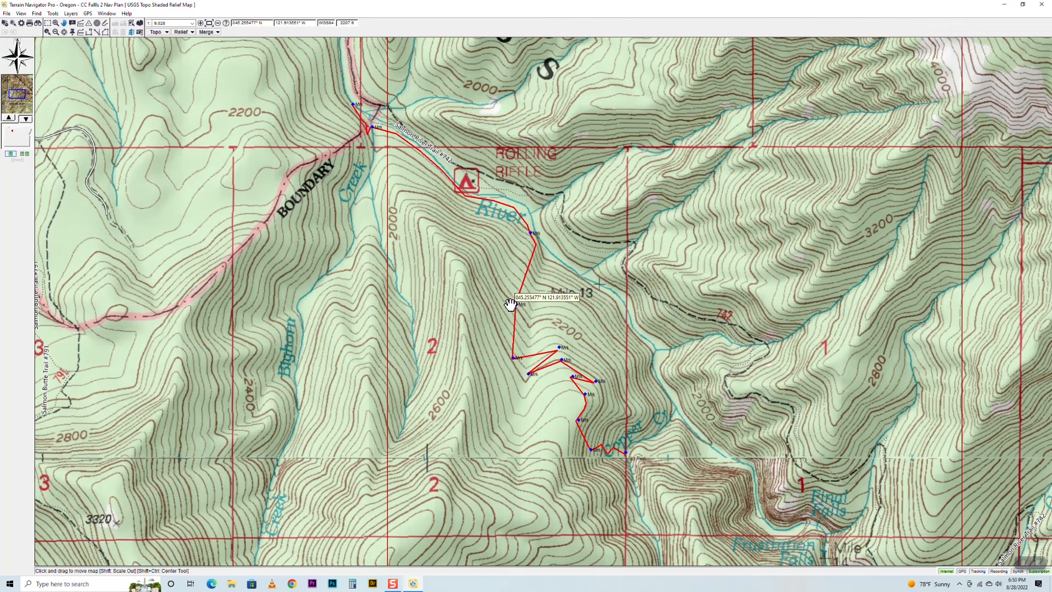
mouse_move(575, 355)
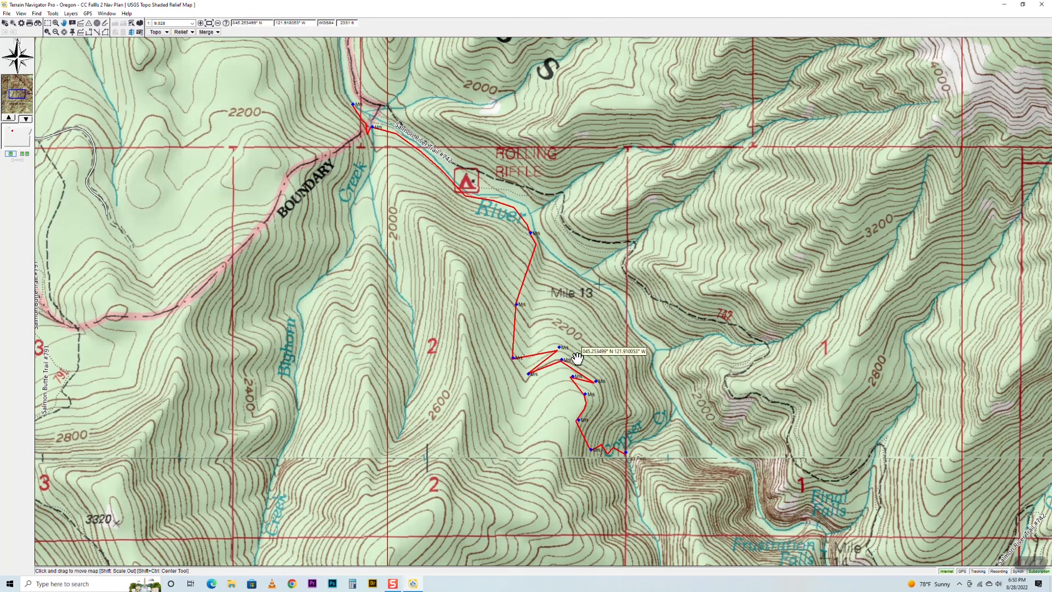
mouse_move(329, 91)
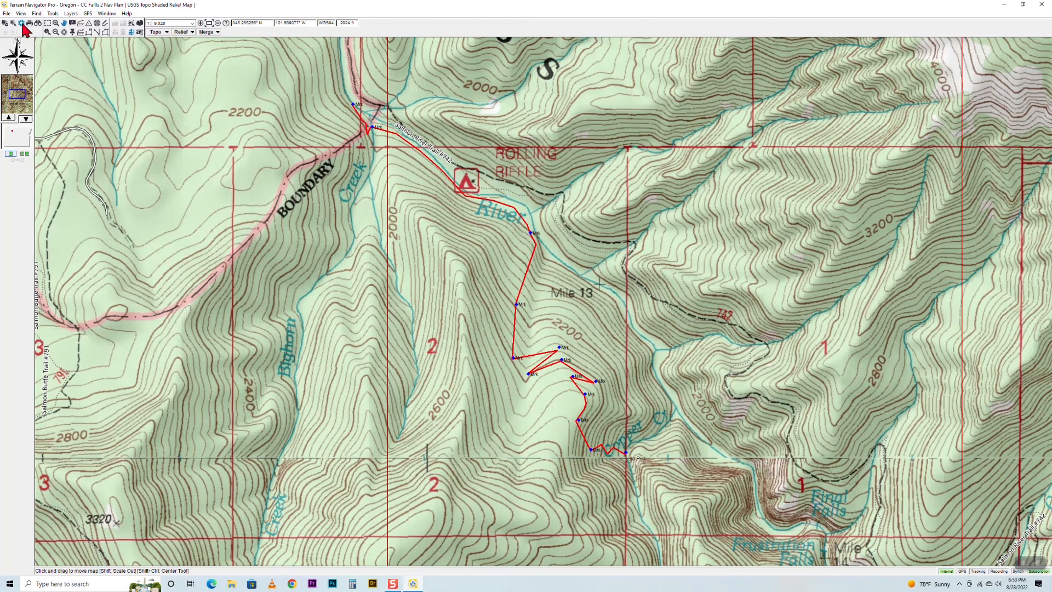
Create a new local project named 'cc falls321 Nav Plan' through Manage Projects.
click(7, 14)
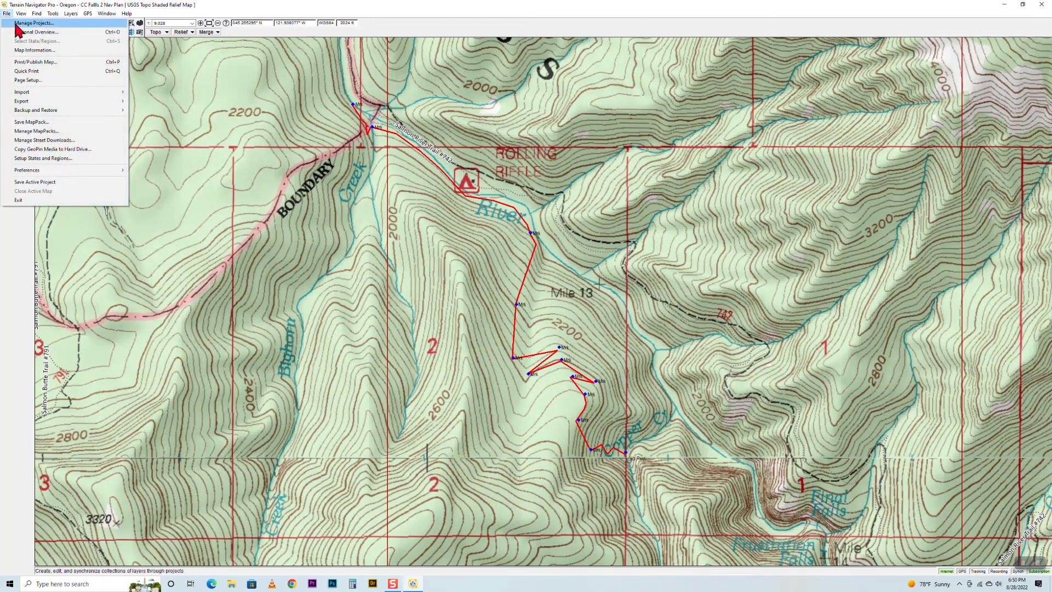
click(34, 22)
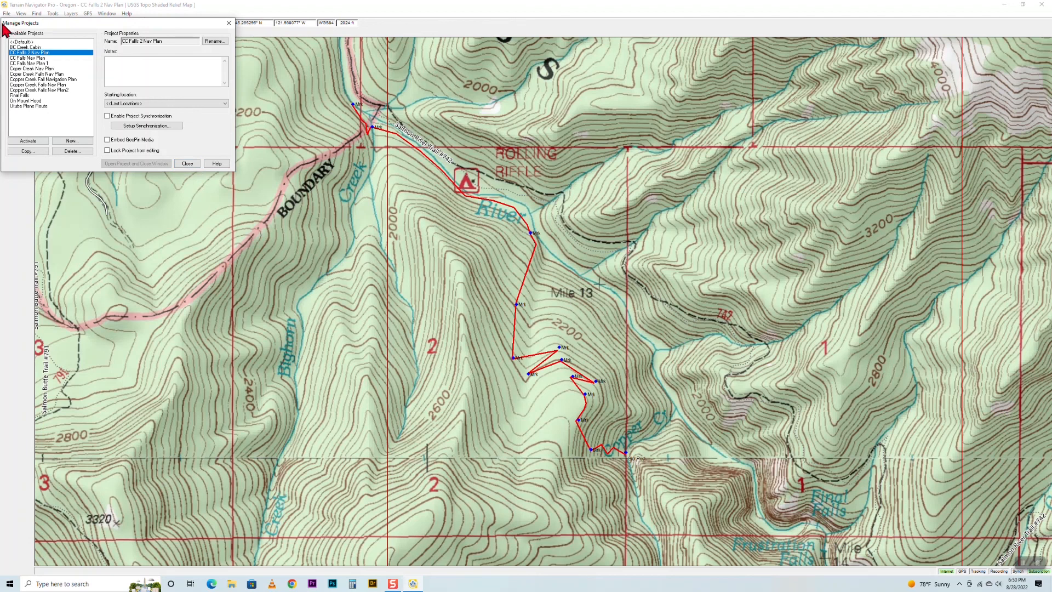
mouse_move(26, 32)
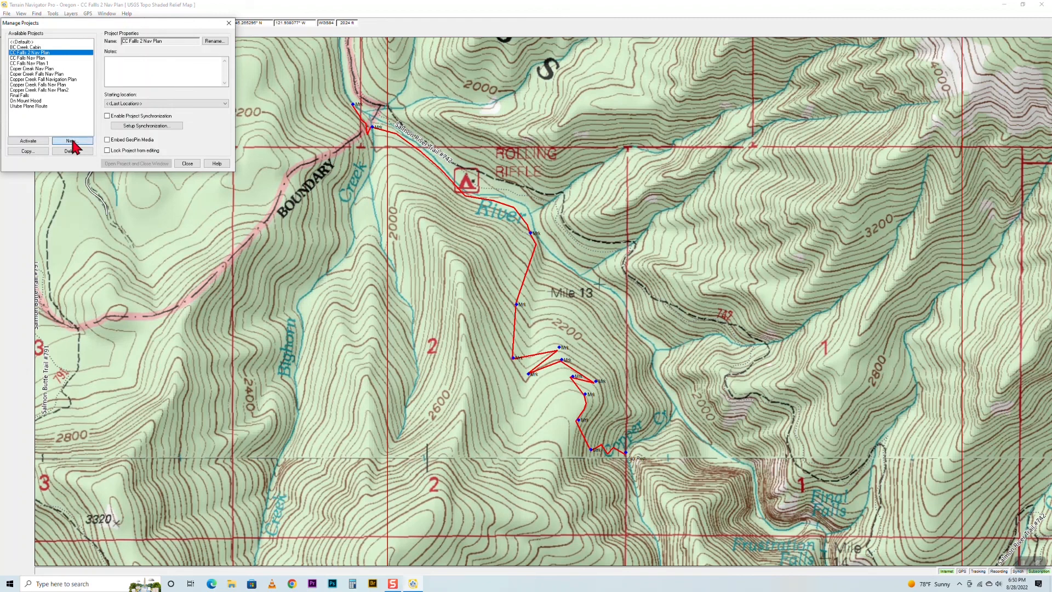
click(73, 141)
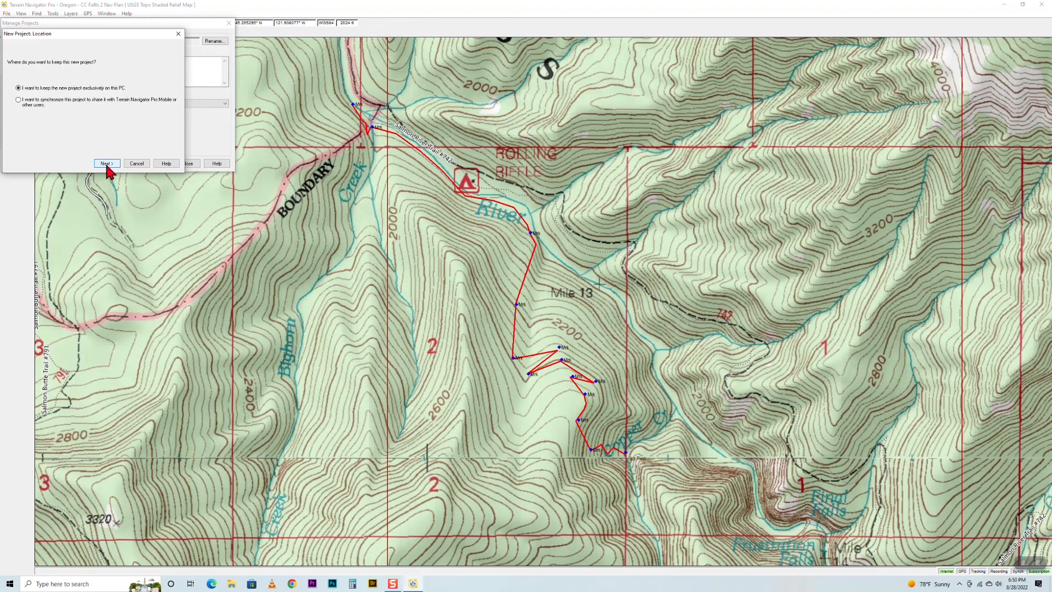
click(107, 164)
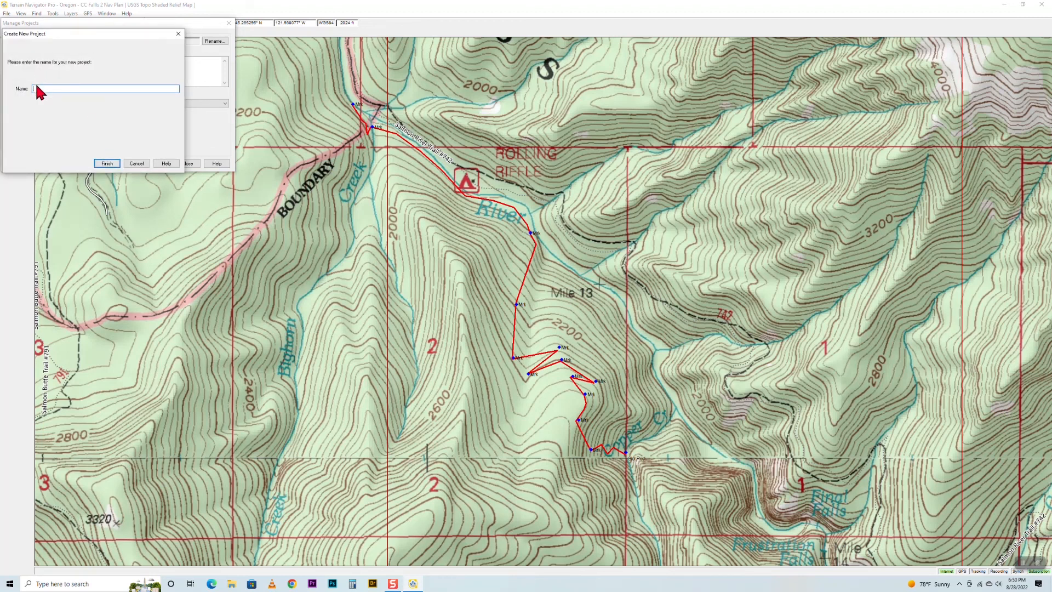
text(cc falls321 Nav Plan)
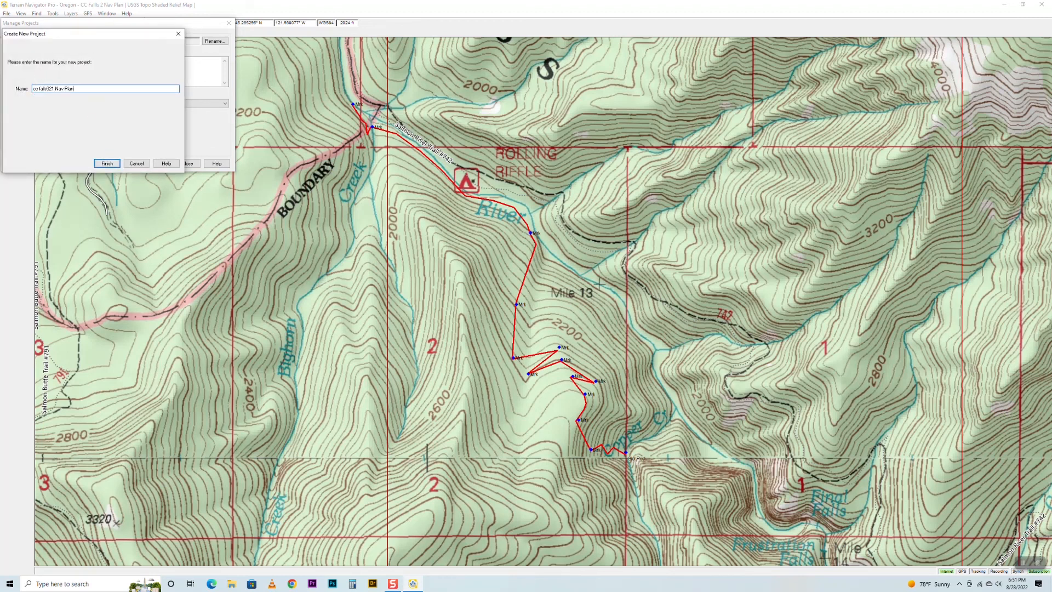
click(107, 163)
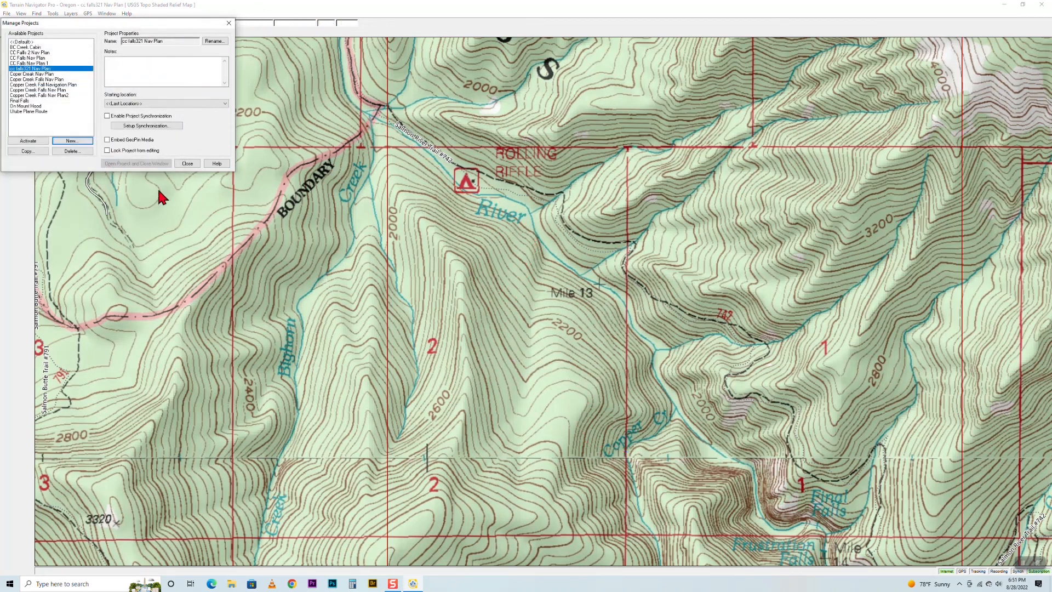
Close Manage Projects and step the scale out to region, world, then back to detailed topo.
click(187, 163)
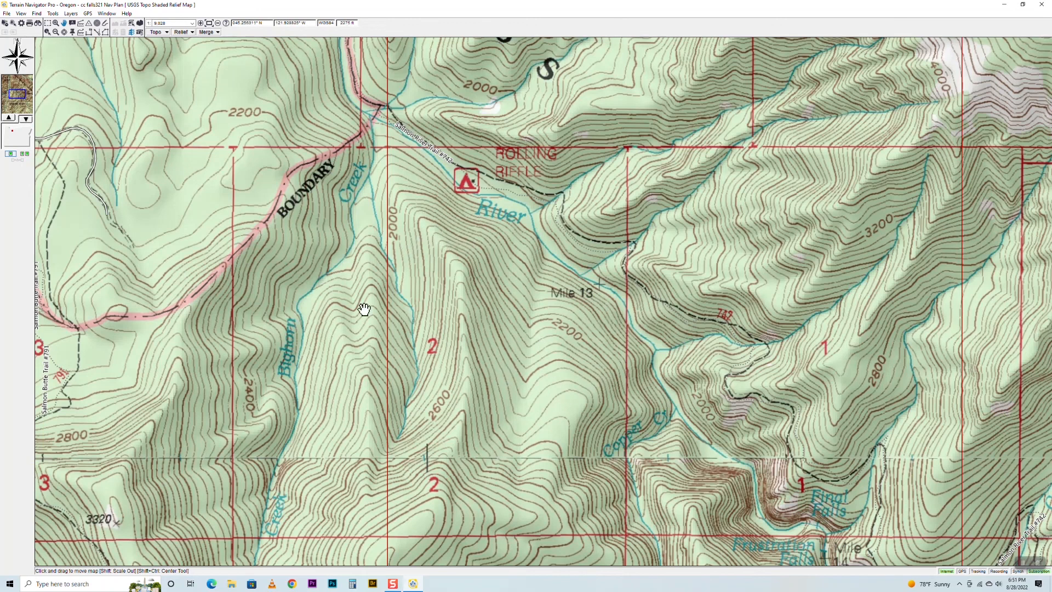
mouse_move(401, 349)
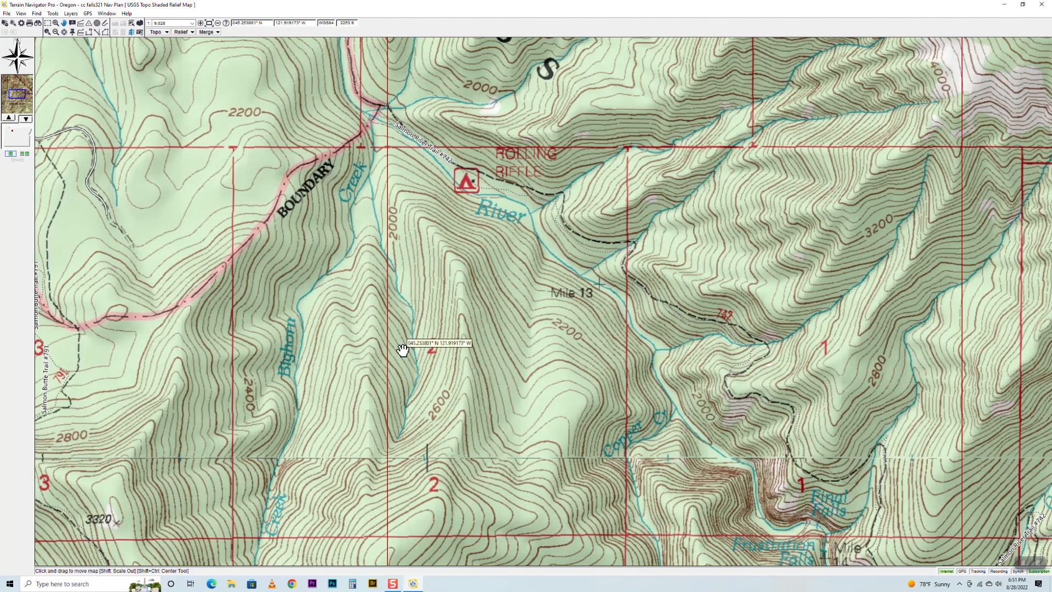
mouse_move(475, 234)
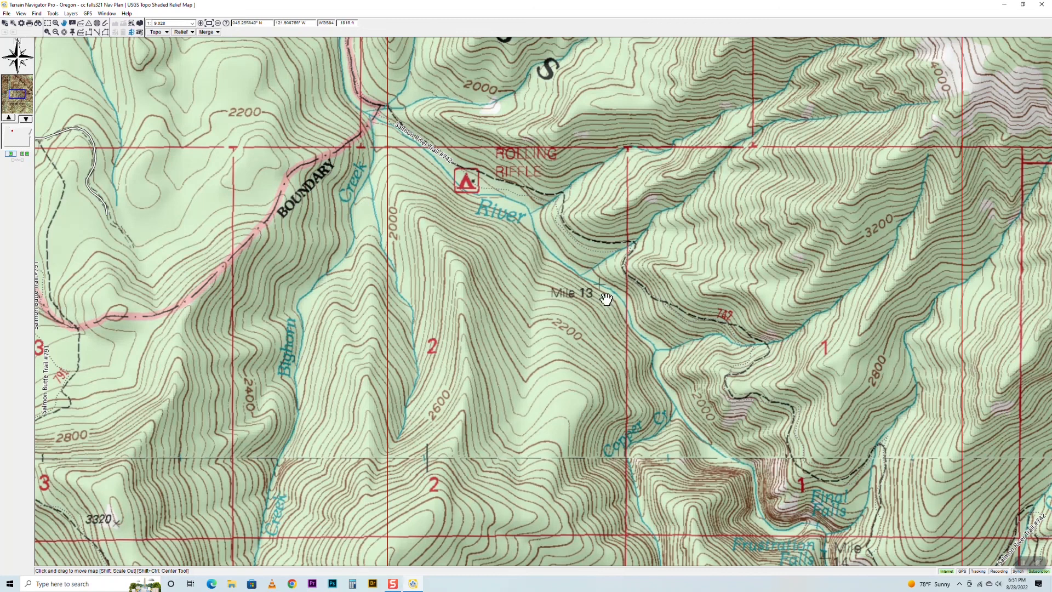
mouse_move(437, 240)
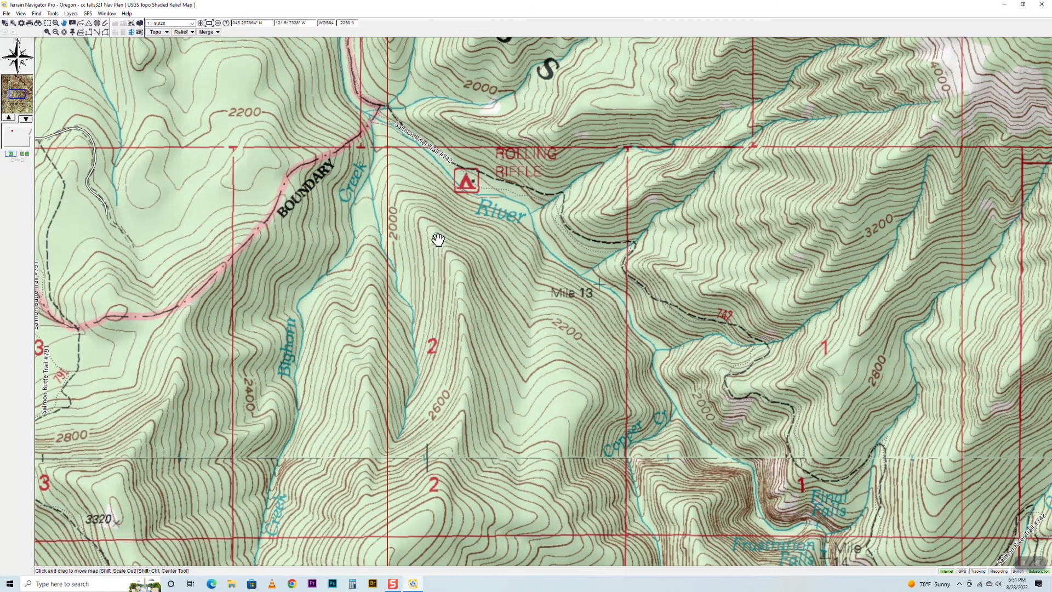
mouse_move(410, 268)
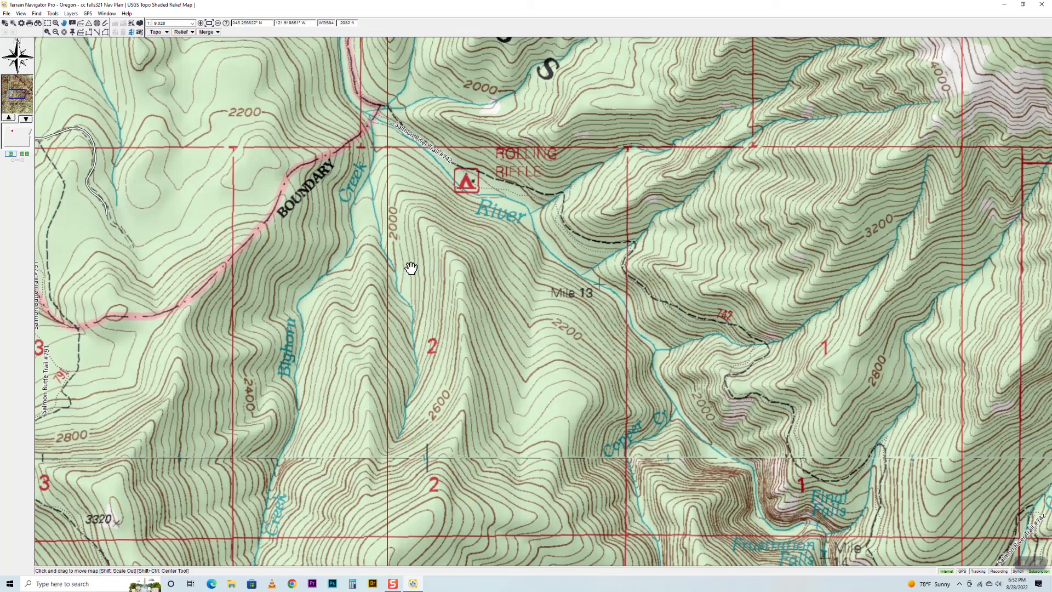
mouse_move(494, 240)
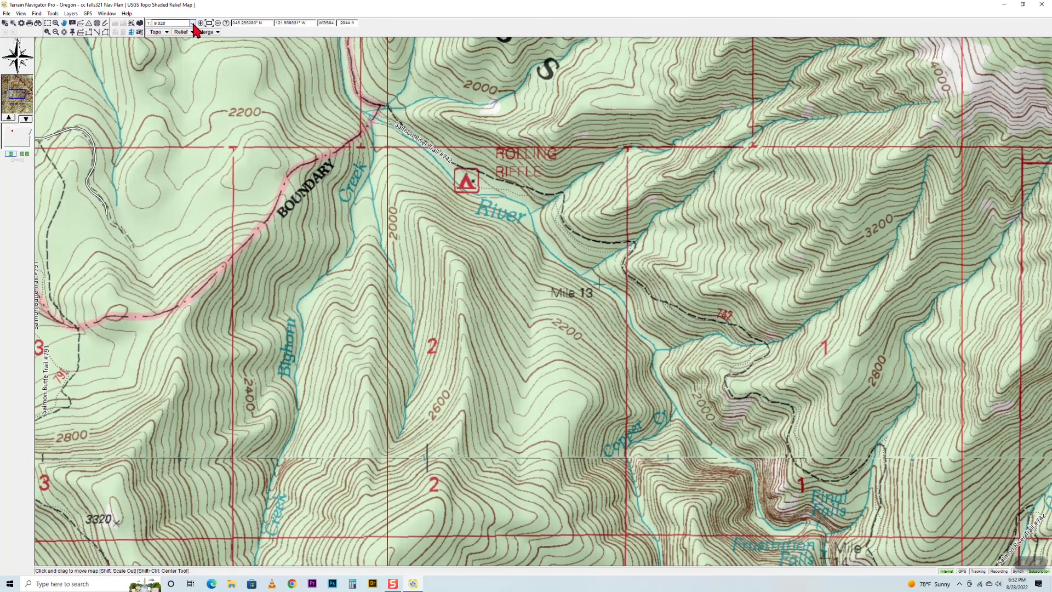
click(192, 23)
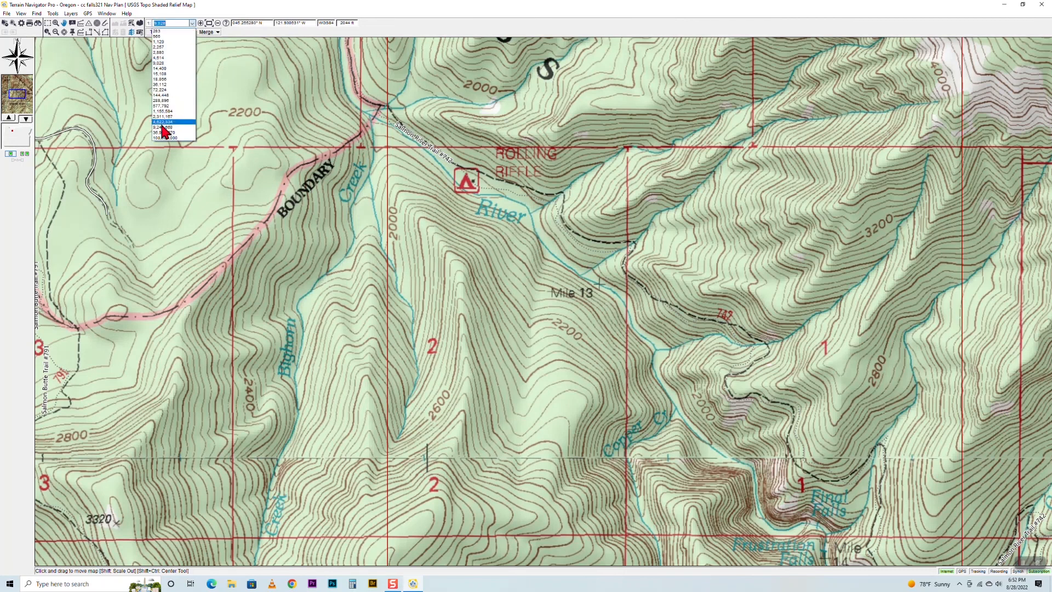
click(163, 121)
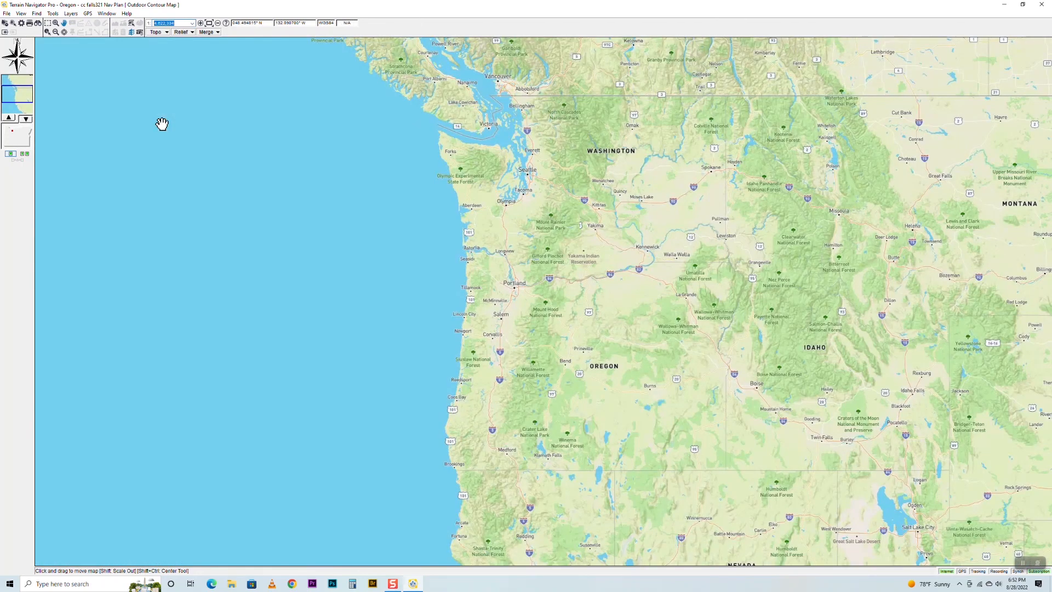
mouse_move(162, 124)
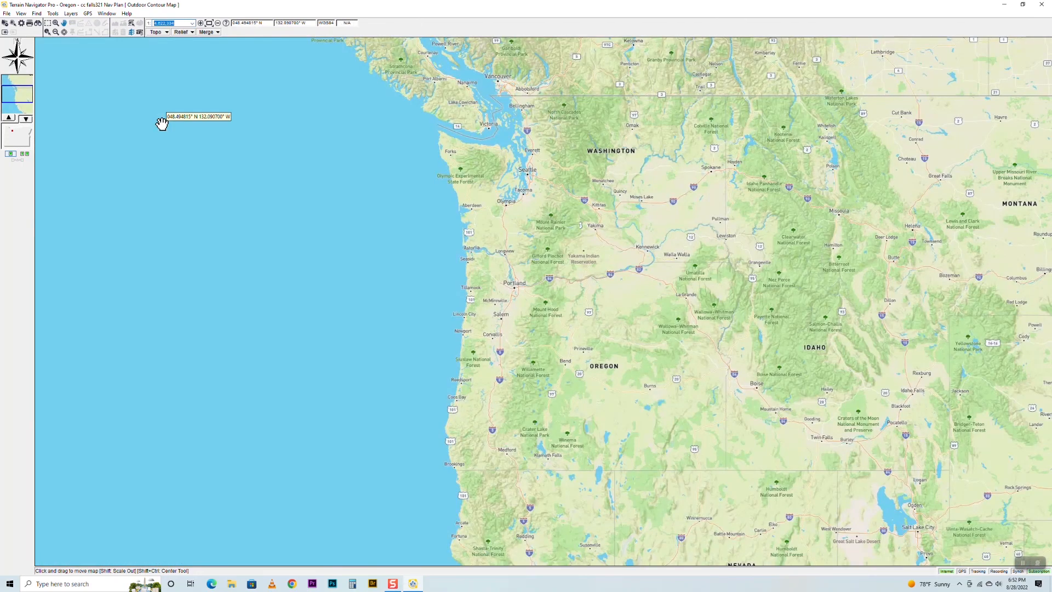
click(193, 23)
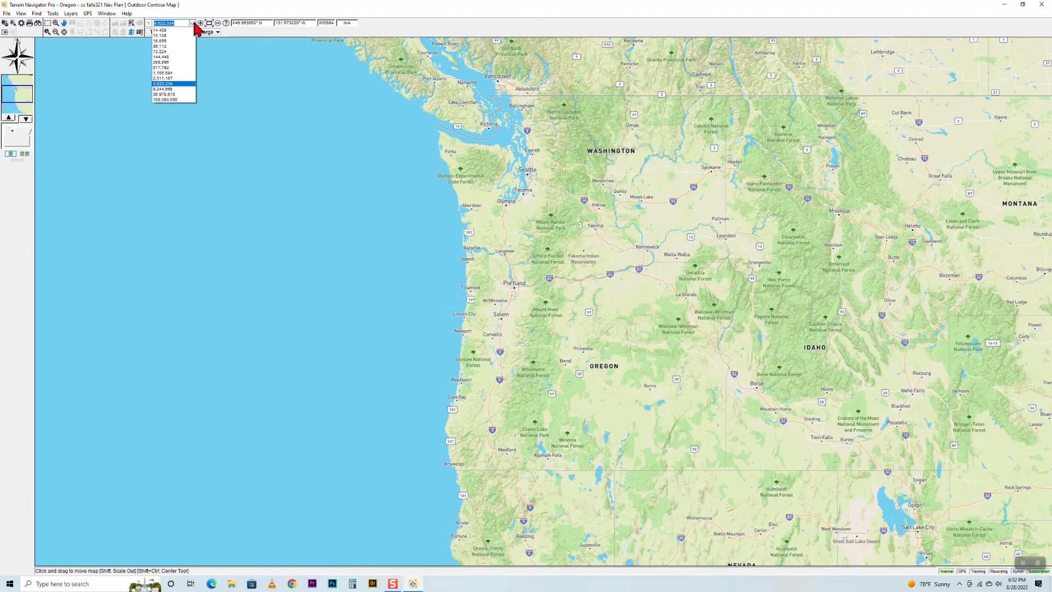
click(164, 94)
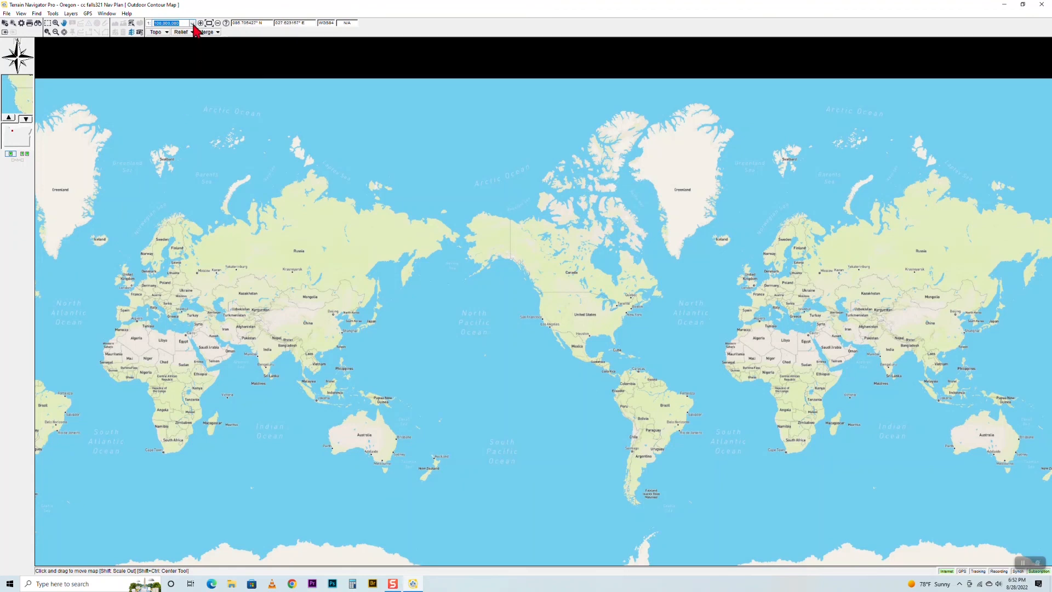
click(193, 23)
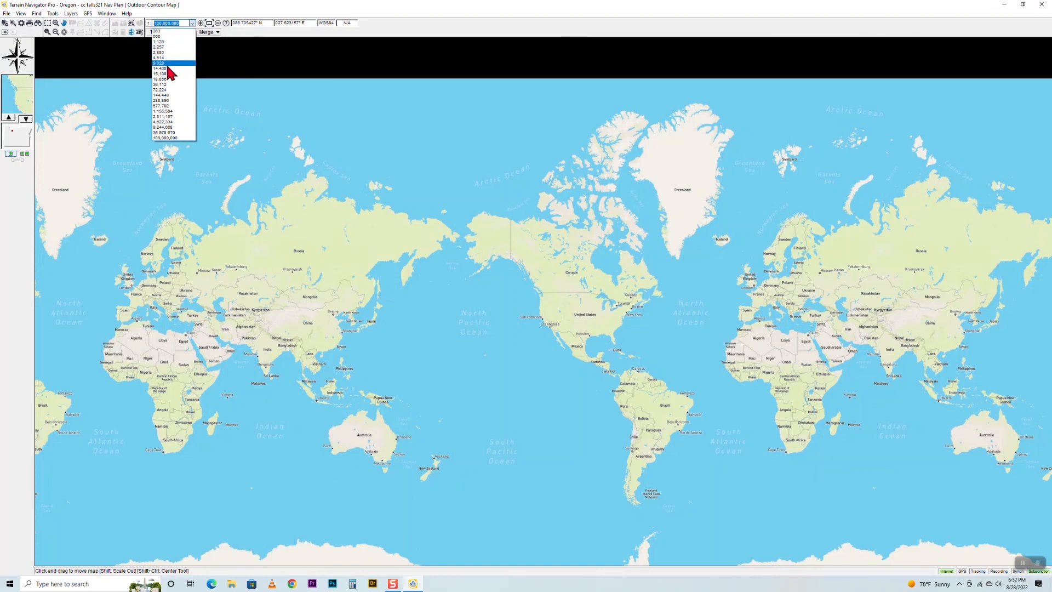
click(160, 64)
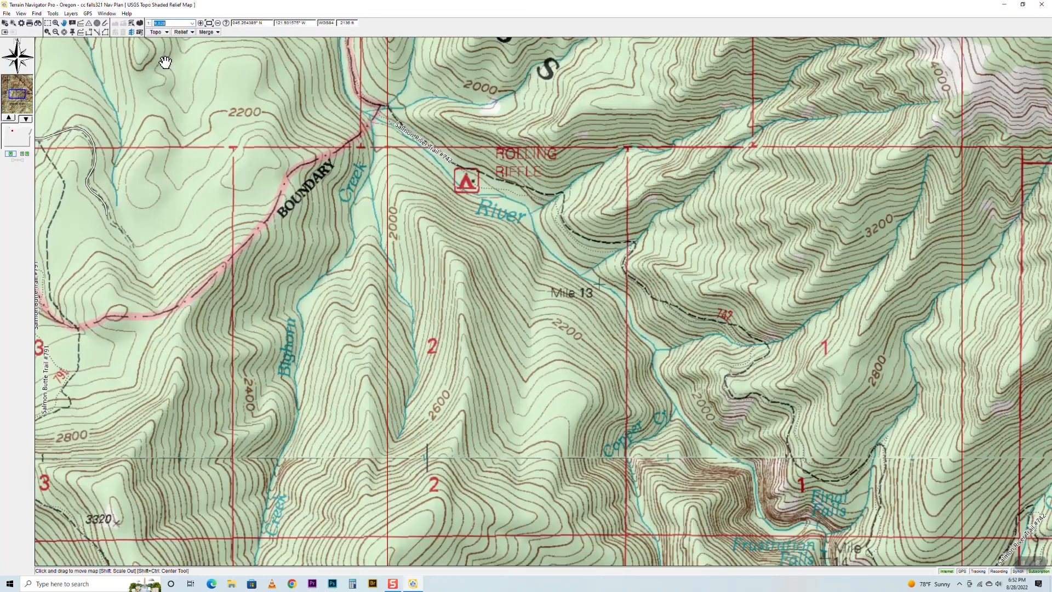
Switch the map style to USGS Shaded Relief, leaving the merge option unchanged.
click(157, 32)
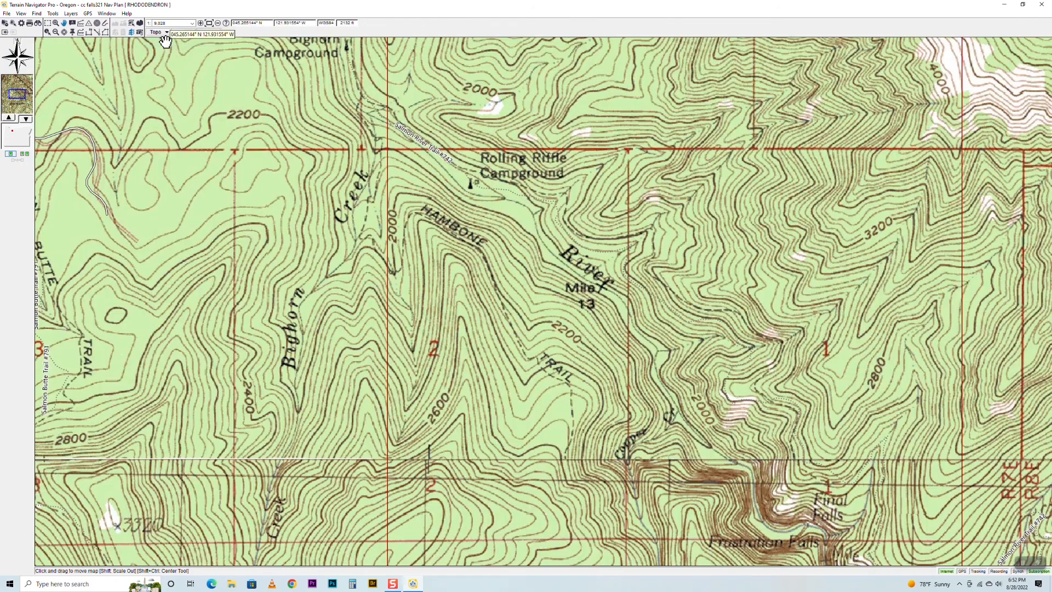
mouse_move(285, 122)
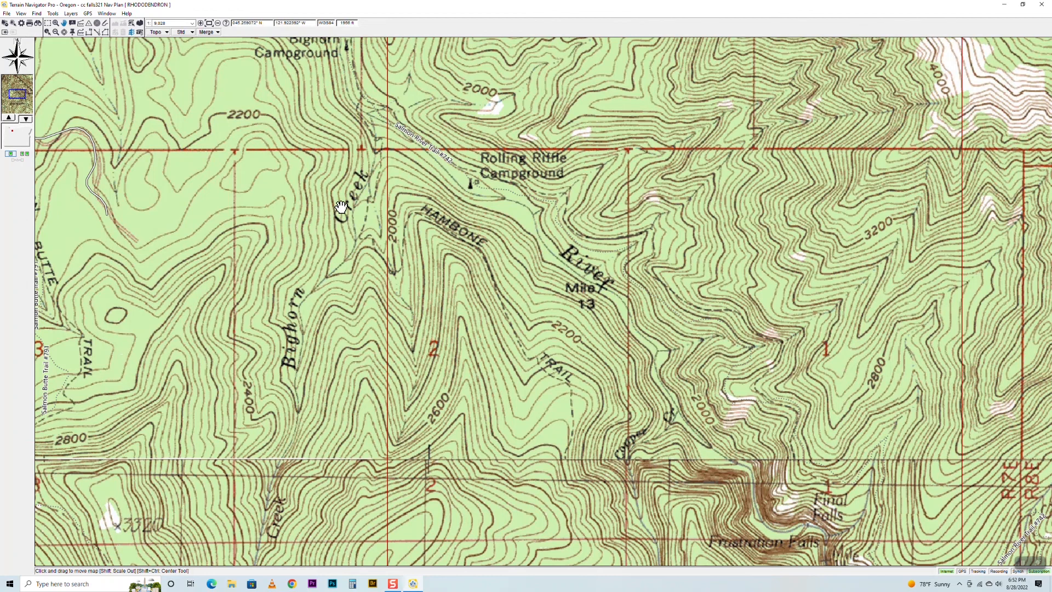
mouse_move(368, 171)
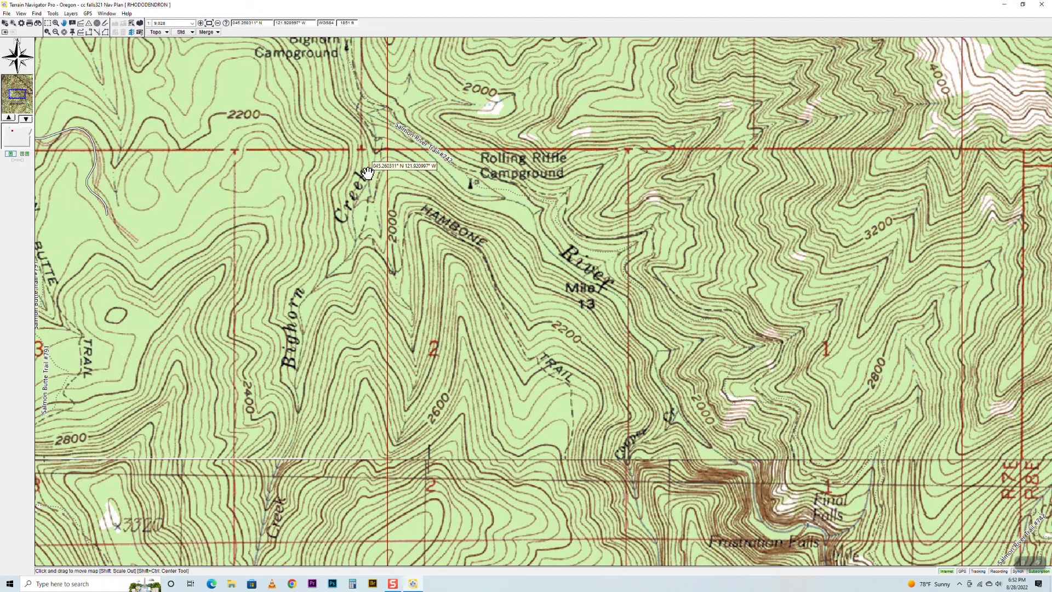
click(181, 32)
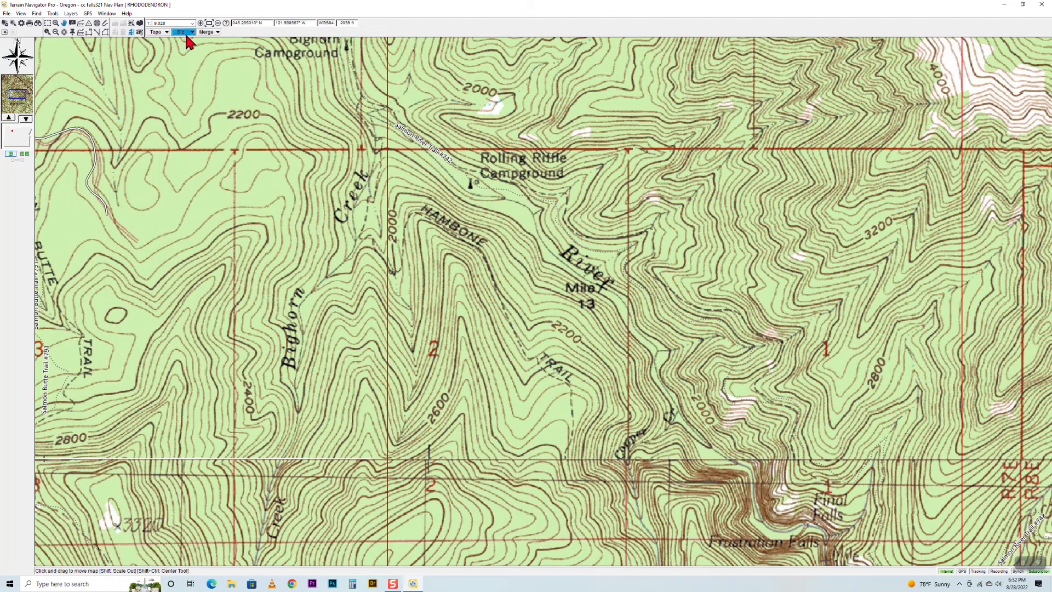
click(181, 32)
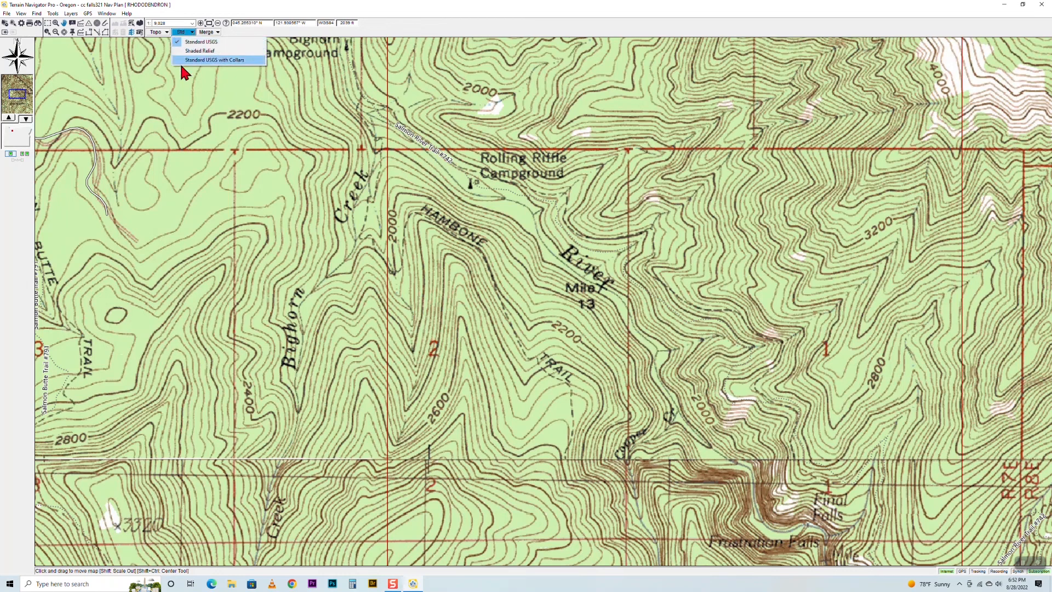
mouse_move(199, 52)
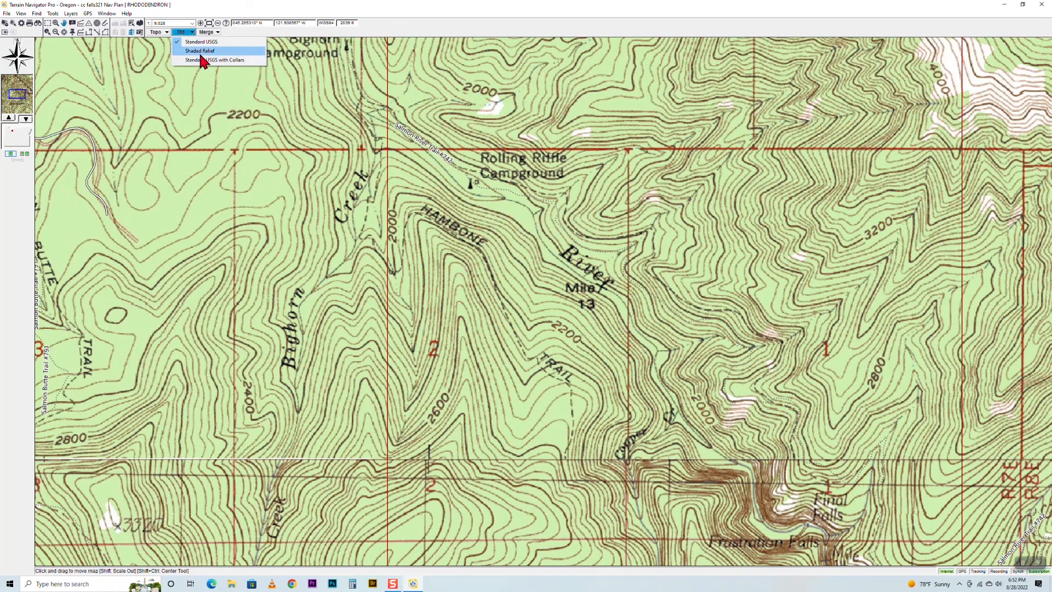
click(199, 51)
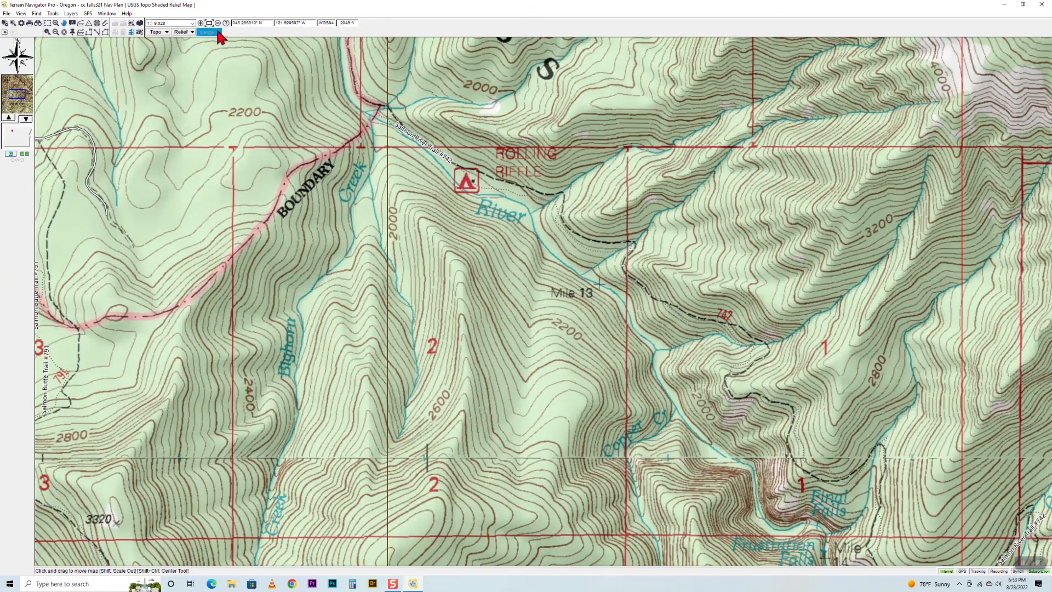
click(208, 32)
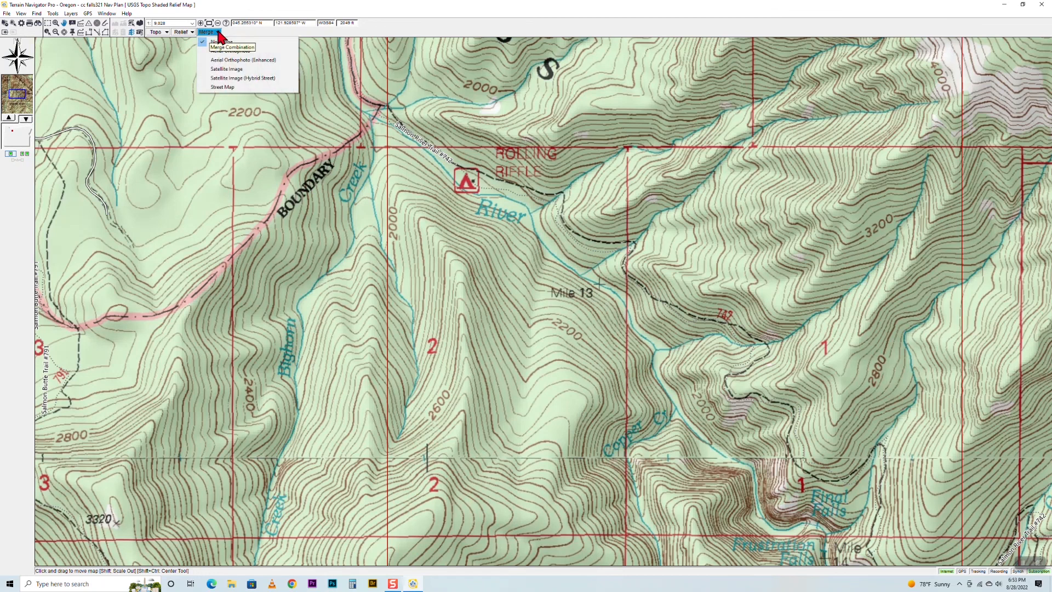
click(206, 32)
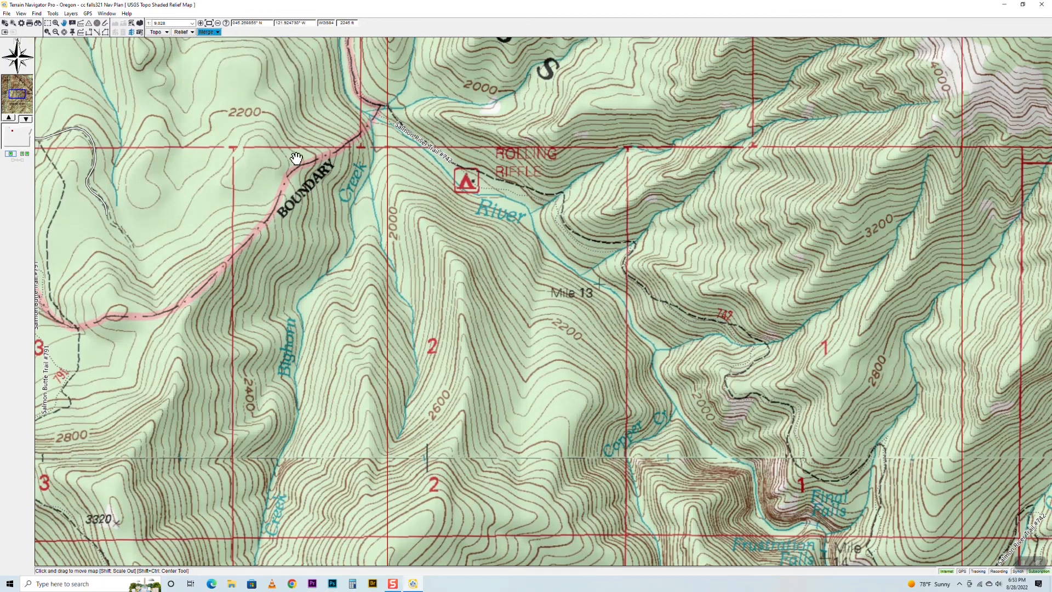
mouse_move(295, 158)
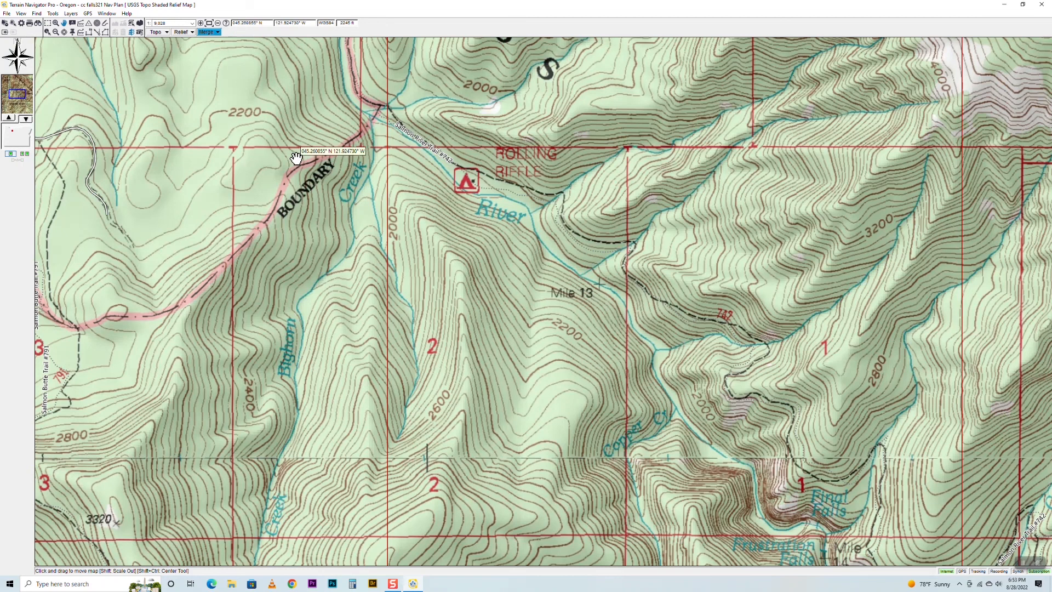
mouse_move(878, 208)
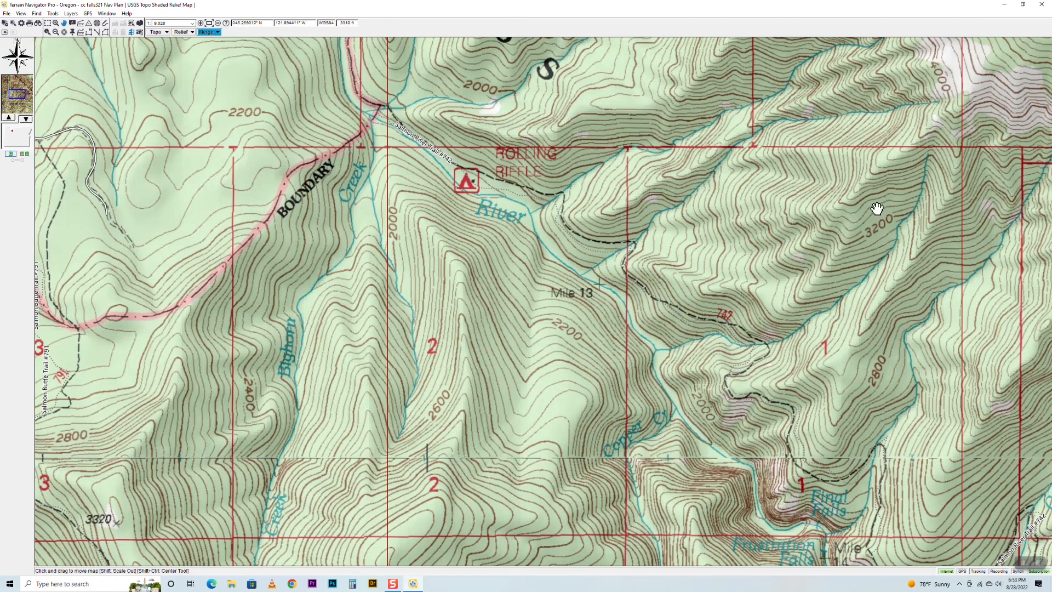
mouse_move(734, 224)
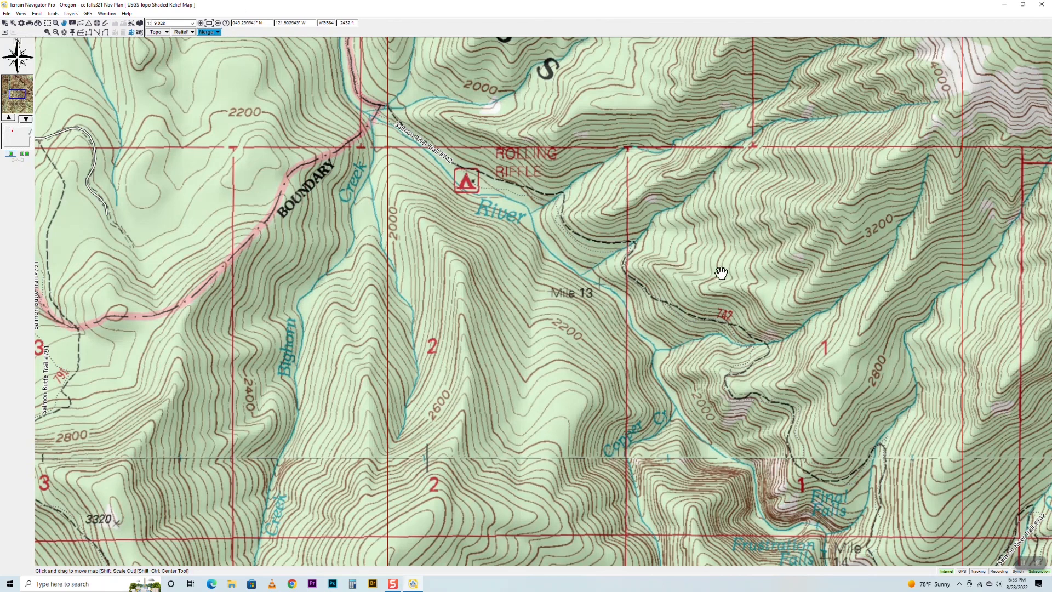
Pan east past Devils Peak, Veda Butte, Trillium Lake and Barlow Butte to the White River.
drag(721, 272, 67, 277)
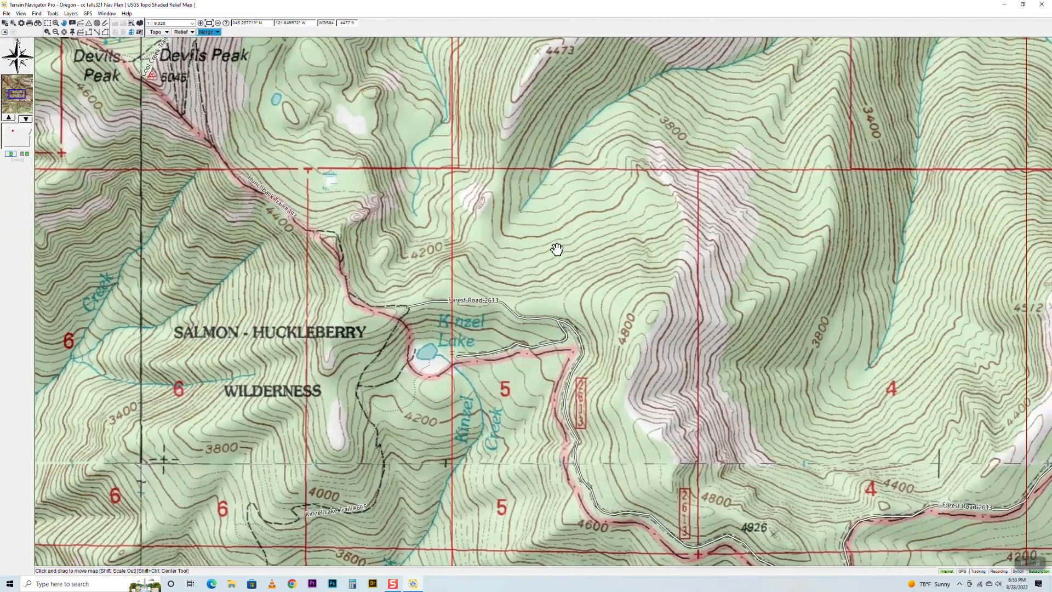
drag(557, 249, 604, 242)
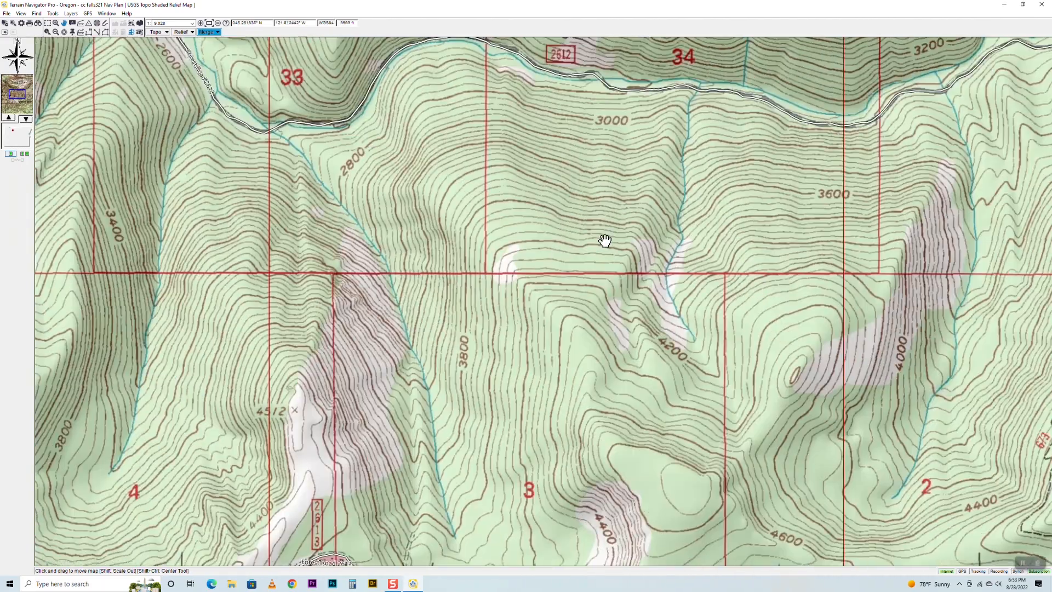
drag(605, 240, 135, 228)
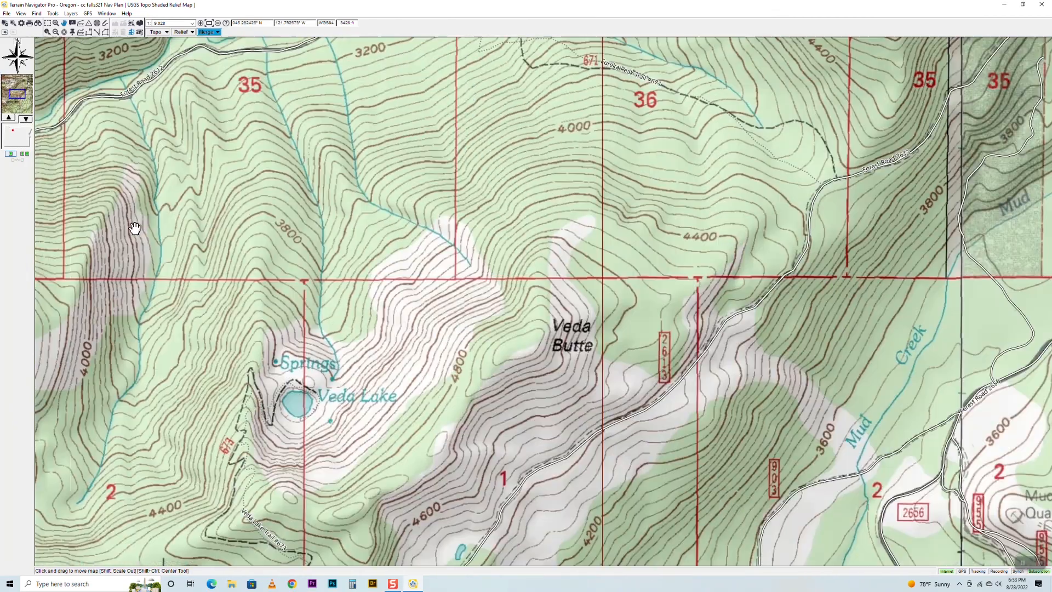
drag(134, 228, 329, 322)
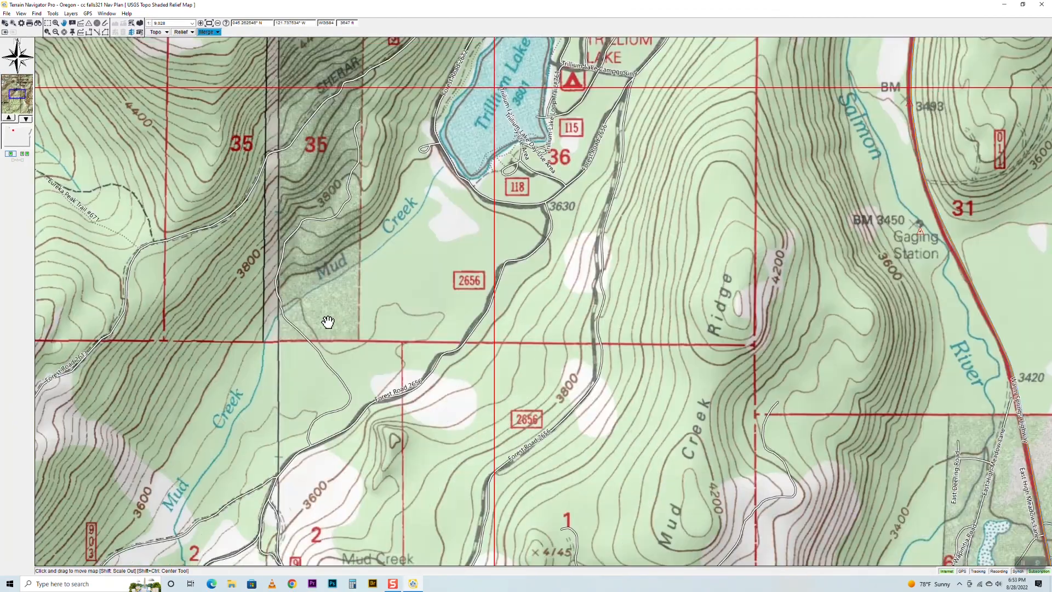
drag(328, 322, 170, 287)
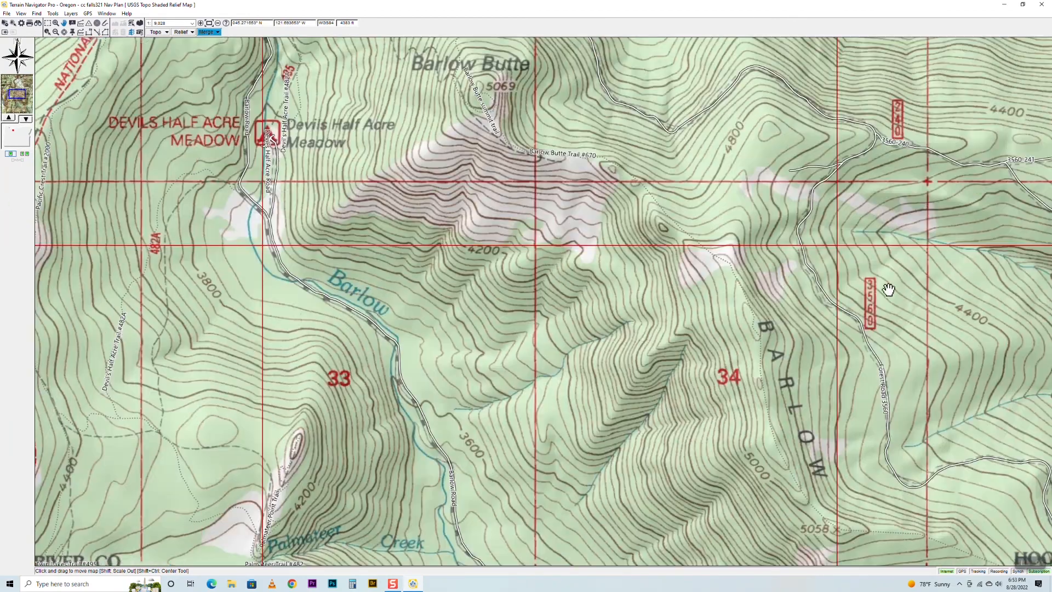
drag(889, 290, 645, 297)
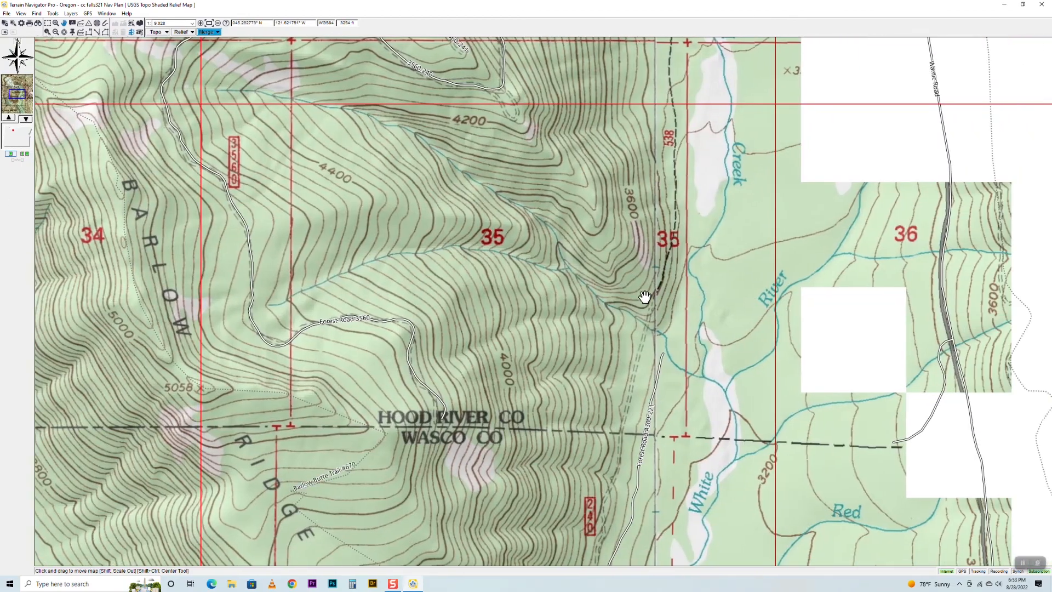
drag(644, 295, 631, 230)
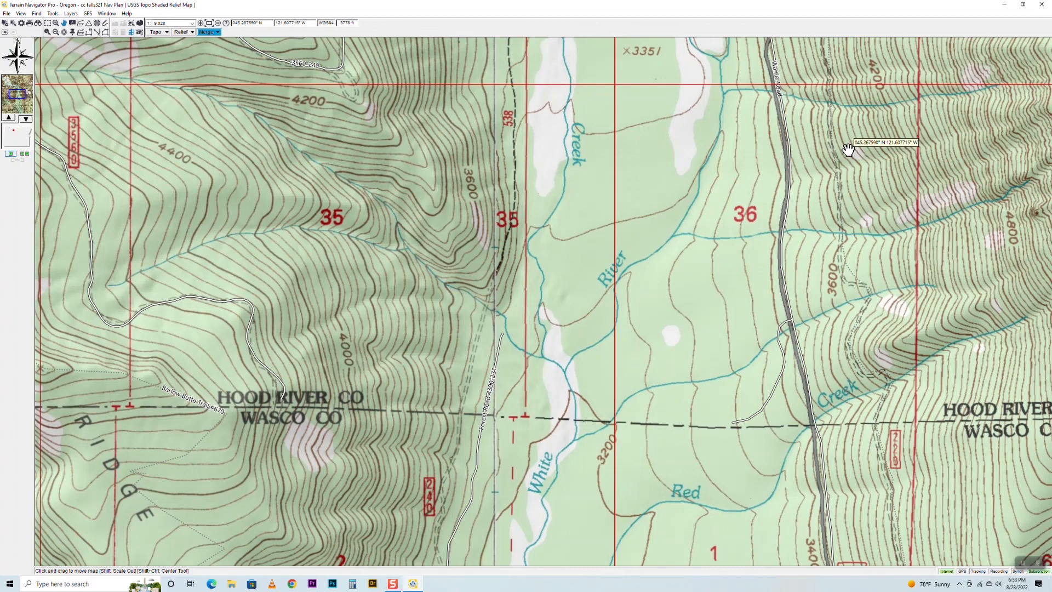
mouse_move(261, 132)
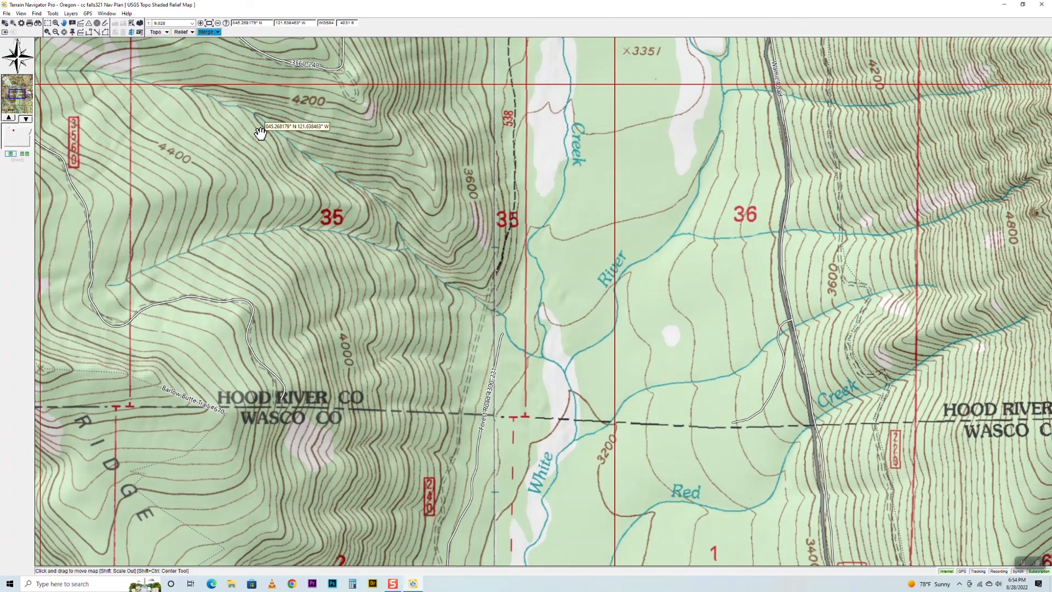
mouse_move(467, 7)
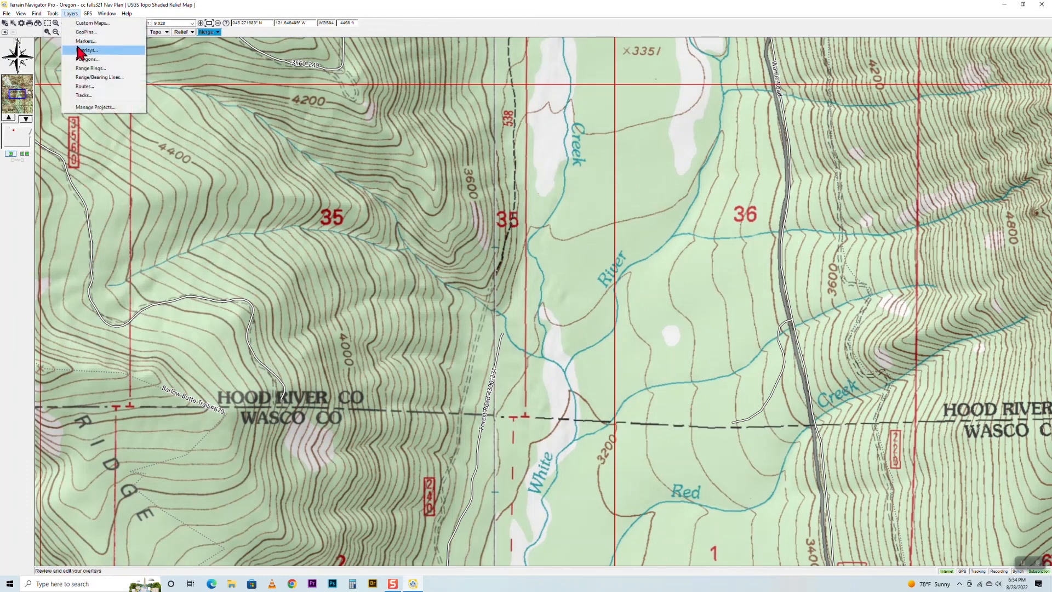
mouse_move(84, 40)
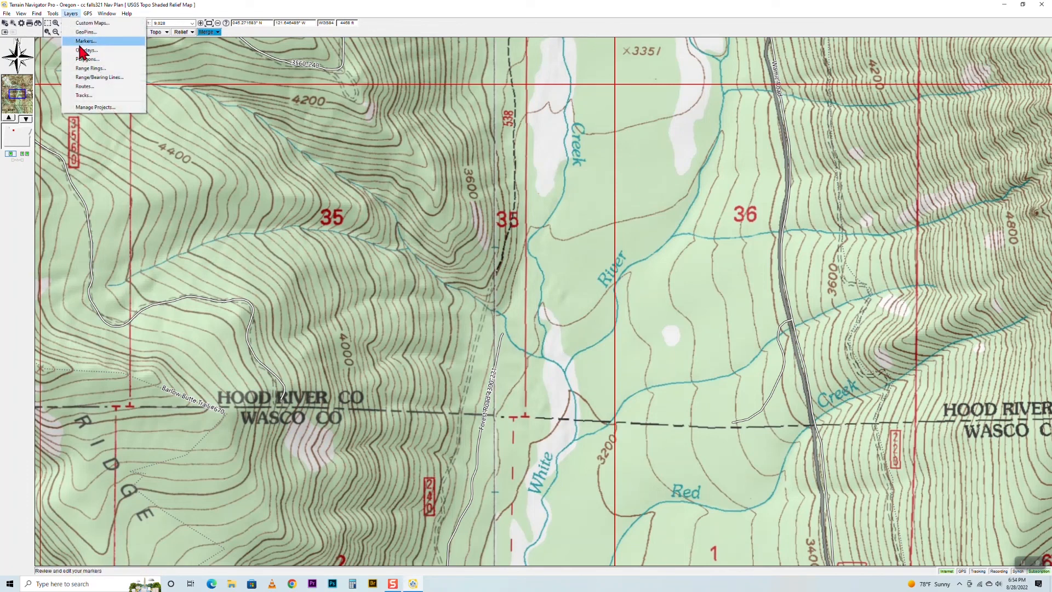
Create a new marker 'Skit Fleet' in the Markers editor with latitude and longitude entered.
click(84, 41)
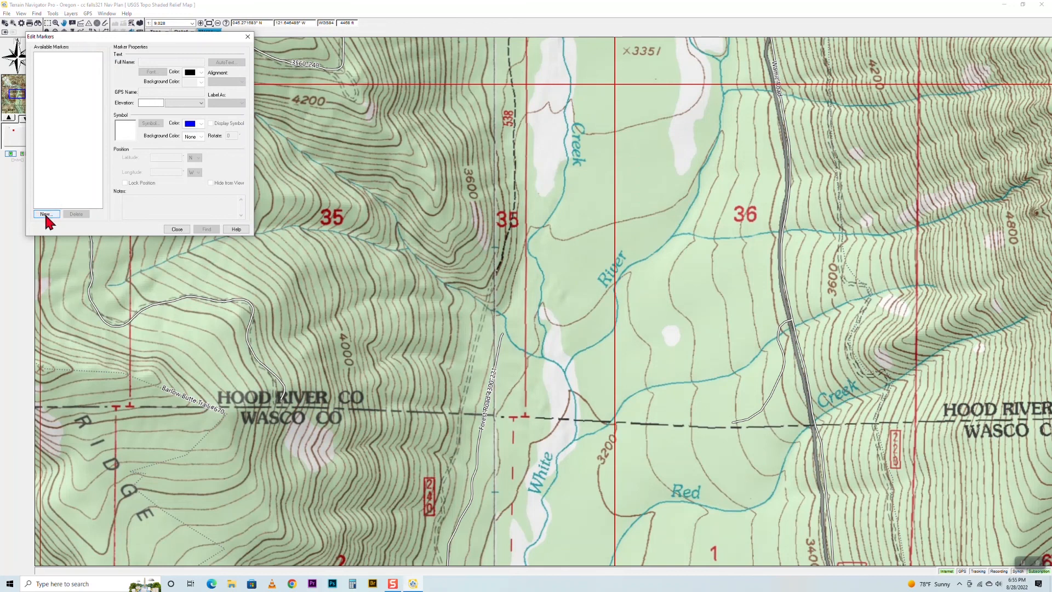
click(46, 213)
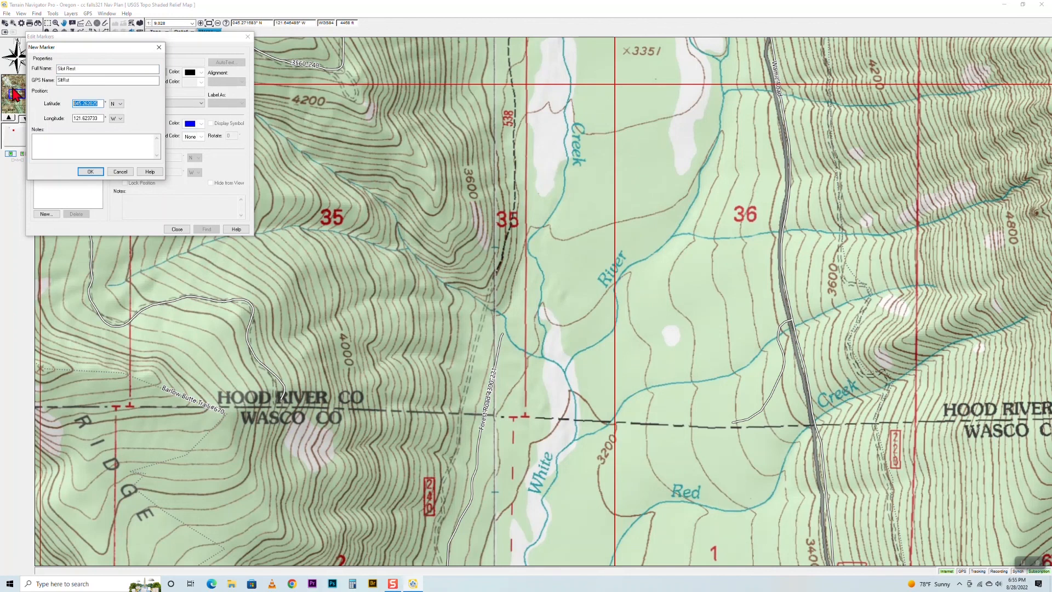
text(45)
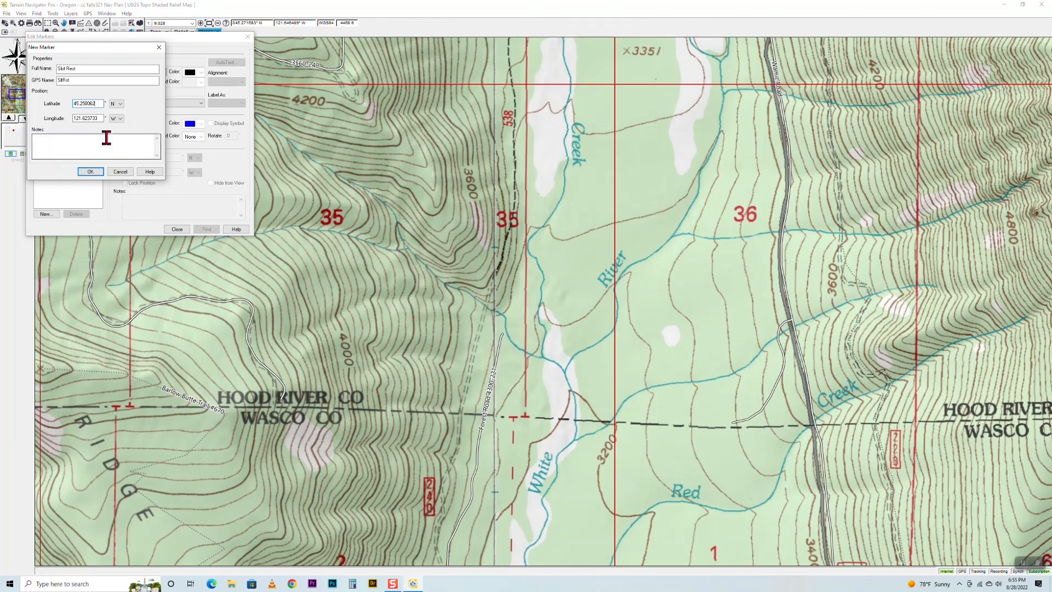
triple_click(86, 118)
text(1)
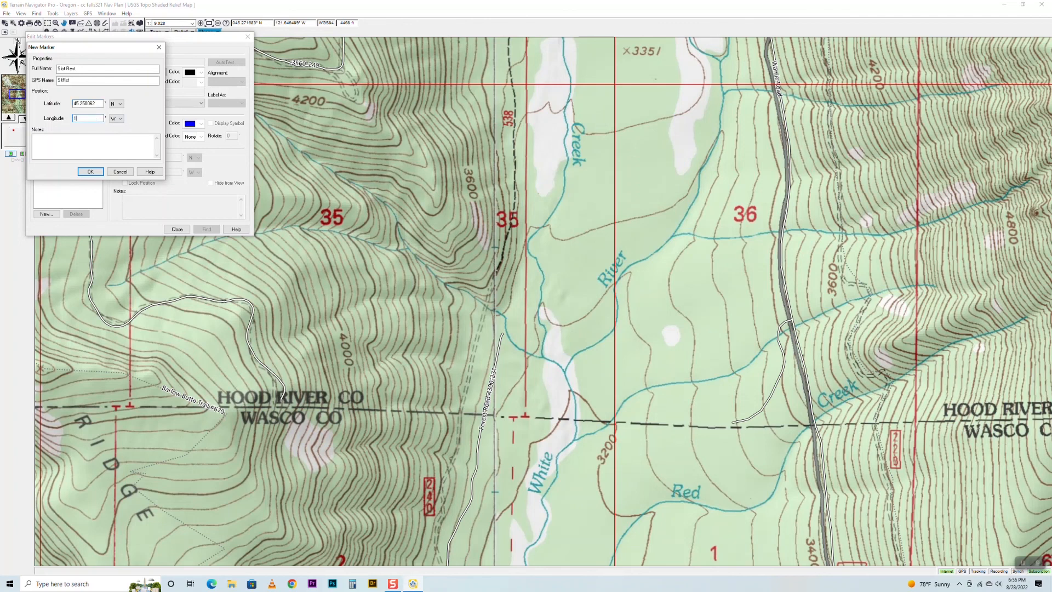
text(21.907575)
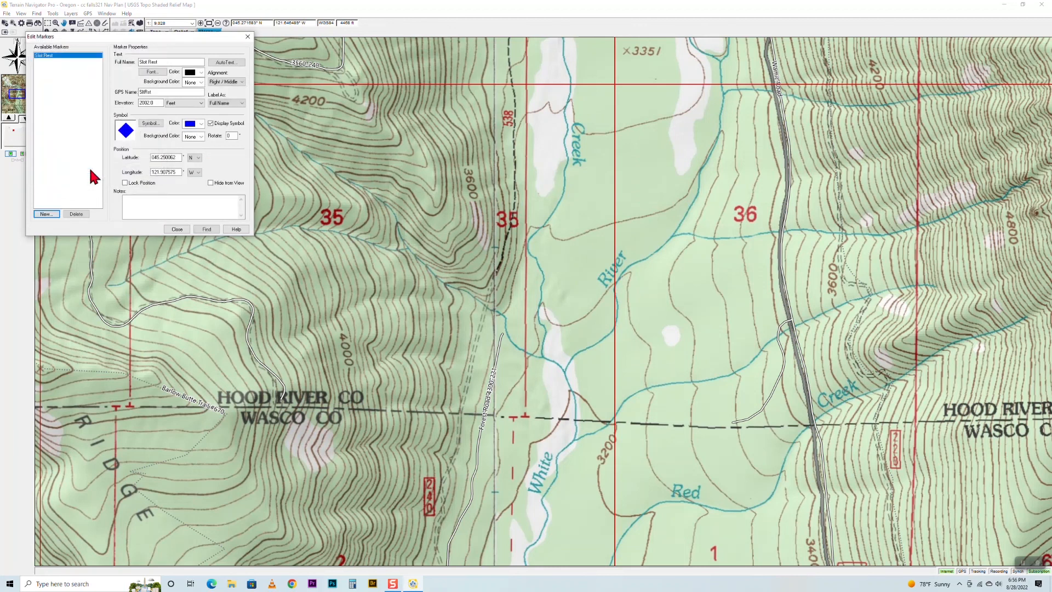
mouse_move(100, 92)
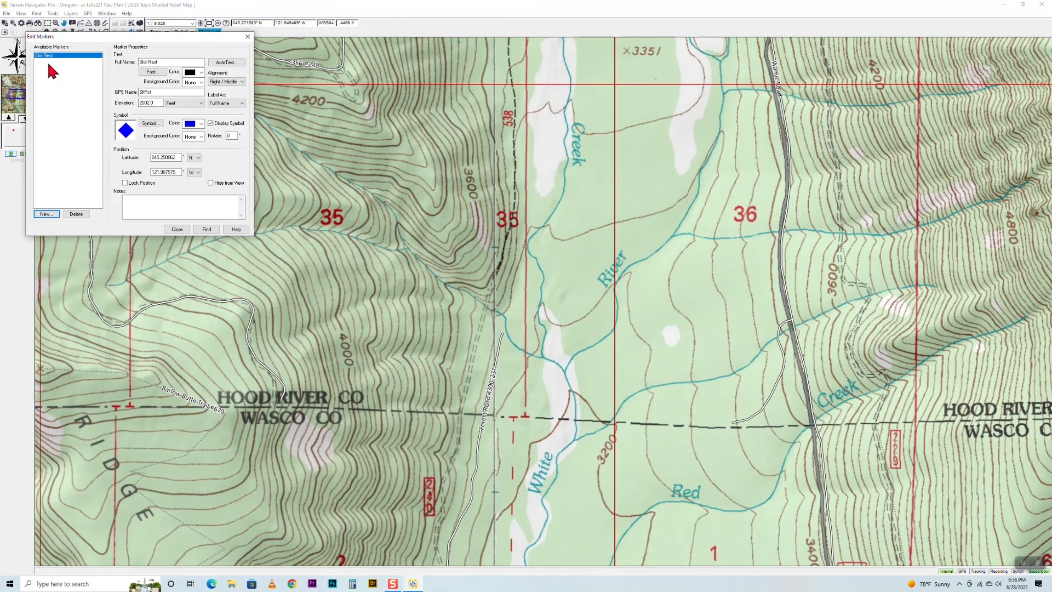
mouse_move(66, 82)
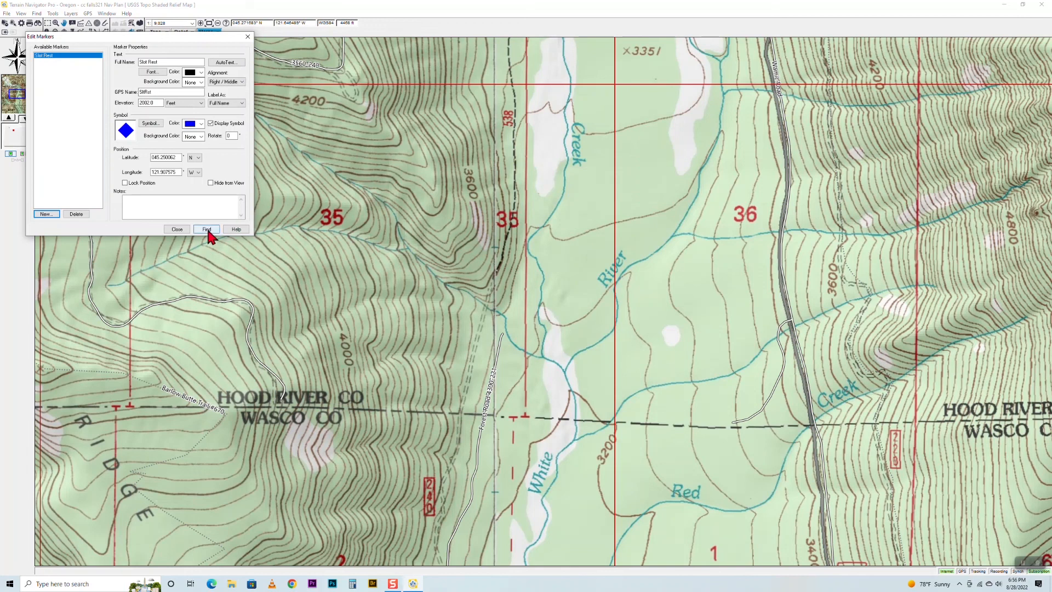
Locate the Skit Fleet marker by the creek and pan to show the area north of it.
click(206, 229)
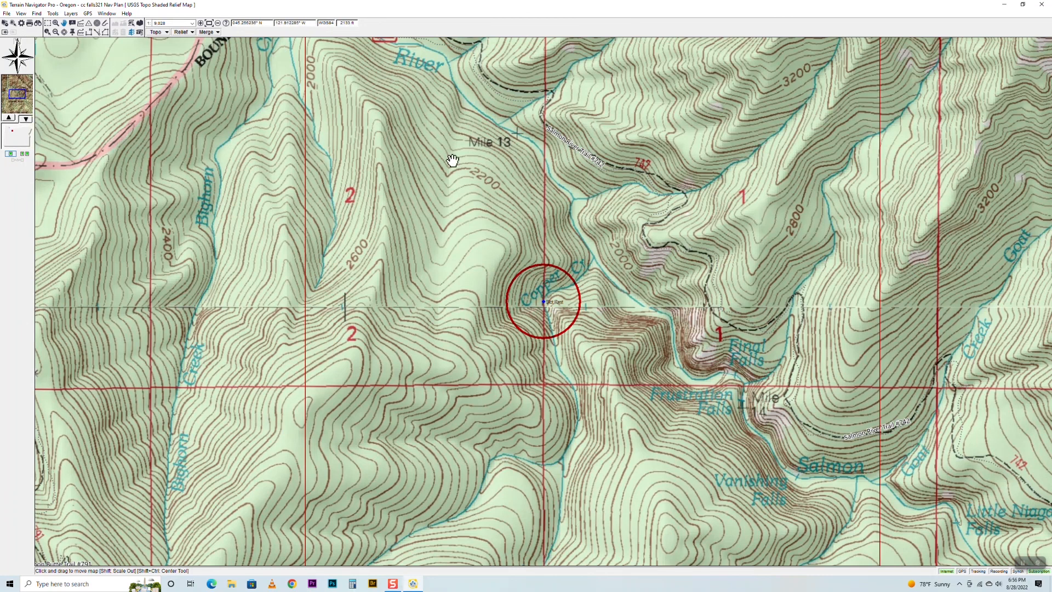
mouse_move(216, 117)
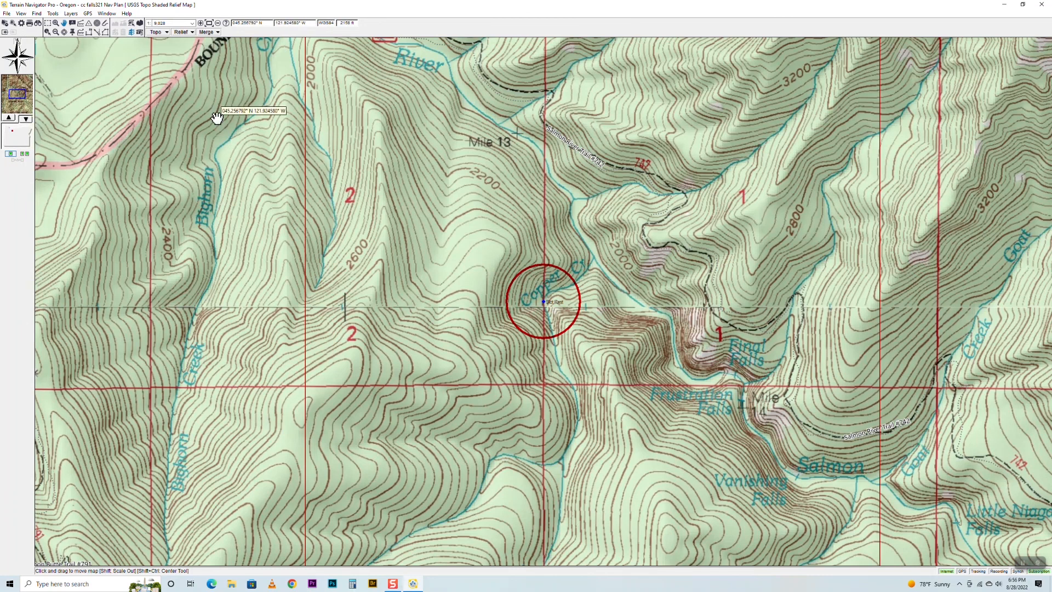
mouse_move(347, 125)
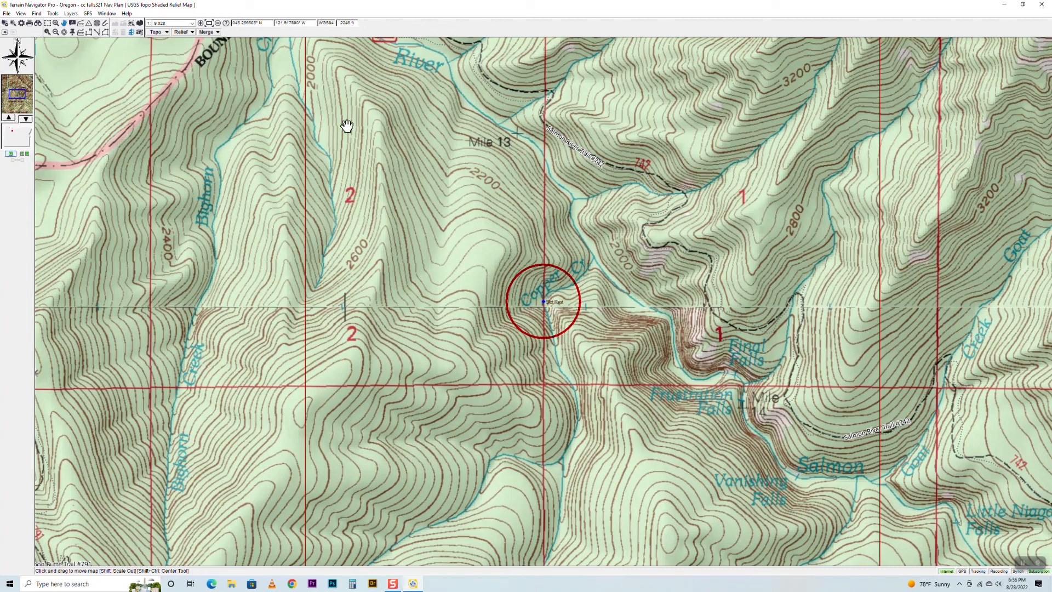
mouse_move(347, 125)
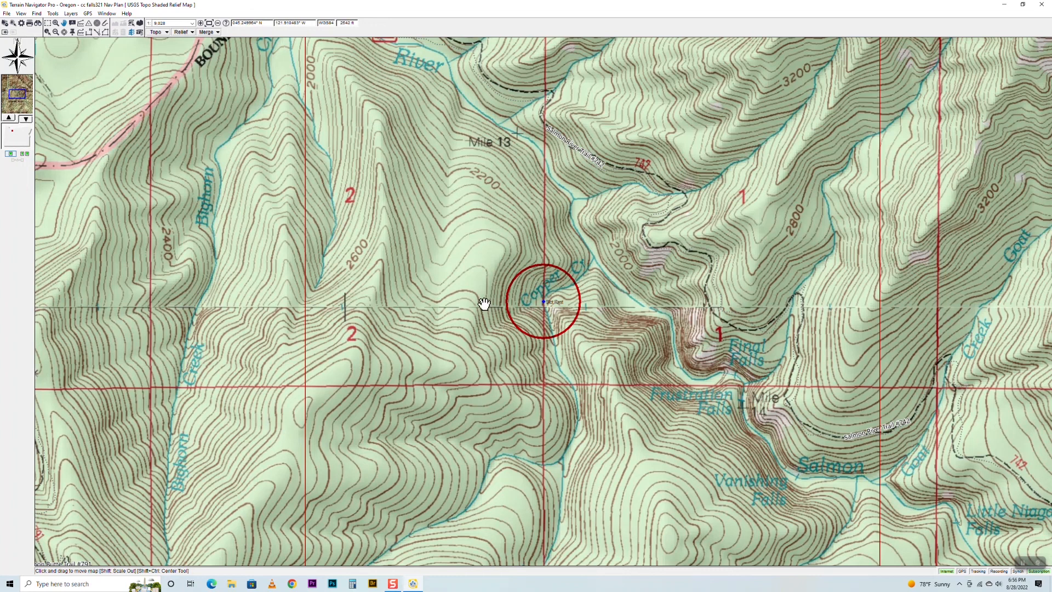
mouse_move(422, 302)
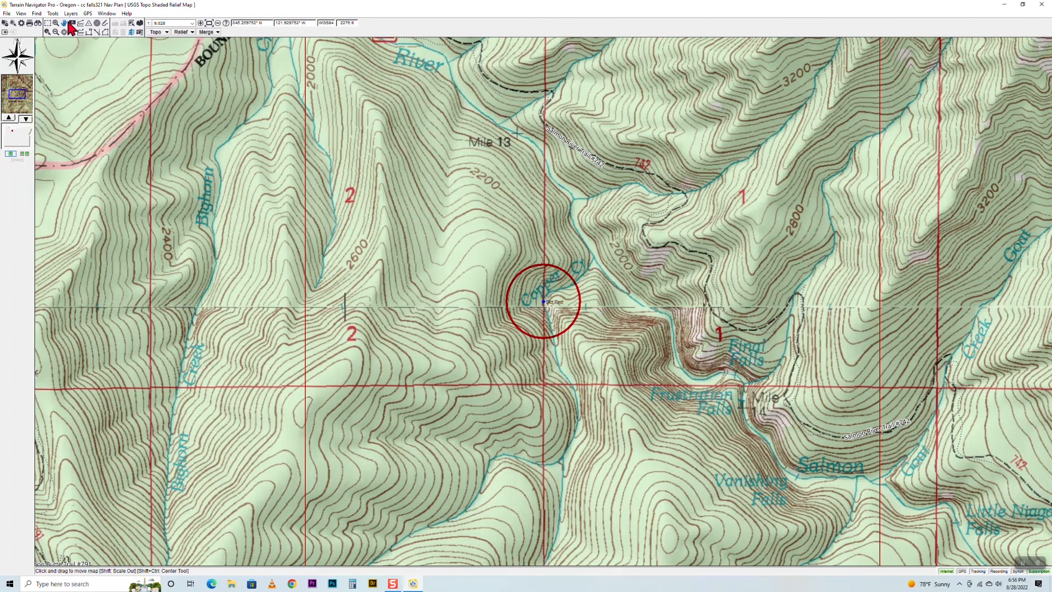
mouse_move(69, 28)
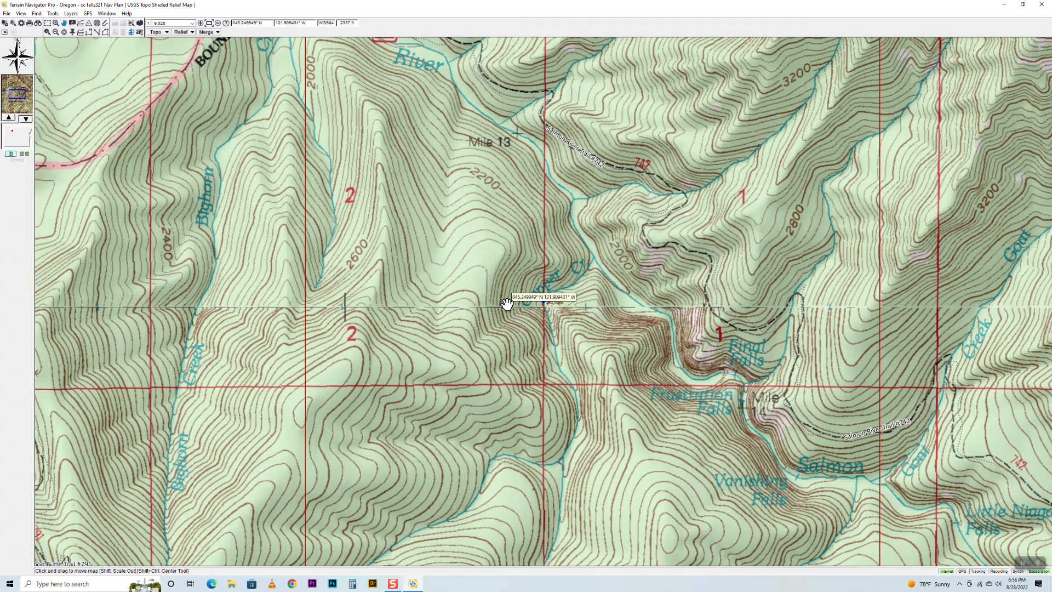
drag(506, 303, 455, 310)
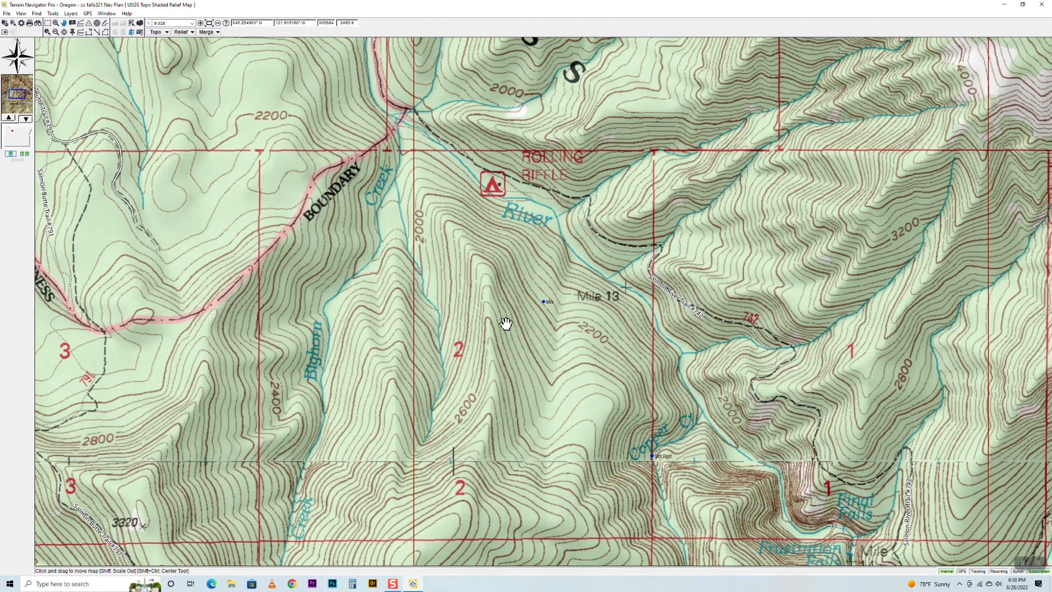
mouse_move(539, 304)
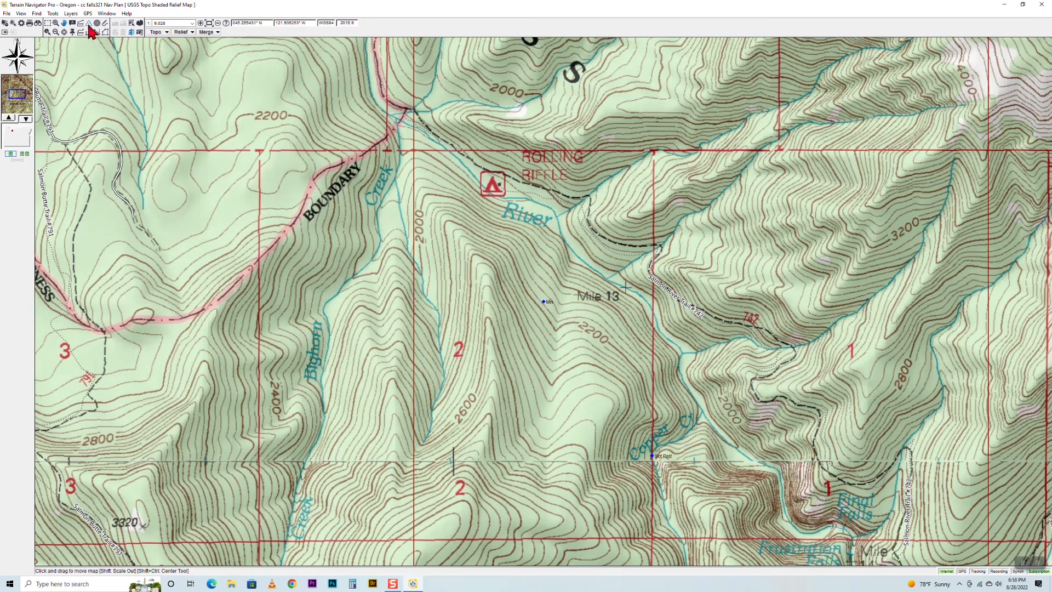
mouse_move(87, 23)
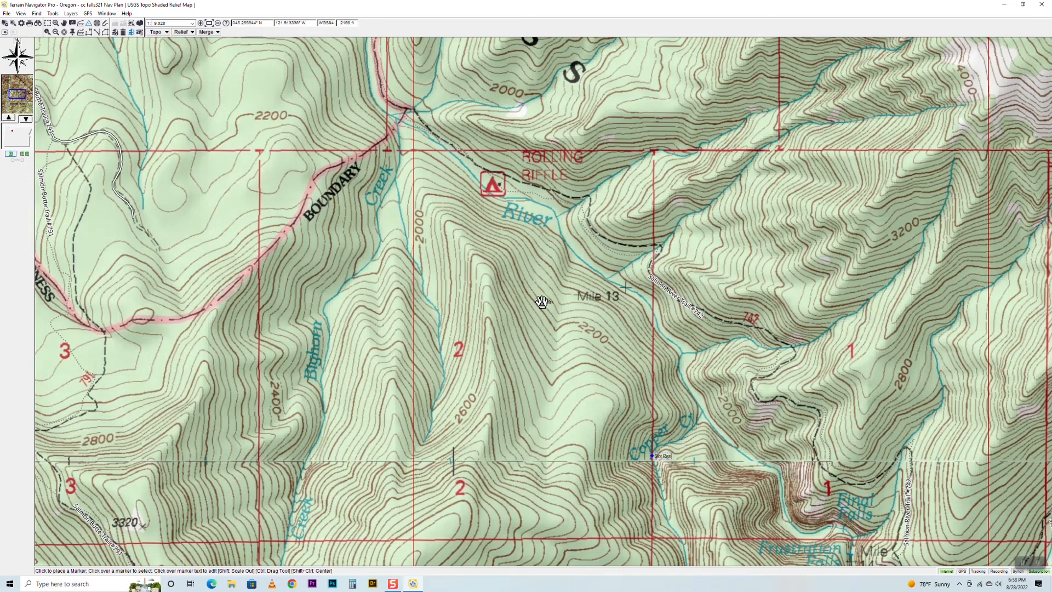
Delete the stray marker near Mile 13, confirming with Yes.
right_click(541, 301)
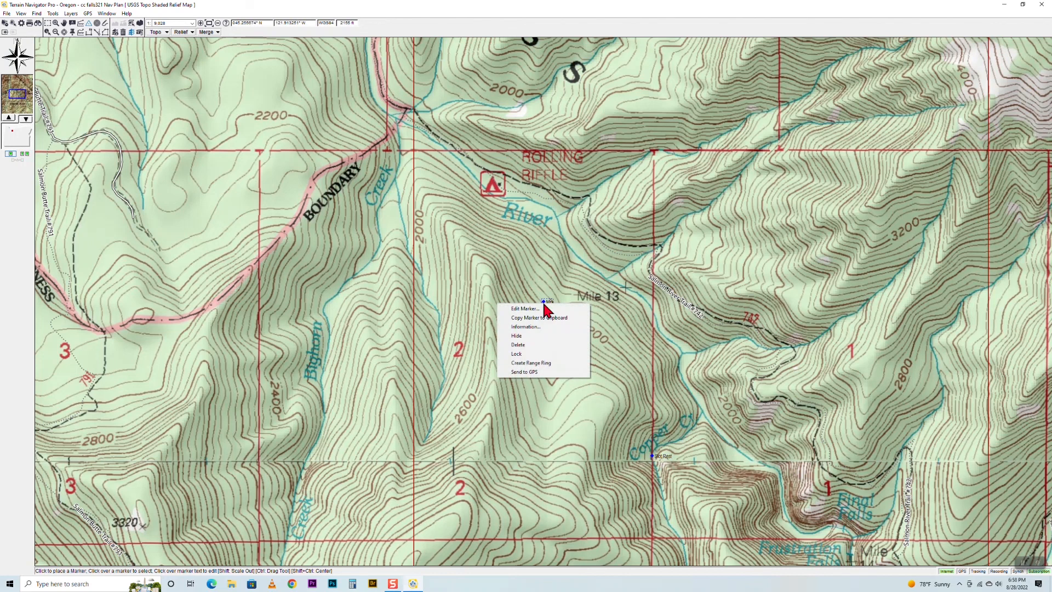
mouse_move(517, 345)
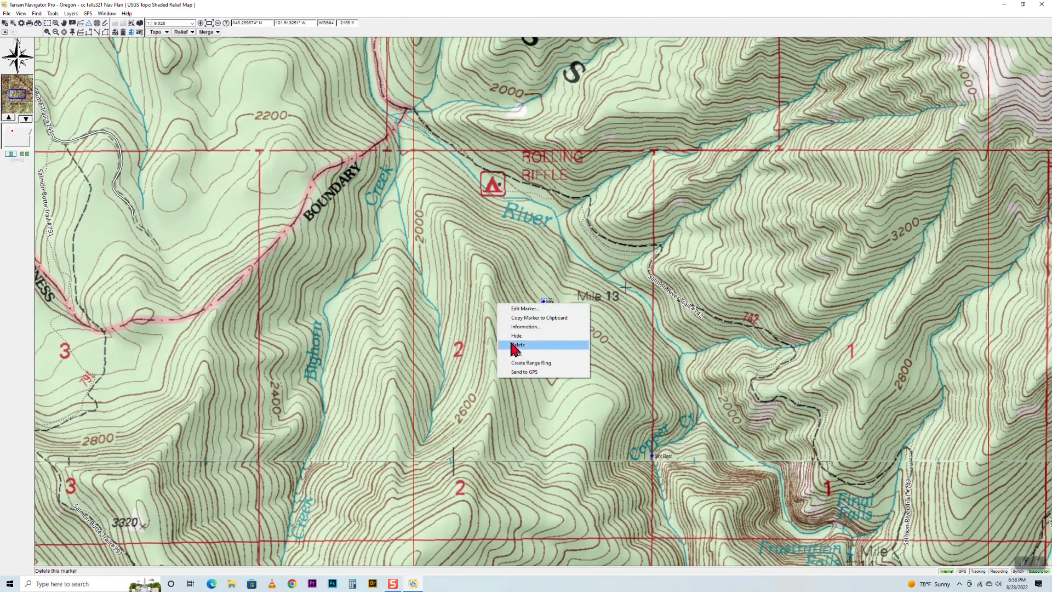
click(518, 345)
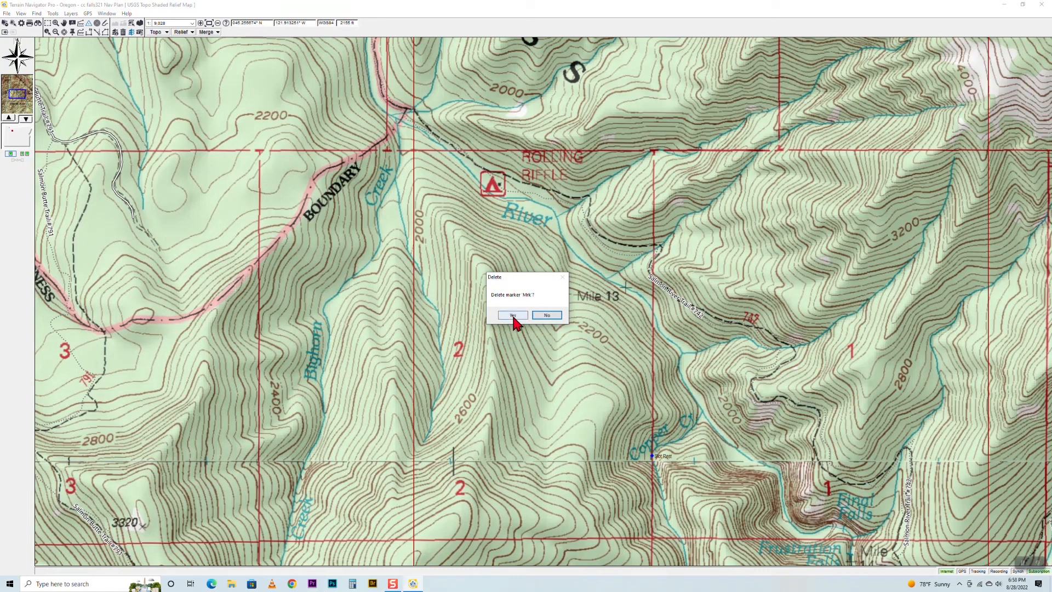
click(512, 315)
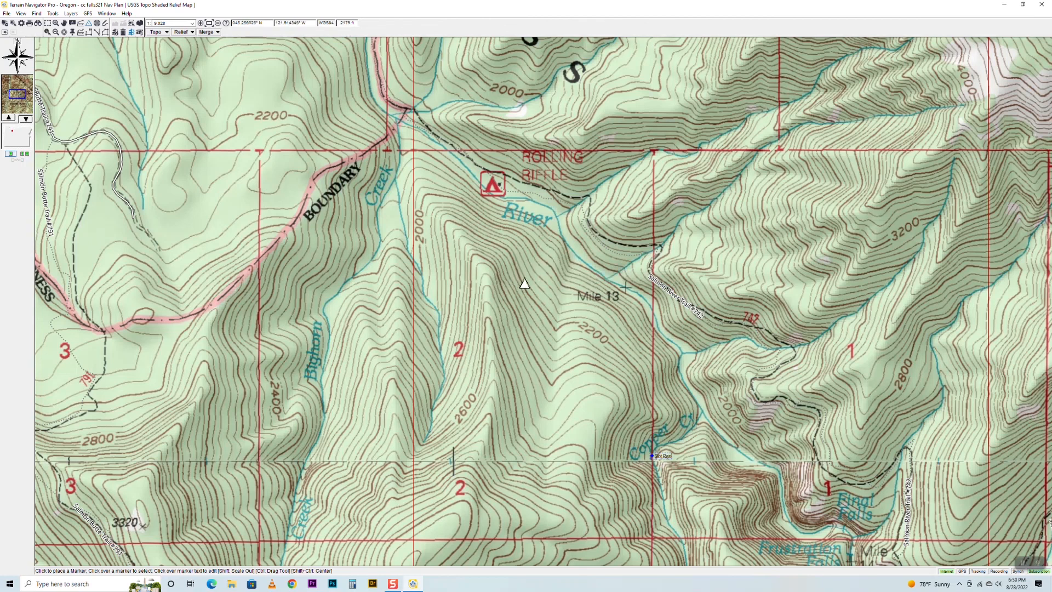
mouse_move(471, 253)
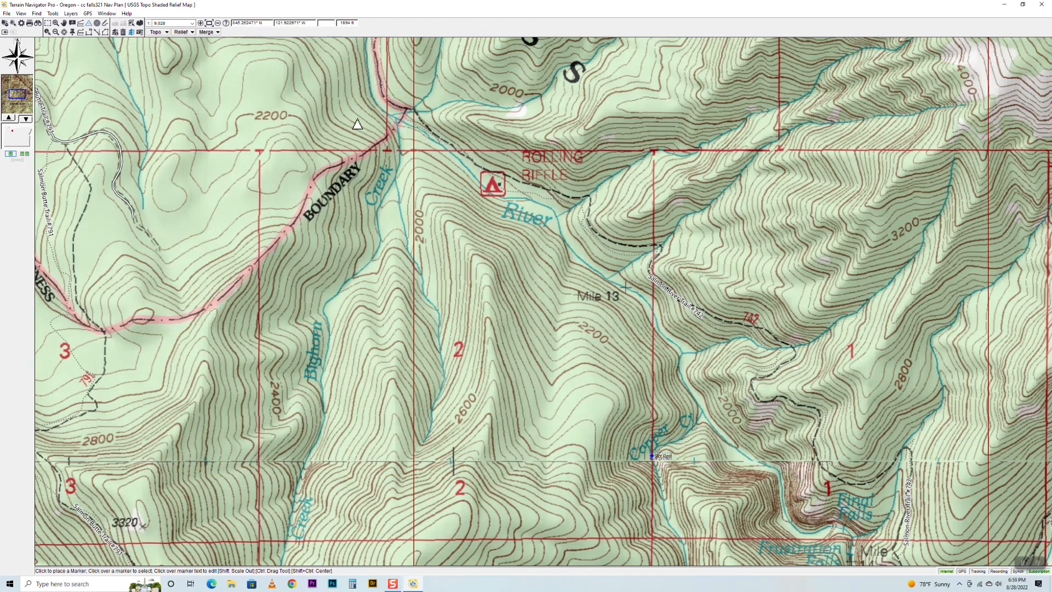
Place markers along the trail near the Boundary Creek junction and beside the river.
drag(358, 124, 379, 109)
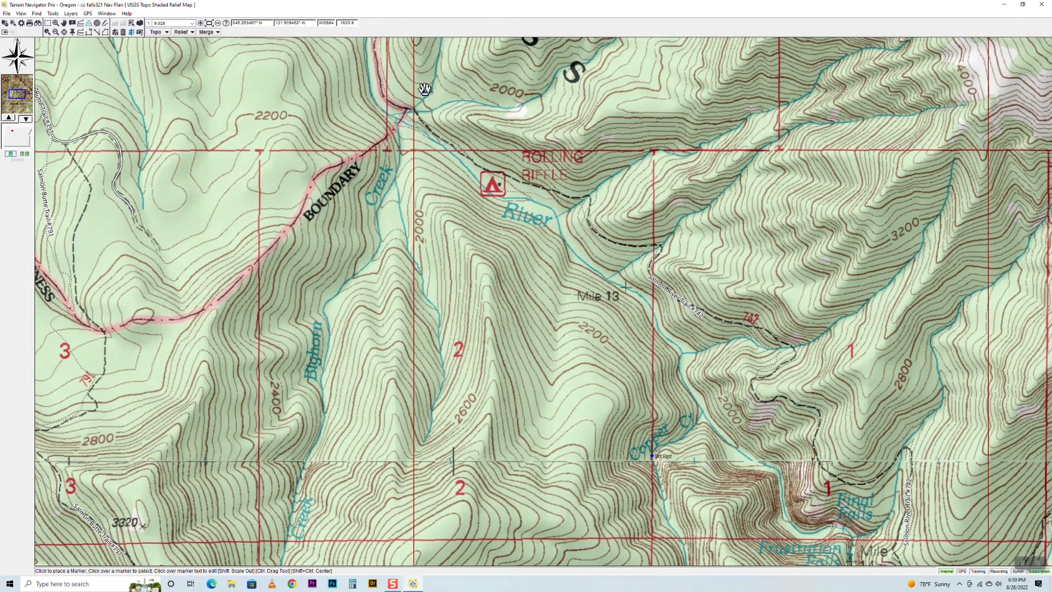
mouse_move(378, 104)
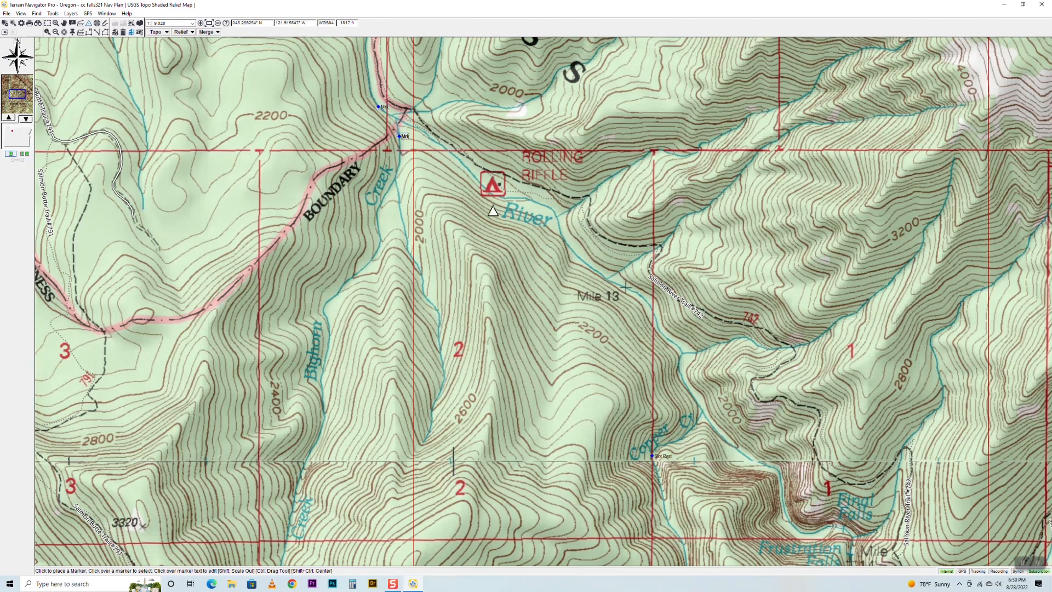
drag(492, 210, 583, 229)
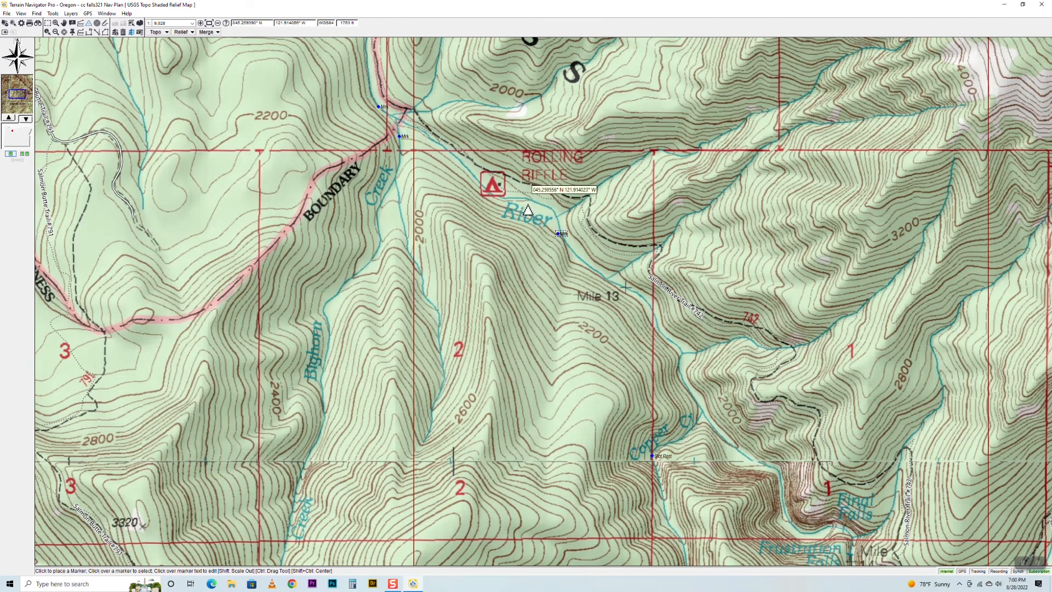
mouse_move(548, 222)
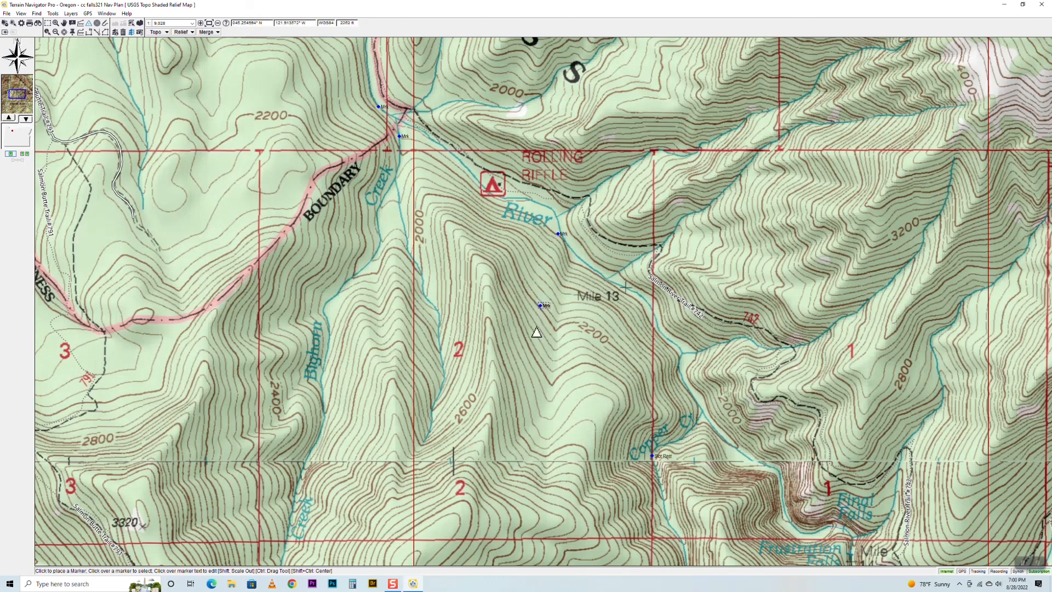
mouse_move(547, 409)
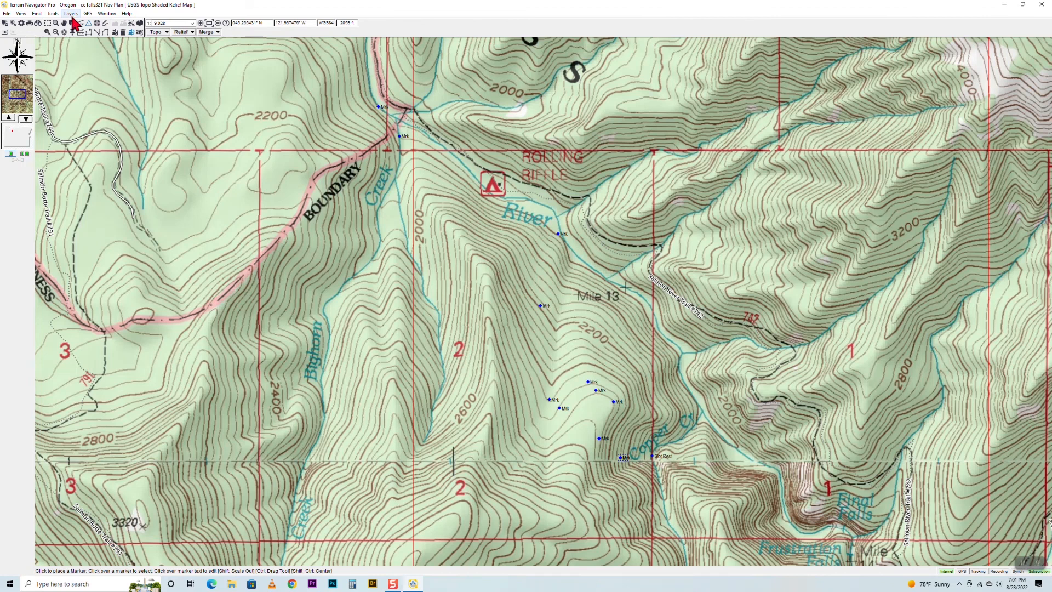
click(70, 13)
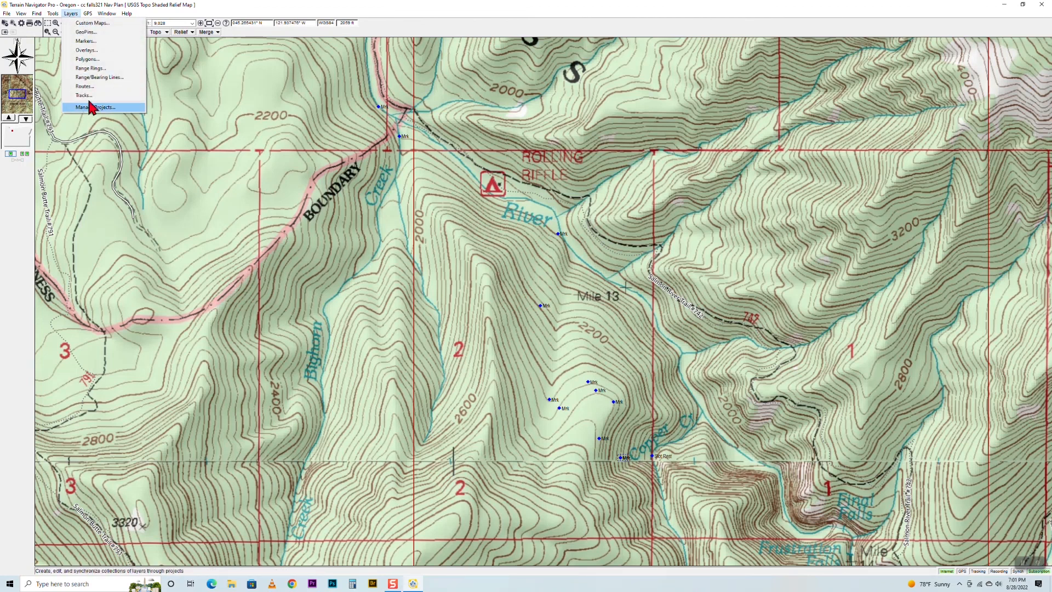
click(85, 40)
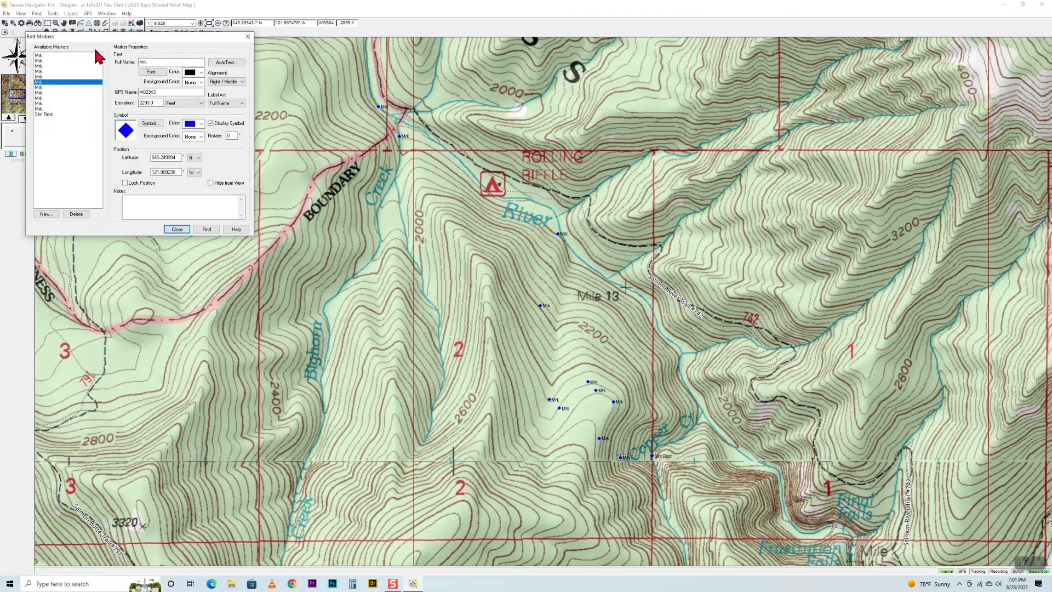
click(54, 82)
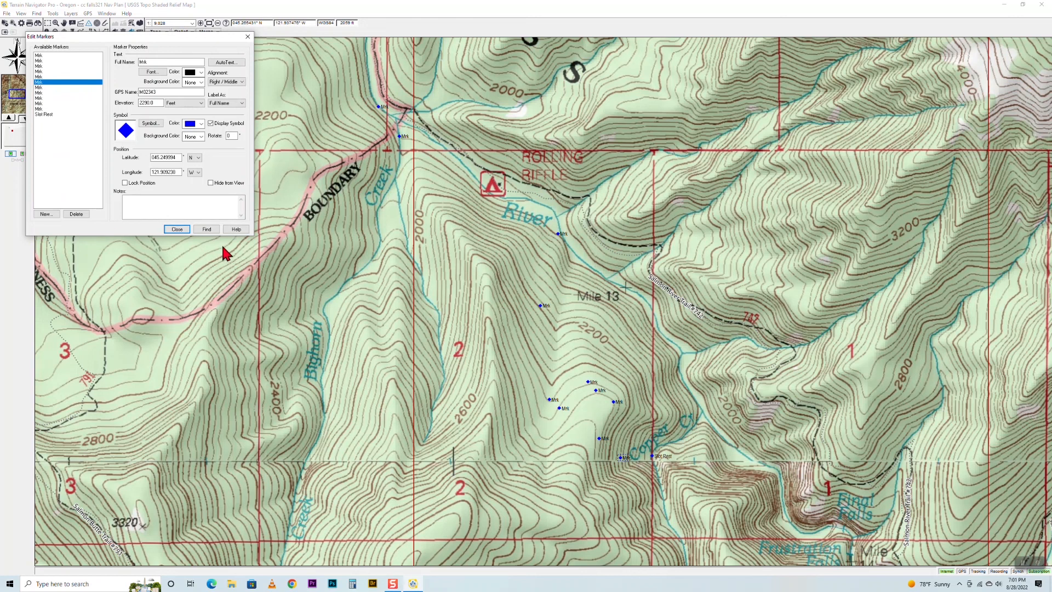
click(176, 229)
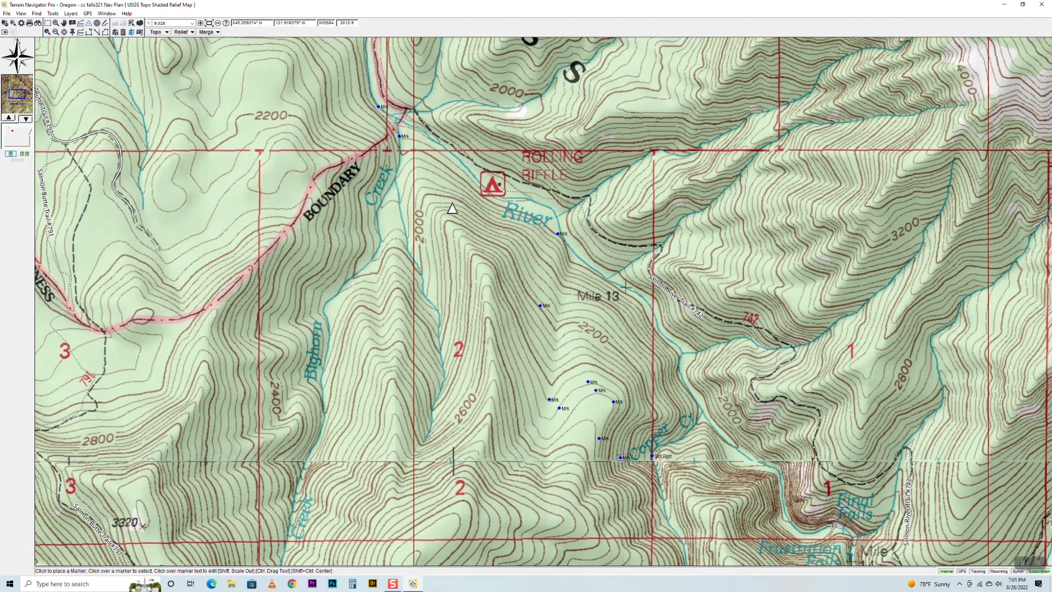
mouse_move(612, 398)
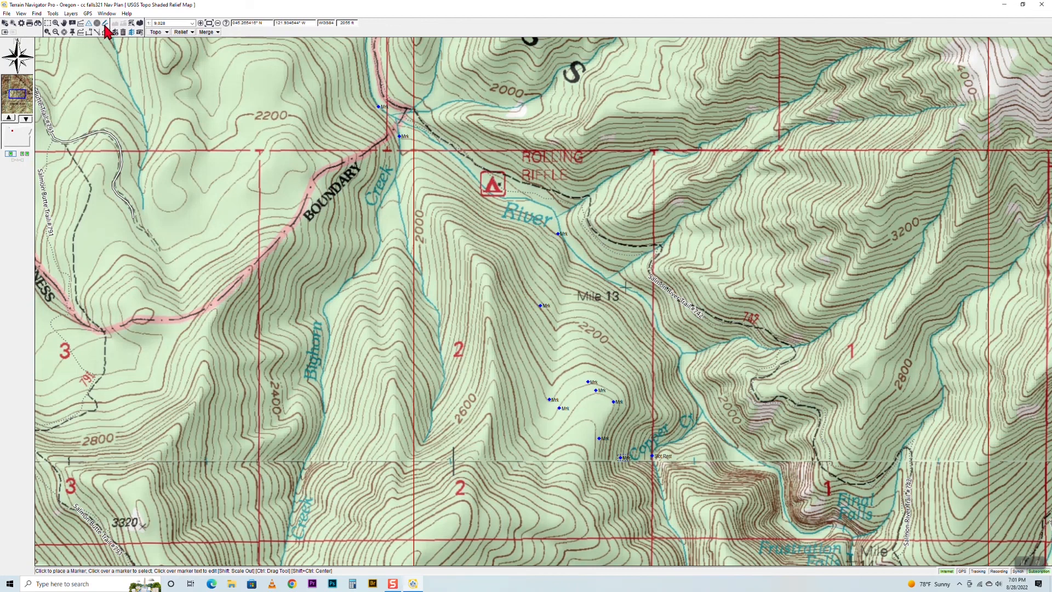
mouse_move(106, 23)
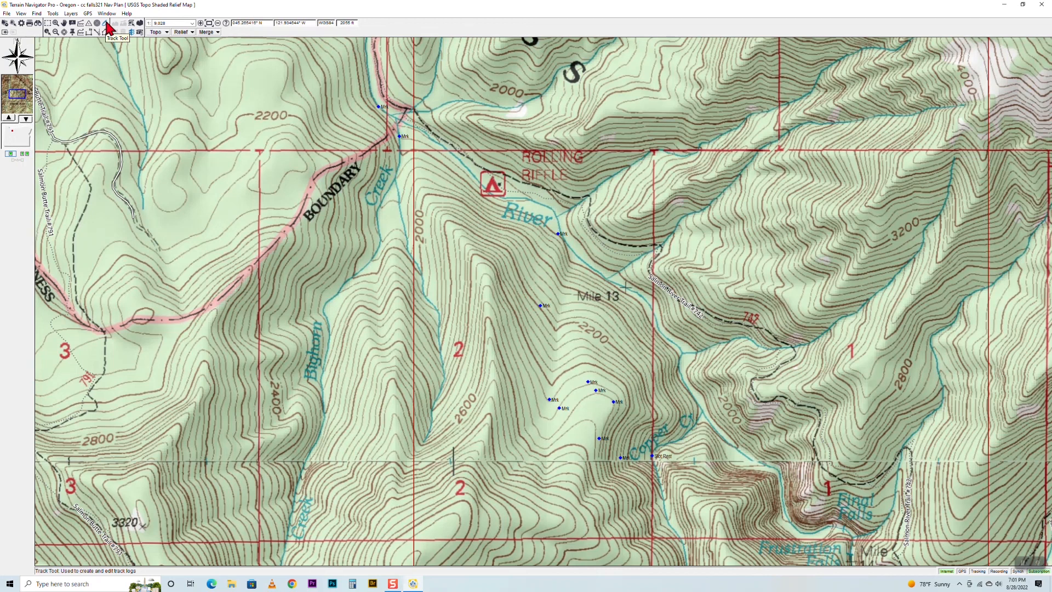
Start a new track with the Track Tool, ready to trace the trail.
click(106, 23)
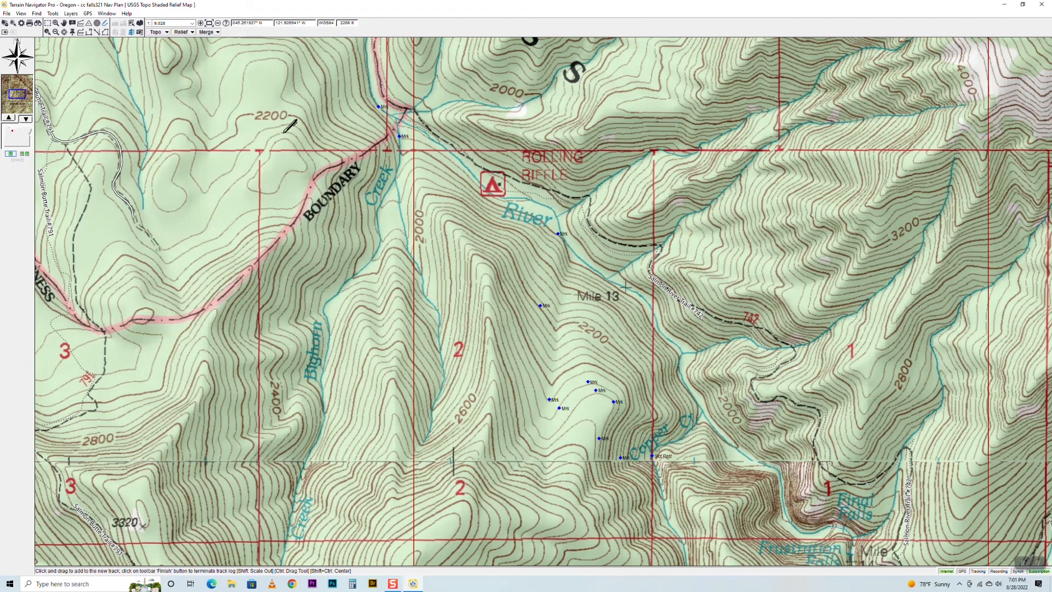
mouse_move(304, 124)
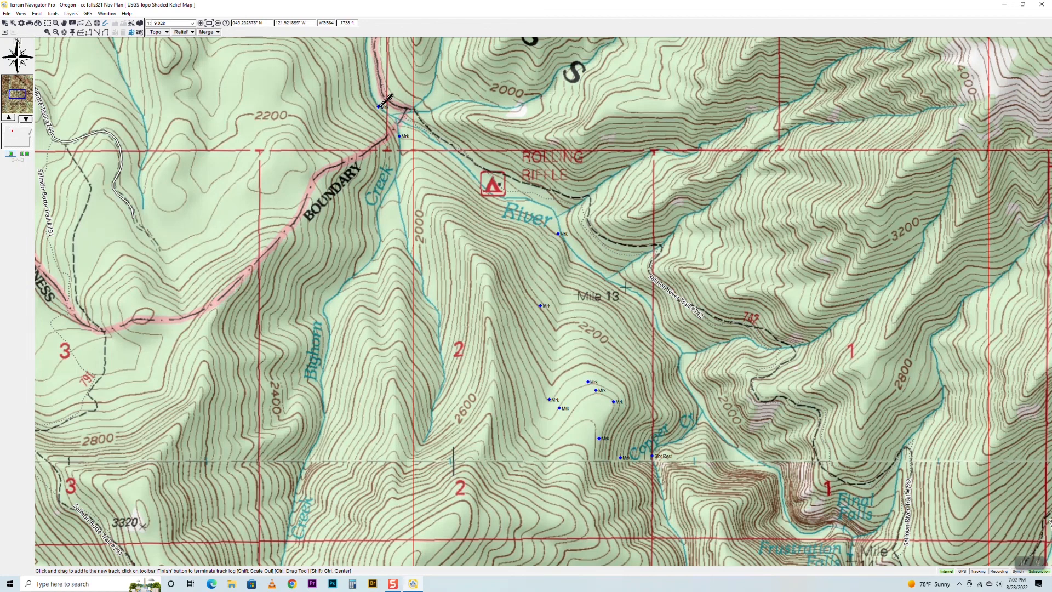
Start the track at the trailhead by the boundary and trace it east along the trail.
click(384, 101)
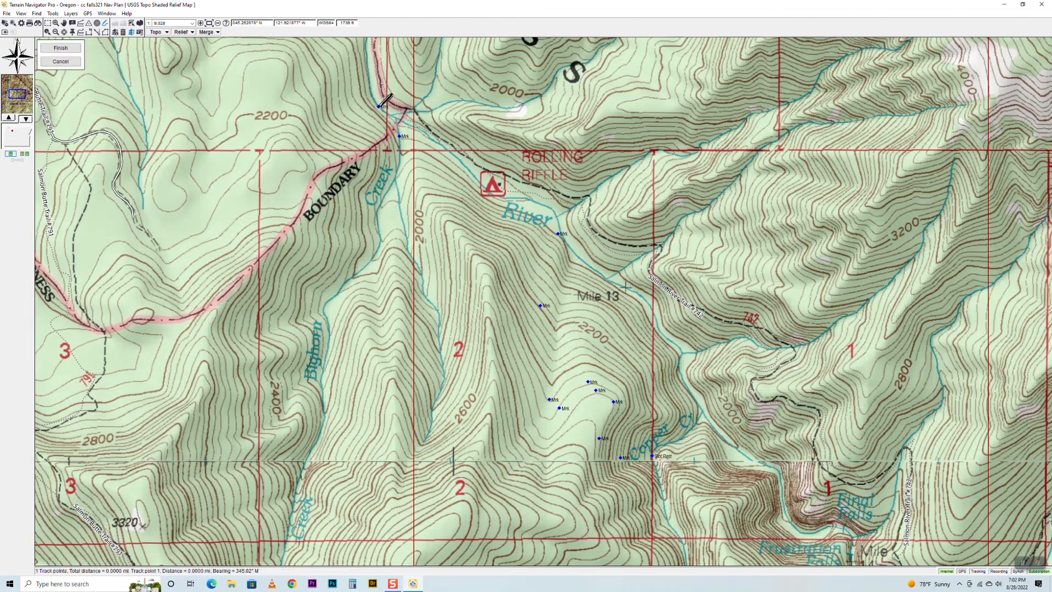
click(389, 110)
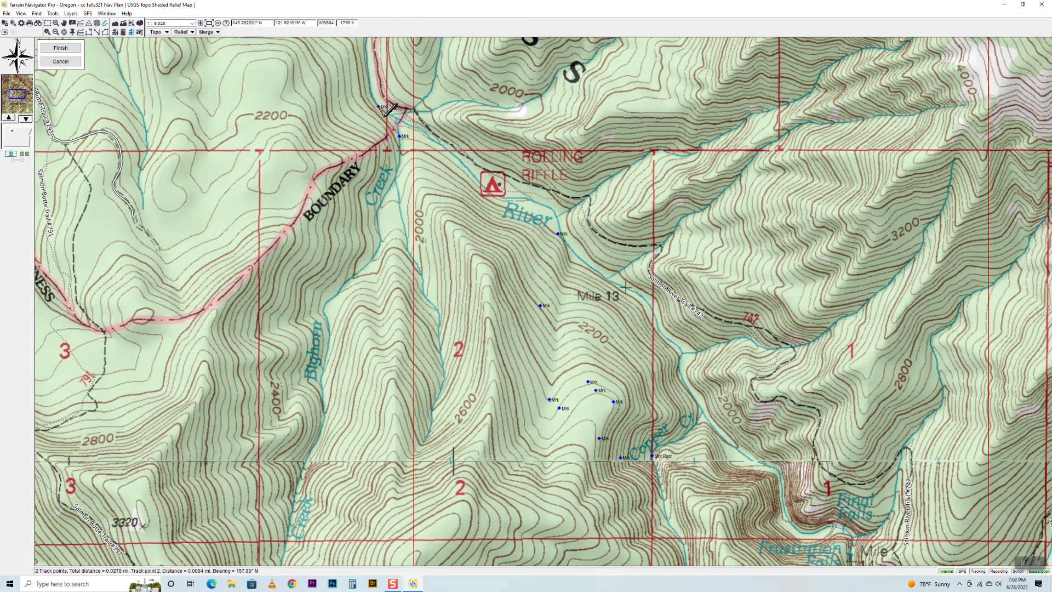
click(397, 115)
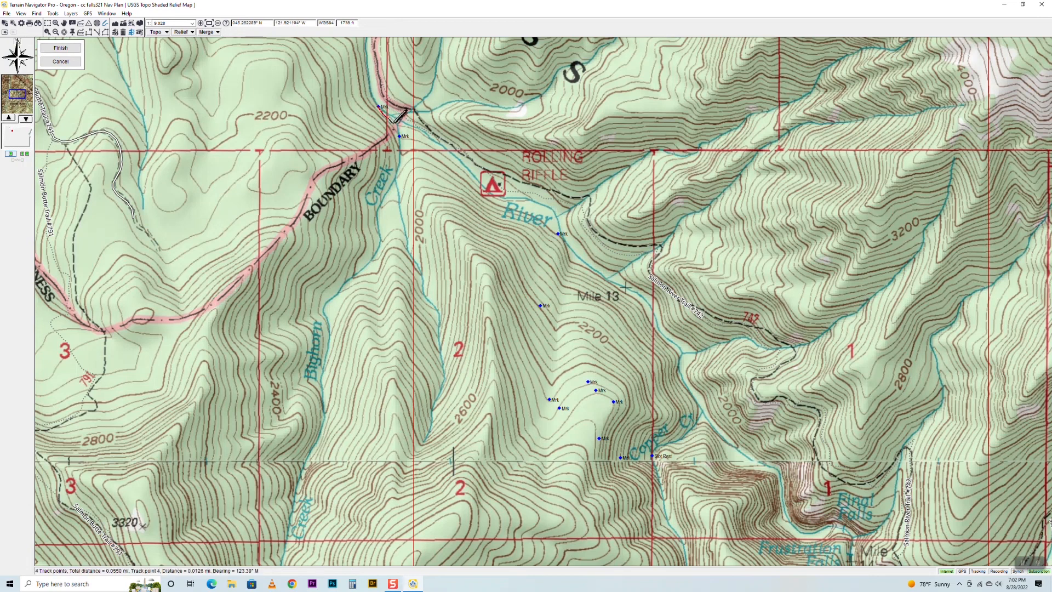
click(395, 126)
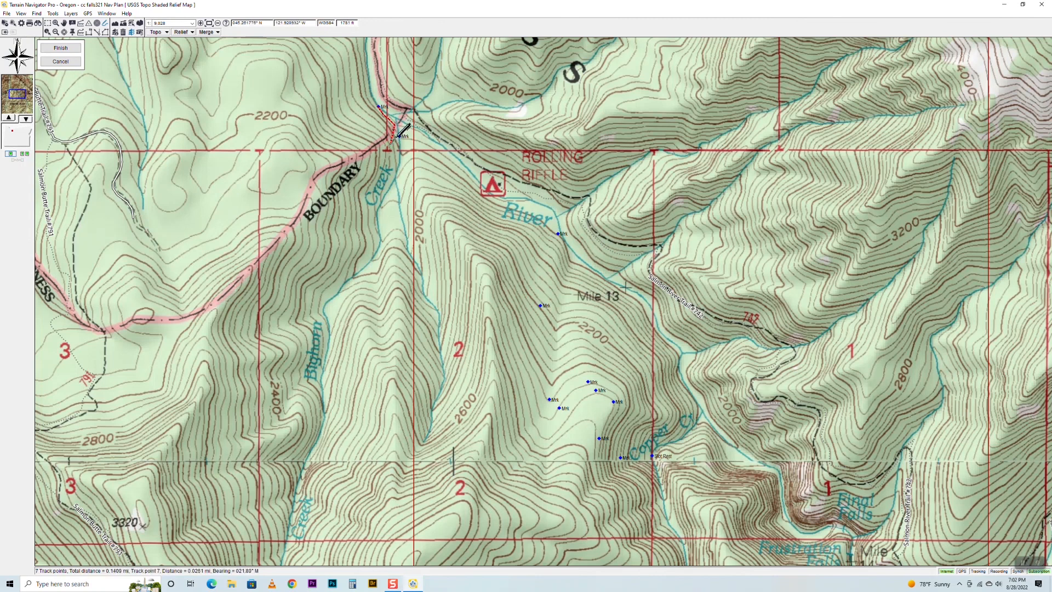
click(430, 133)
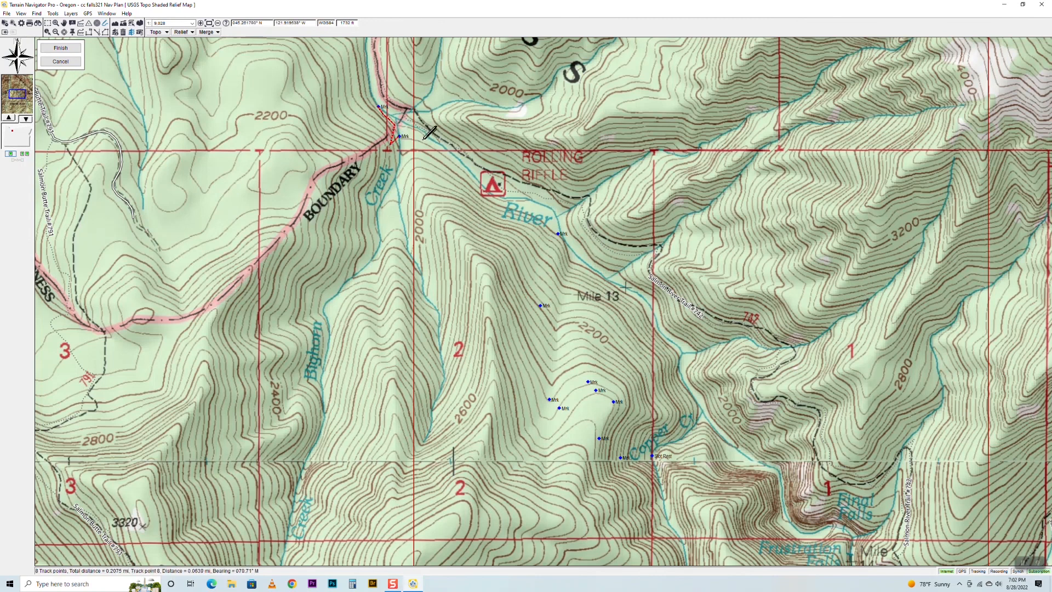
click(420, 139)
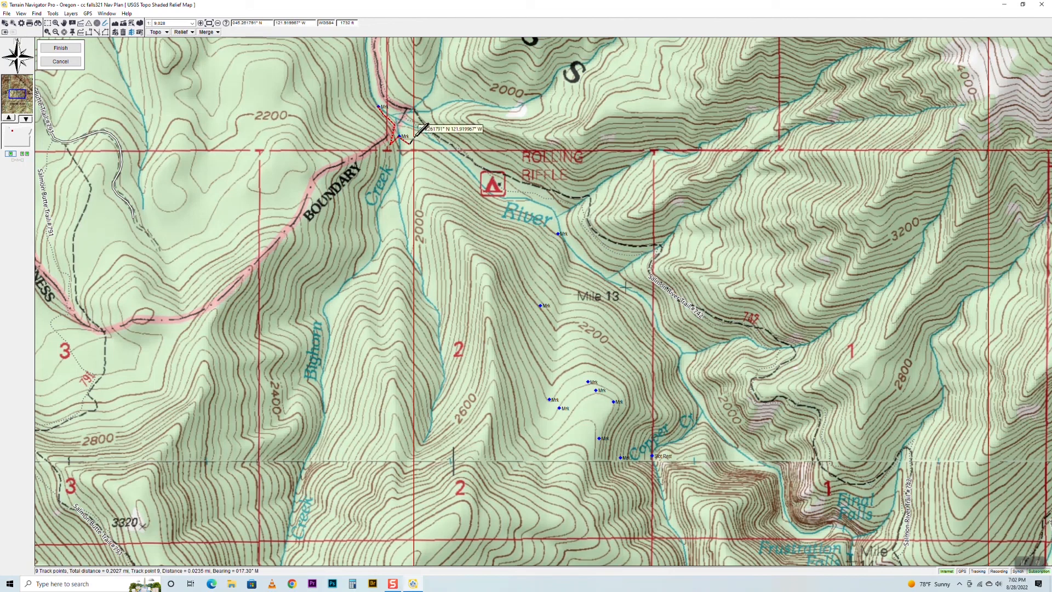
Extend the track past the Rolling Riffle campground and south beyond Mile 13.
click(439, 138)
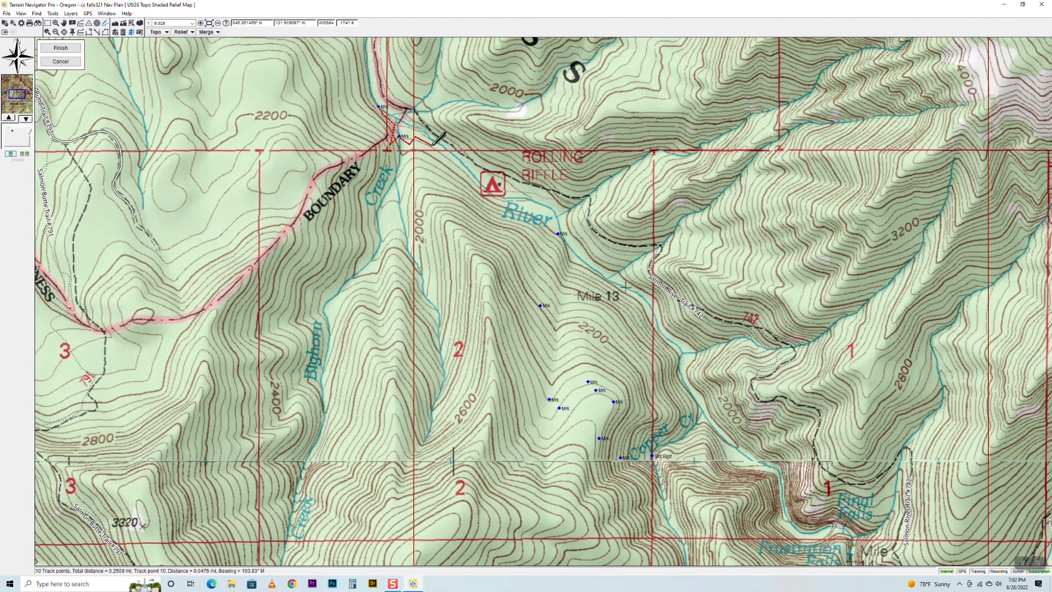
click(460, 151)
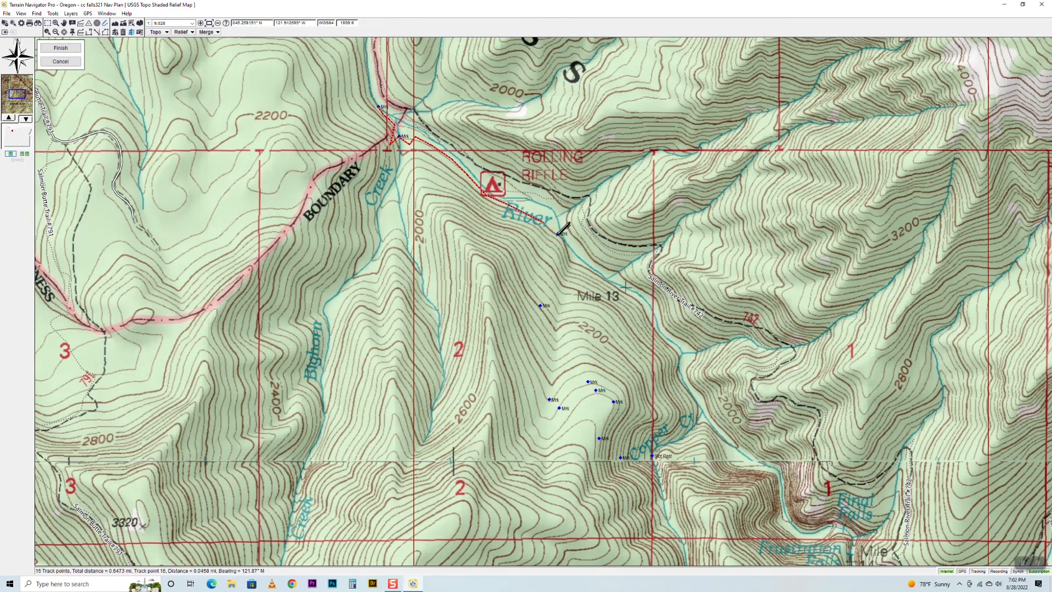
click(562, 230)
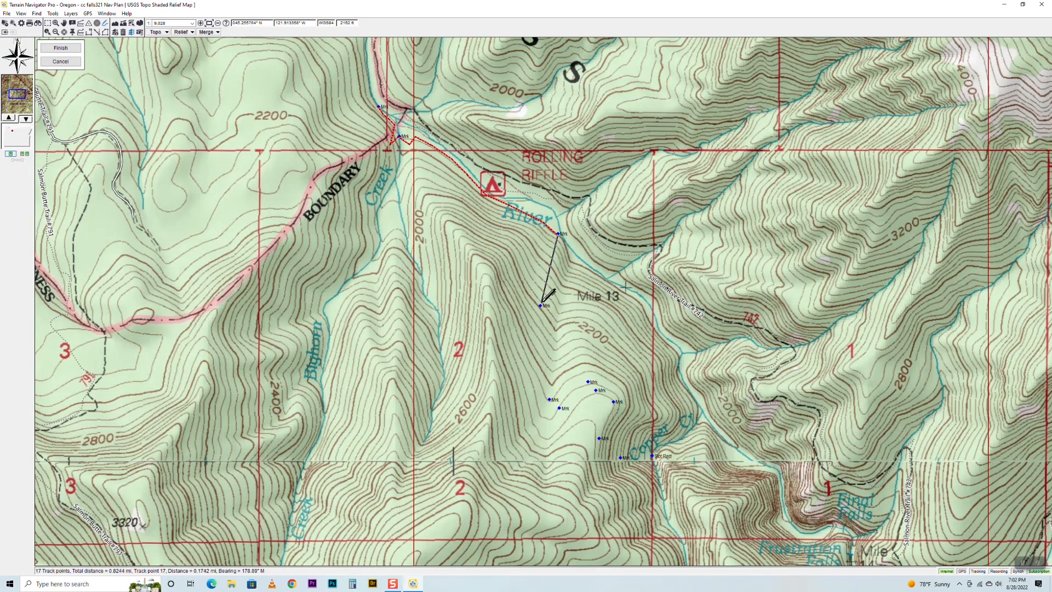
click(560, 355)
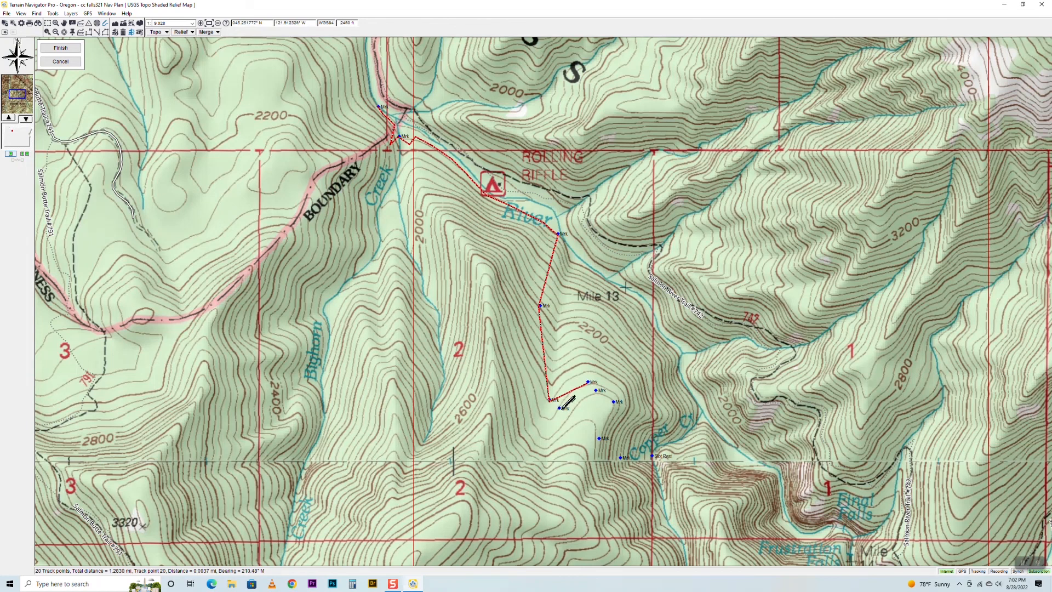
Route the track through the waypoint cluster south of Mile 13 to the eastern waypoint.
click(564, 403)
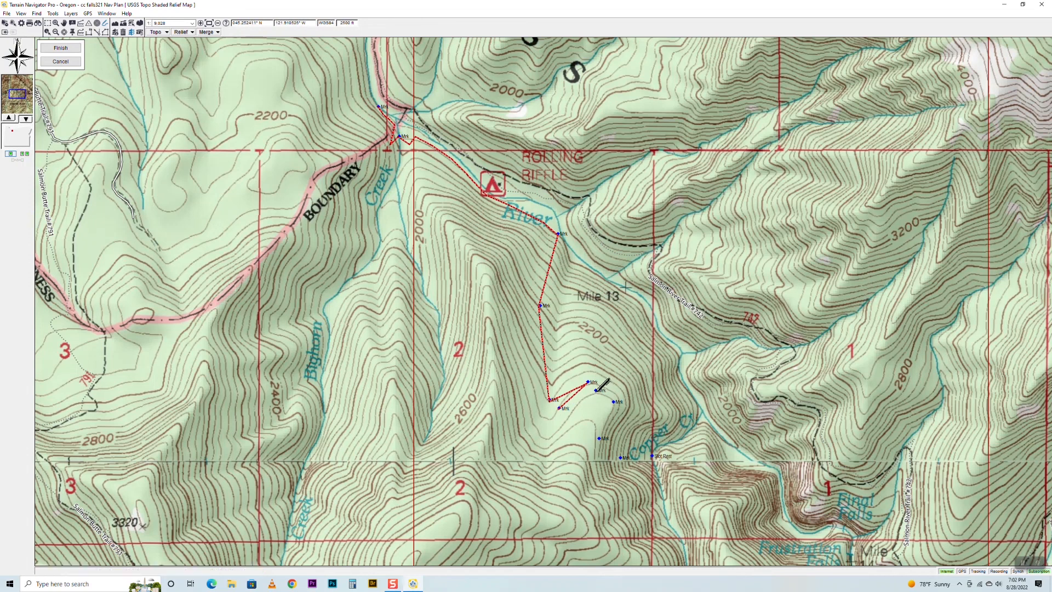
click(601, 383)
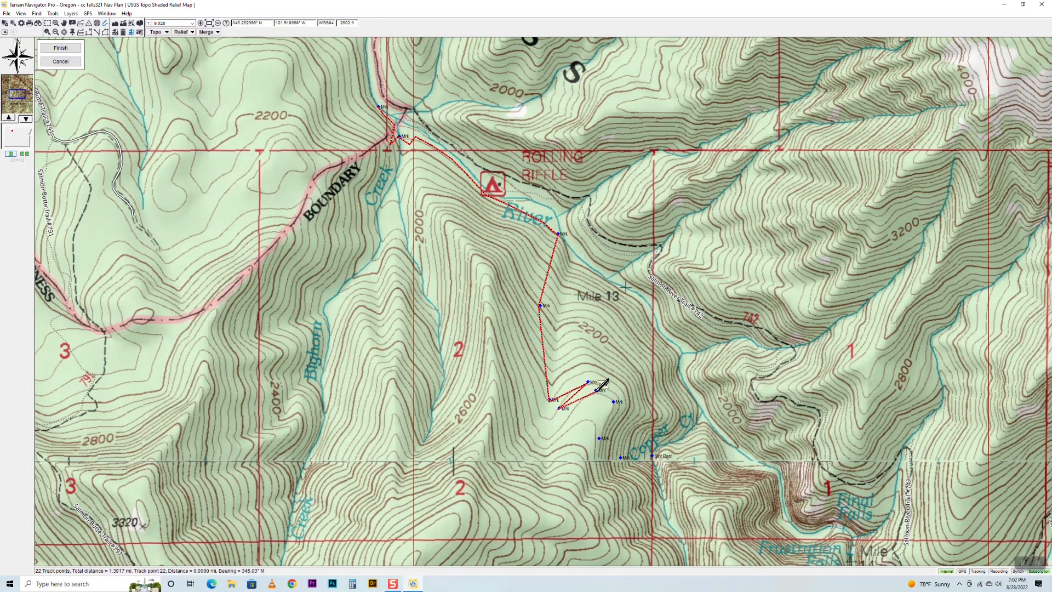
click(621, 394)
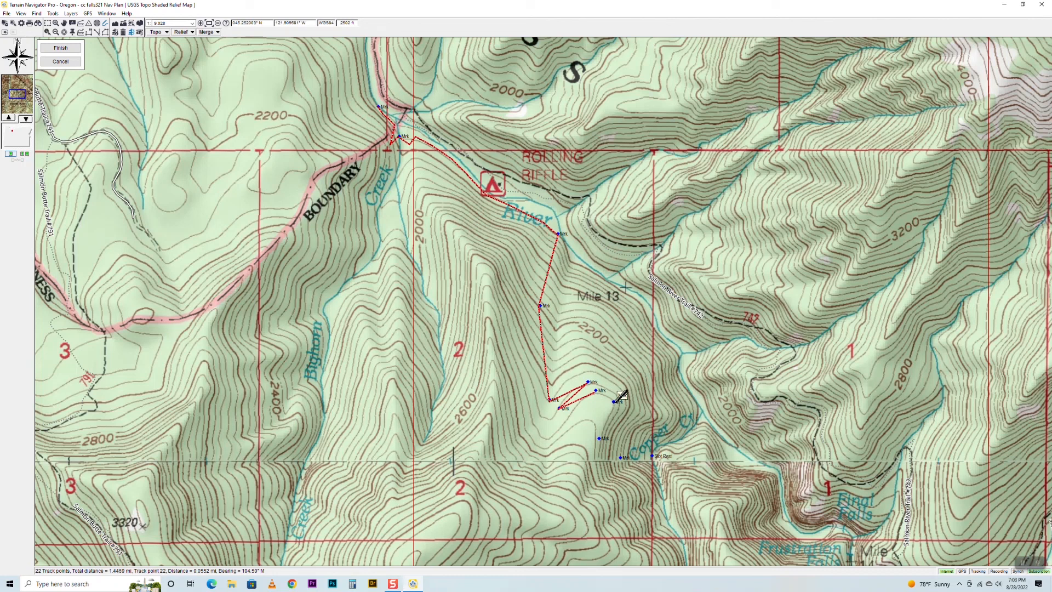
click(618, 398)
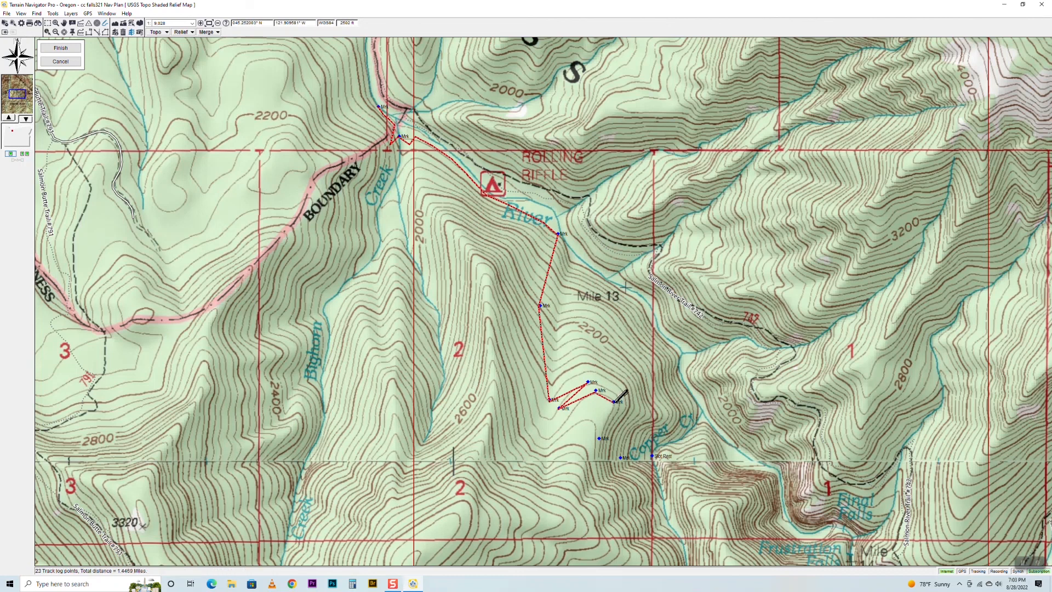
mouse_move(621, 395)
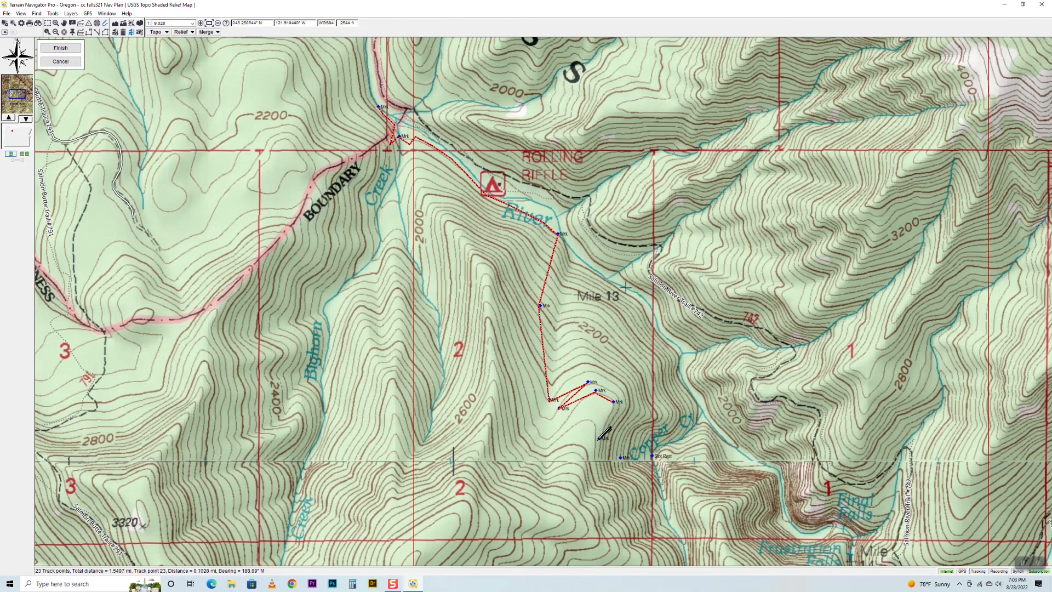
Continue the track south along the creek to the final creekside waypoint, about 1.75 miles total.
click(601, 439)
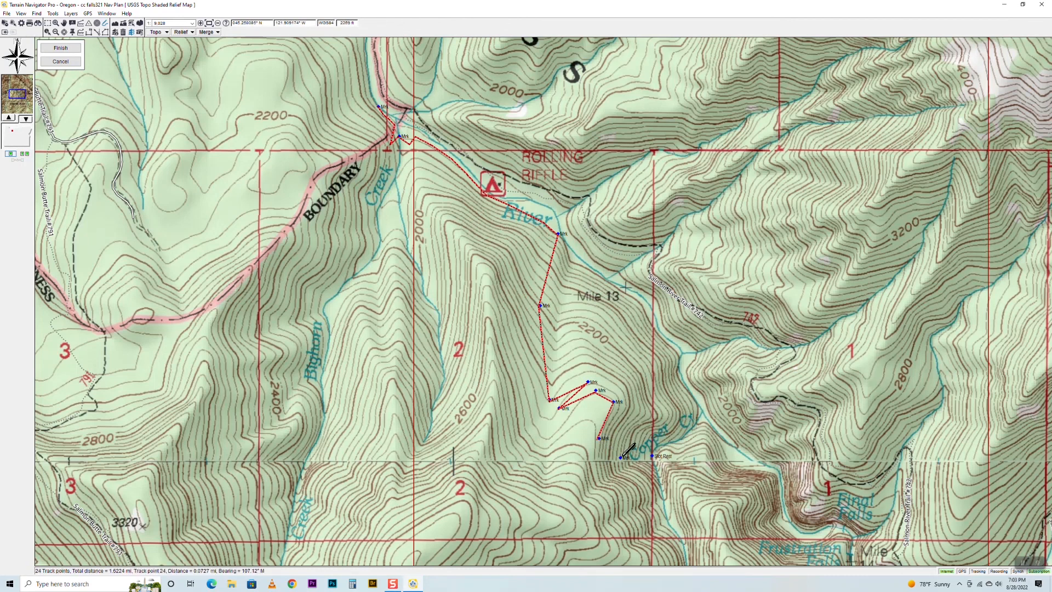
click(620, 456)
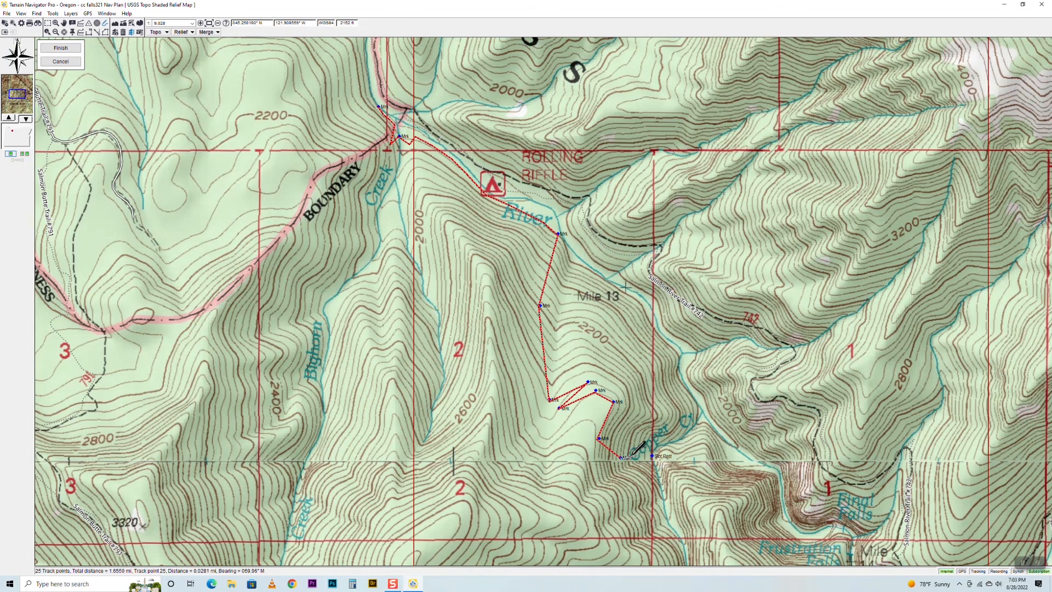
click(635, 453)
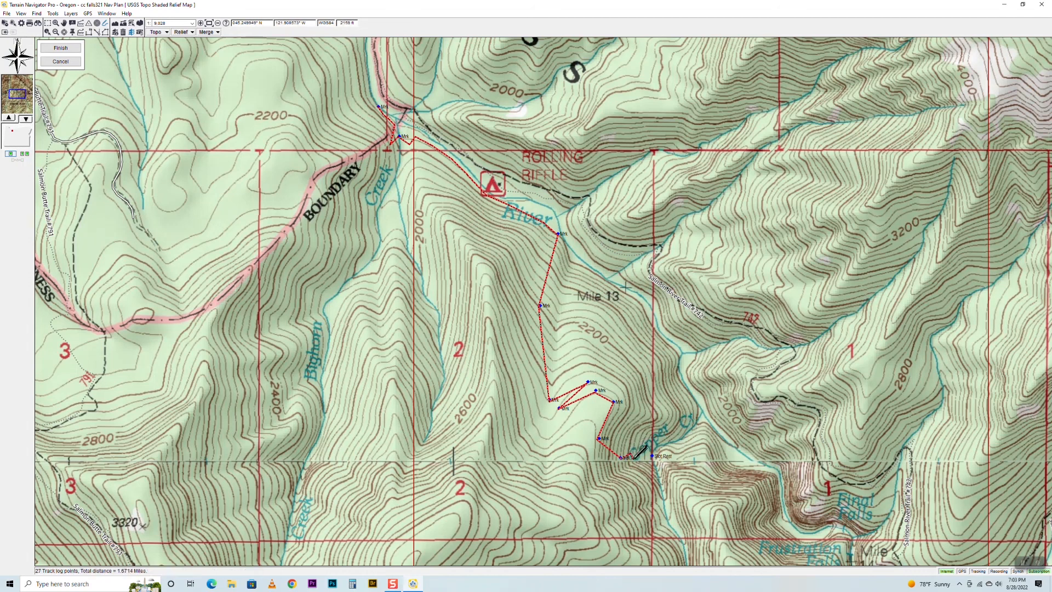
click(648, 449)
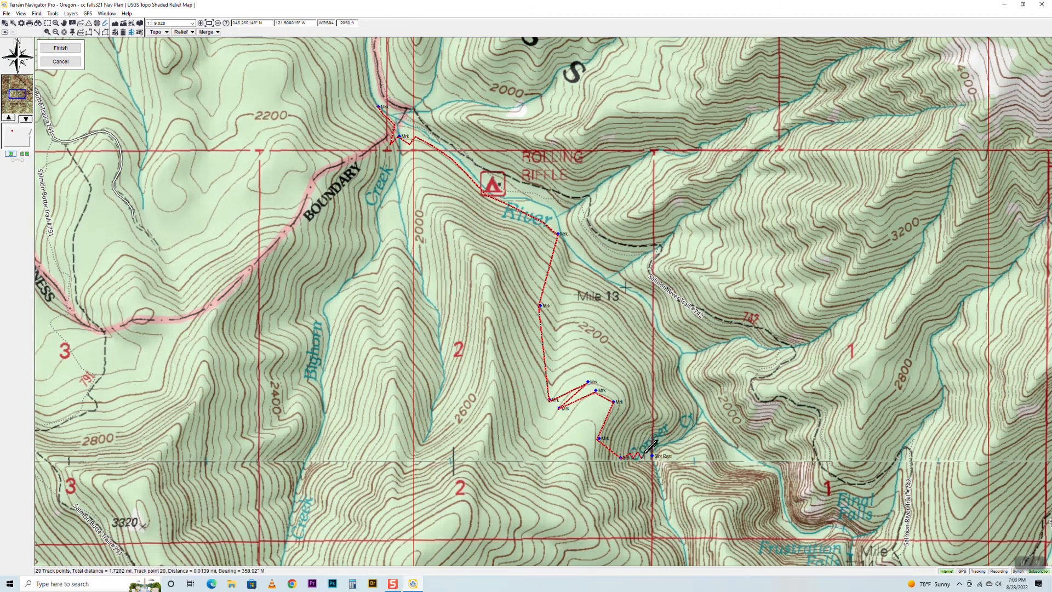
click(638, 456)
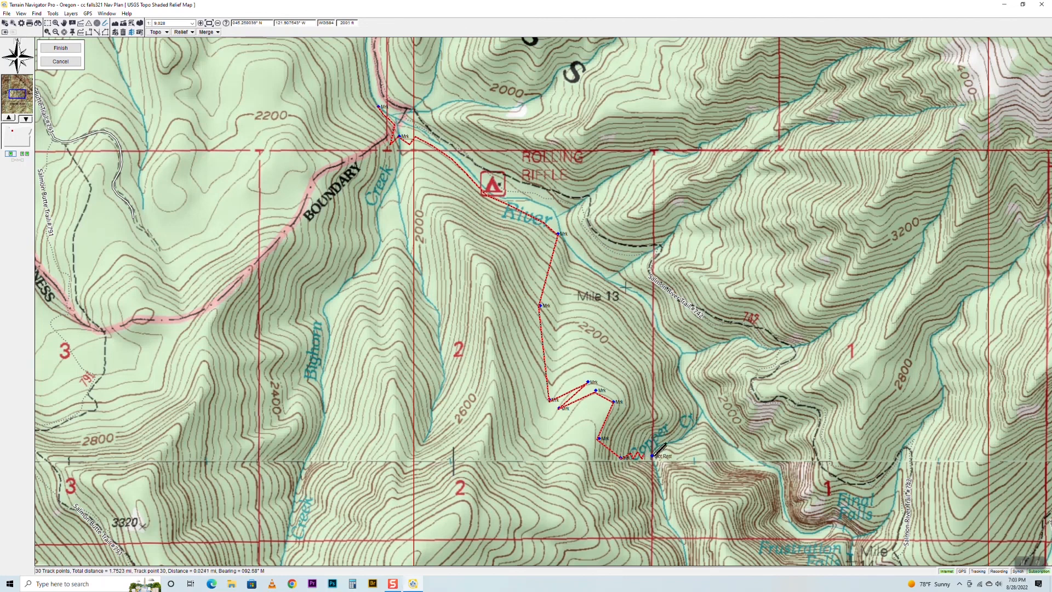
click(655, 456)
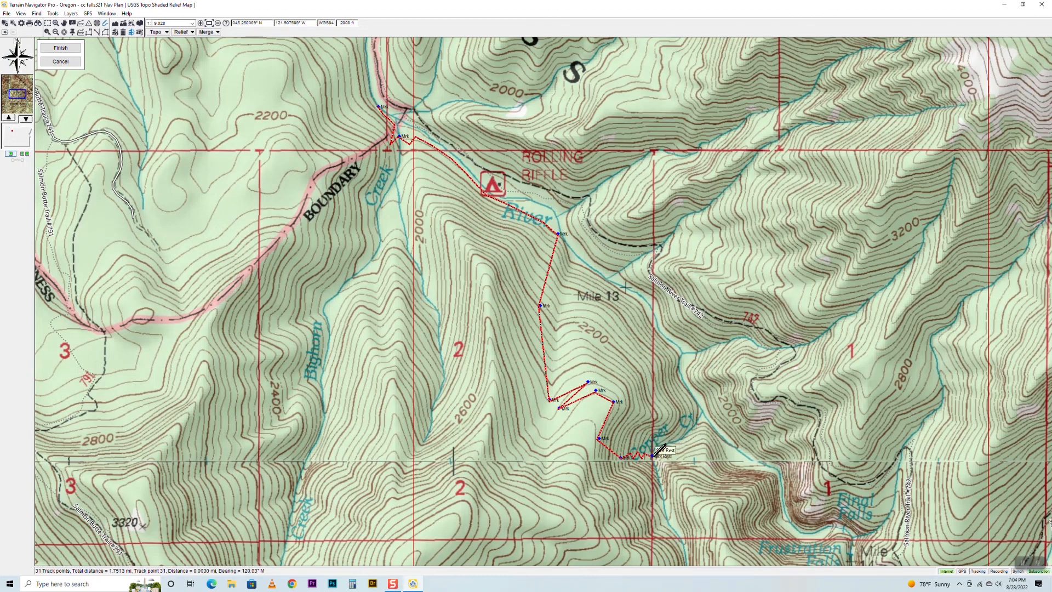
Finish drawing the track log, leaving the completed red track on the map.
right_click(655, 452)
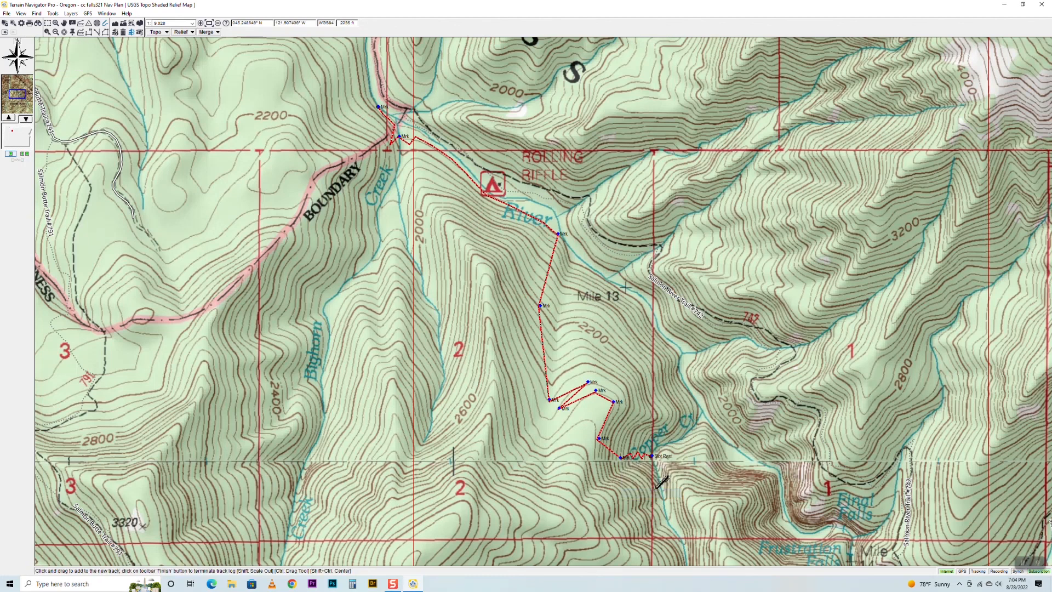
mouse_move(669, 429)
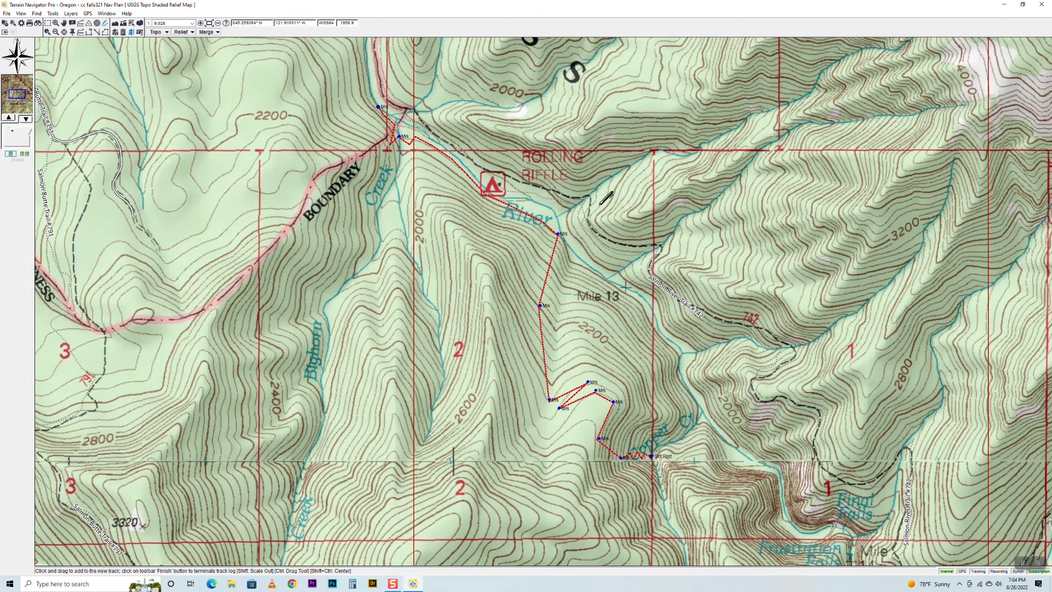
mouse_move(416, 148)
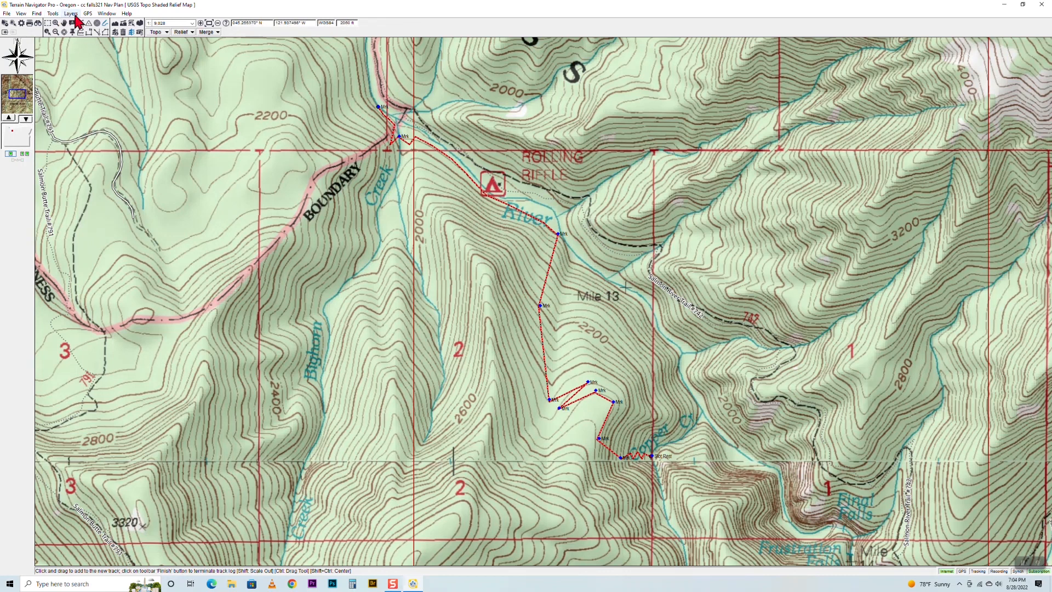
click(70, 13)
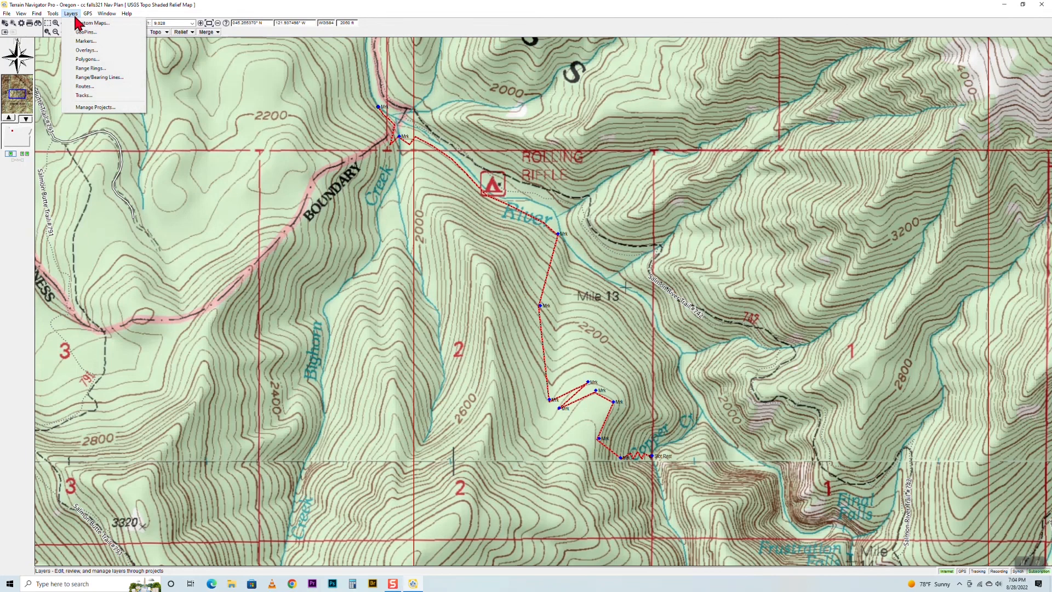
mouse_move(85, 95)
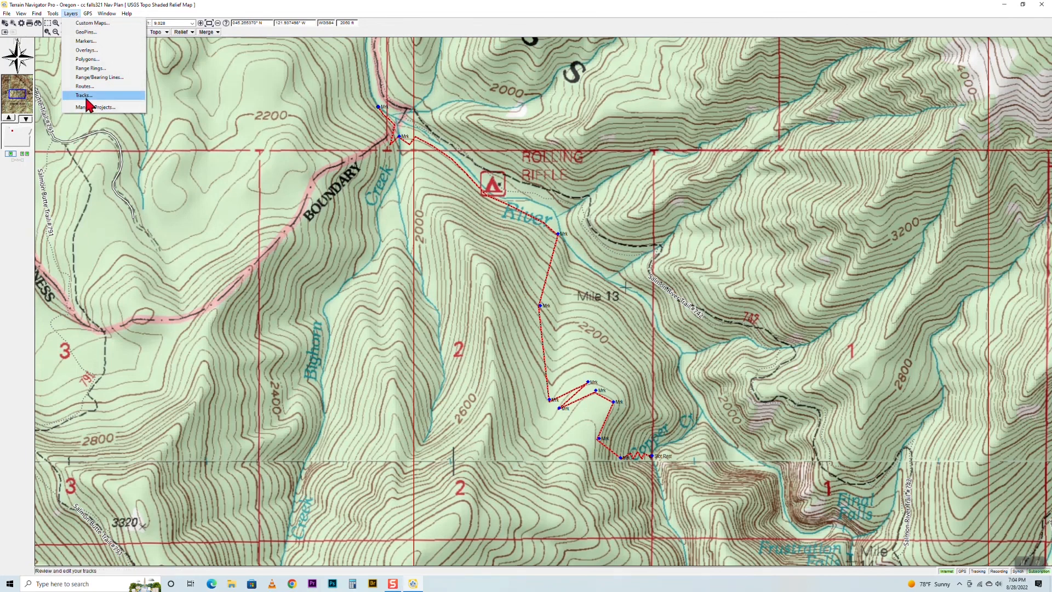
In Edit Tracks, name the track 'CCF NAV PLAN' and close its properties window.
click(84, 95)
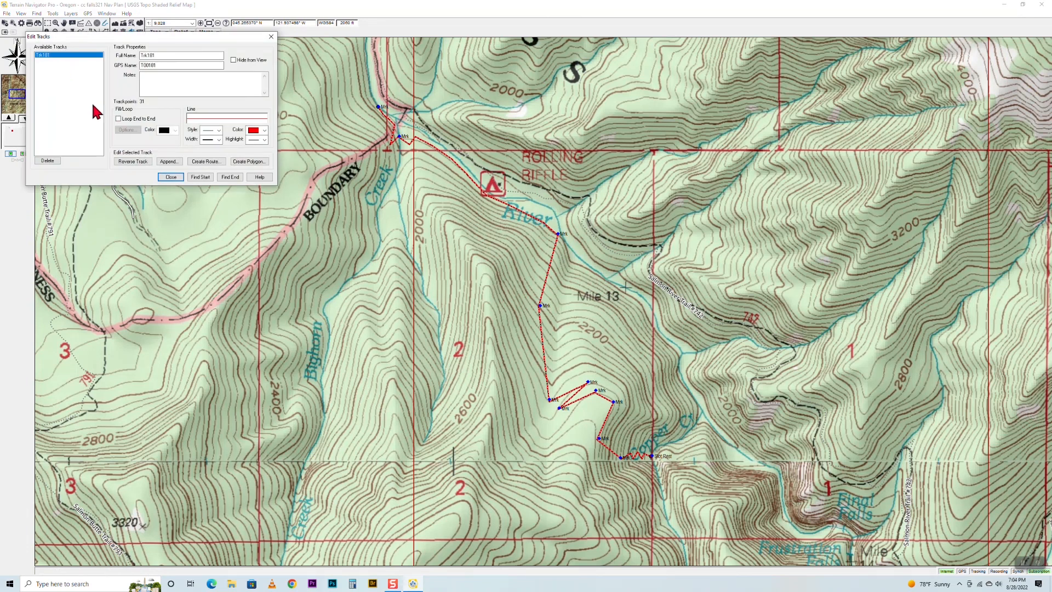
click(181, 55)
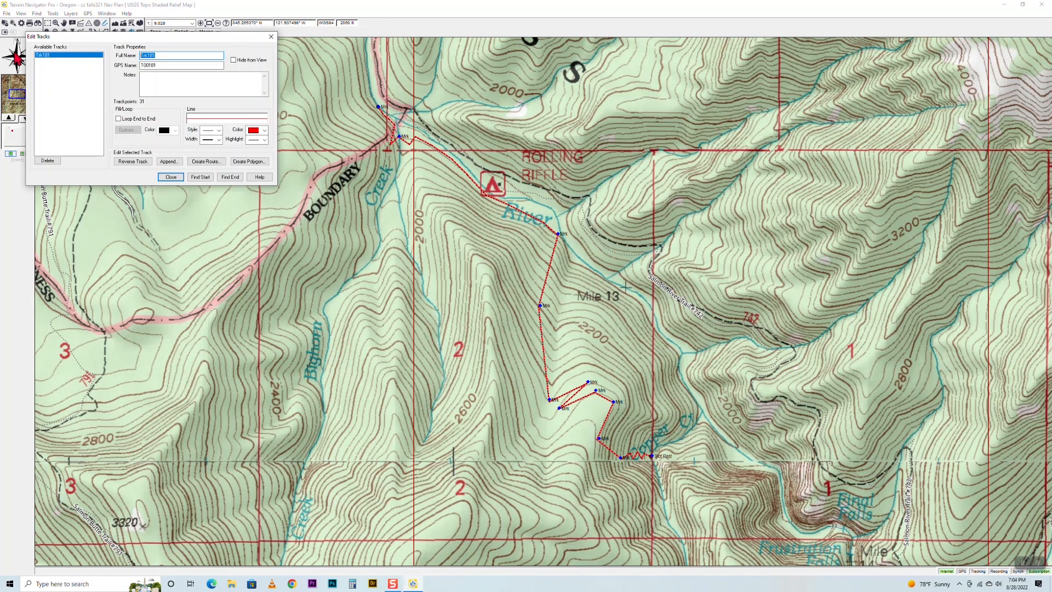
mouse_move(46, 64)
text(CCFN)
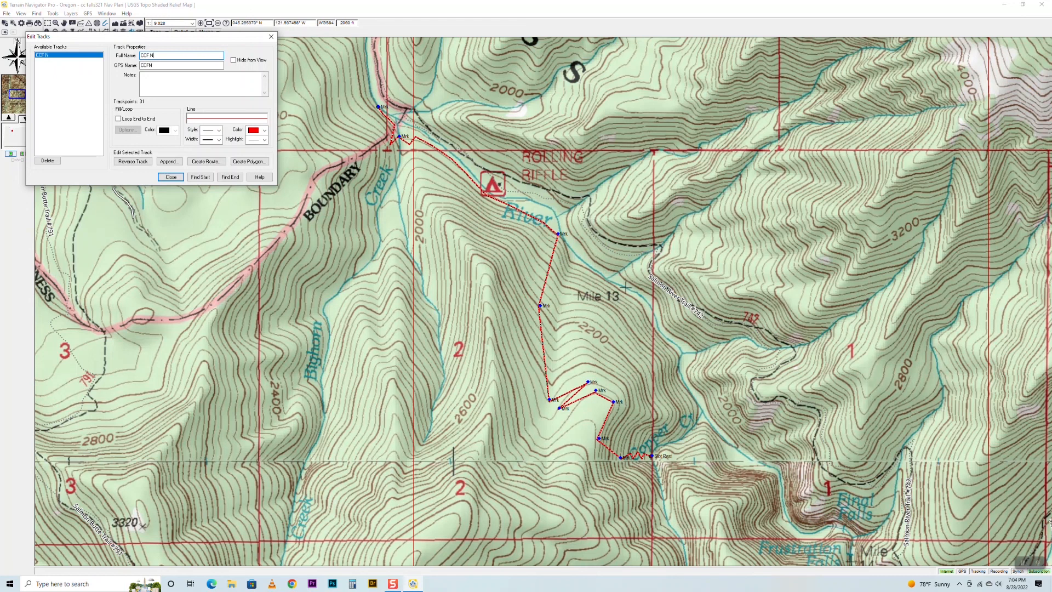
text(AV)
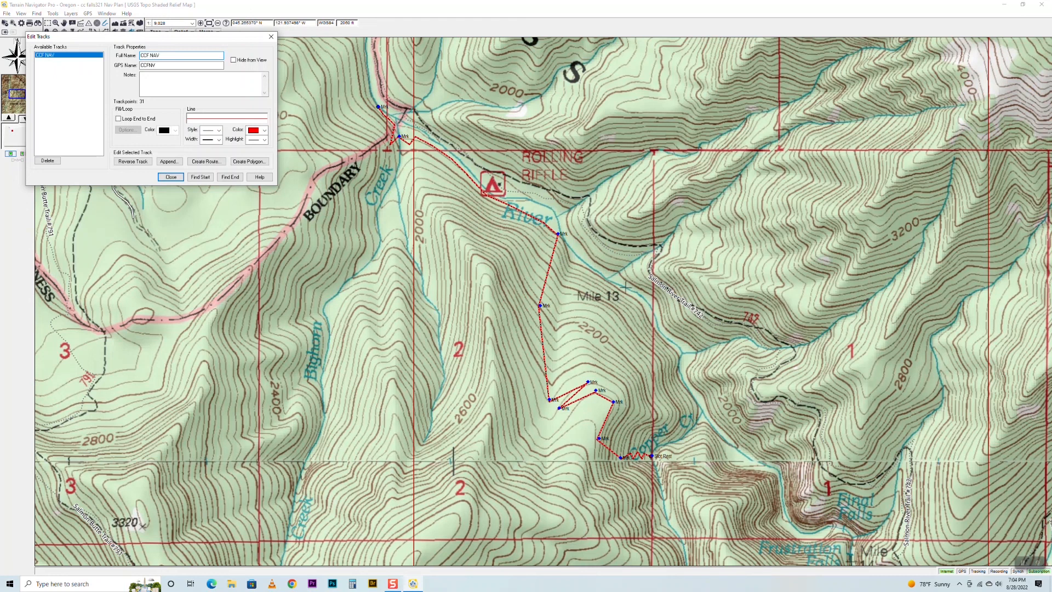
text(PLAN)
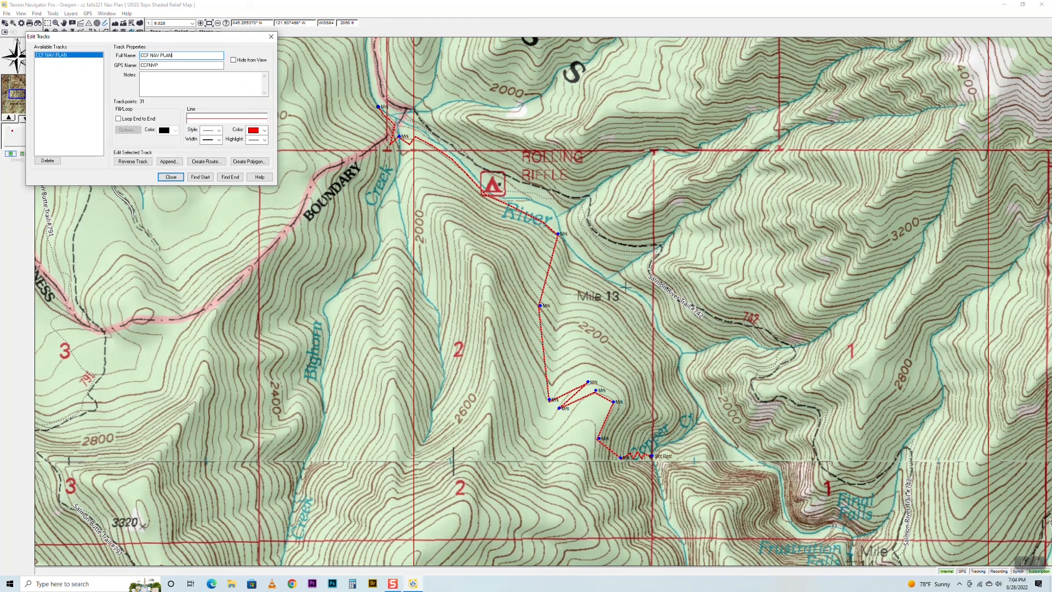
click(178, 64)
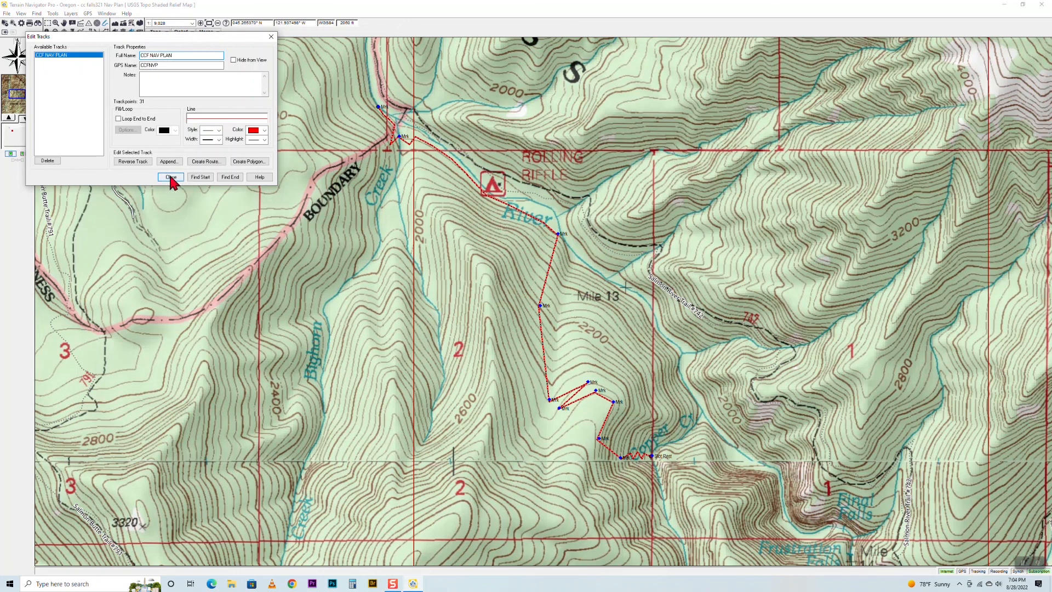
click(170, 177)
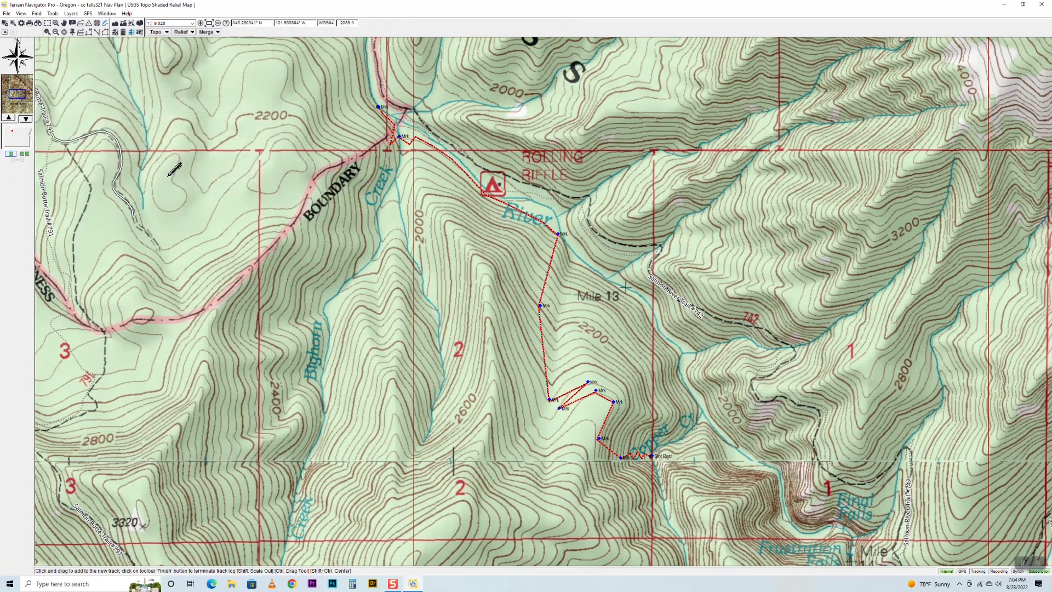
mouse_move(383, 215)
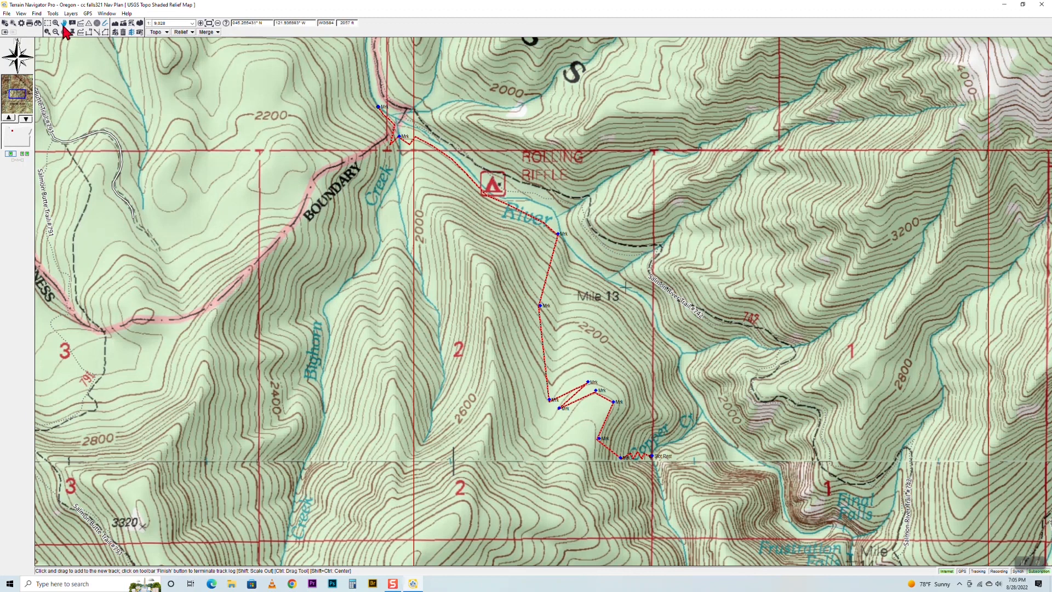
mouse_move(657, 208)
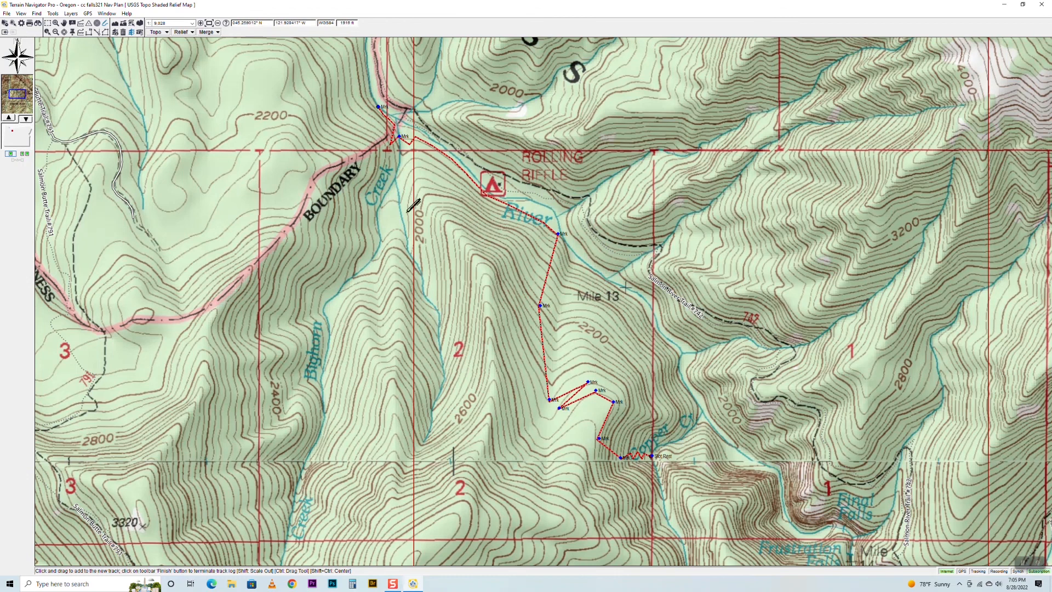
mouse_move(631, 121)
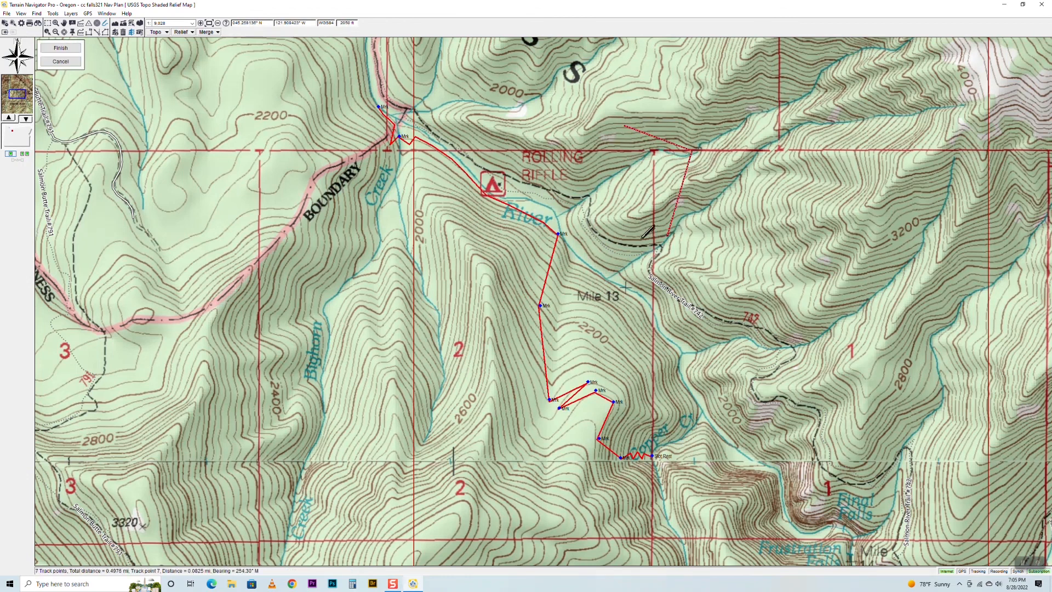
click(654, 232)
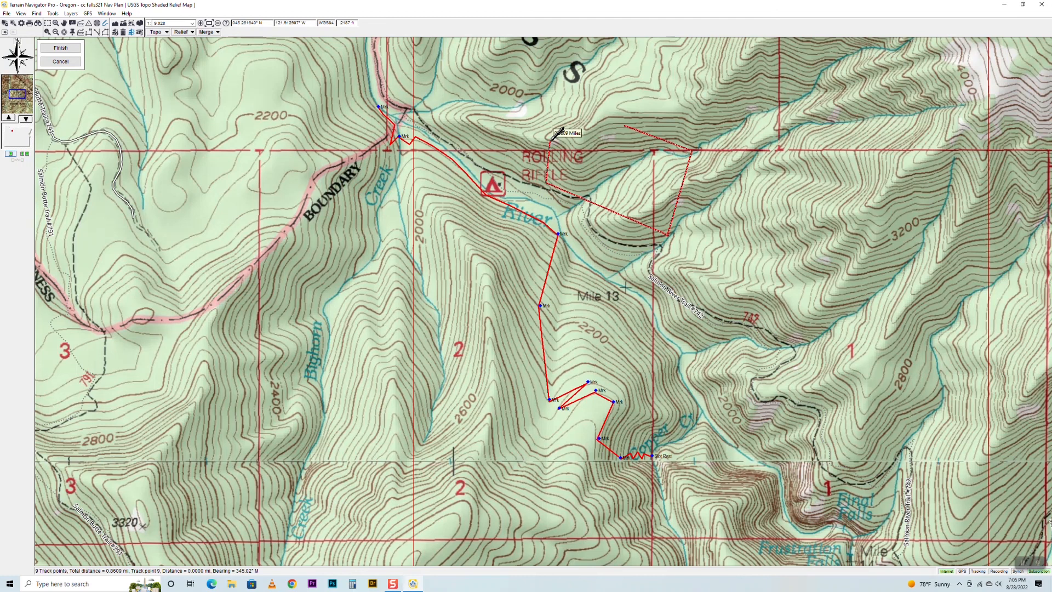
right_click(555, 133)
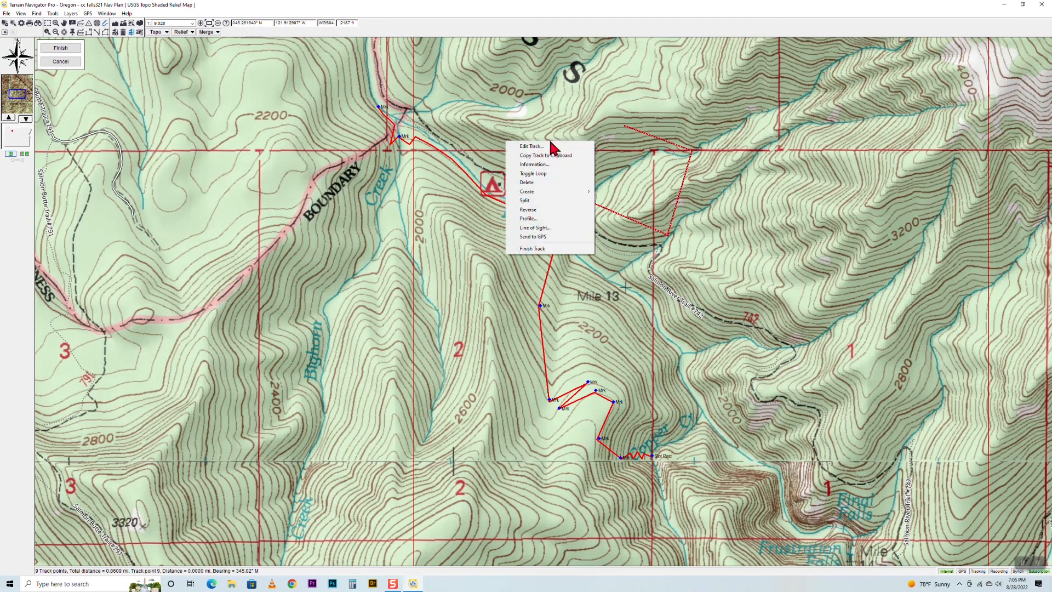
mouse_move(541, 183)
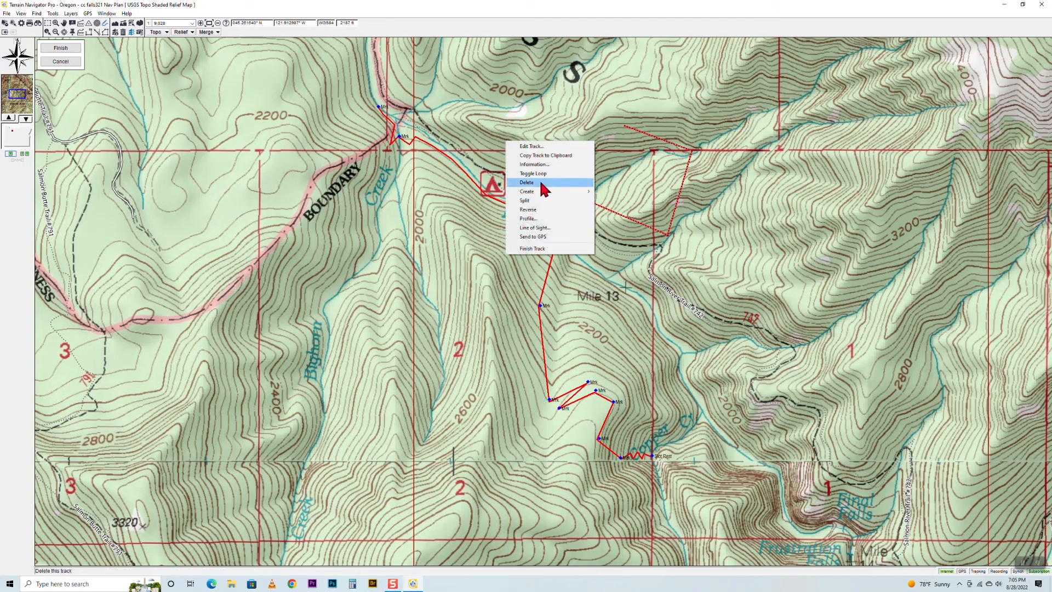
click(527, 182)
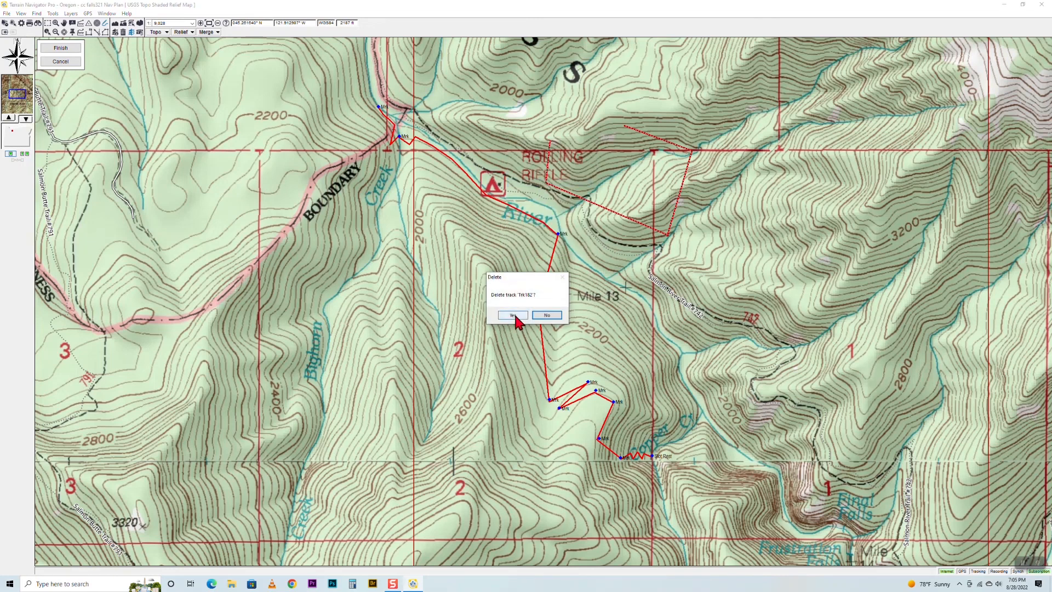
click(512, 316)
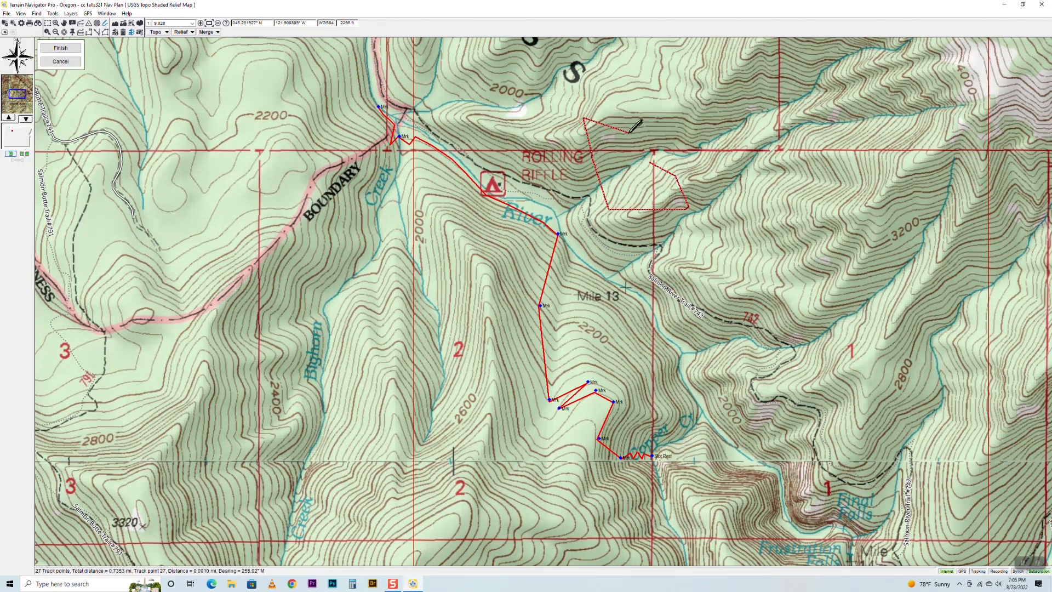
right_click(626, 138)
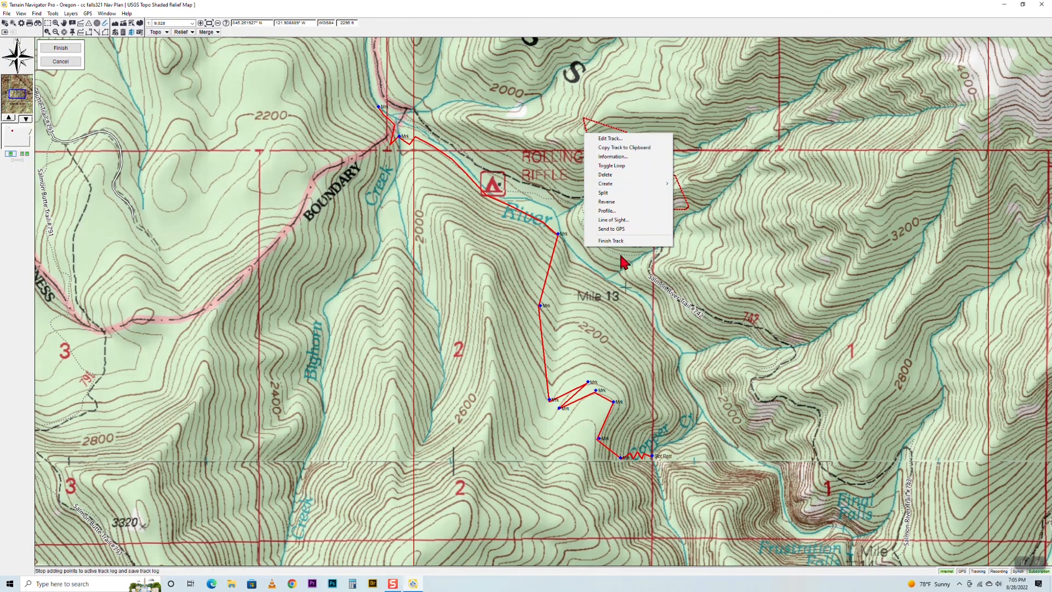
mouse_move(613, 184)
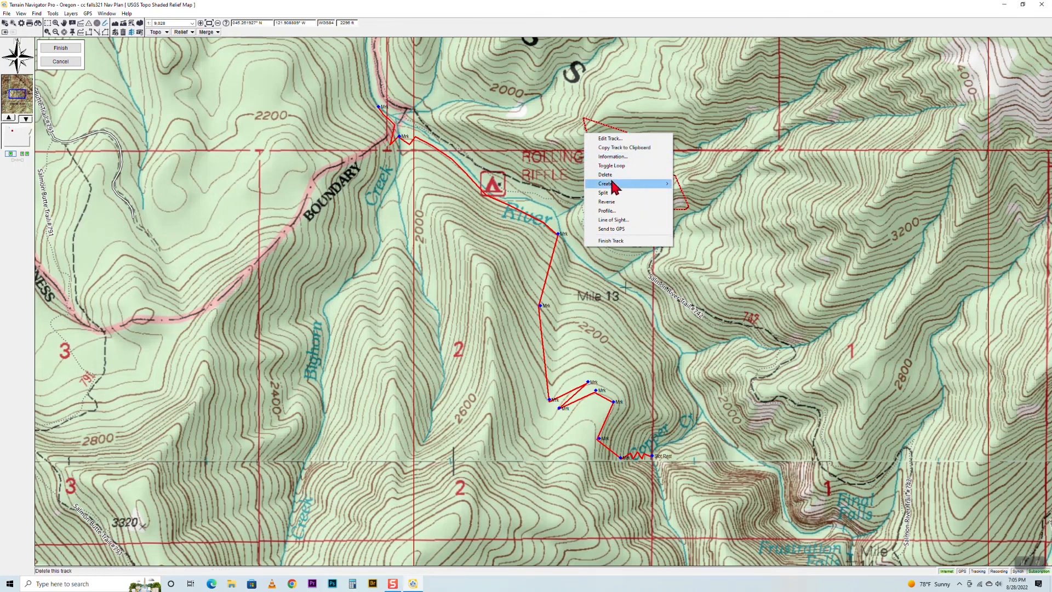
mouse_move(611, 241)
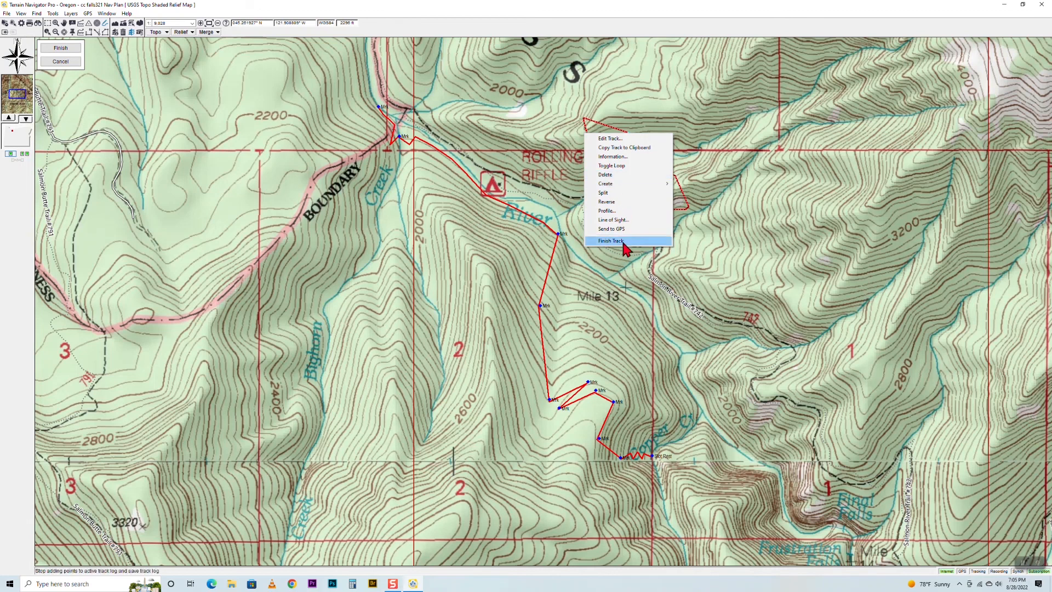
click(610, 241)
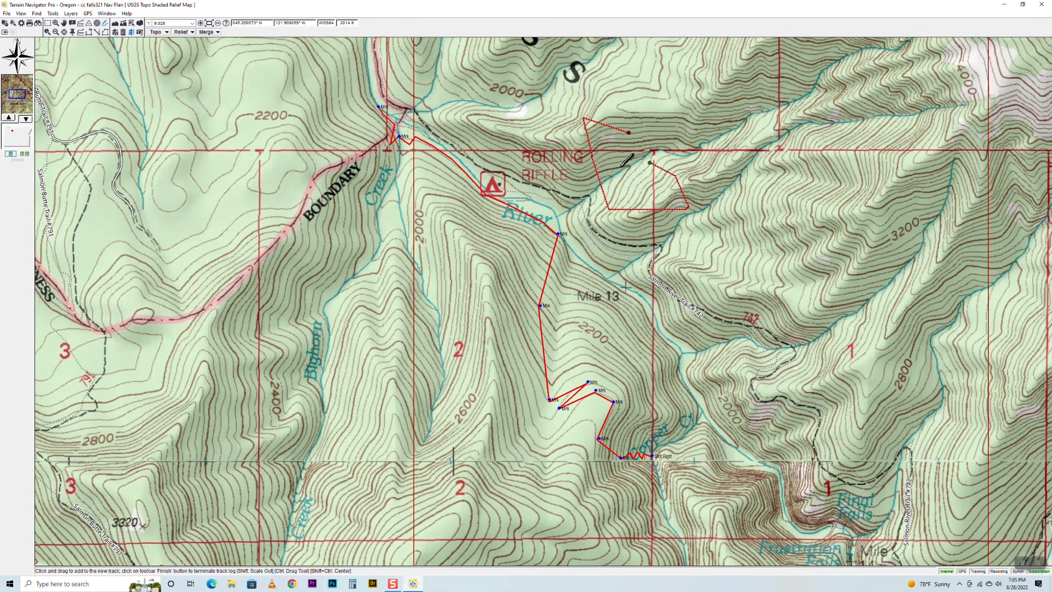
mouse_move(602, 184)
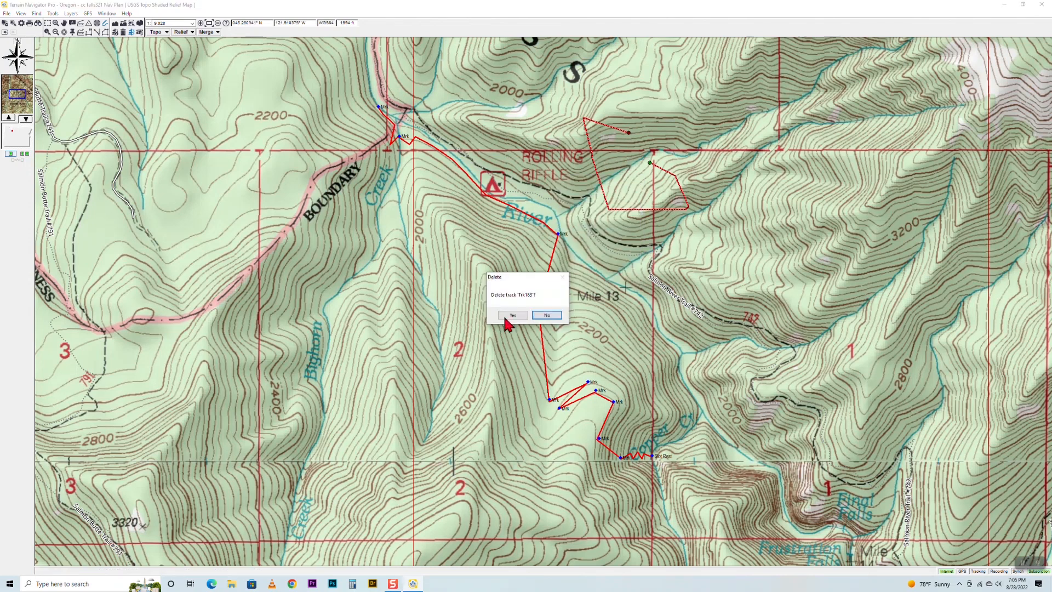
click(512, 315)
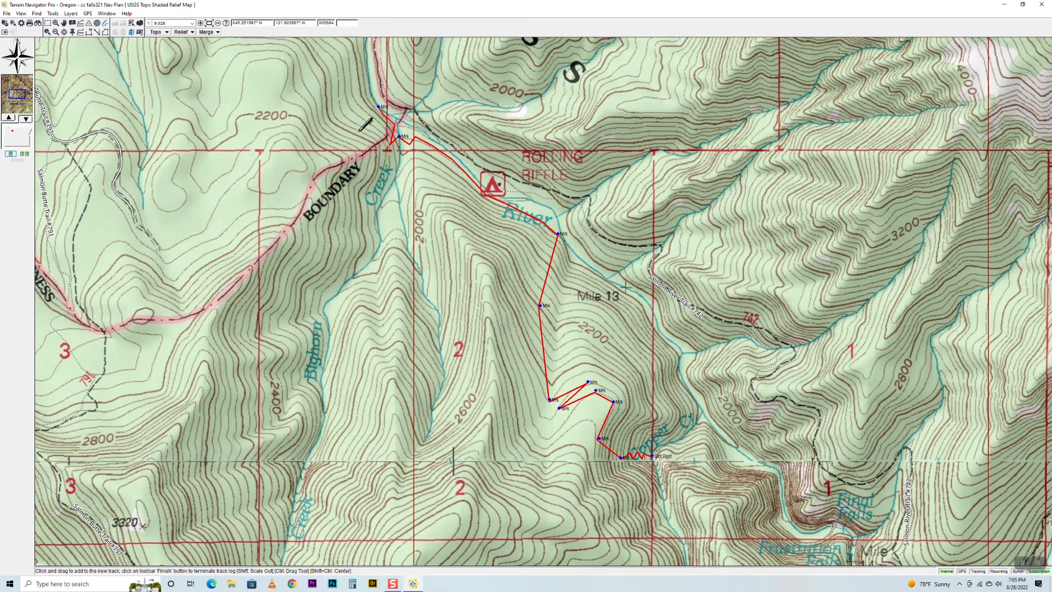
mouse_move(187, 45)
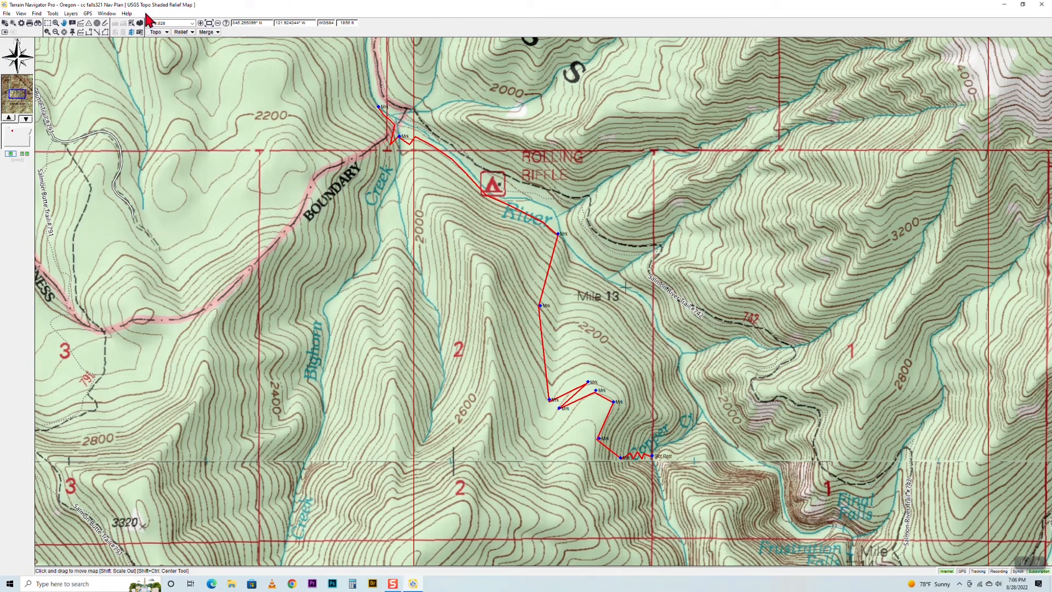
Show the GPS menu's command list over the map.
click(88, 13)
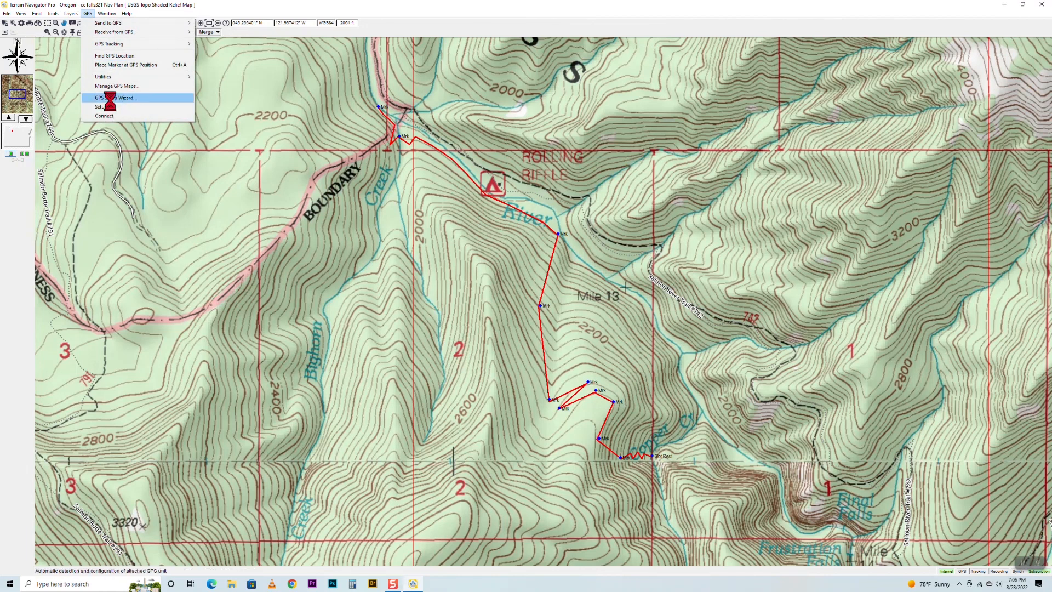
Run the GPS Setup Wizard, confirming a GPS unit with a cable connection.
click(118, 97)
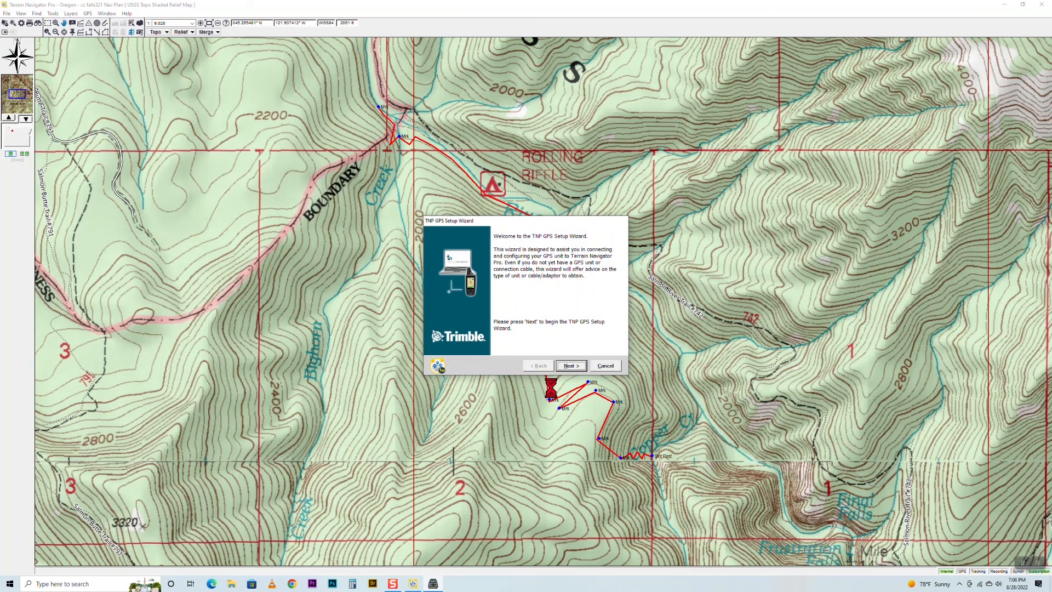
click(570, 365)
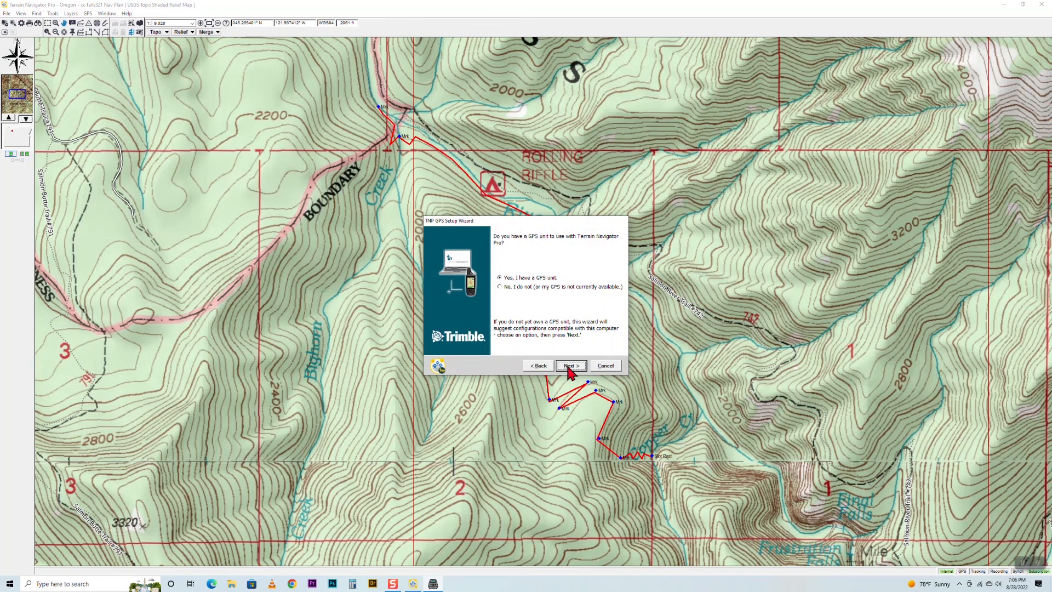
click(568, 365)
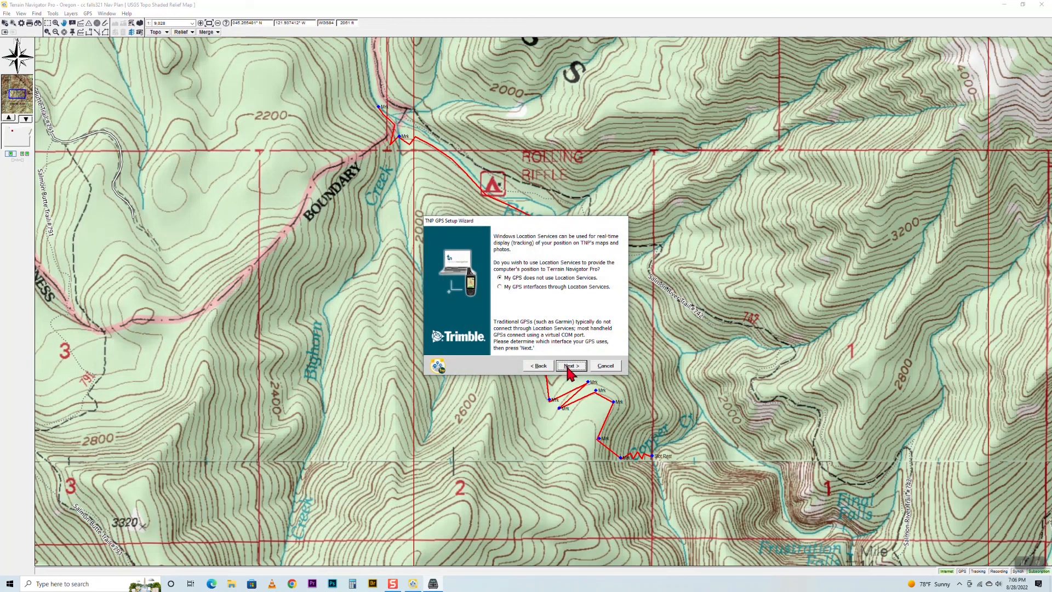
click(570, 365)
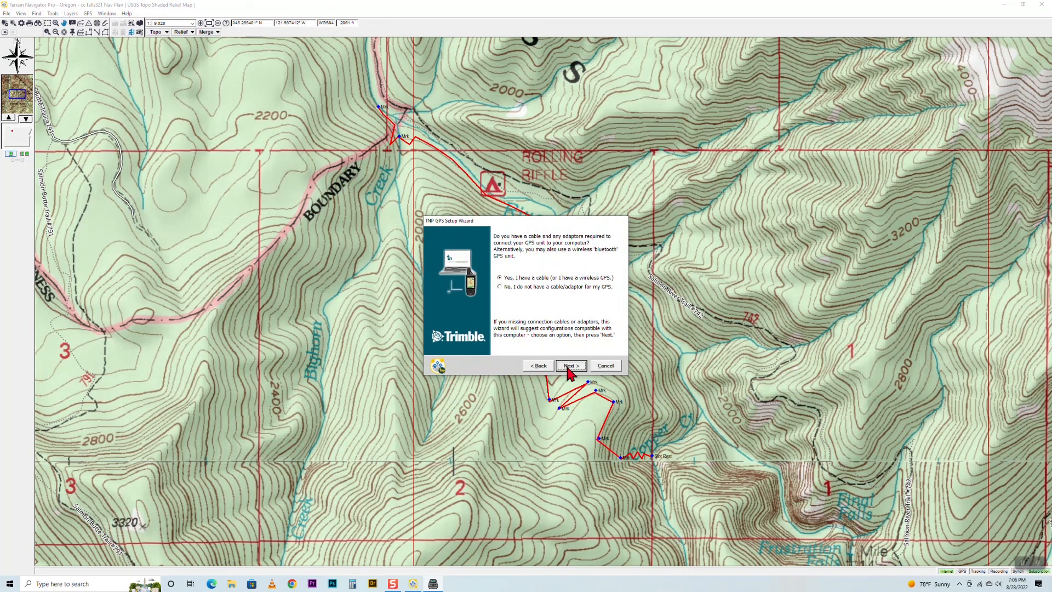
mouse_move(568, 300)
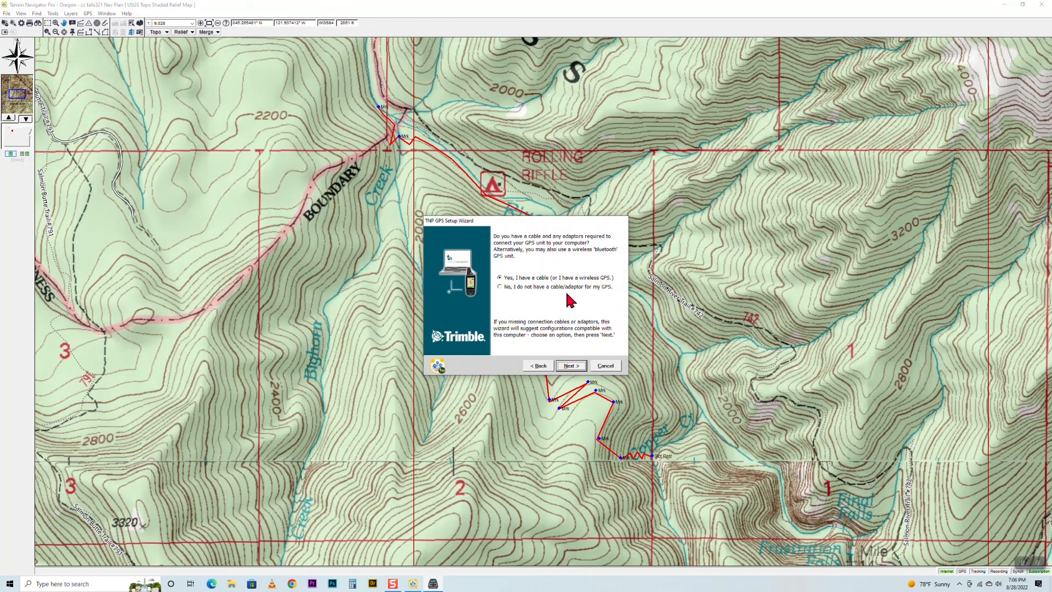
mouse_move(581, 321)
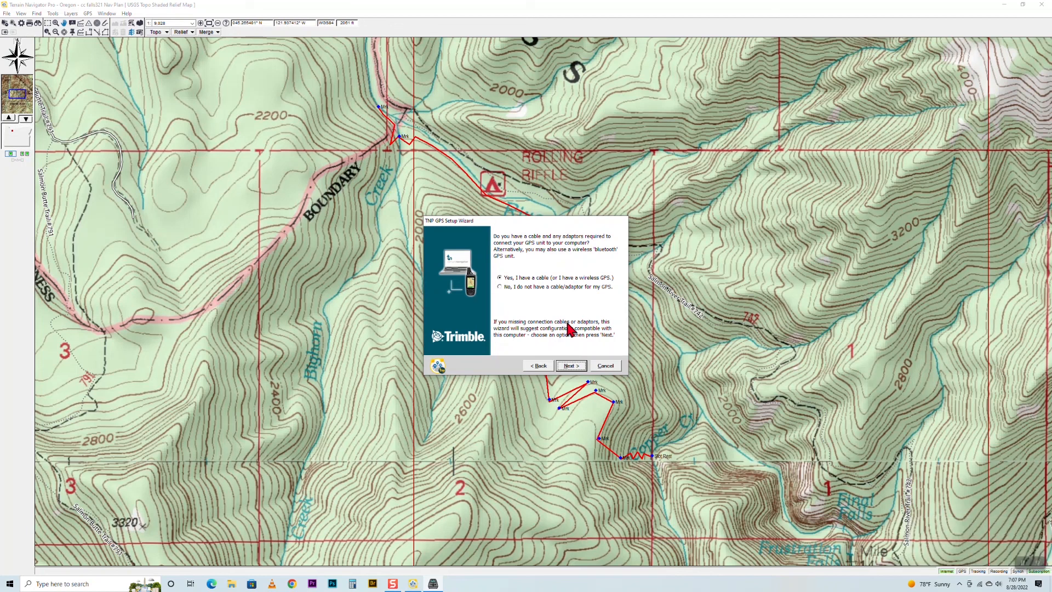
mouse_move(589, 324)
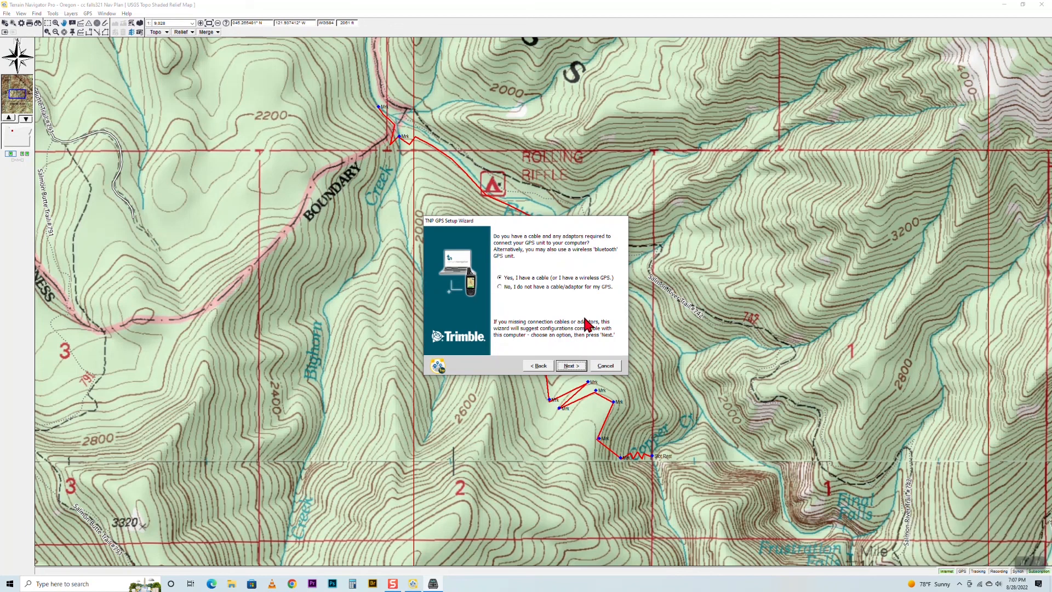
mouse_move(596, 360)
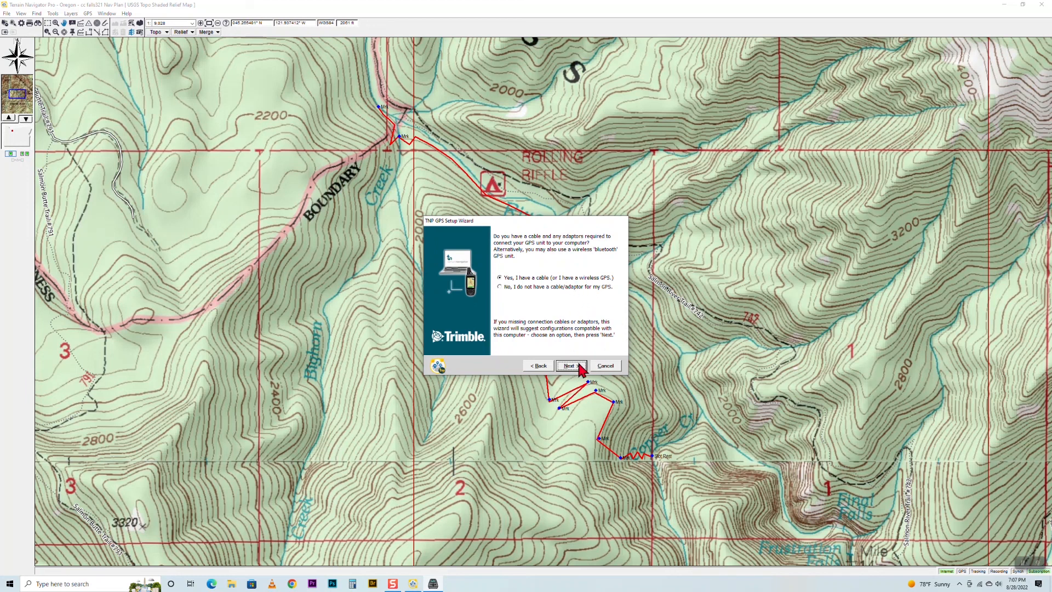
click(570, 366)
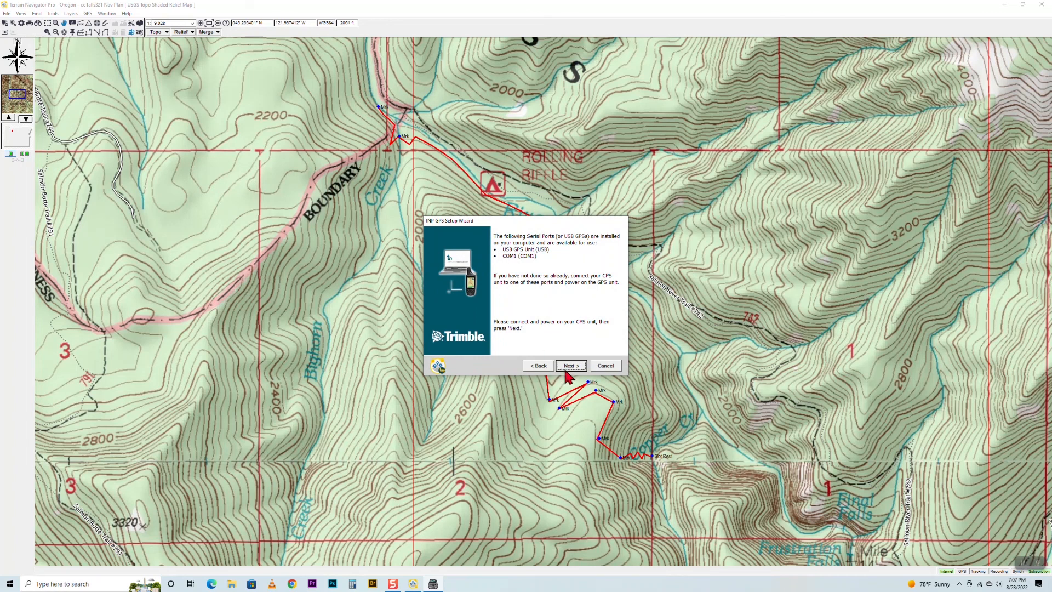
Choose Garmin as manufacturer and finish setup for the USB GPSmap 62s.
click(570, 365)
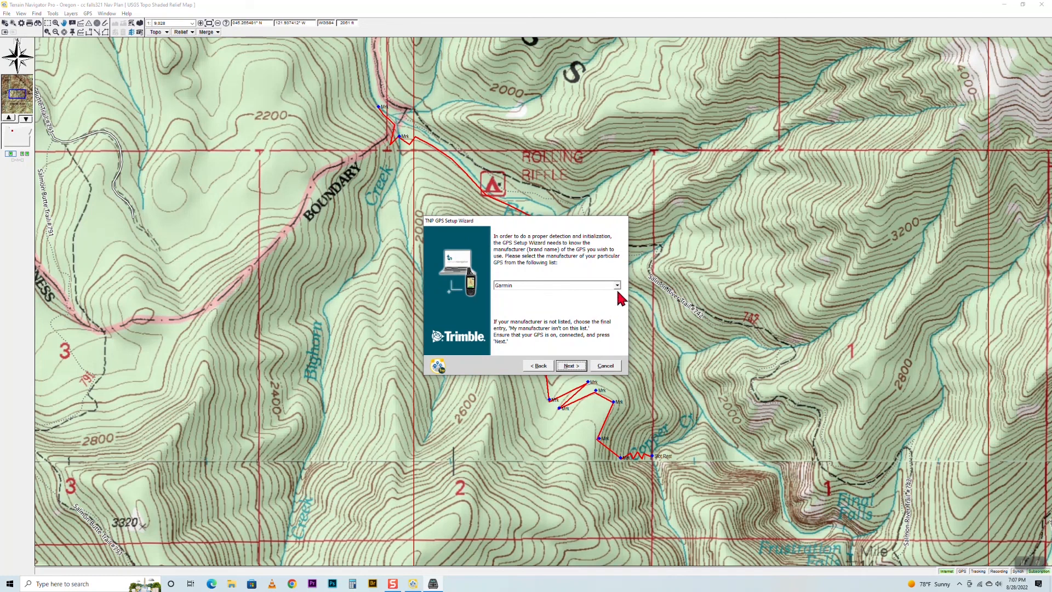
click(616, 285)
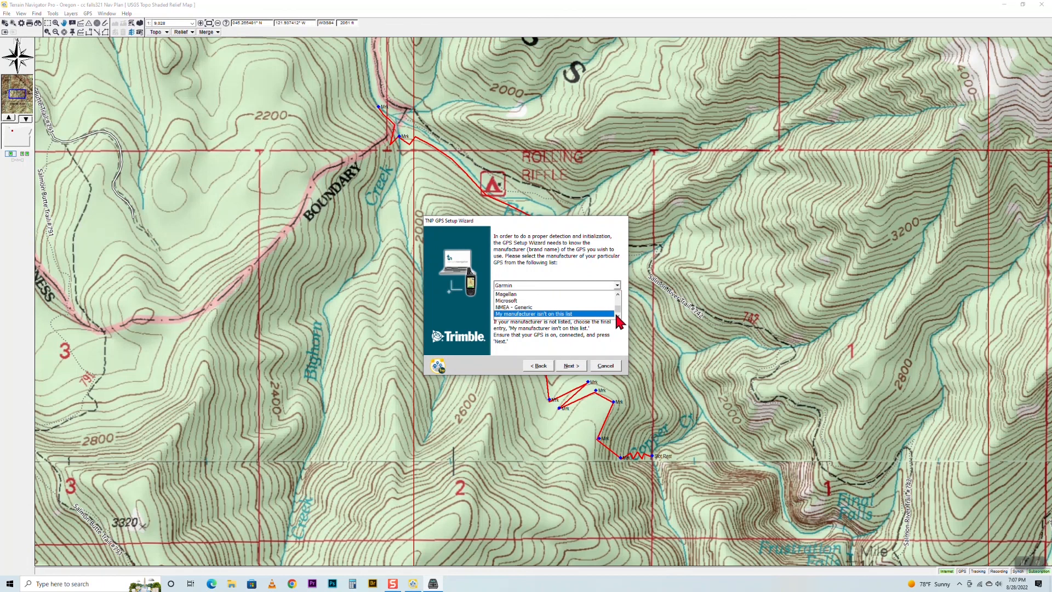
mouse_move(518, 343)
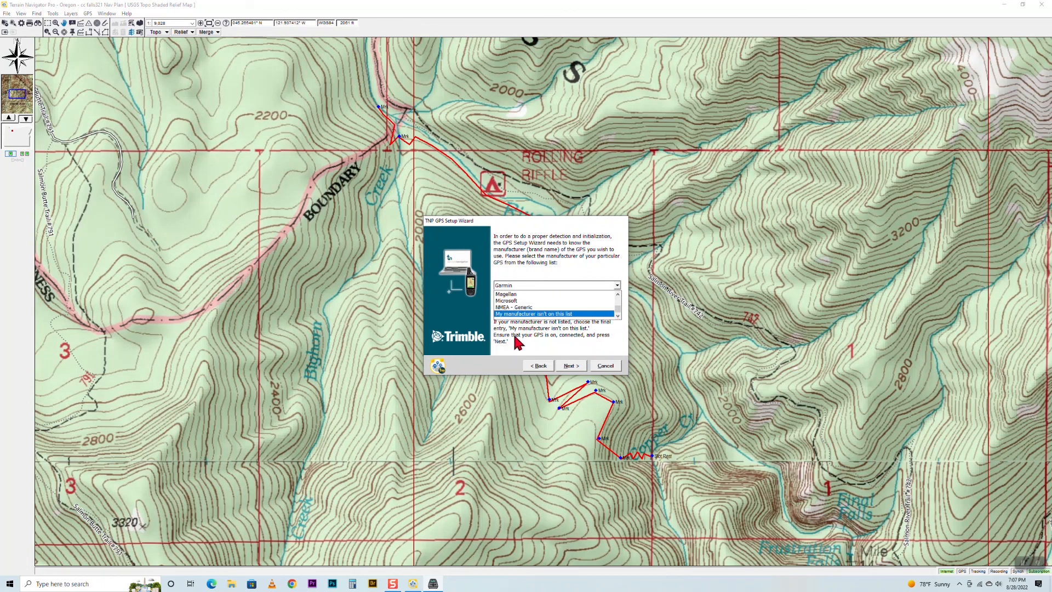
mouse_move(513, 322)
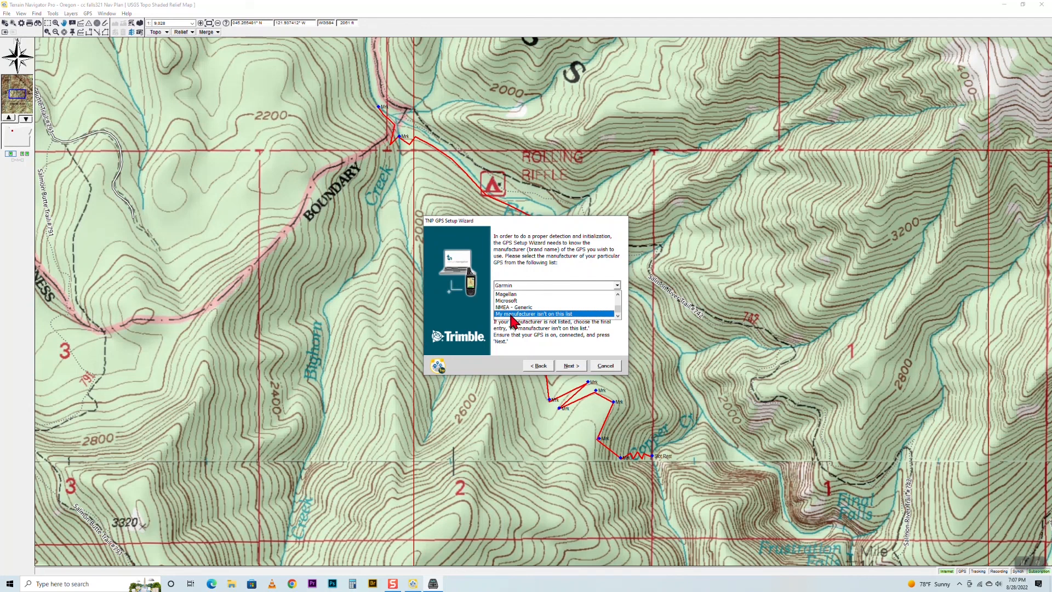
mouse_move(519, 321)
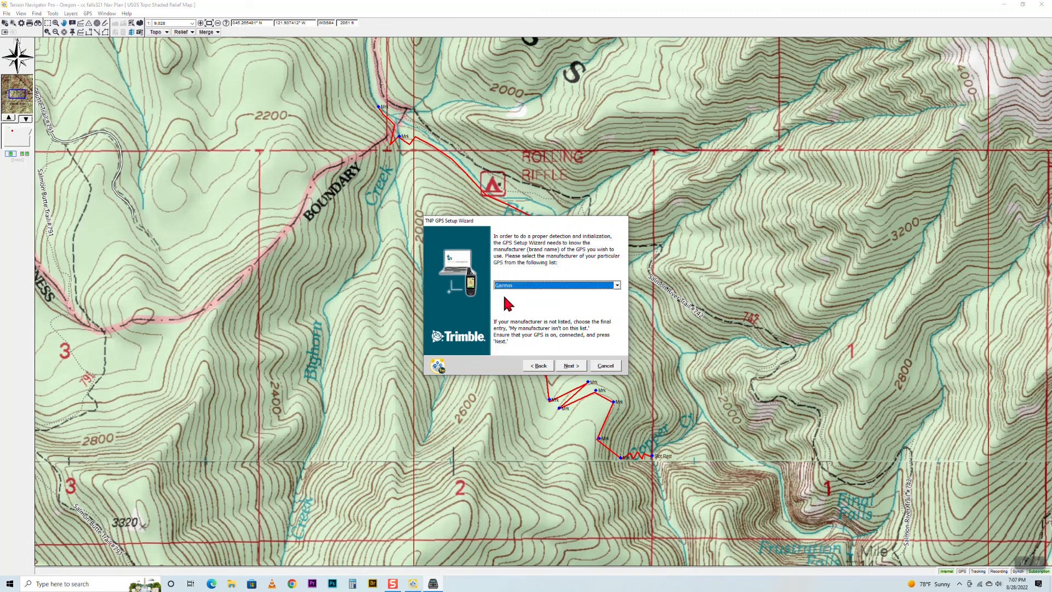
click(568, 365)
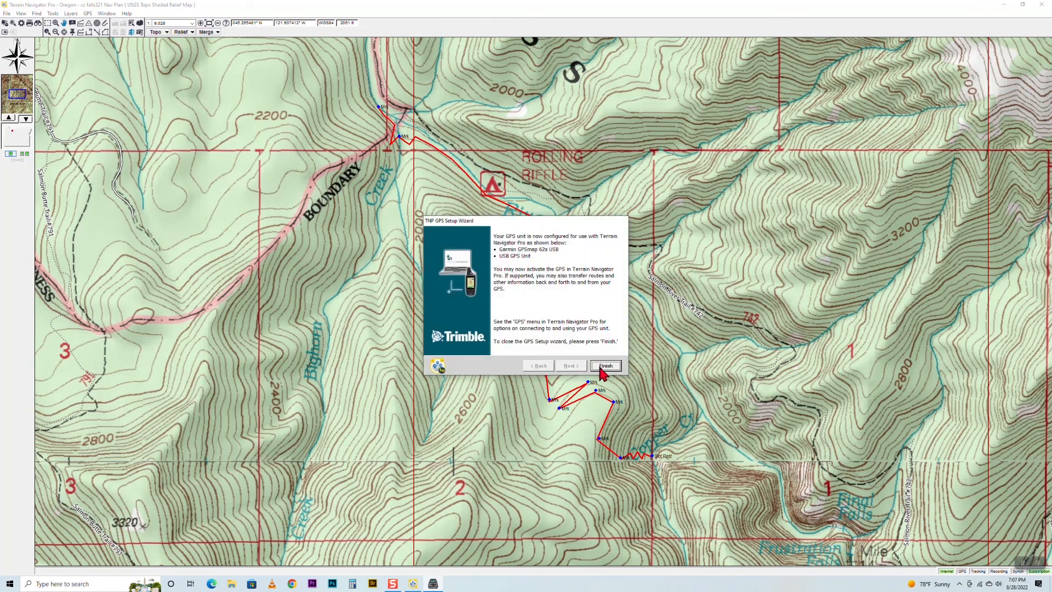
click(605, 366)
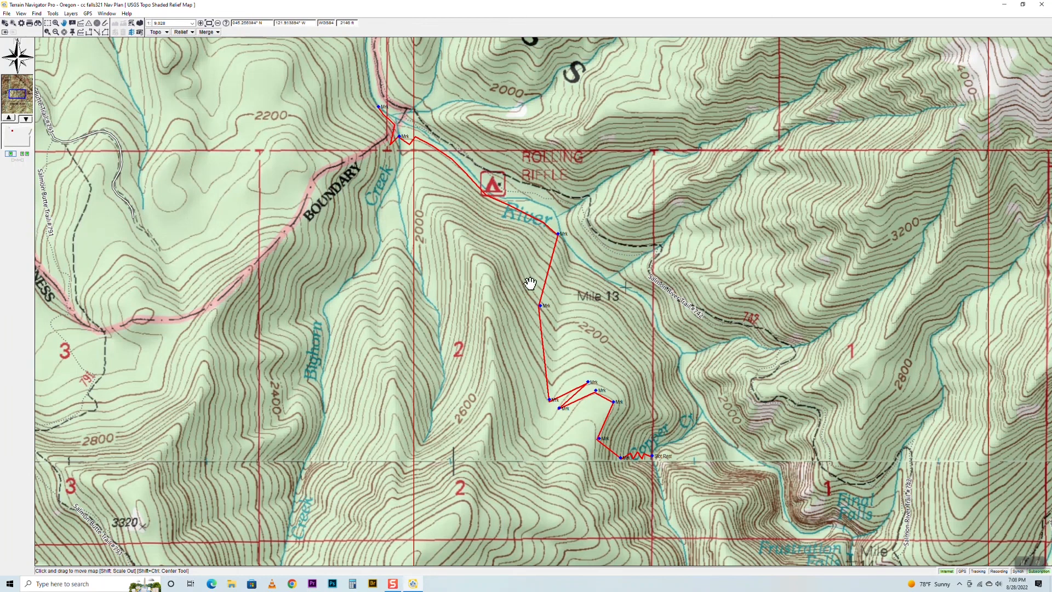
mouse_move(518, 272)
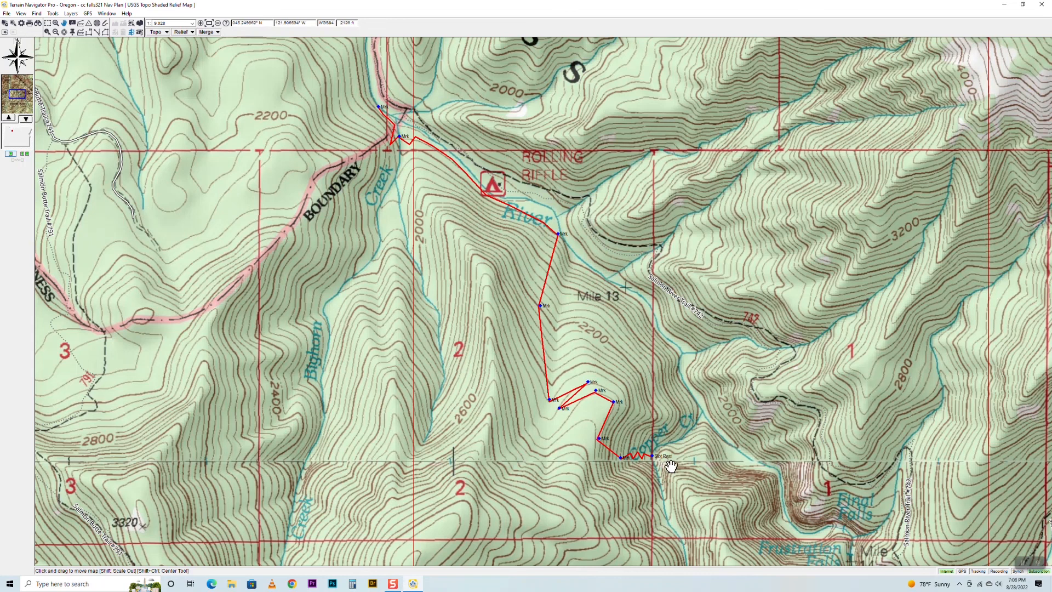
mouse_move(126, 161)
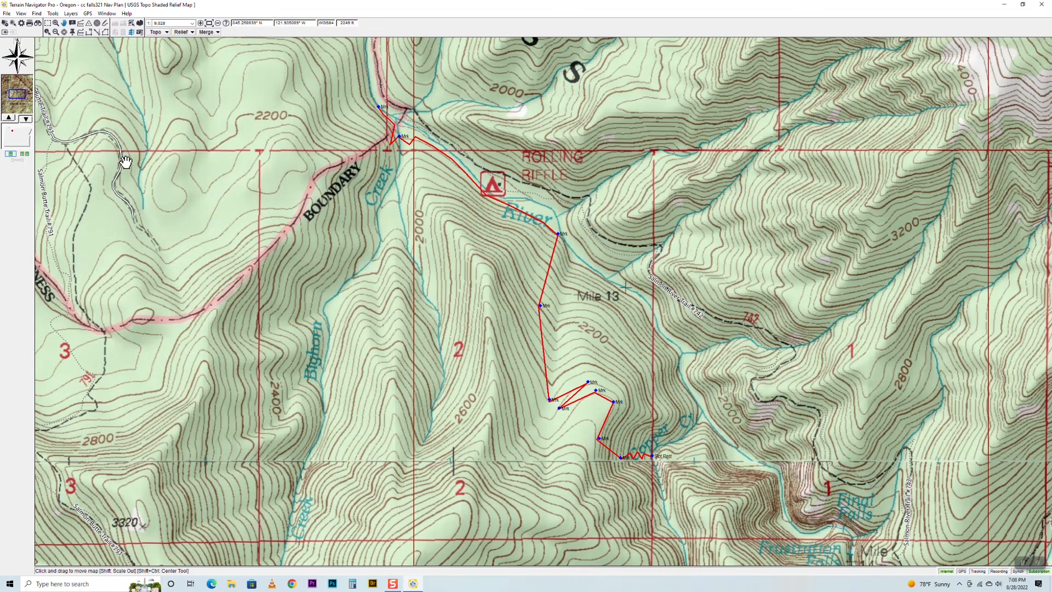
mouse_move(124, 161)
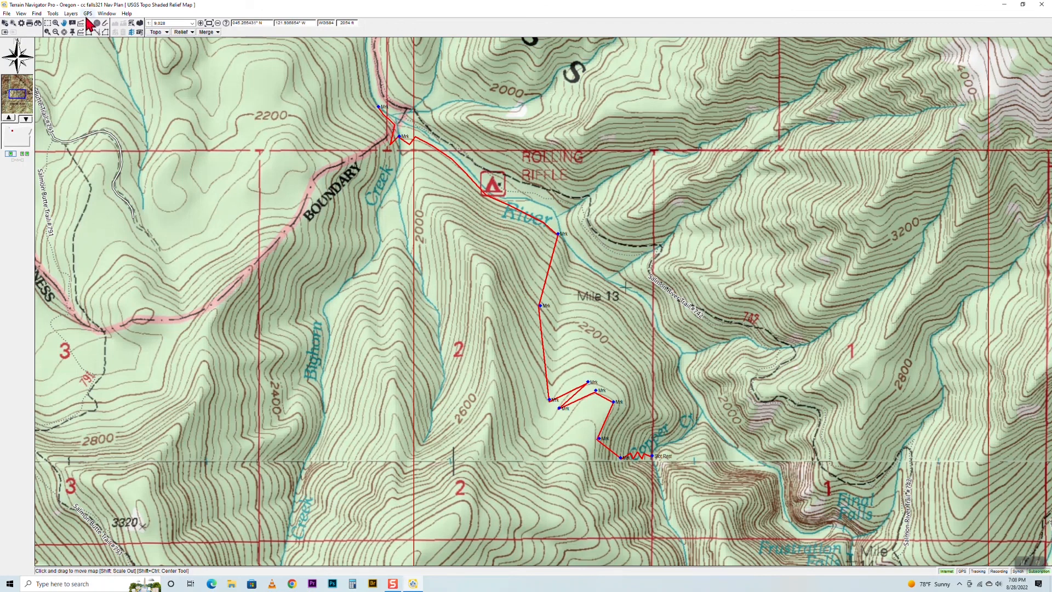
click(88, 13)
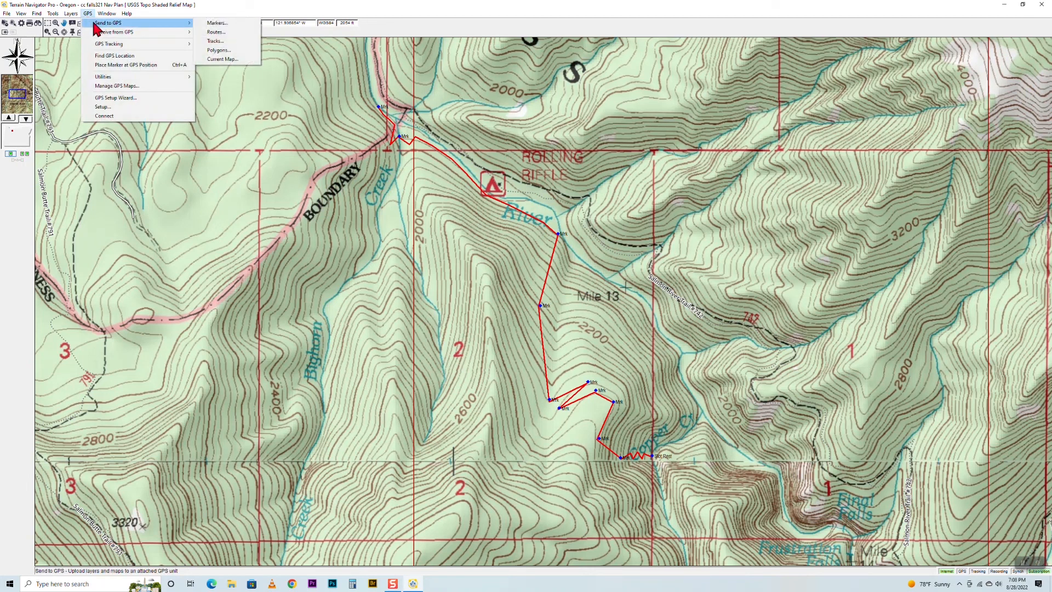
mouse_move(160, 31)
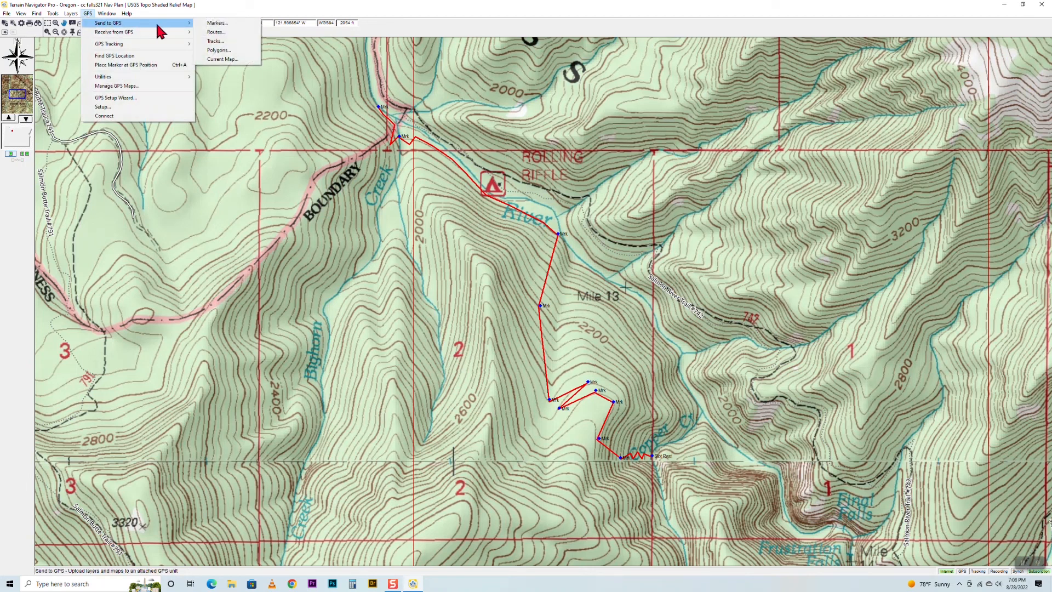
mouse_move(217, 23)
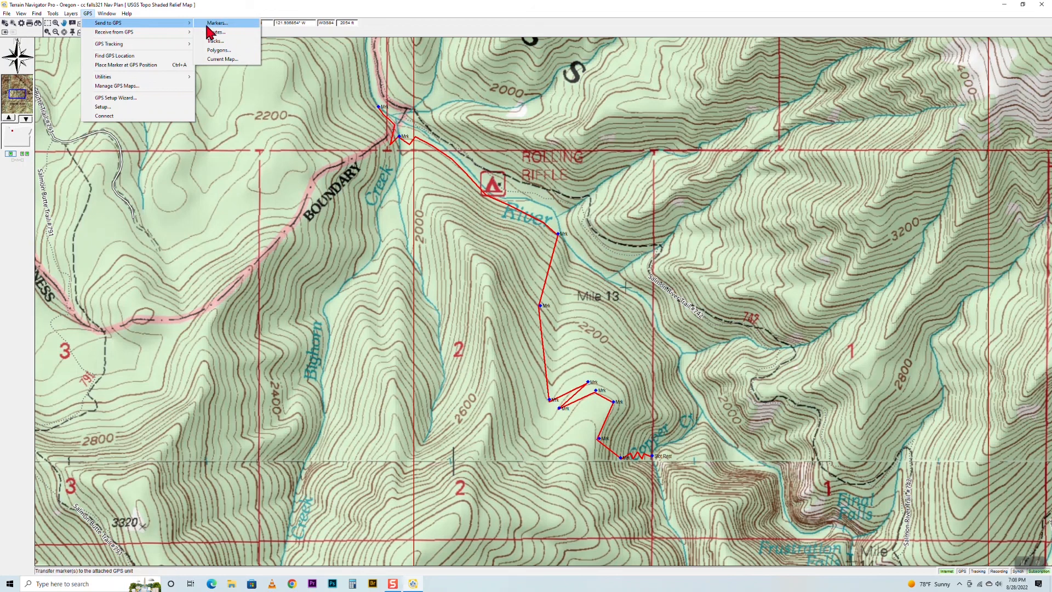
Select all 12 markers, send them to the GPS and dismiss the export confirmation.
click(215, 24)
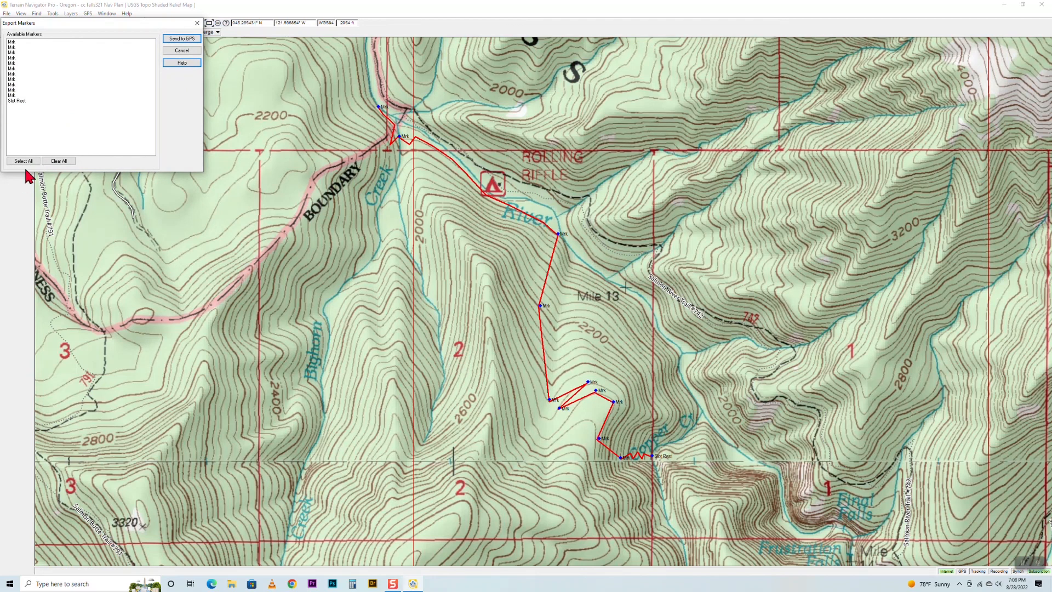
click(23, 160)
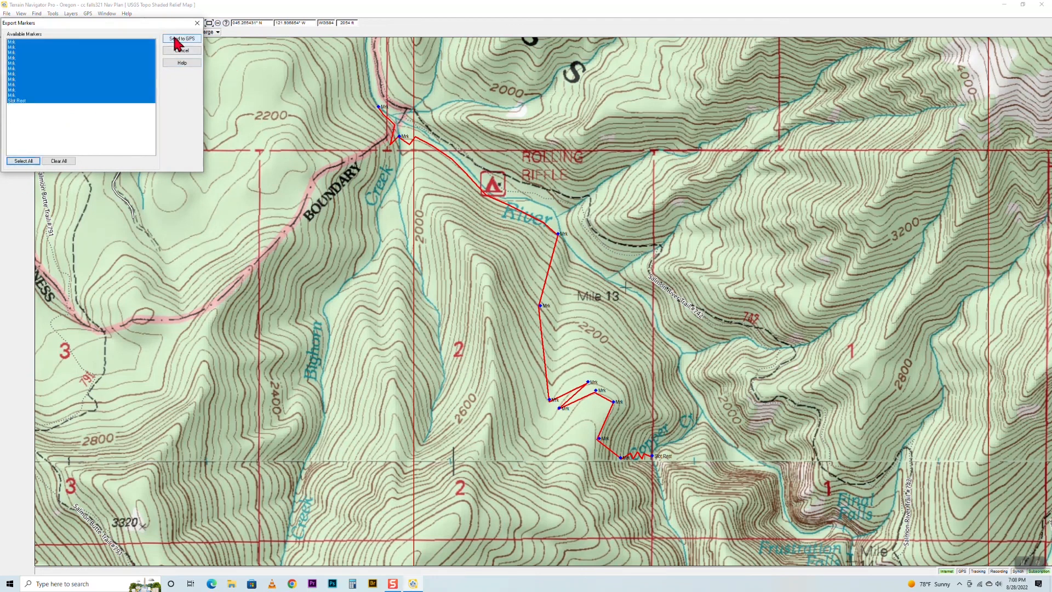
click(180, 38)
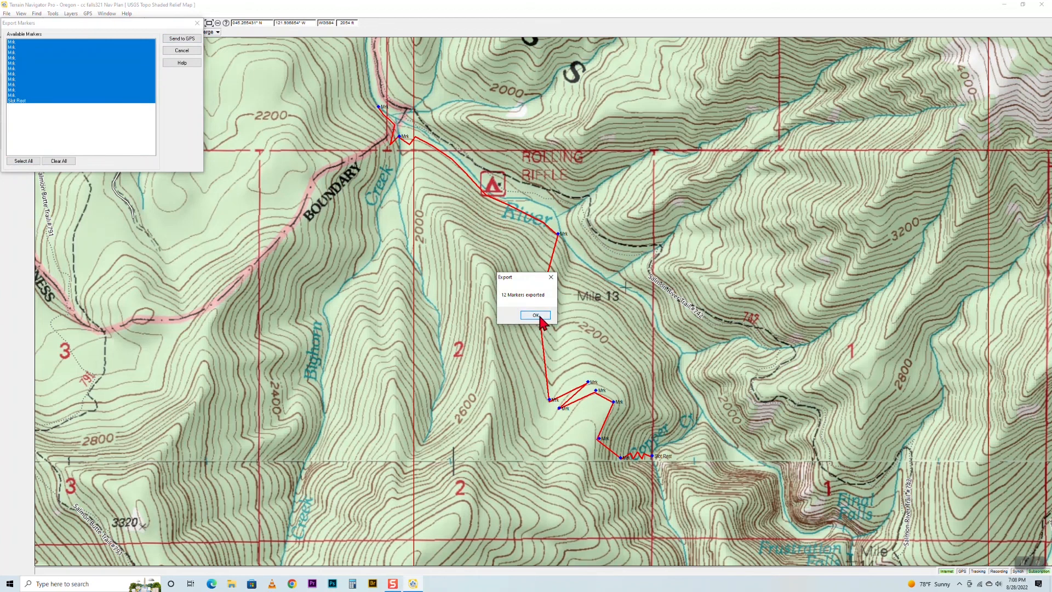
click(535, 316)
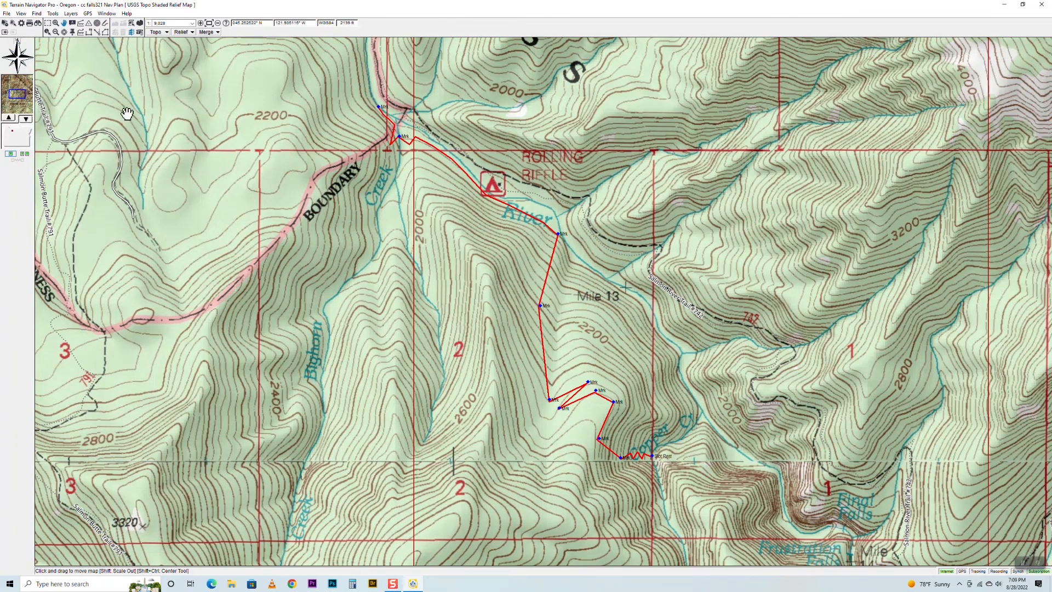
mouse_move(444, 155)
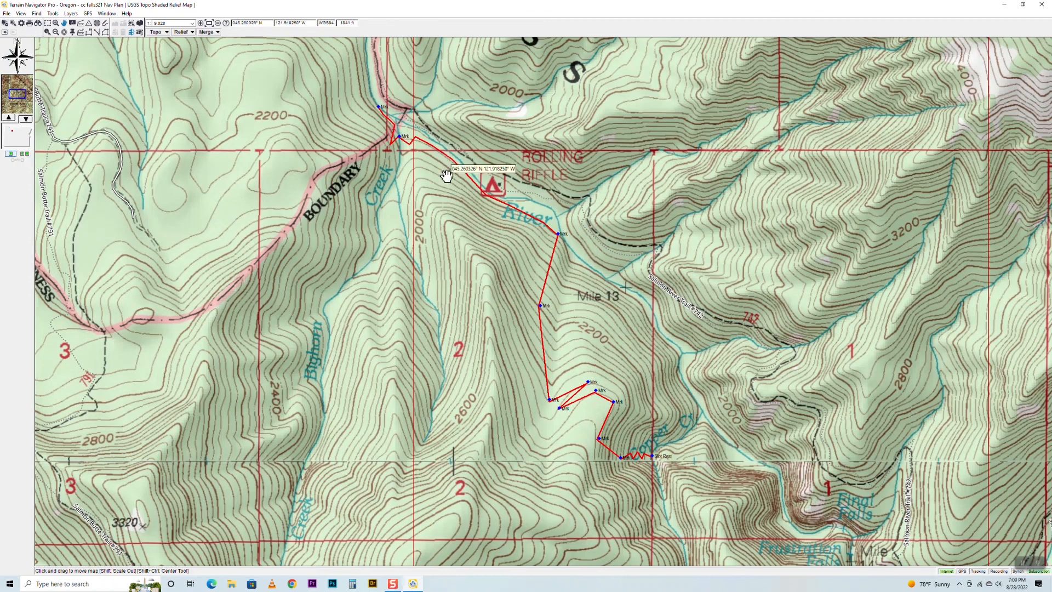
mouse_move(184, 55)
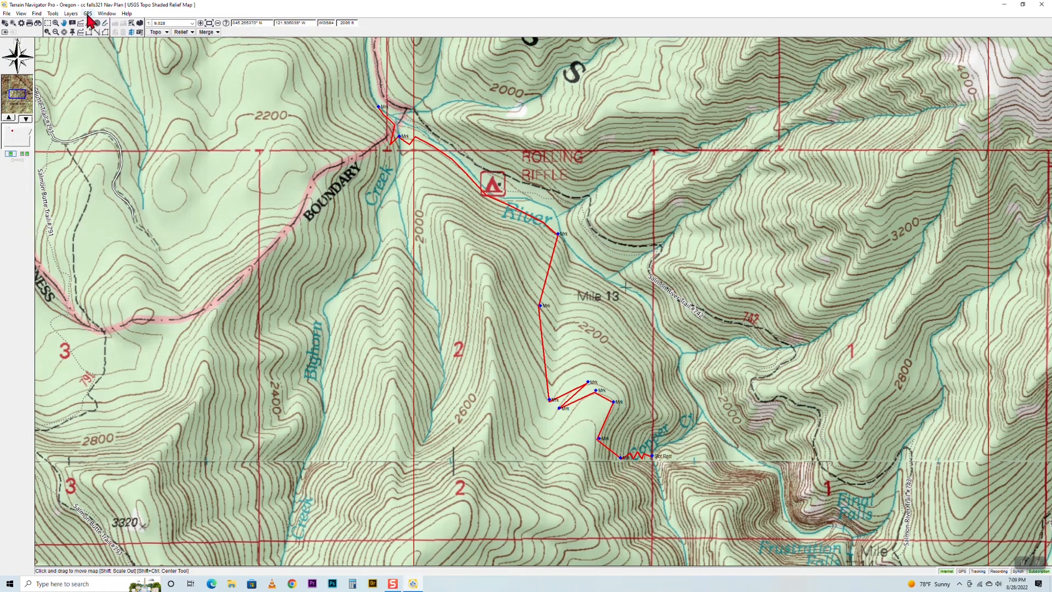
Send the CCF NAV PLAN track to the GPS and dismiss the '1 Track exported' message.
click(88, 13)
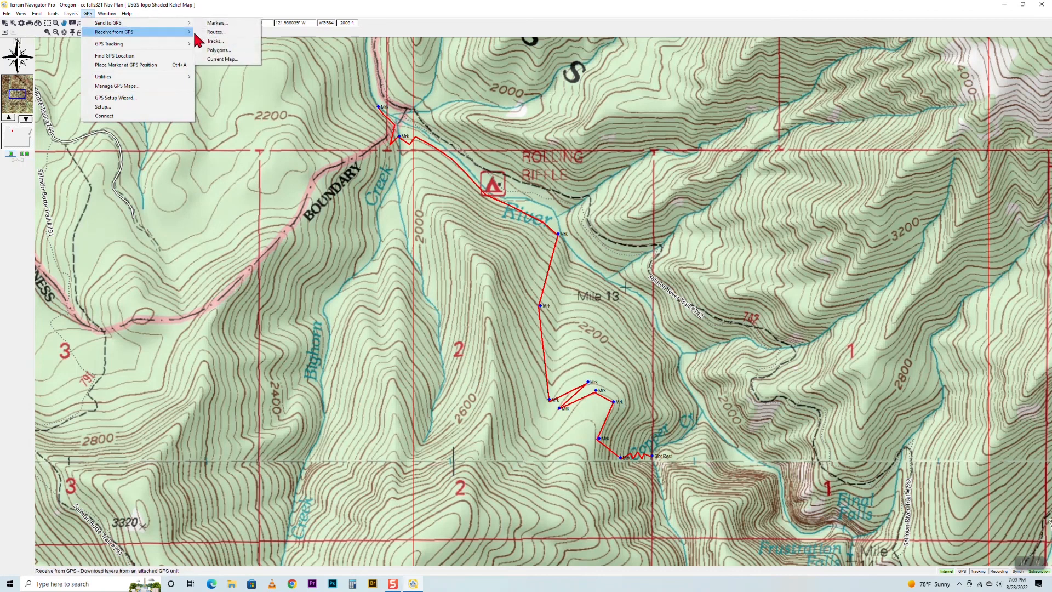
click(215, 41)
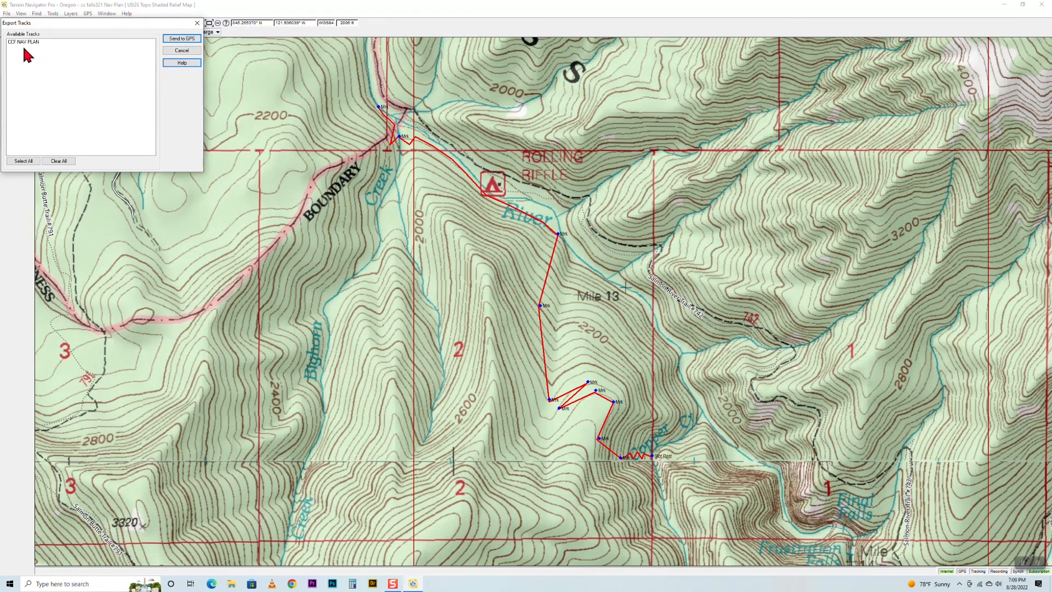
mouse_move(20, 60)
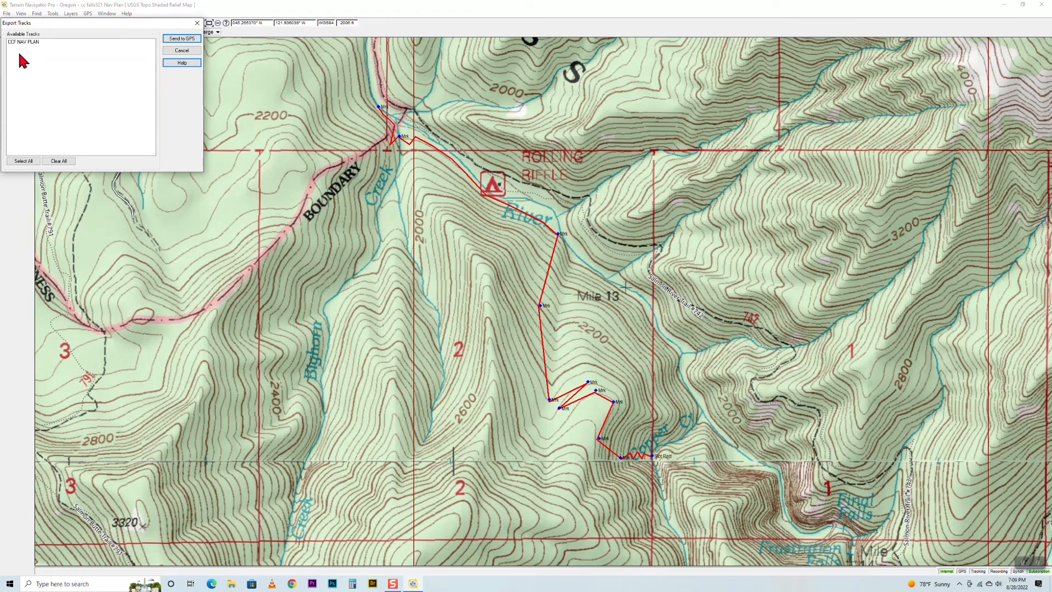
mouse_move(32, 57)
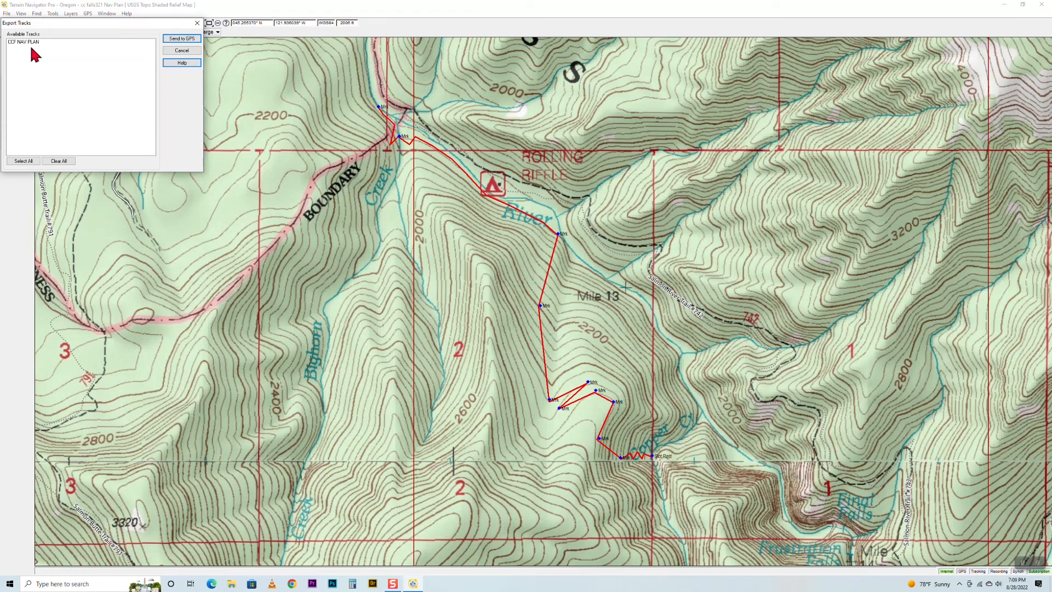
click(23, 41)
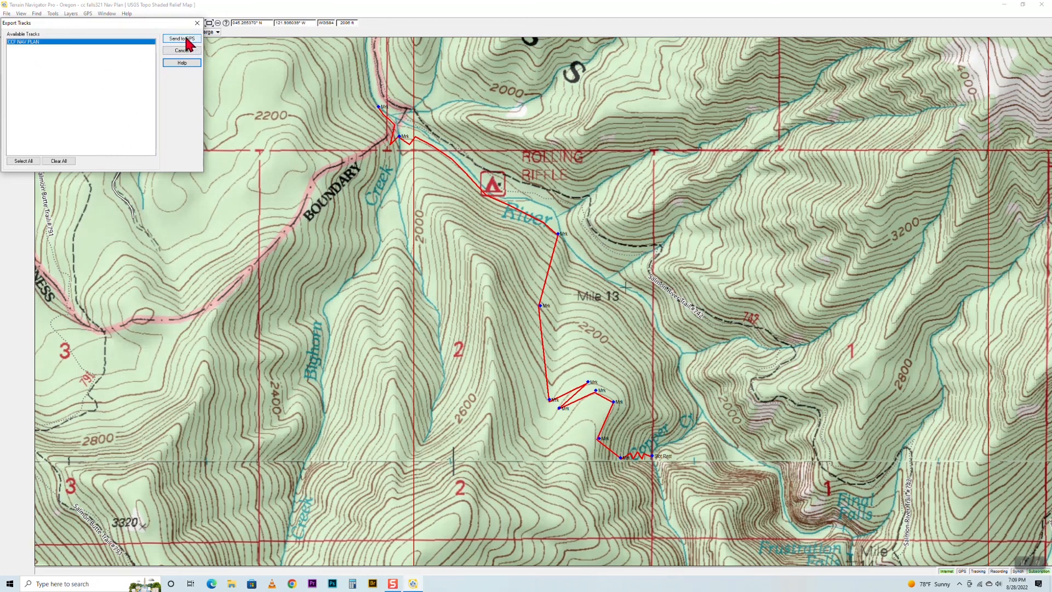
click(181, 38)
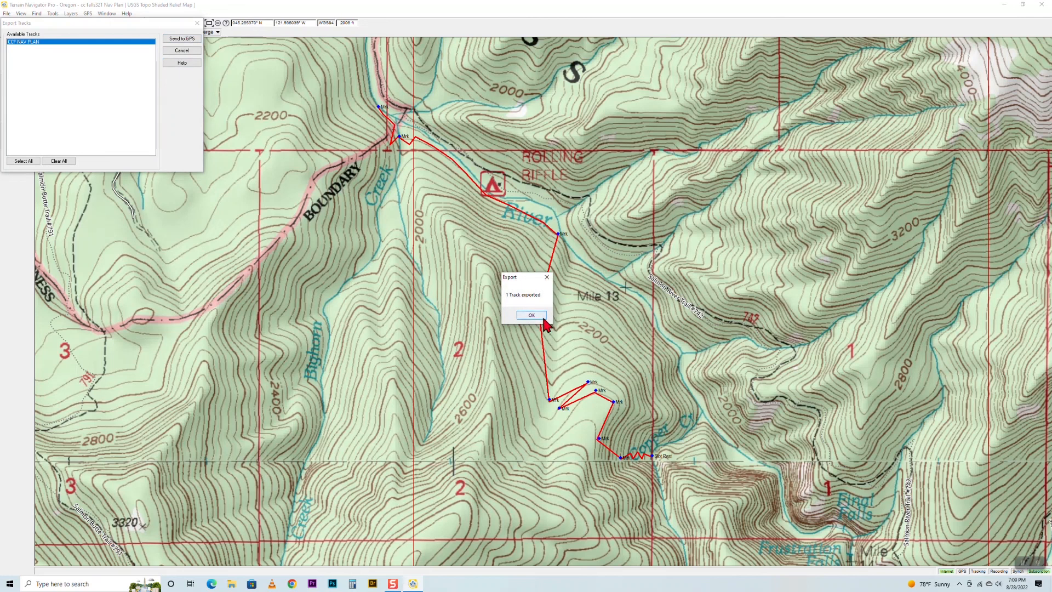
click(530, 315)
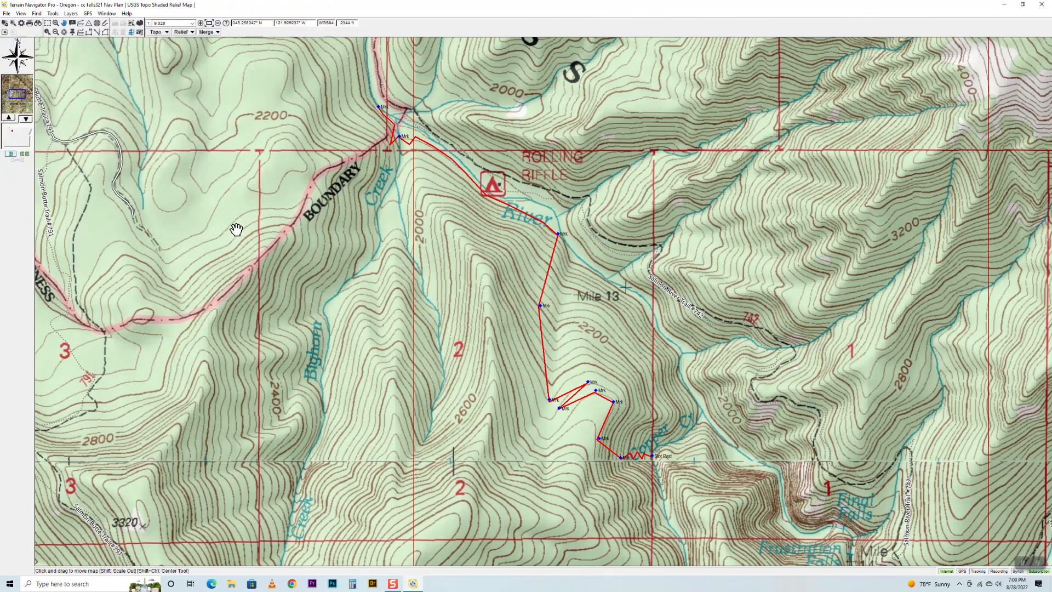
mouse_move(236, 226)
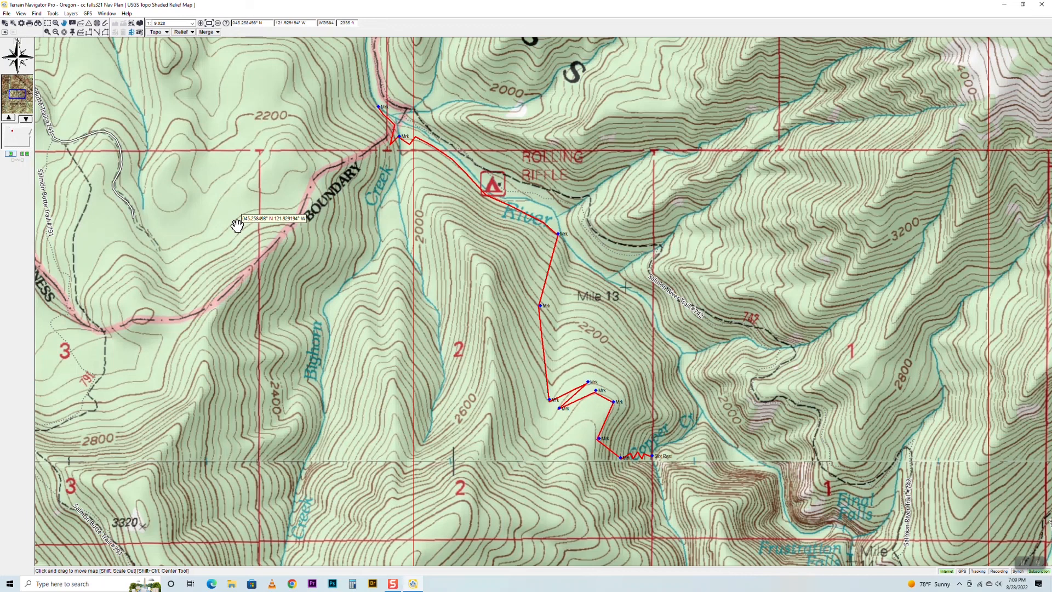
mouse_move(393, 243)
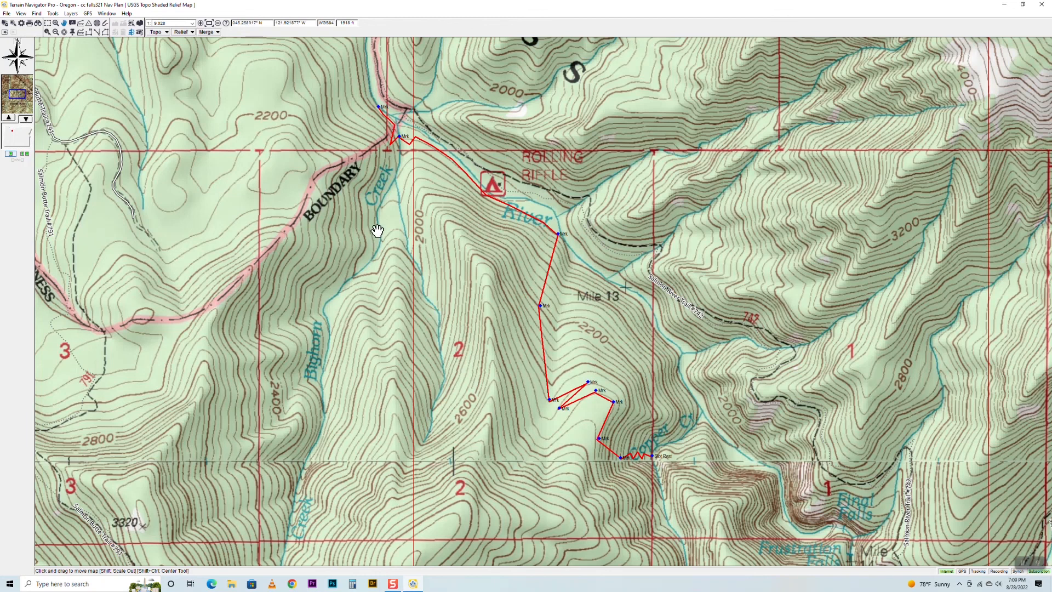
mouse_move(365, 207)
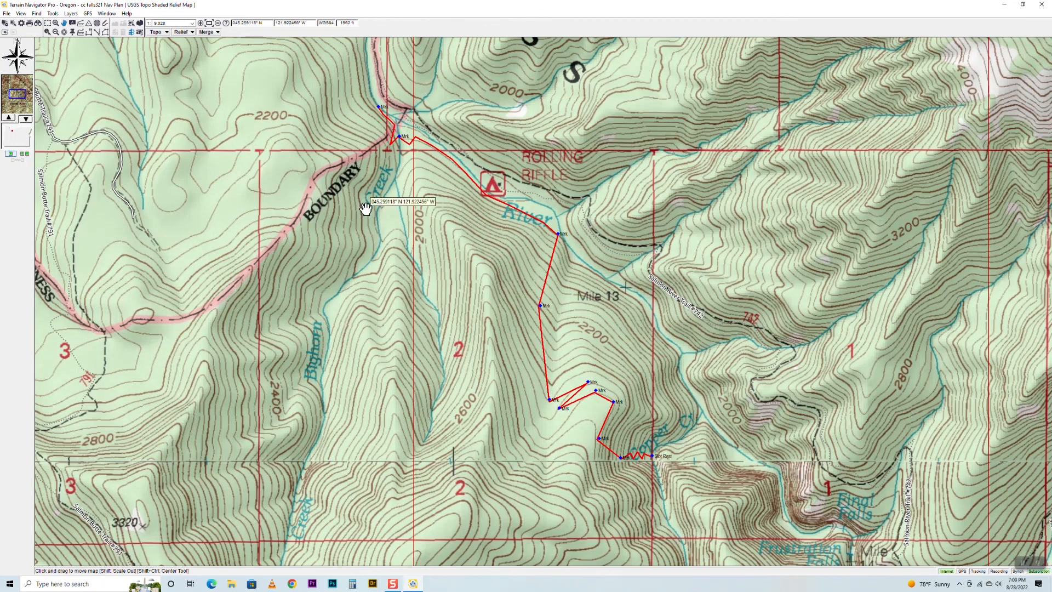
mouse_move(357, 206)
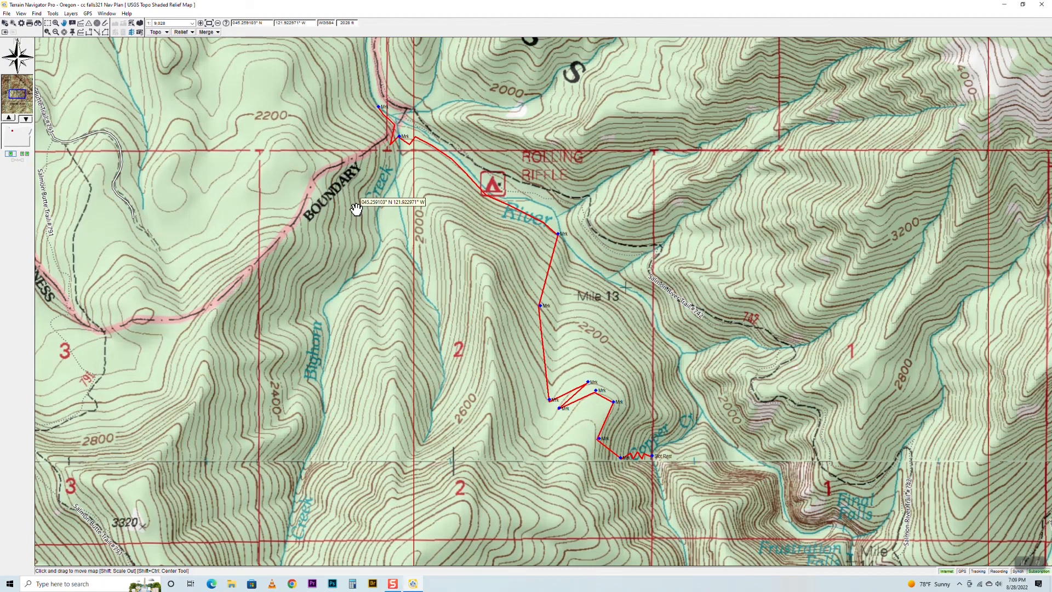
mouse_move(290, 131)
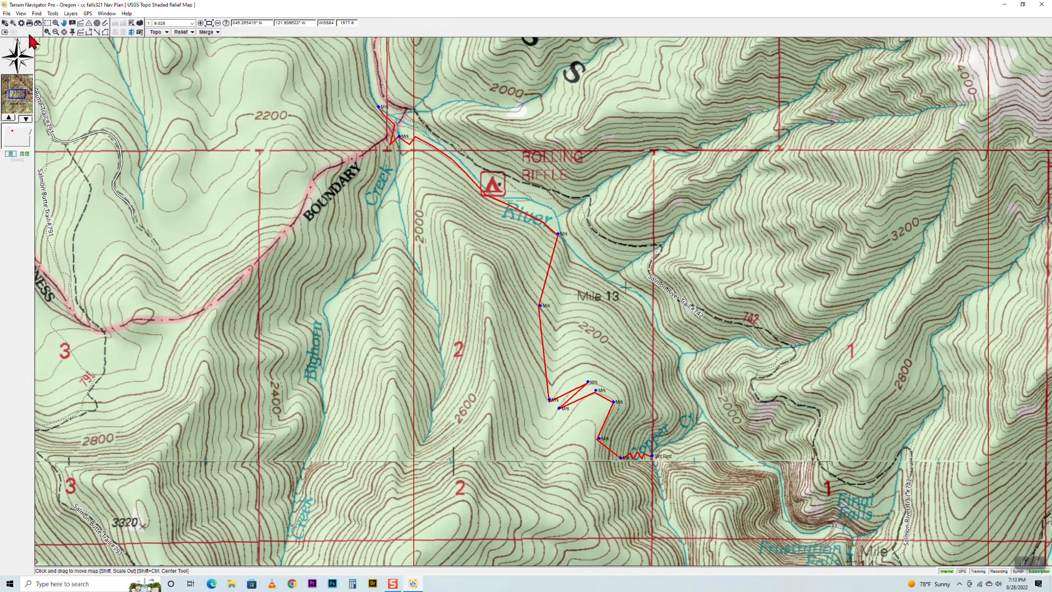
Confirm Letter portrait in Page Setup.
click(7, 14)
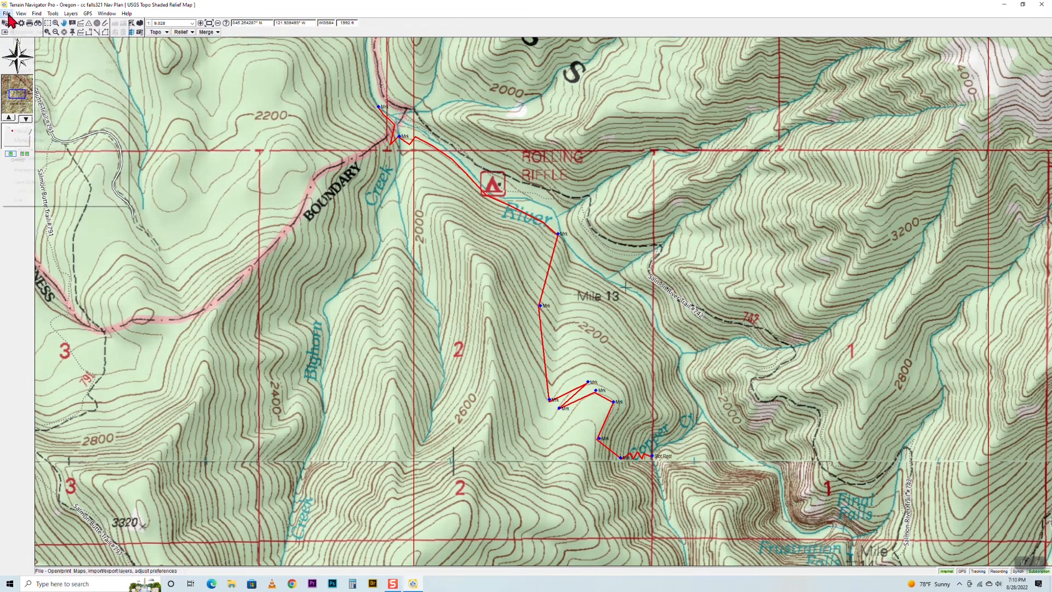
click(7, 13)
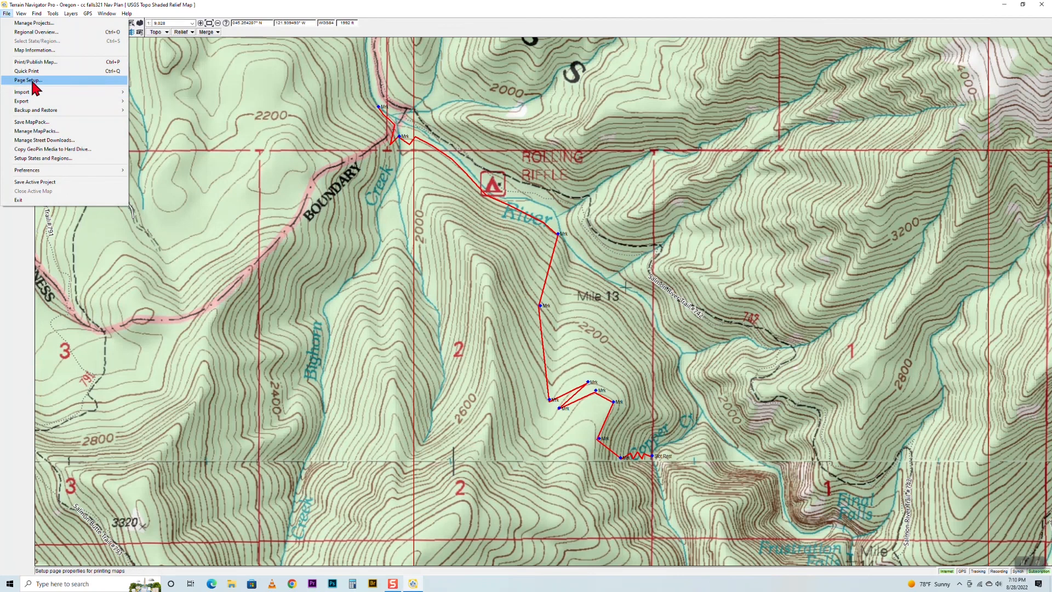
click(27, 80)
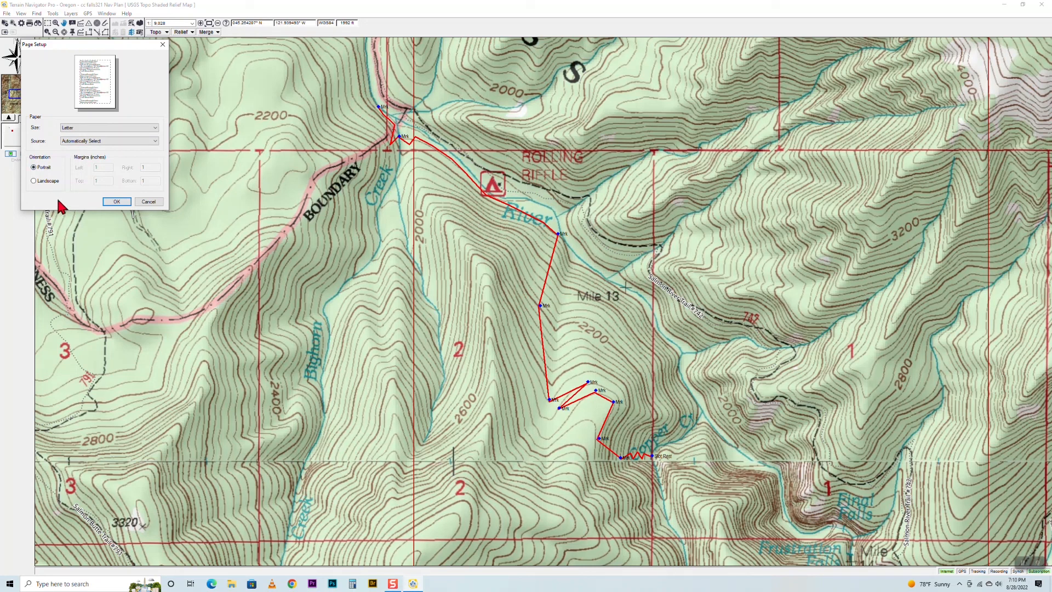
mouse_move(656, 468)
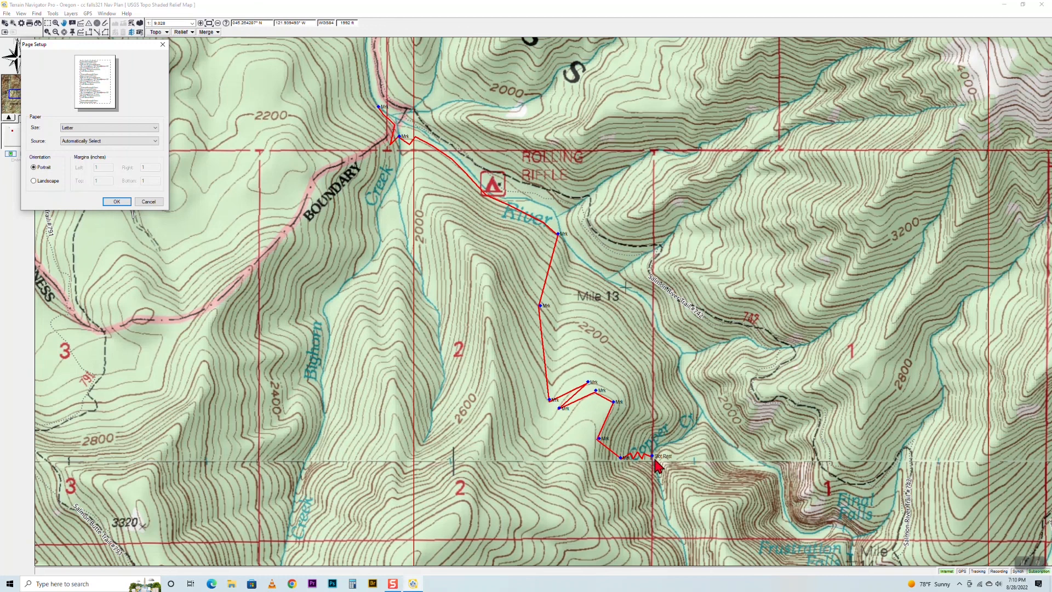
mouse_move(546, 285)
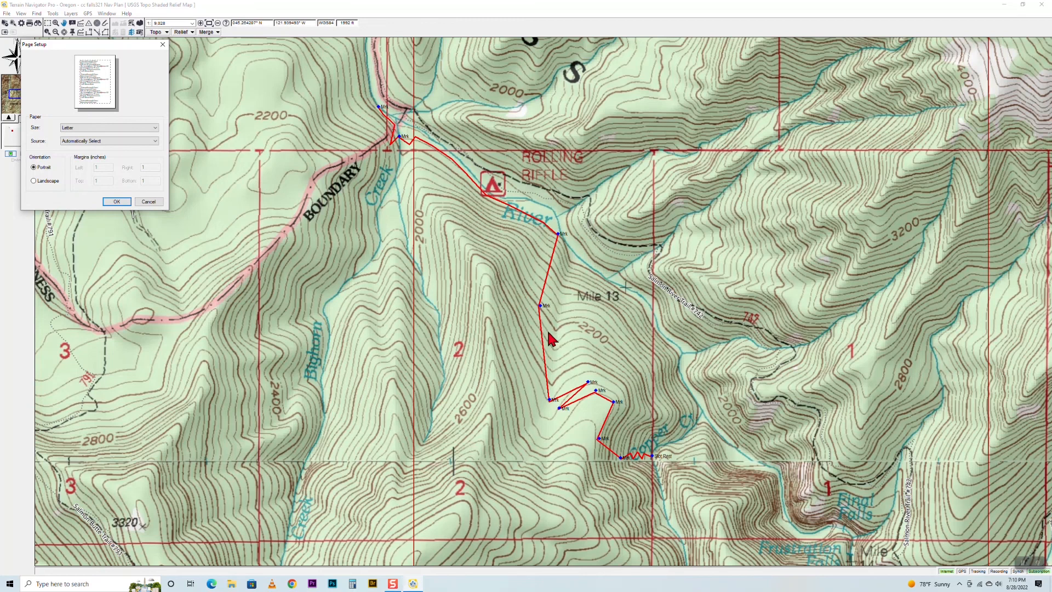
mouse_move(35, 193)
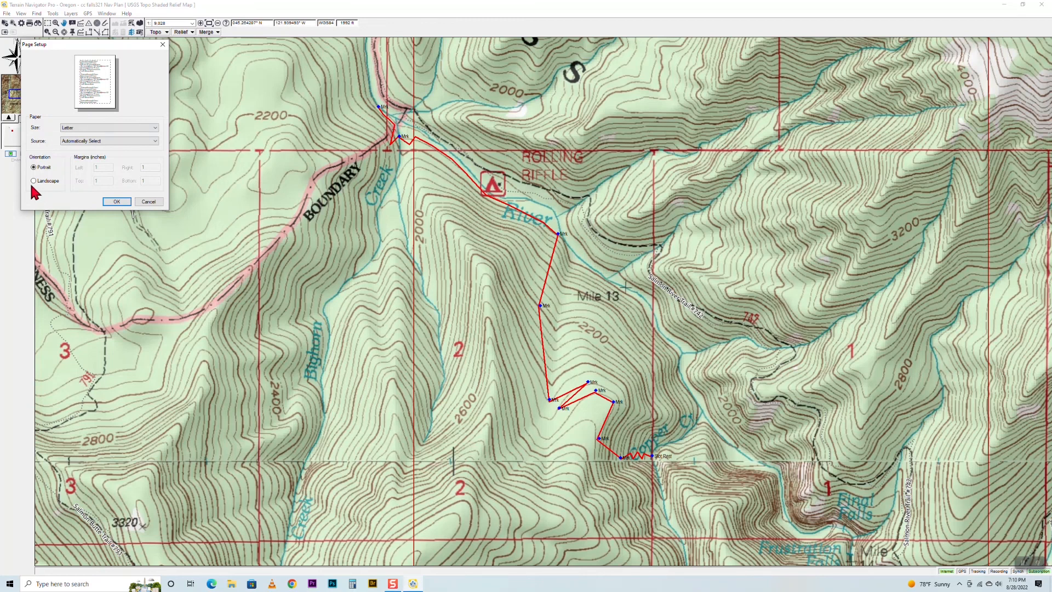
mouse_move(500, 262)
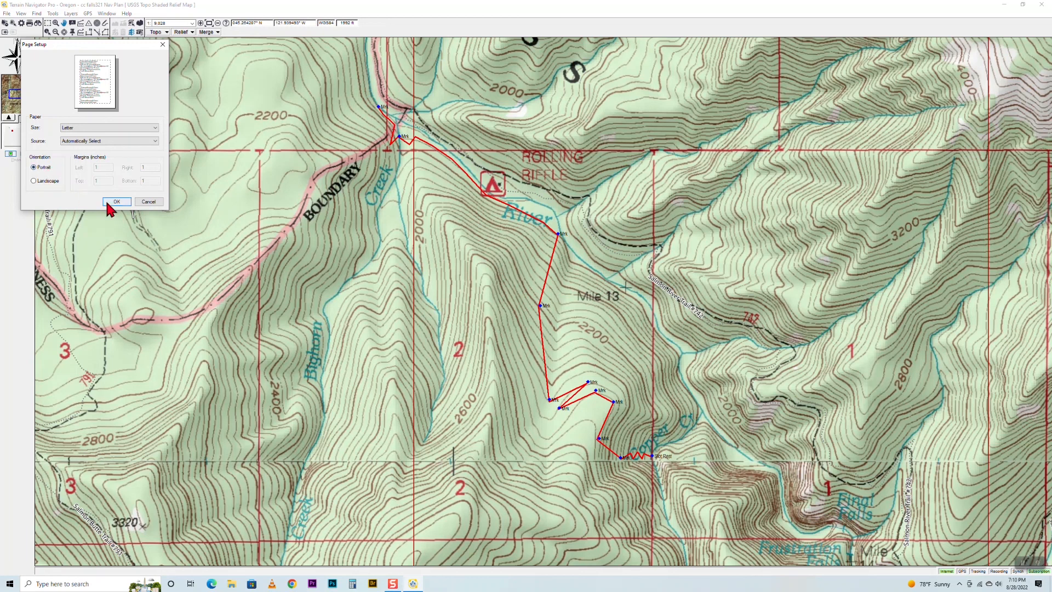
click(116, 201)
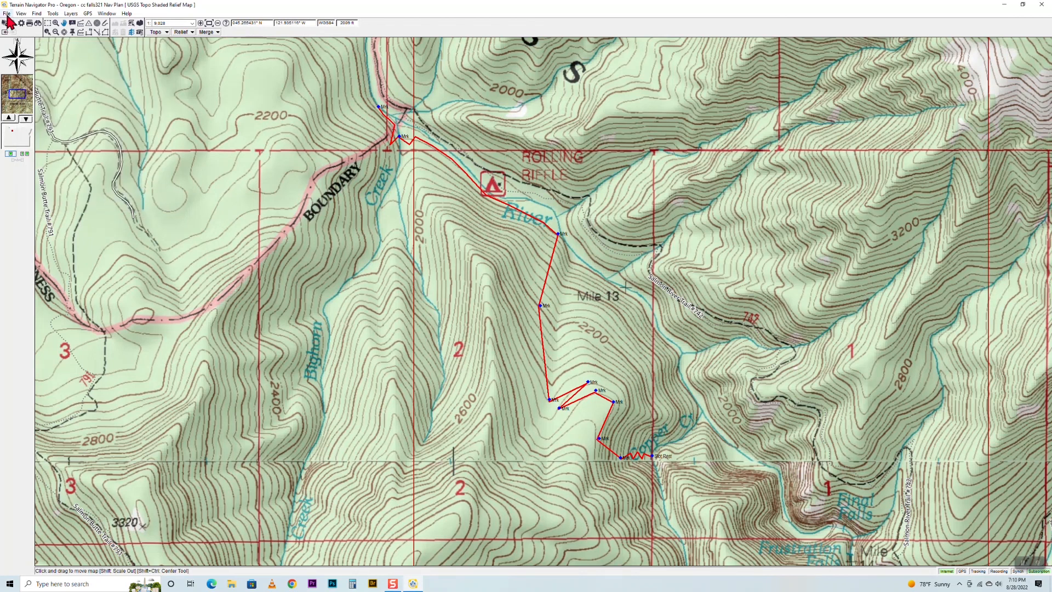
Bring up the Print/Publish Map layout window from the File menu.
click(6, 13)
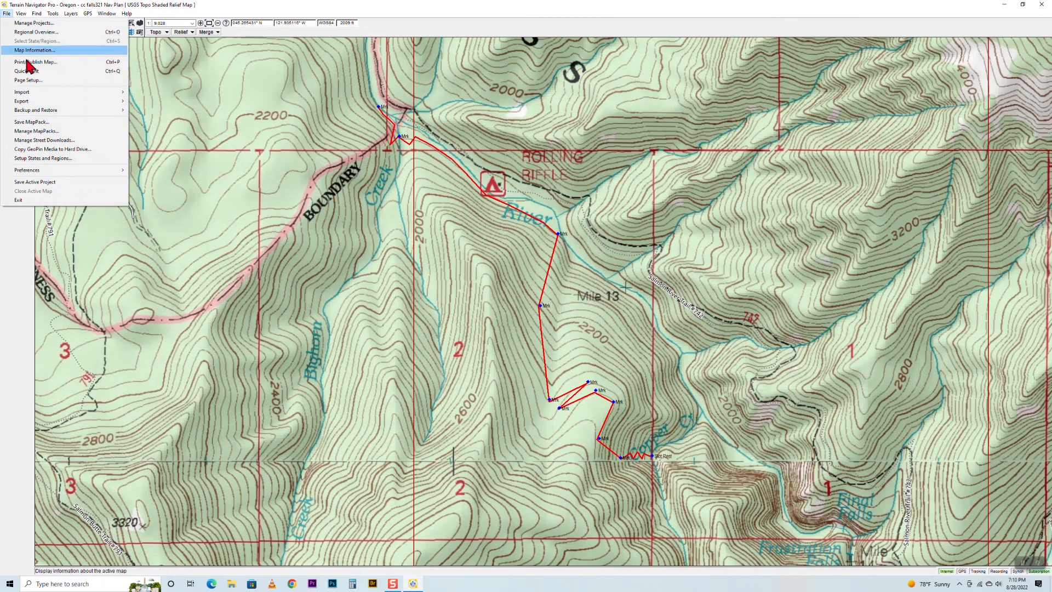
mouse_move(34, 61)
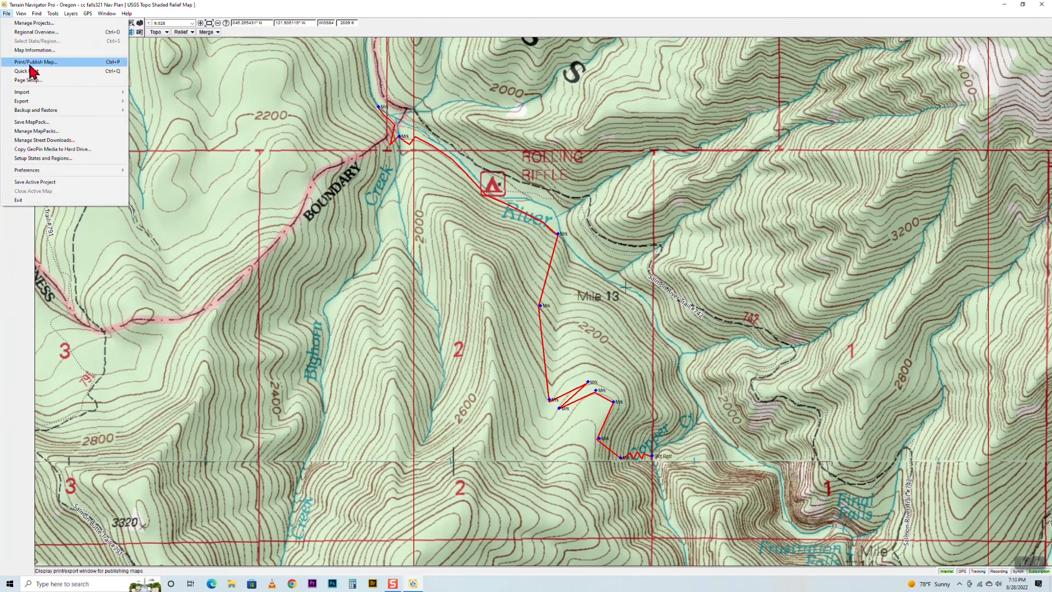
click(34, 61)
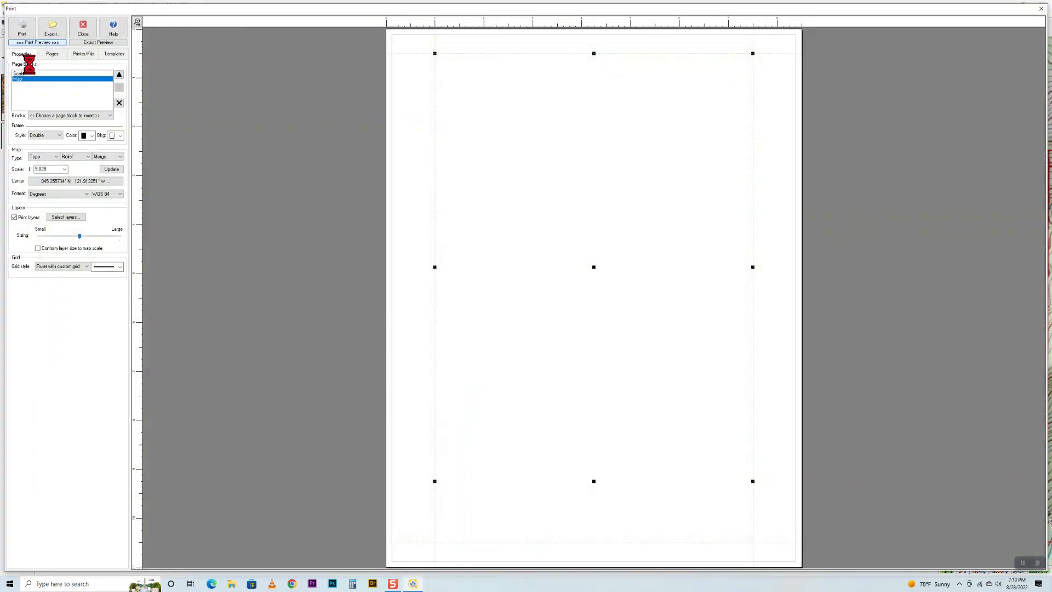
Review the Map block properties showing the track at 1:9028 scale on the print page.
click(110, 169)
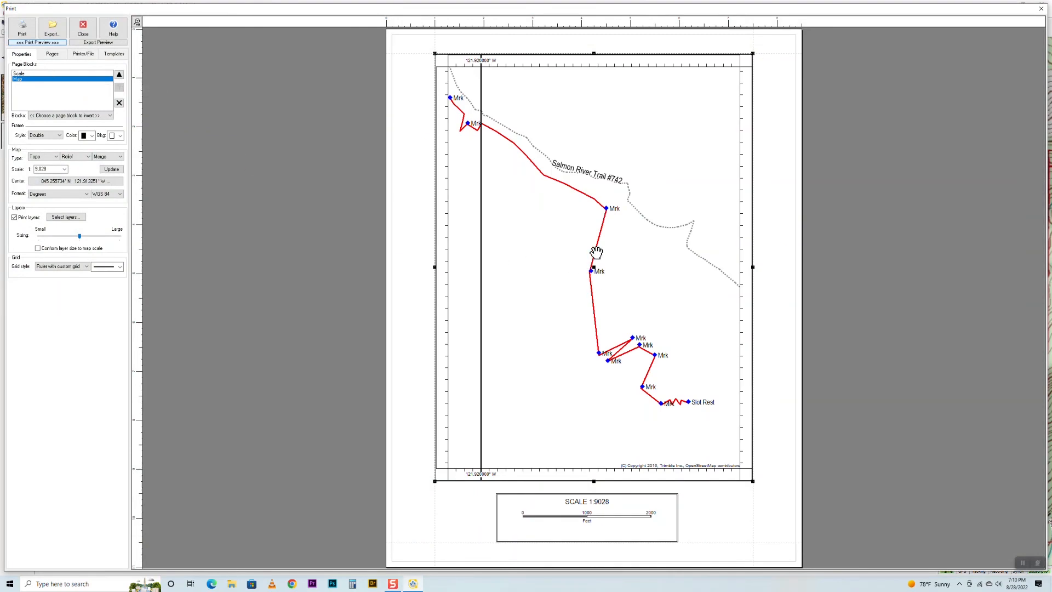
mouse_move(489, 155)
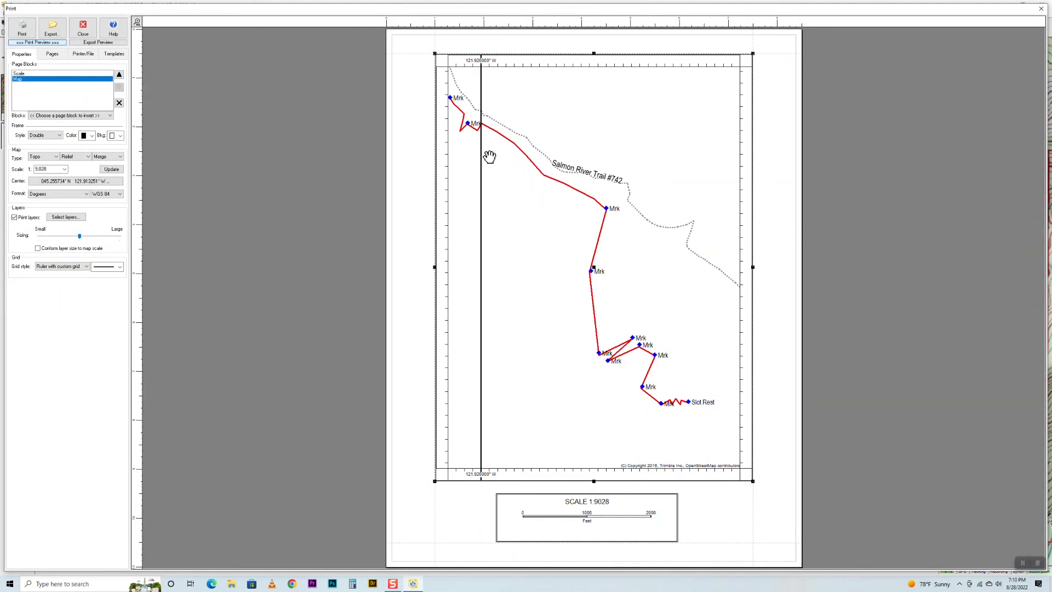
mouse_move(686, 407)
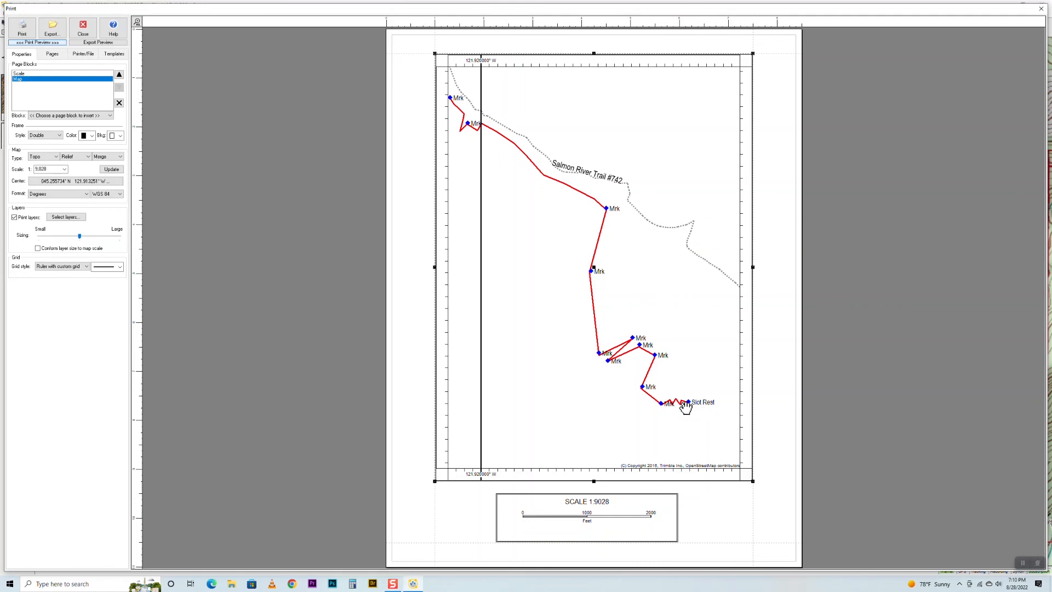
mouse_move(665, 359)
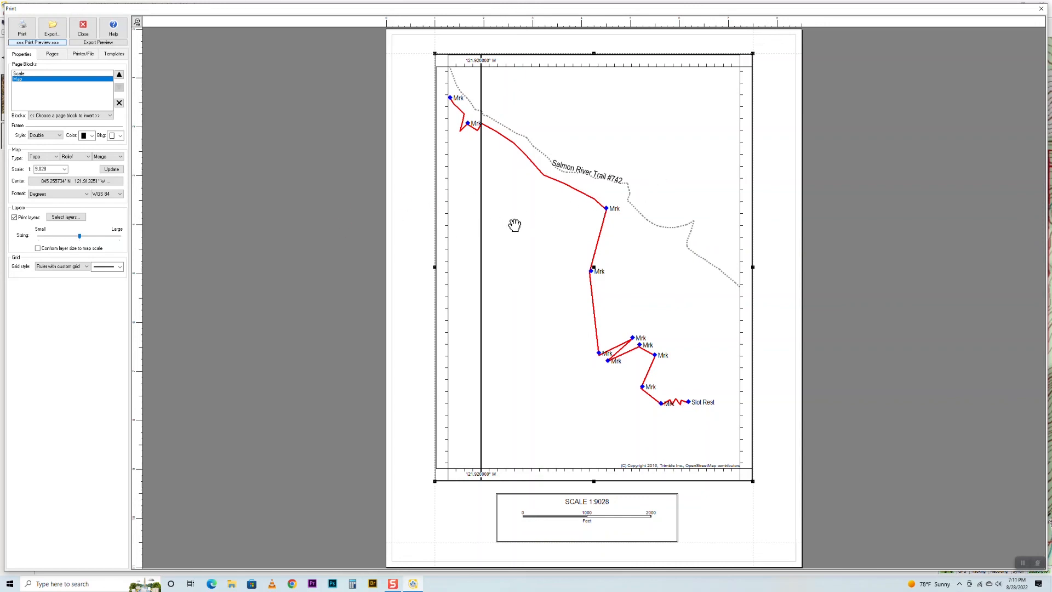
mouse_move(450, 240)
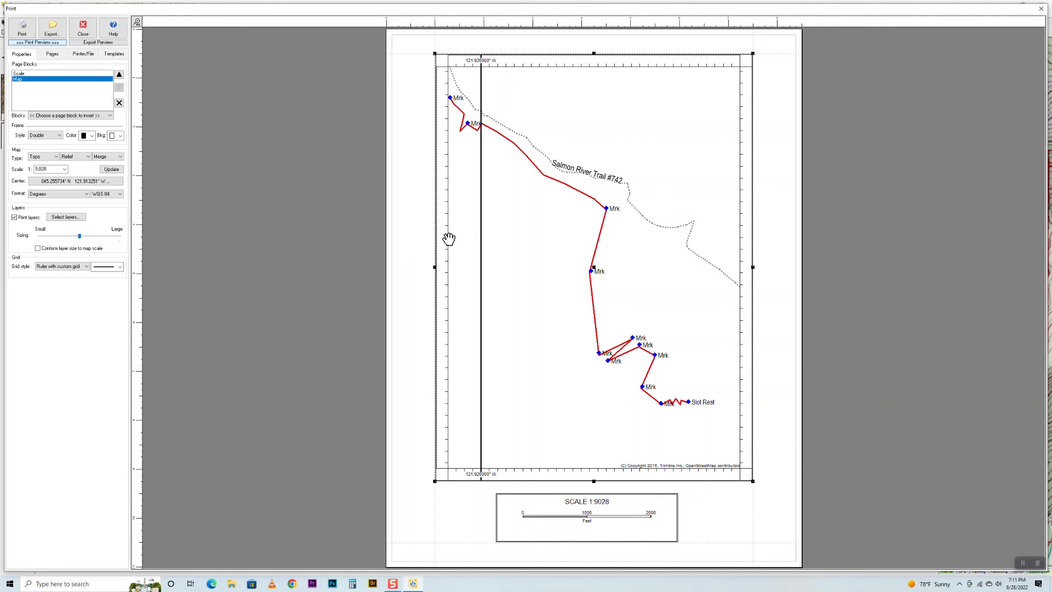
mouse_move(470, 178)
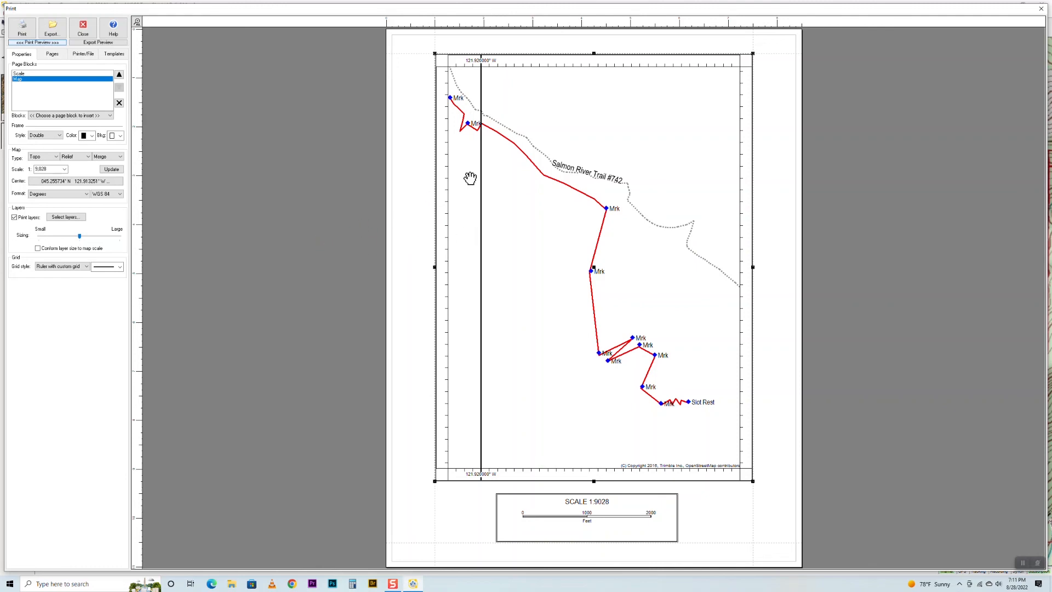
mouse_move(551, 277)
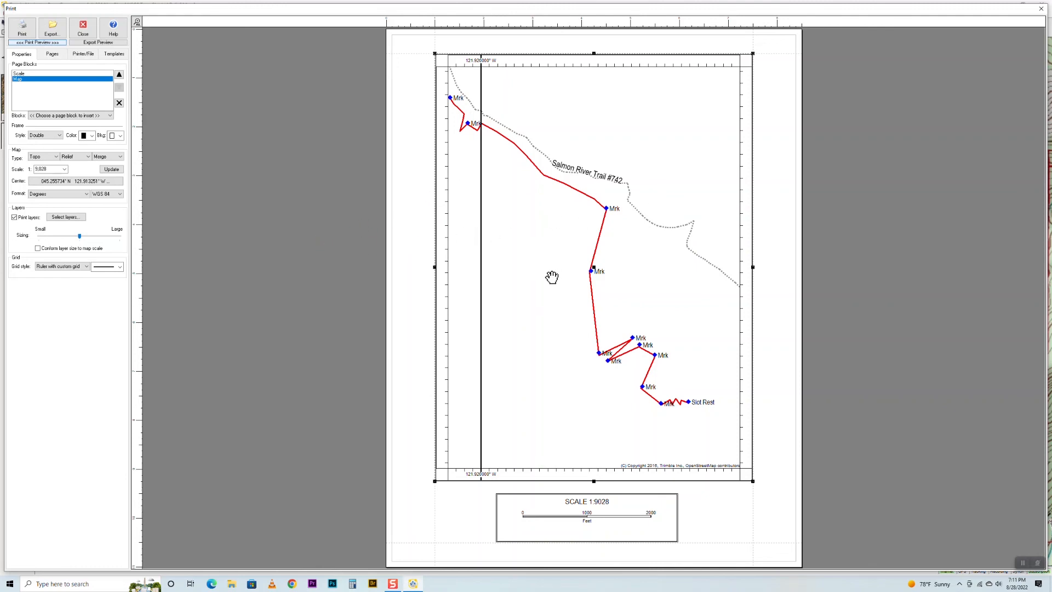
mouse_move(539, 271)
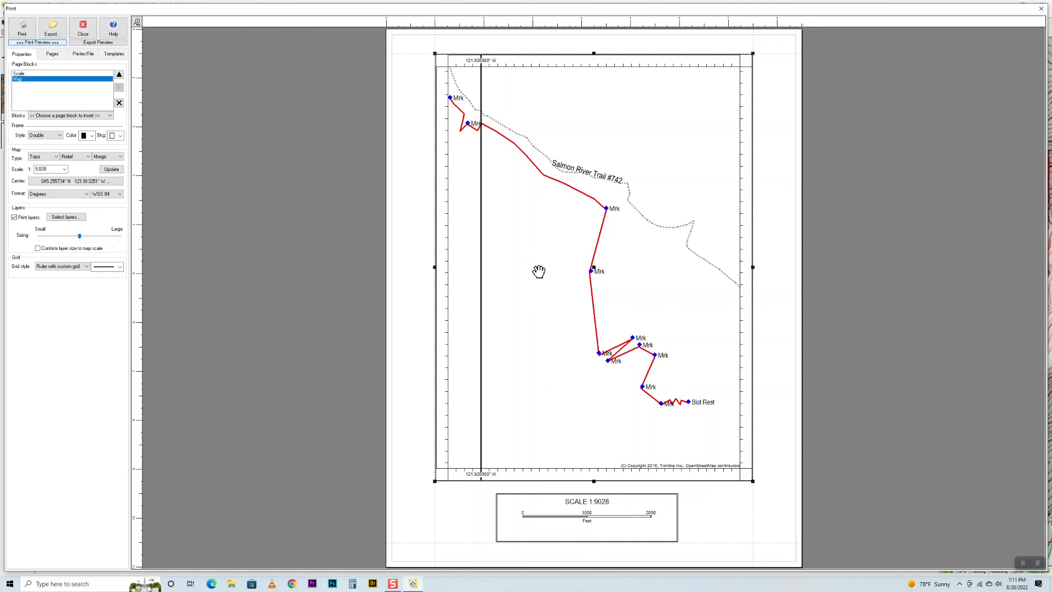
mouse_move(376, 231)
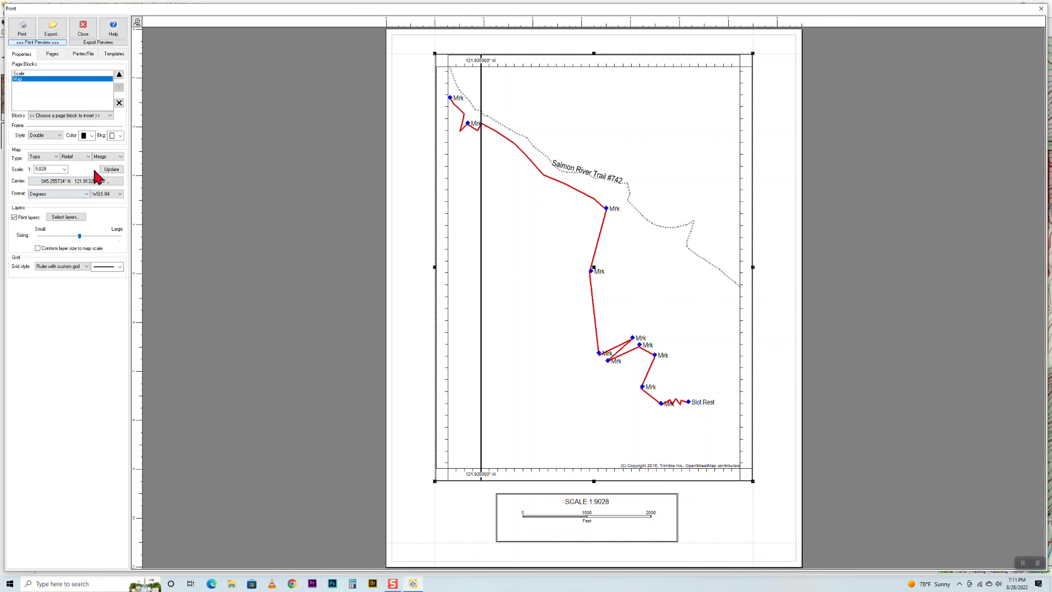
mouse_move(44, 157)
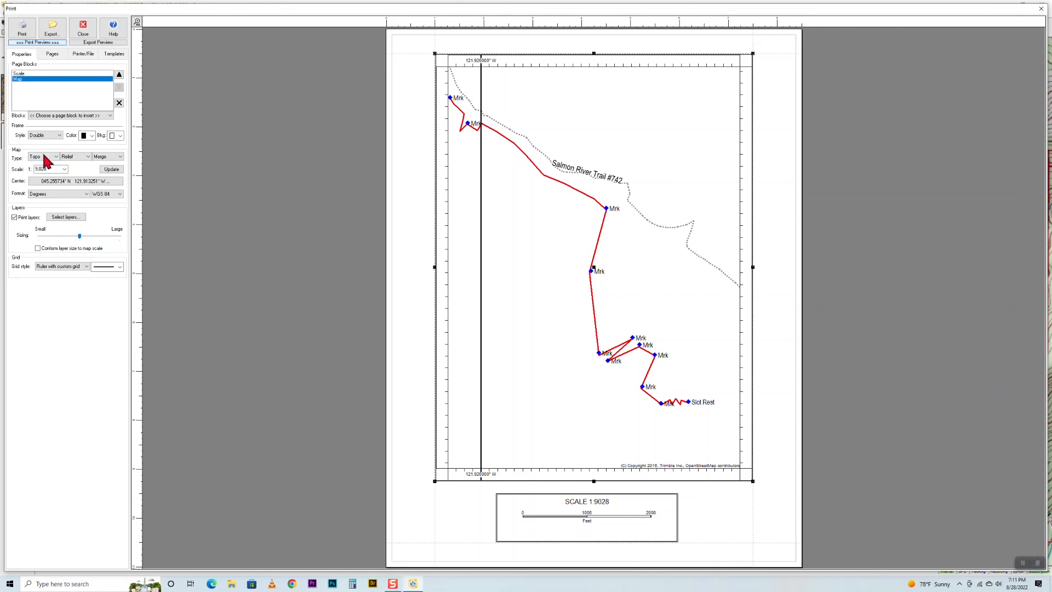
Switch the print map to USGS Topo type with the Standard USGS style and update the preview.
click(55, 157)
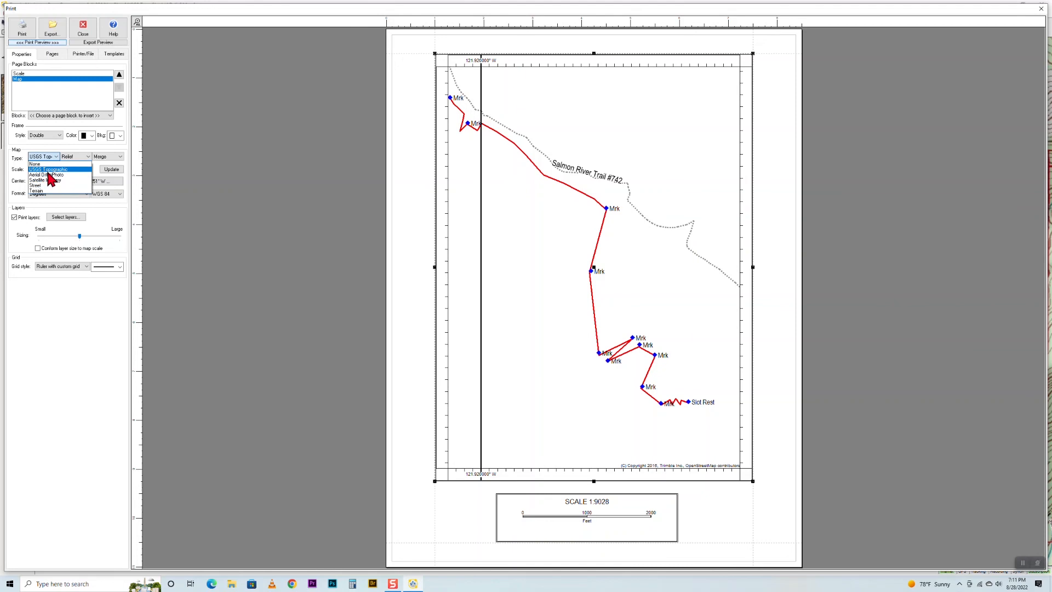
click(49, 169)
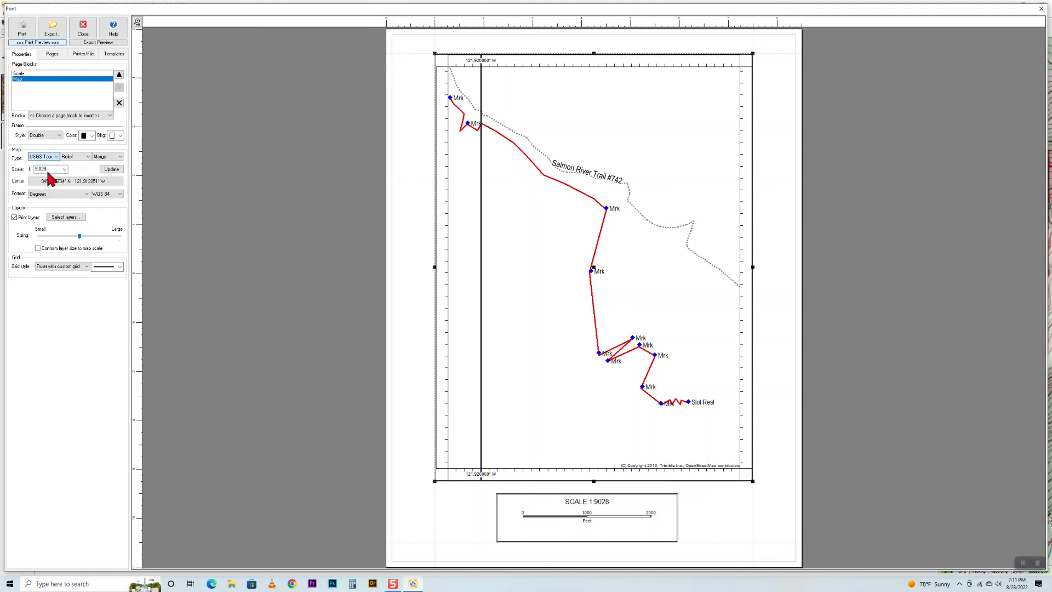
click(43, 156)
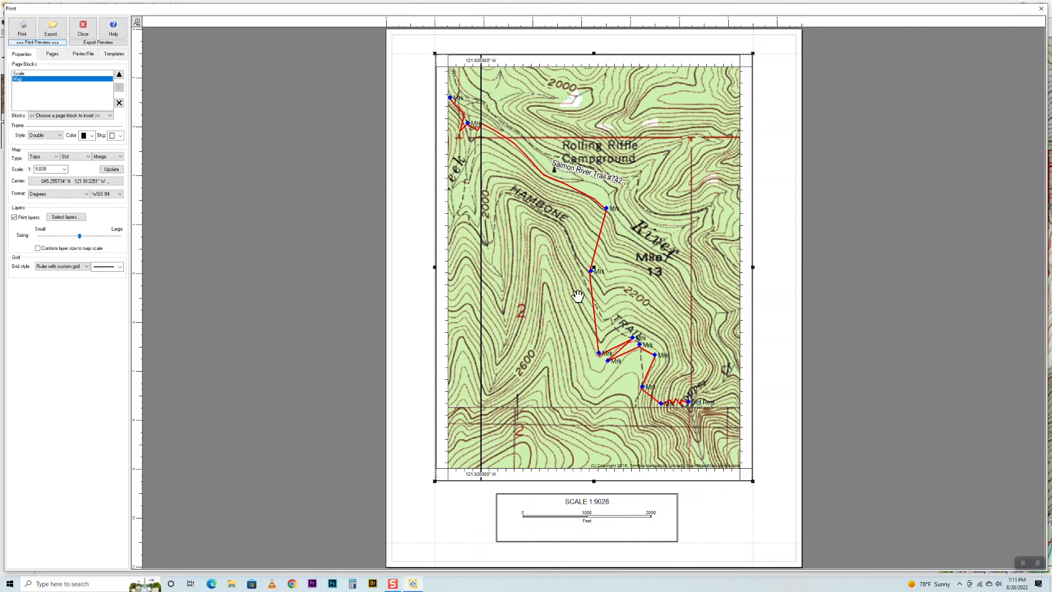
mouse_move(539, 280)
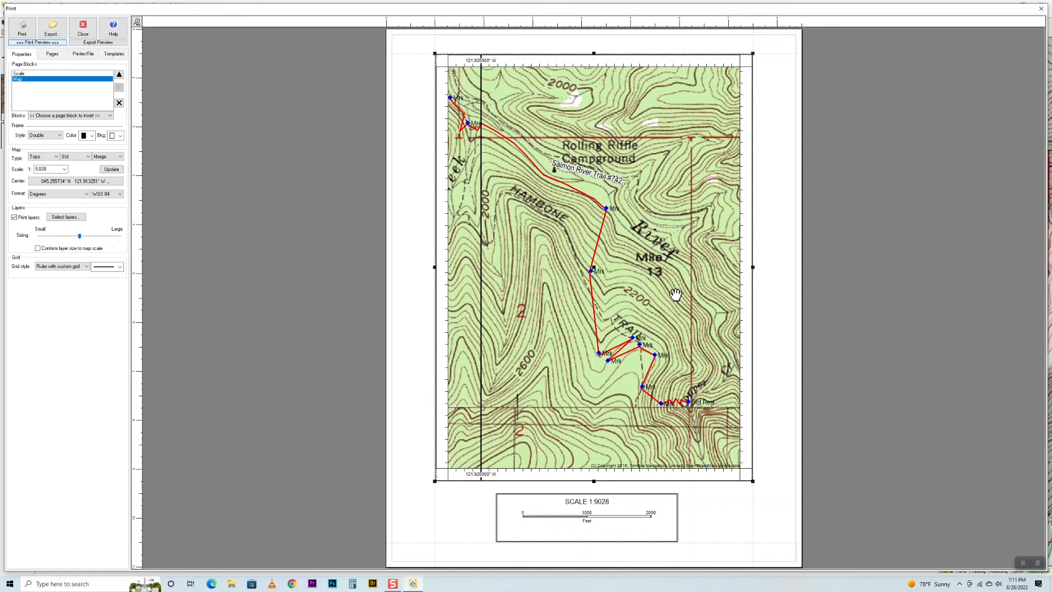
mouse_move(618, 281)
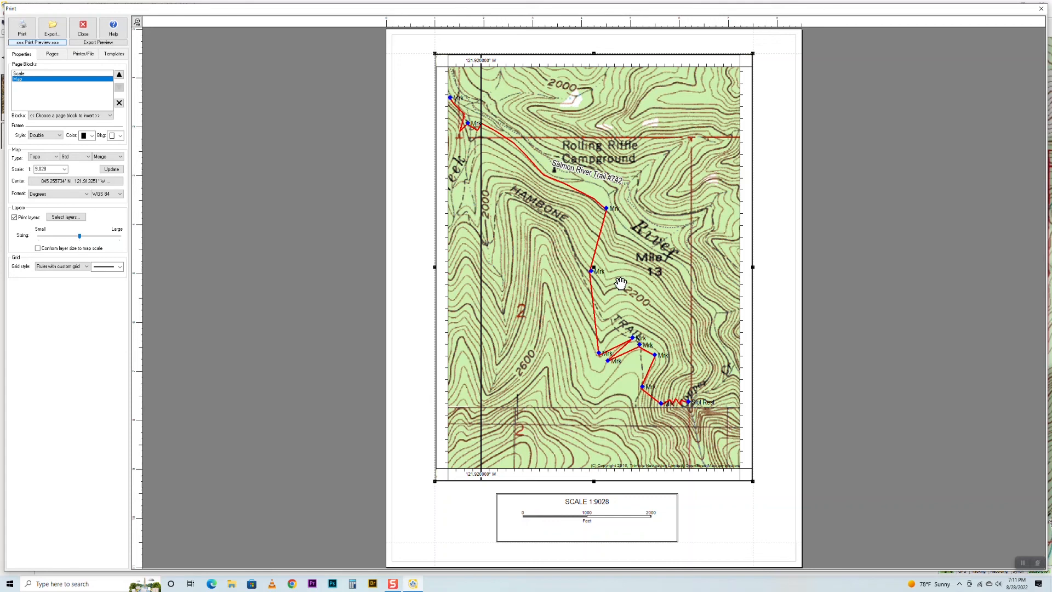
mouse_move(249, 257)
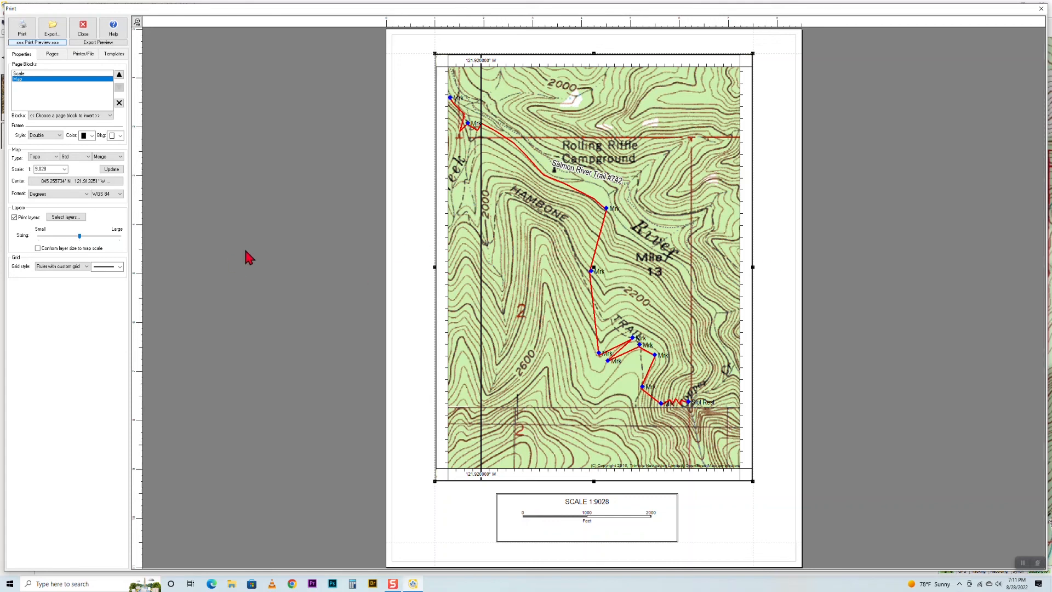
click(76, 157)
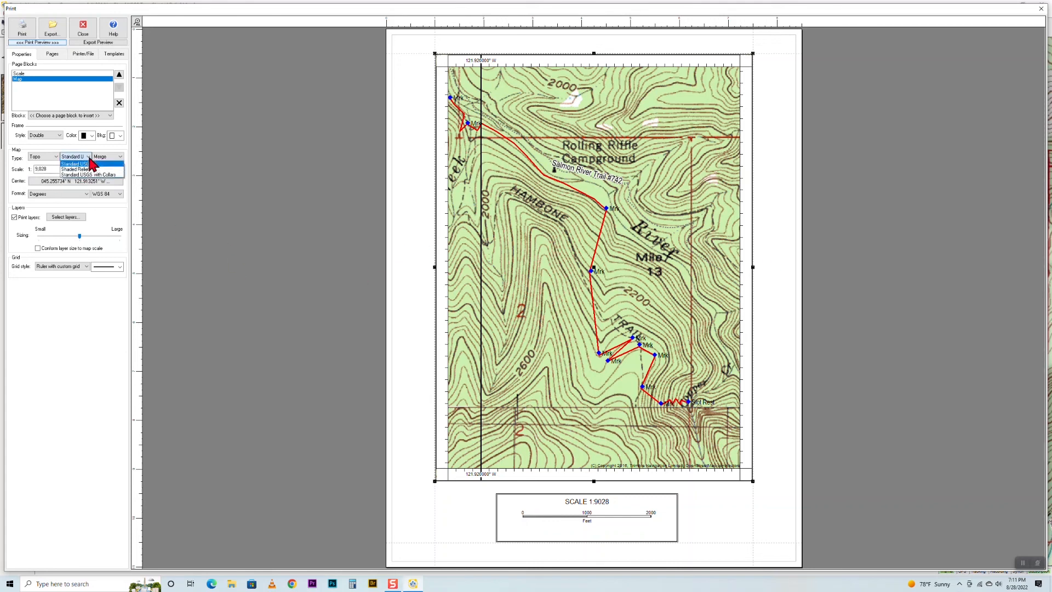
mouse_move(76, 169)
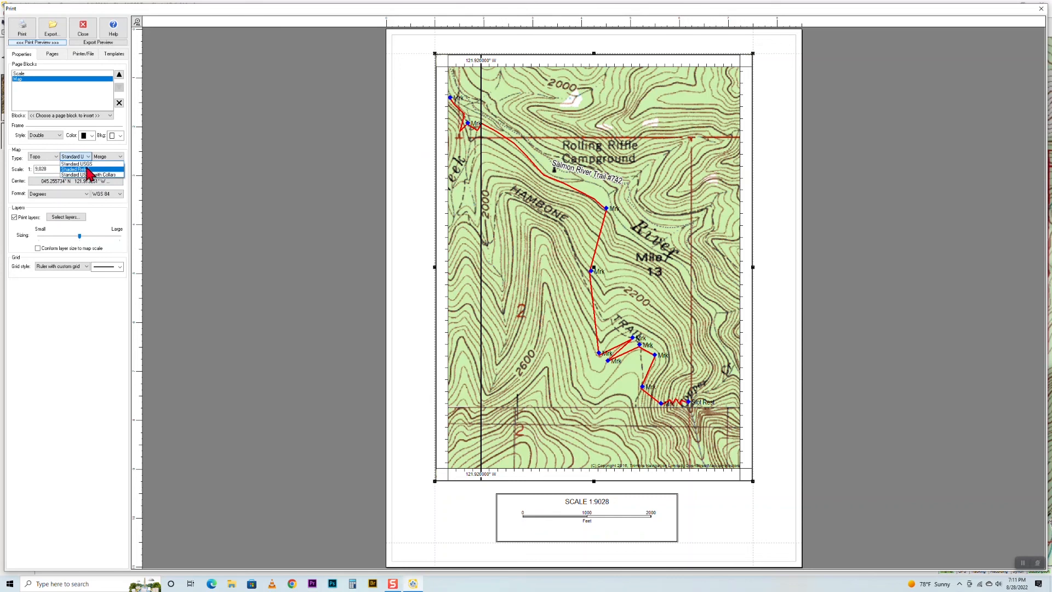
click(75, 169)
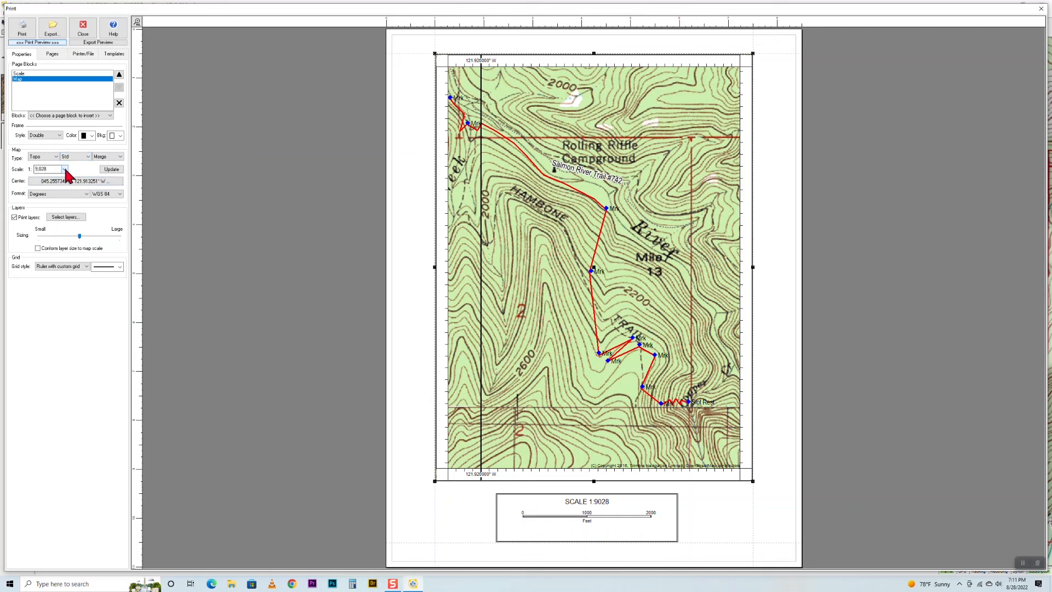
Set the print map scale to 1:12,000 to show a wider area around the track.
click(64, 168)
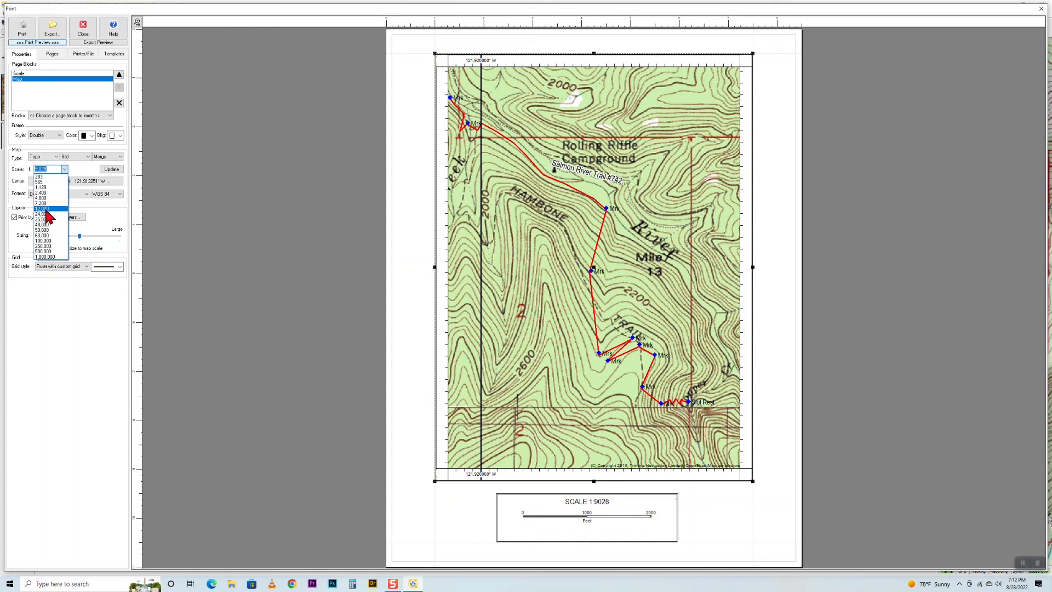
click(46, 208)
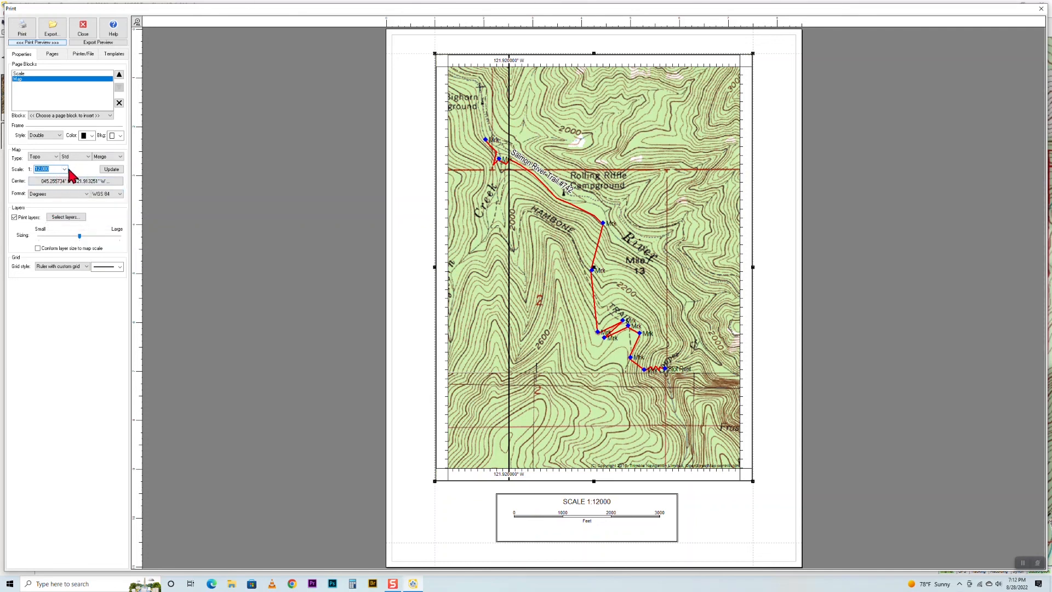
mouse_move(91, 161)
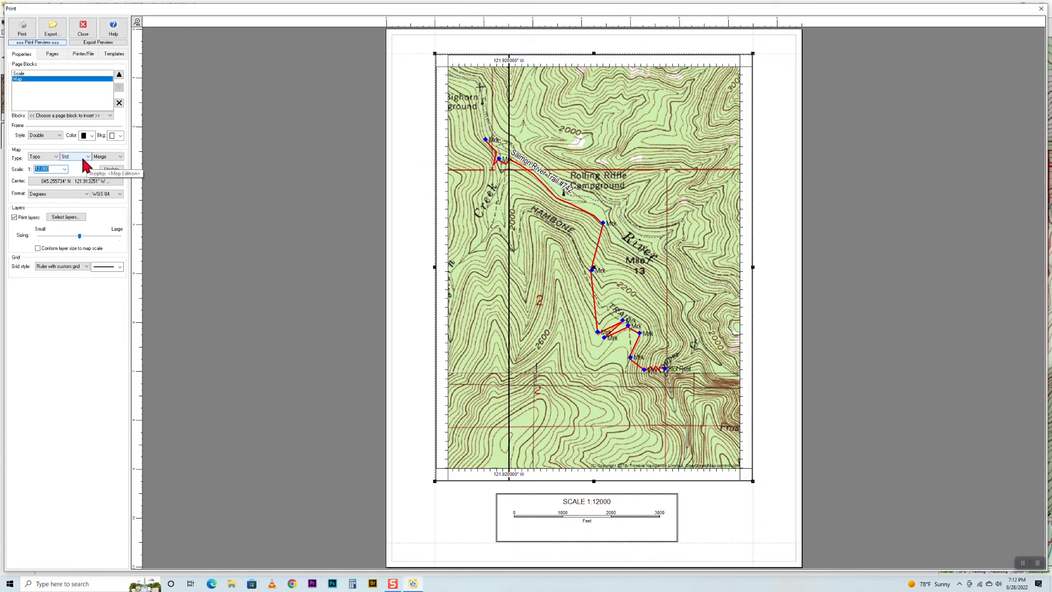
Change the topo style to shaded Relief and update the print preview.
click(87, 157)
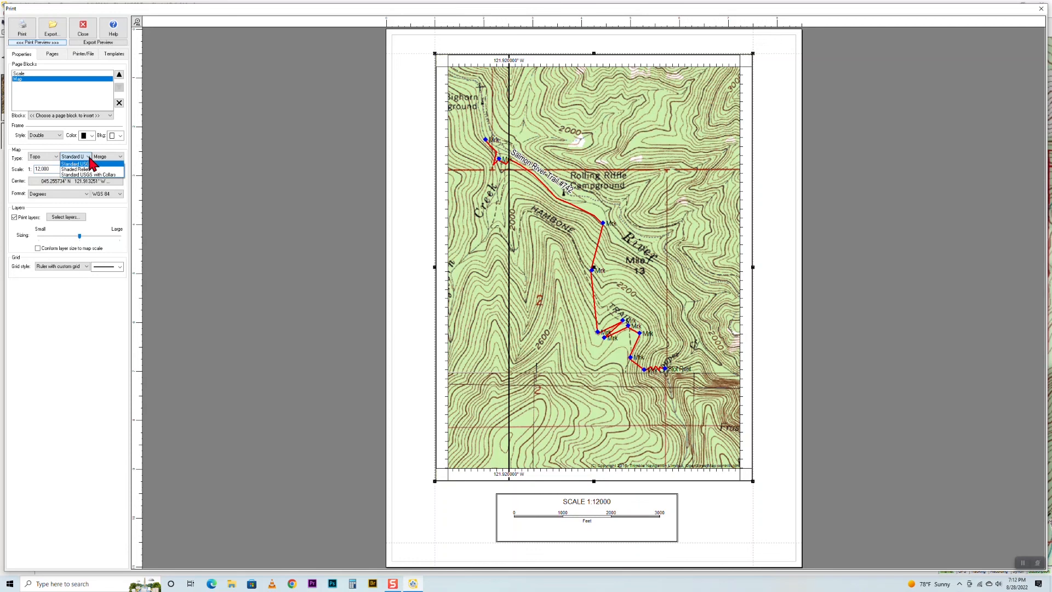
mouse_move(77, 168)
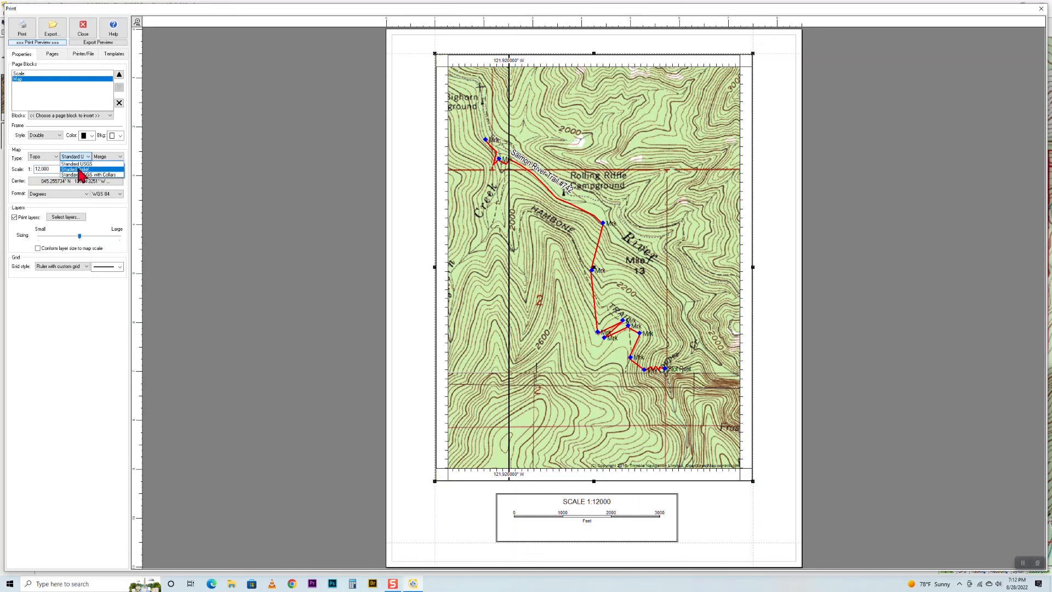
click(77, 169)
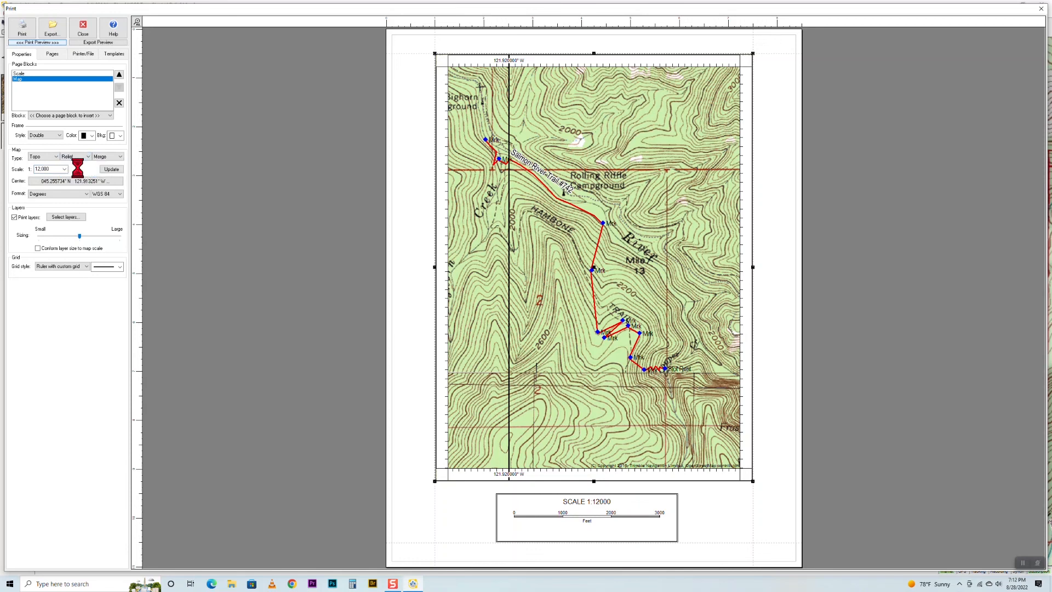
click(112, 169)
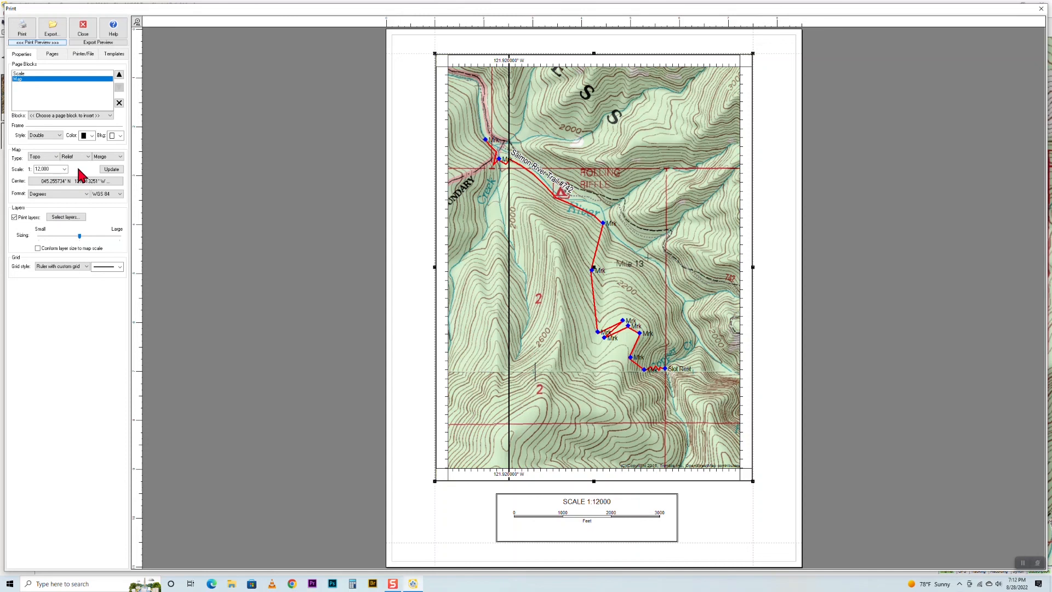
mouse_move(869, 228)
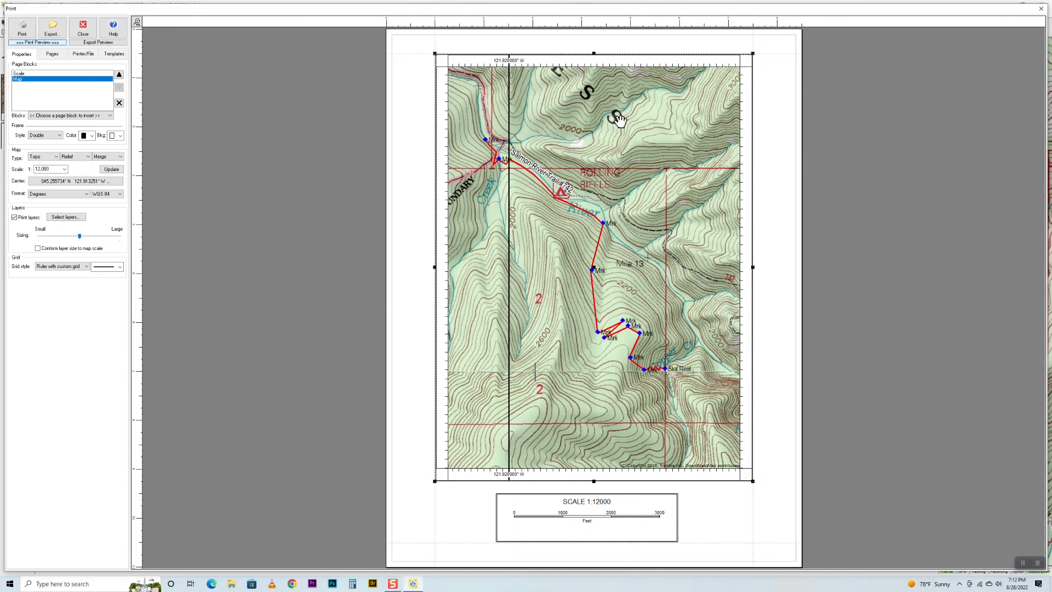
mouse_move(642, 110)
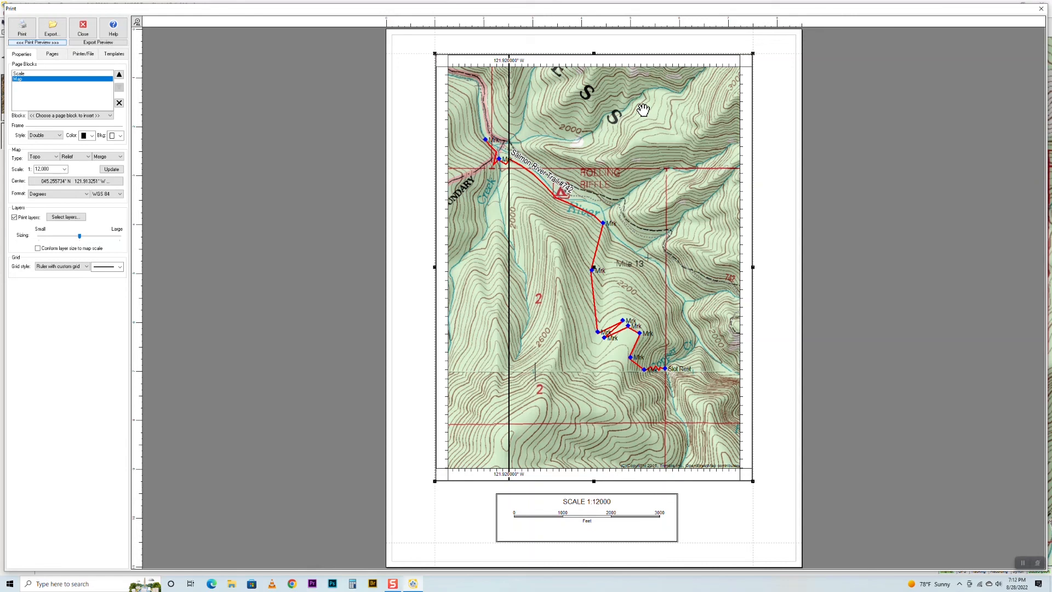
mouse_move(634, 125)
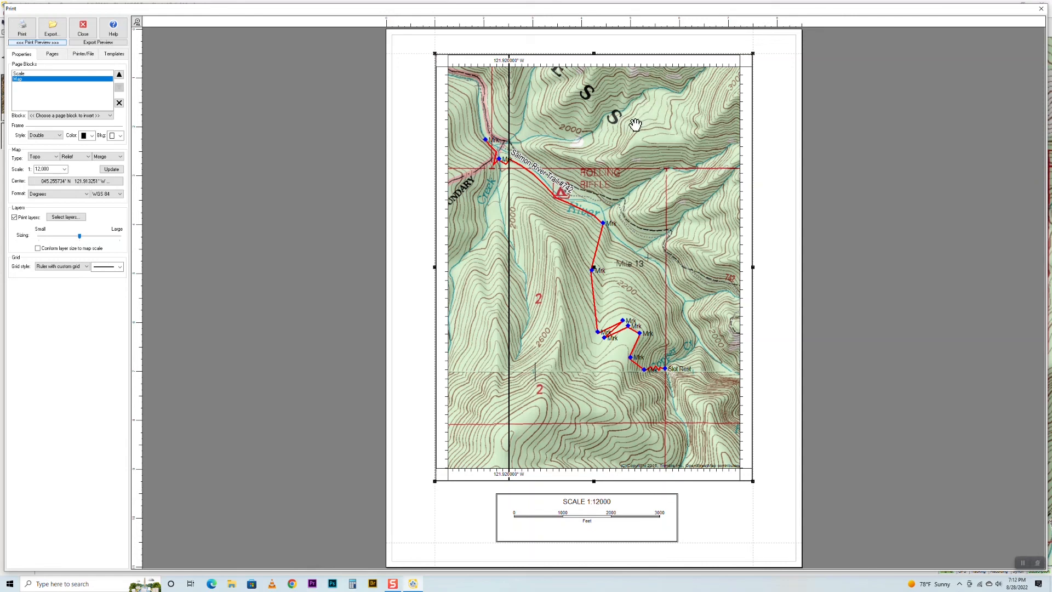
mouse_move(624, 94)
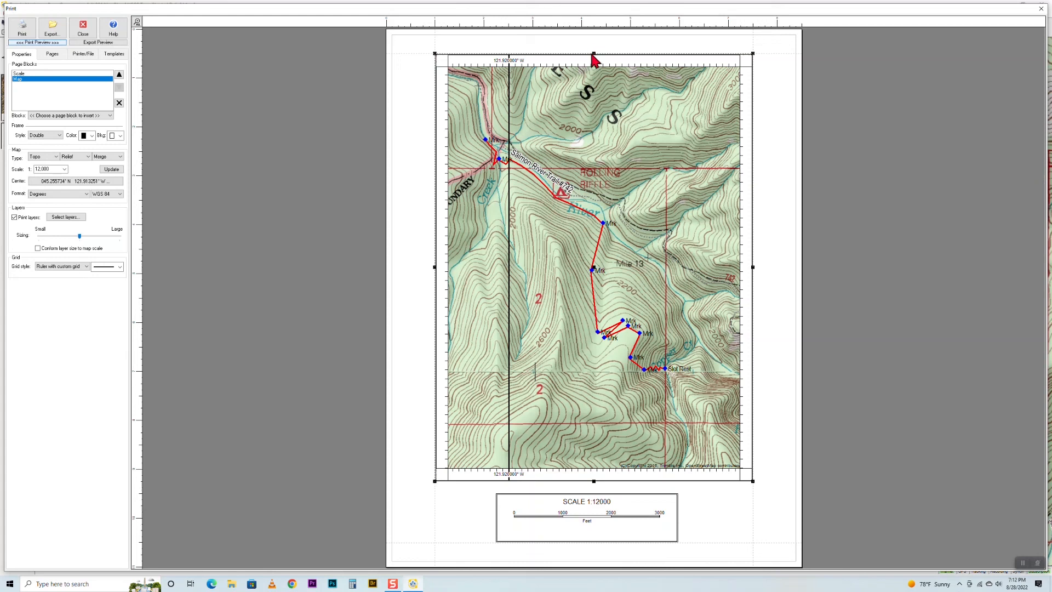
mouse_move(609, 147)
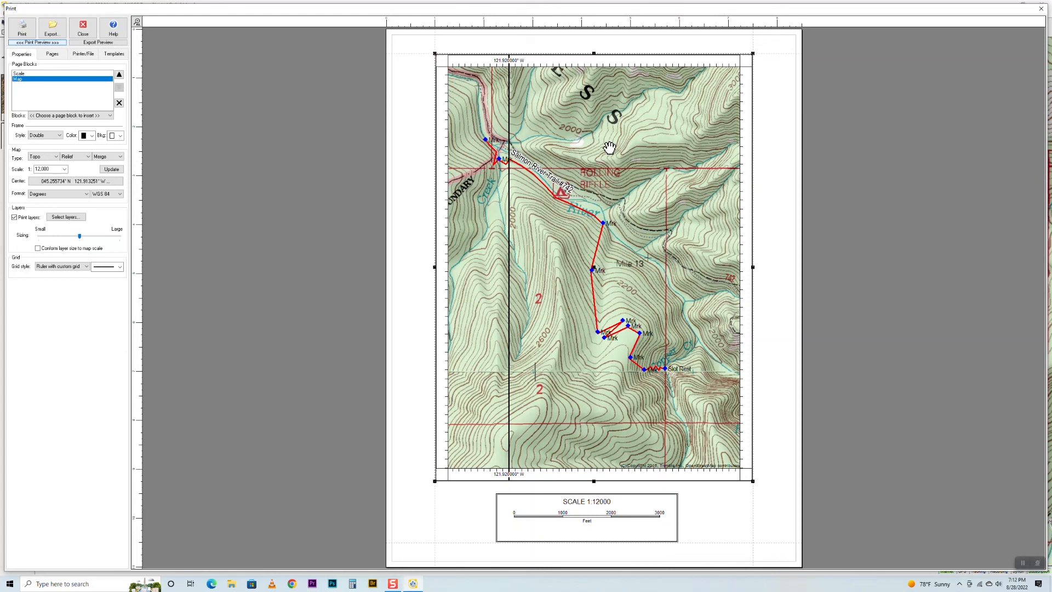
mouse_move(594, 55)
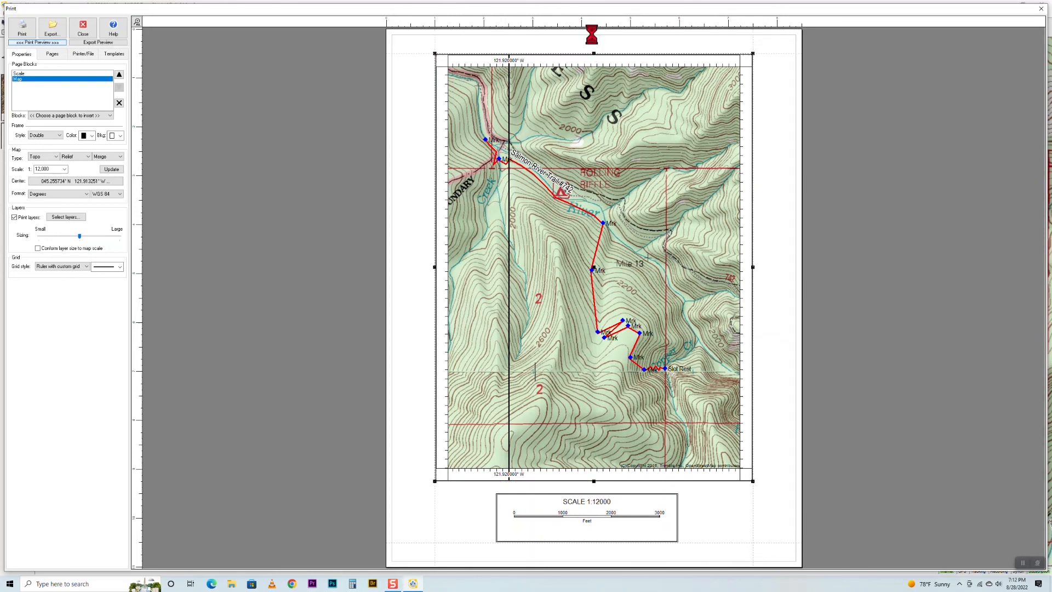
Stretch the map block down so the relief map and red track fill the page height.
drag(593, 34, 597, 479)
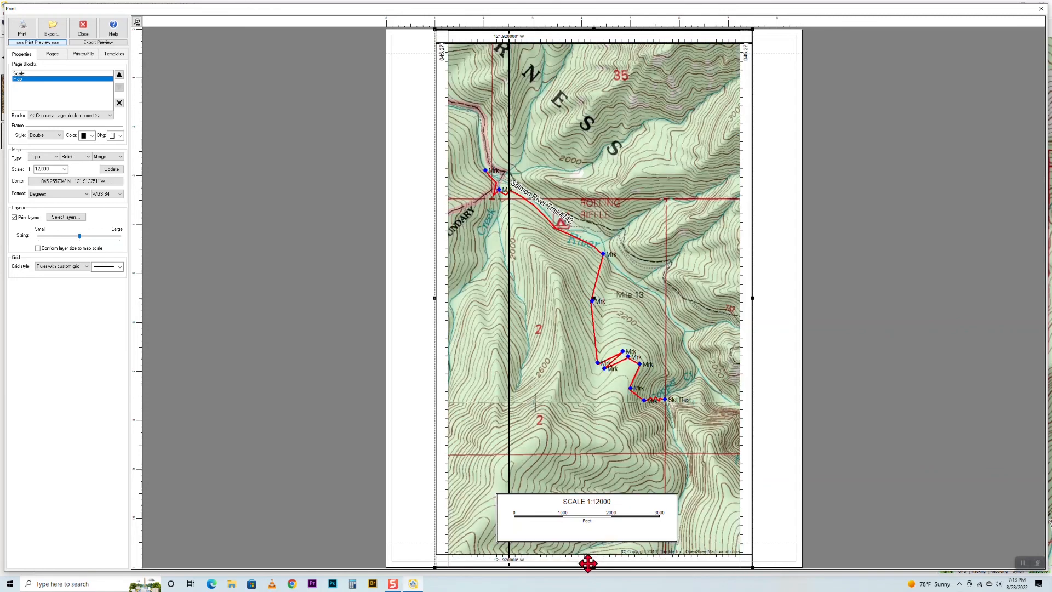
mouse_move(758, 307)
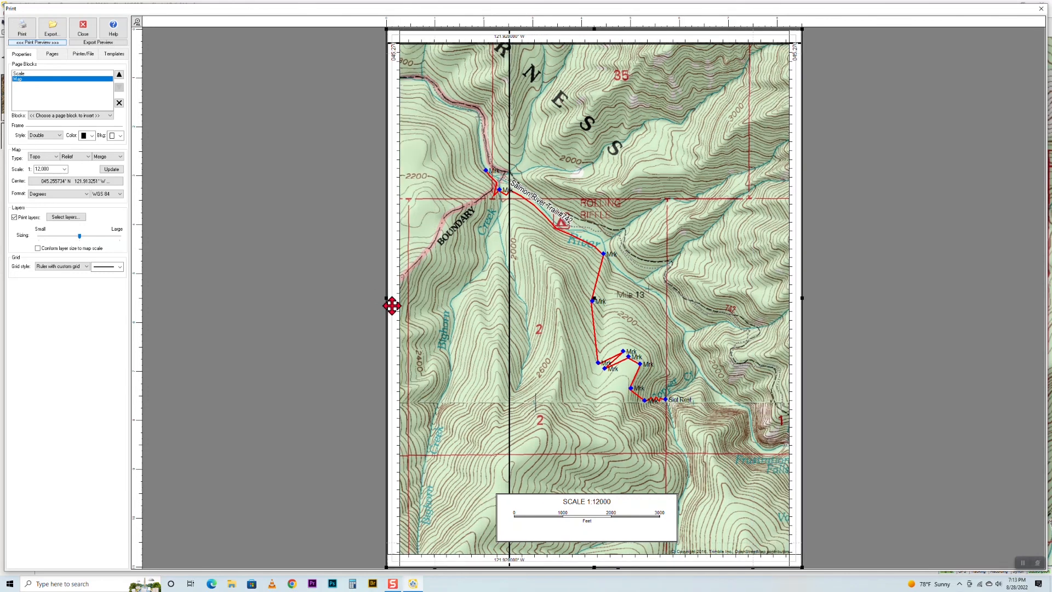
mouse_move(714, 283)
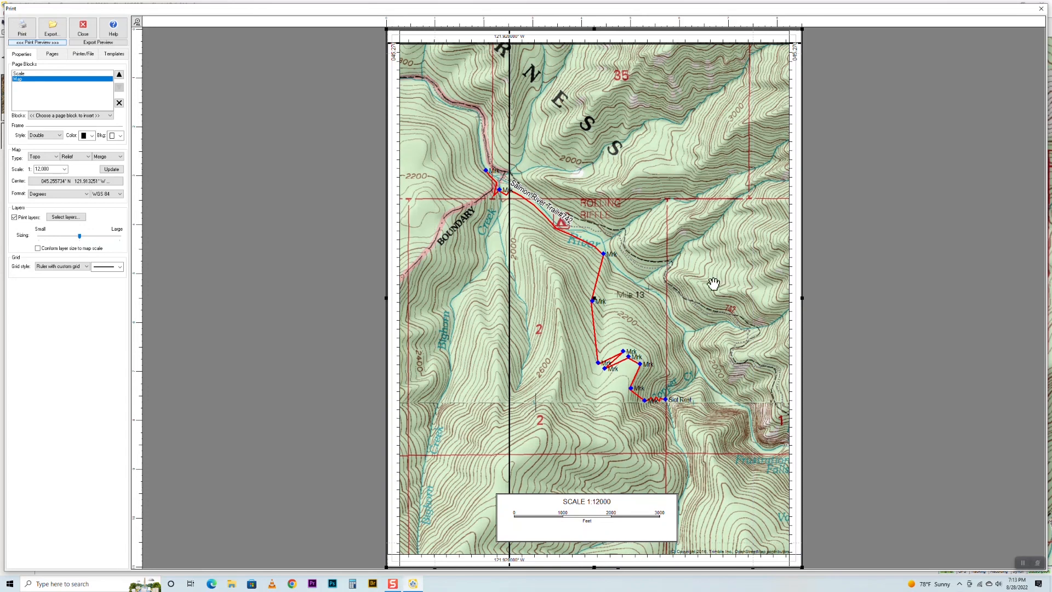
mouse_move(689, 196)
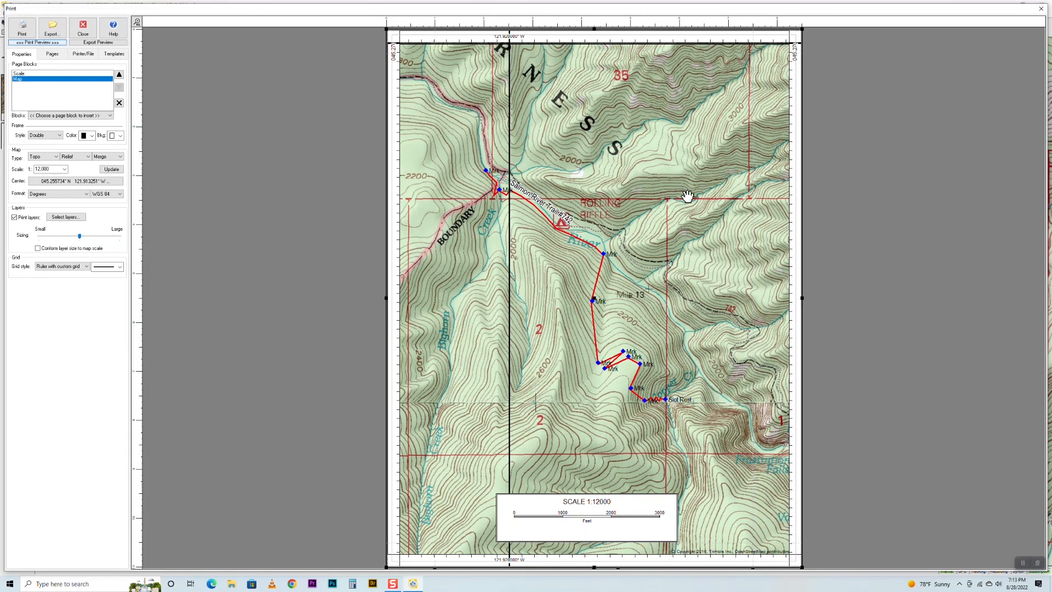
mouse_move(437, 110)
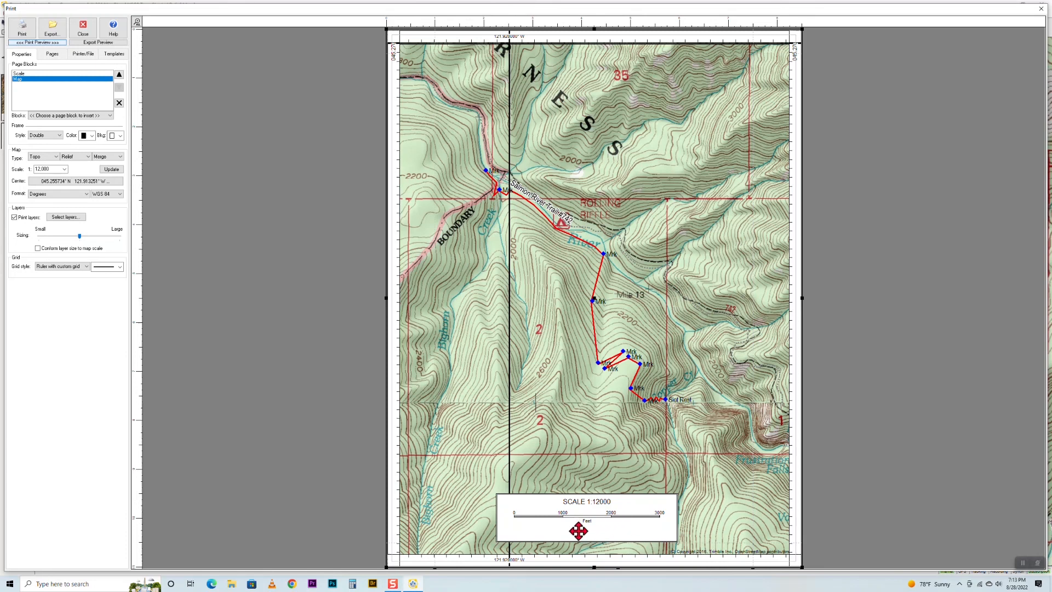
mouse_move(710, 480)
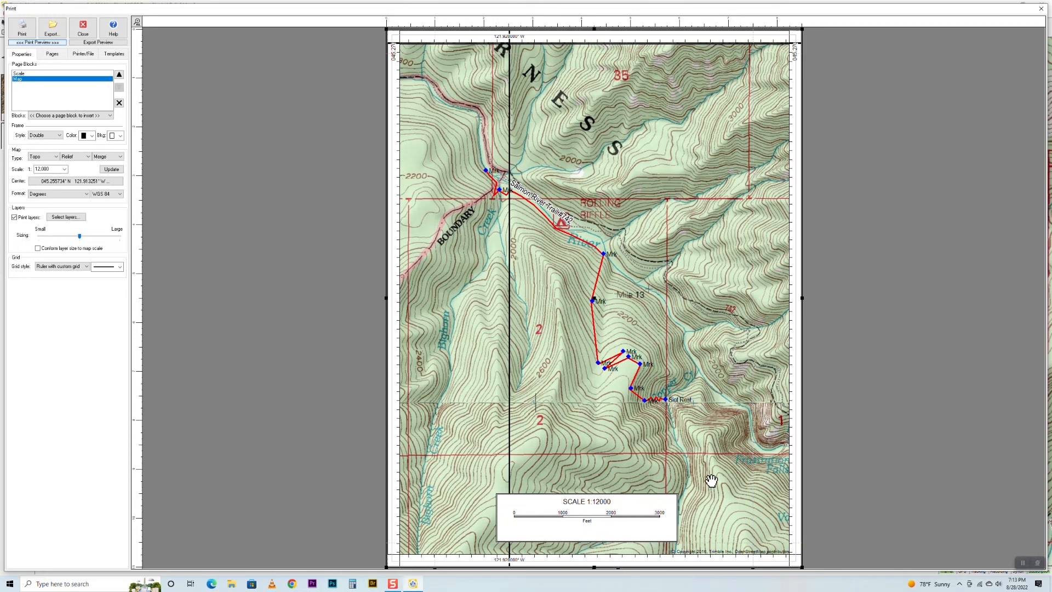
mouse_move(587, 444)
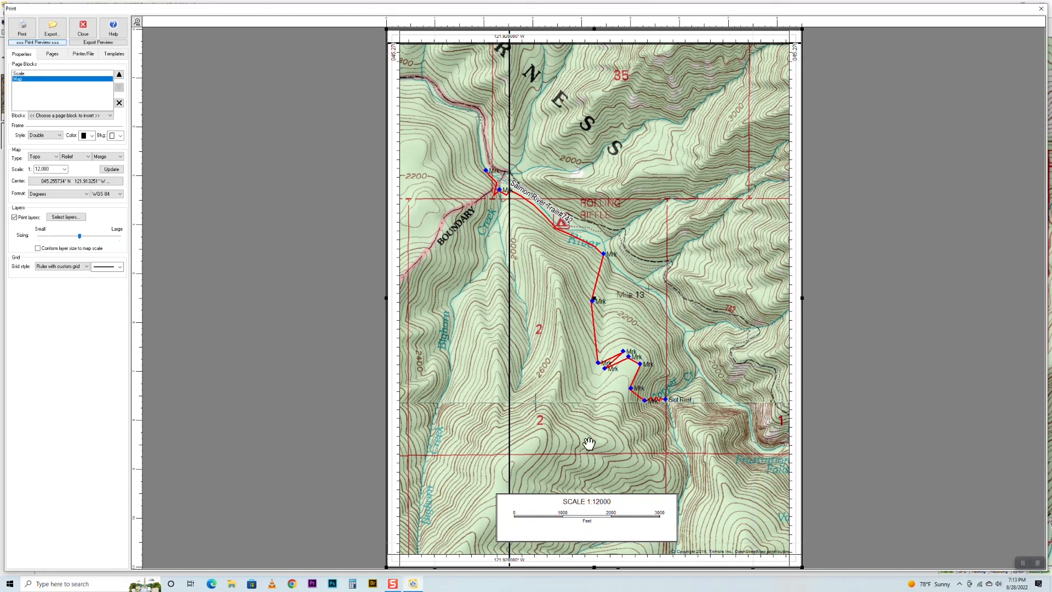
mouse_move(588, 444)
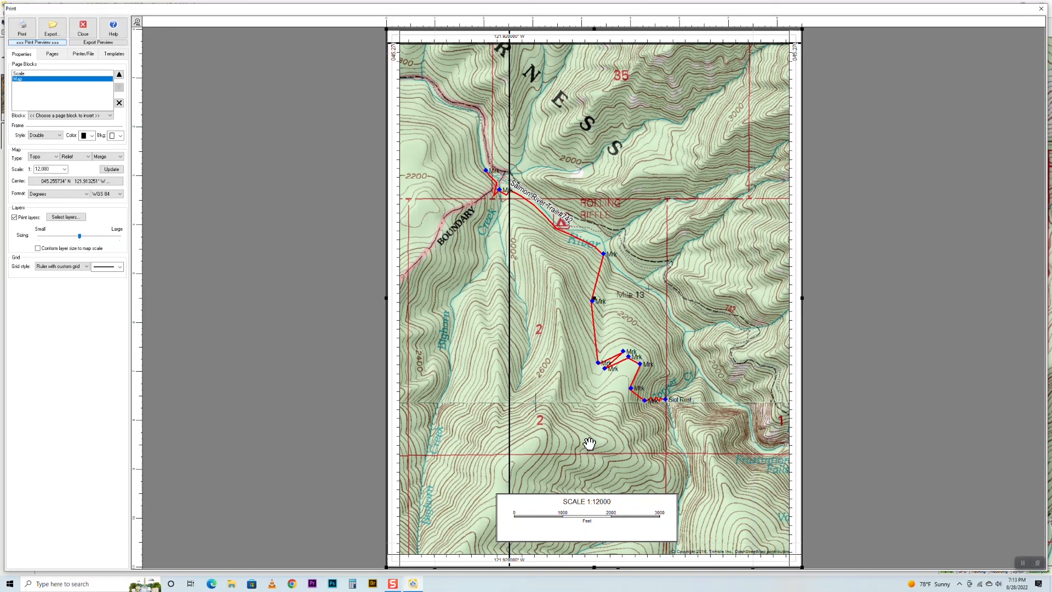
mouse_move(541, 487)
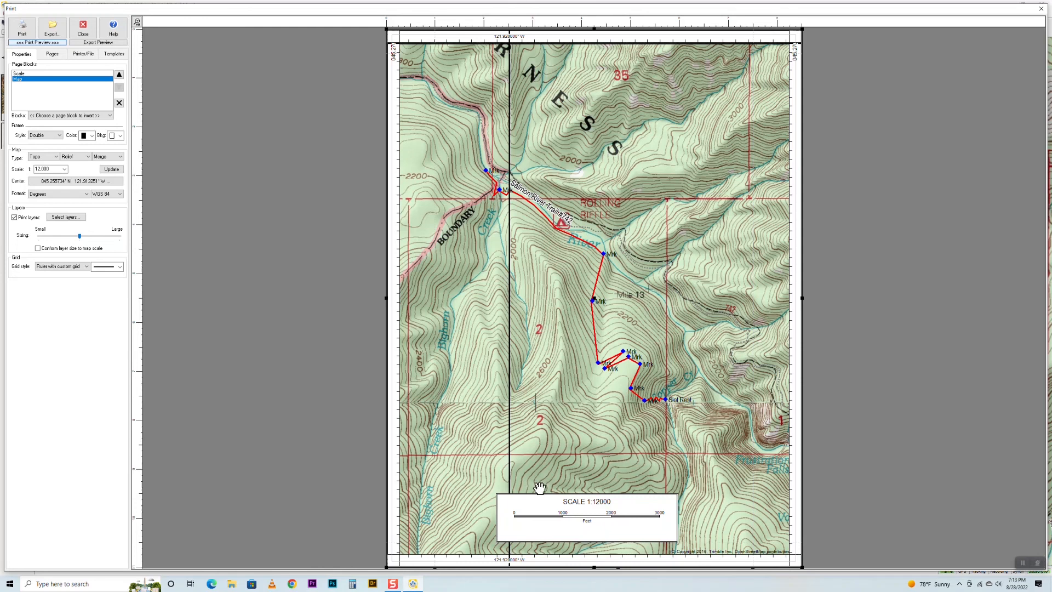
mouse_move(16, 114)
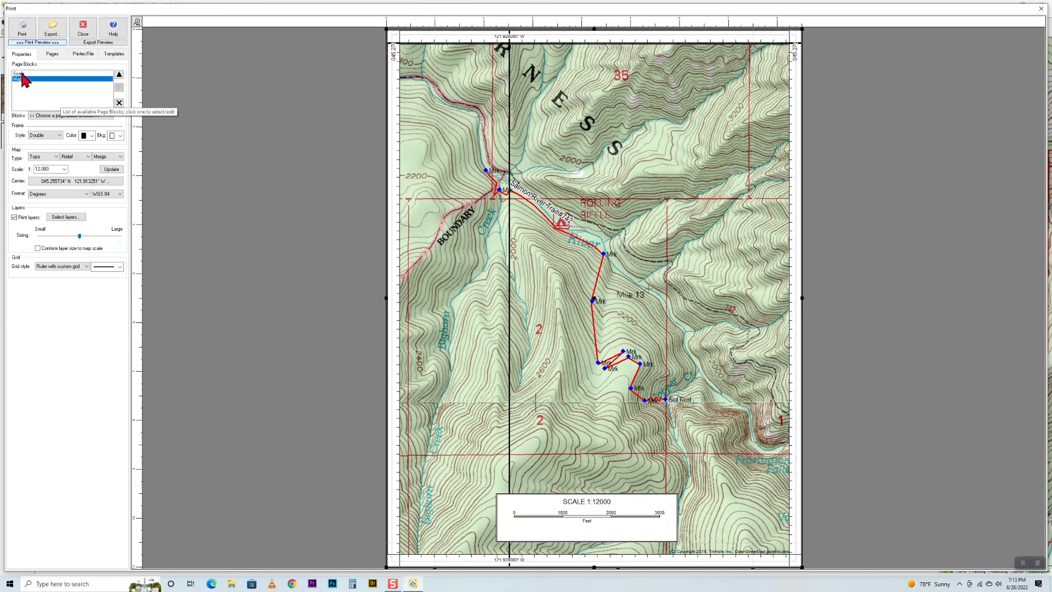
Delete the Scale page block, leaving only the full-page map.
click(18, 74)
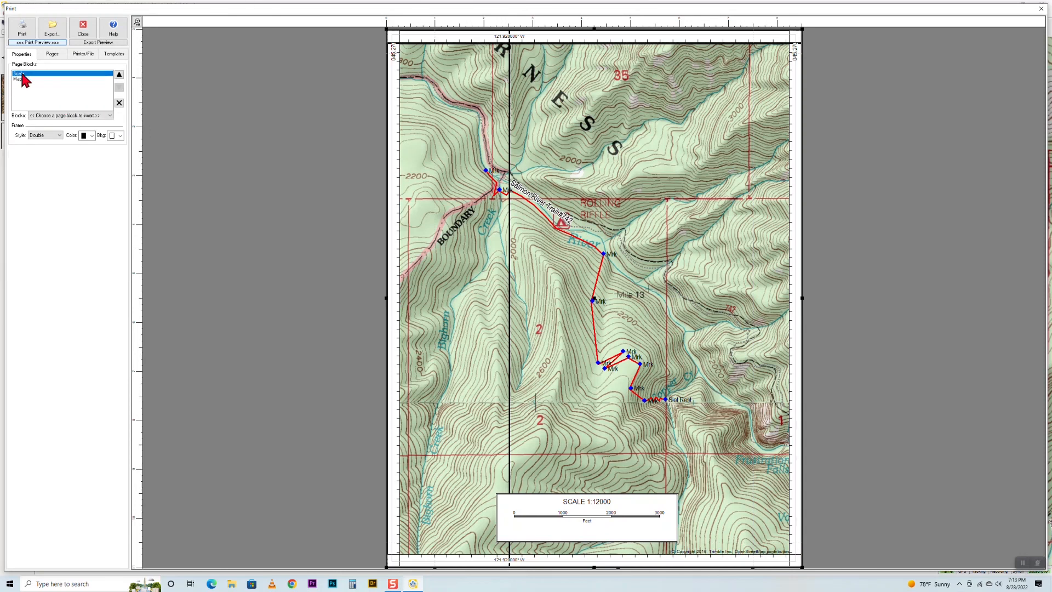
click(19, 73)
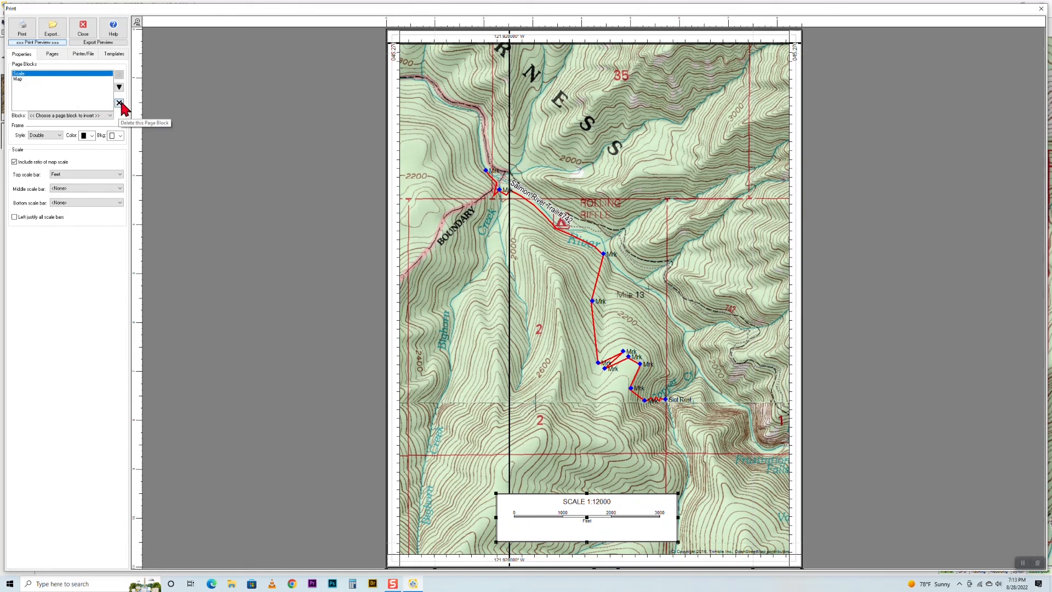
click(119, 103)
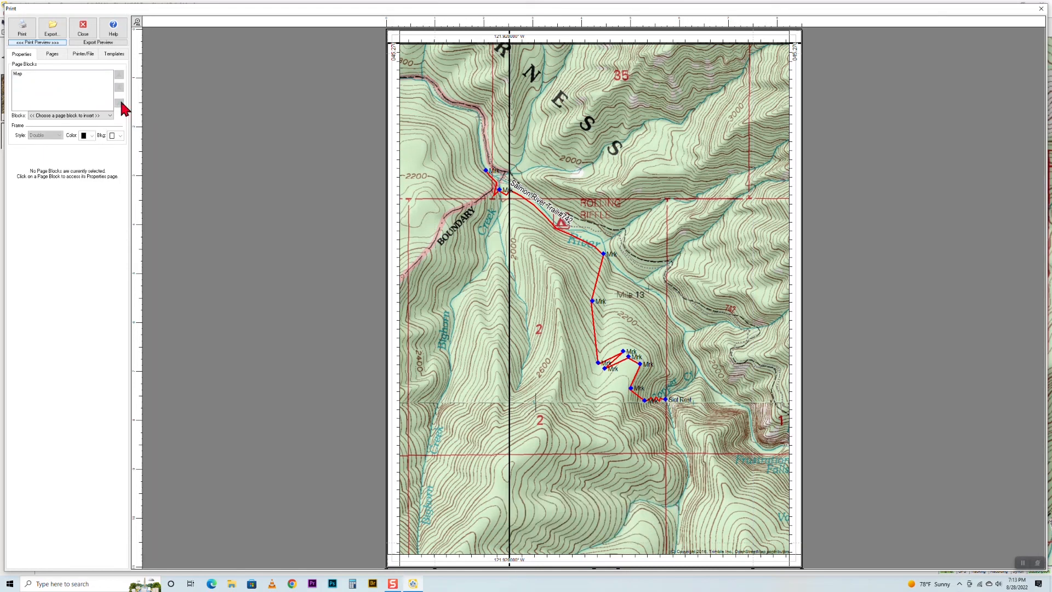
mouse_move(435, 277)
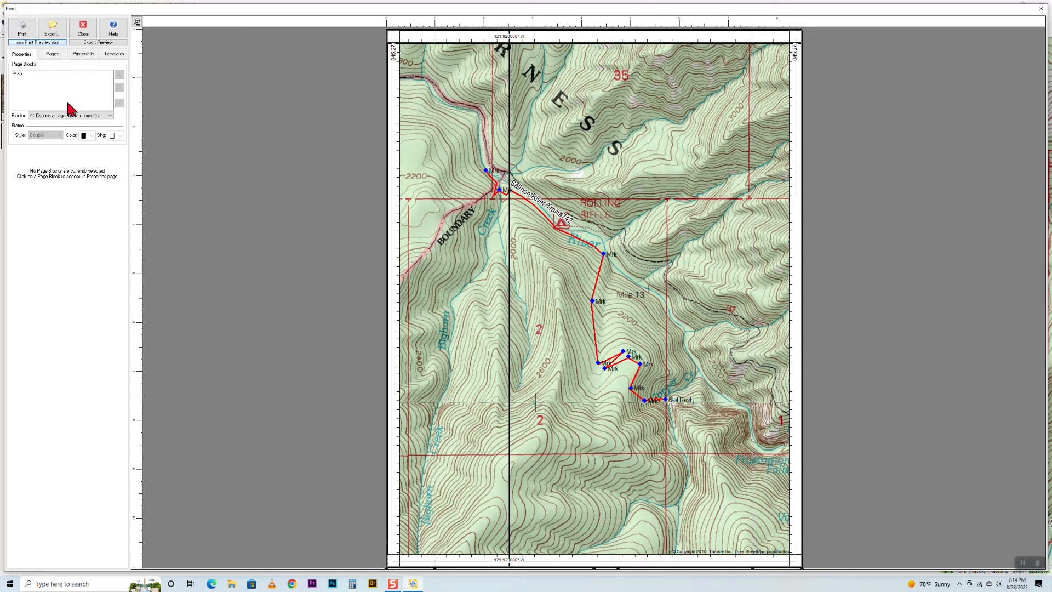
mouse_move(102, 146)
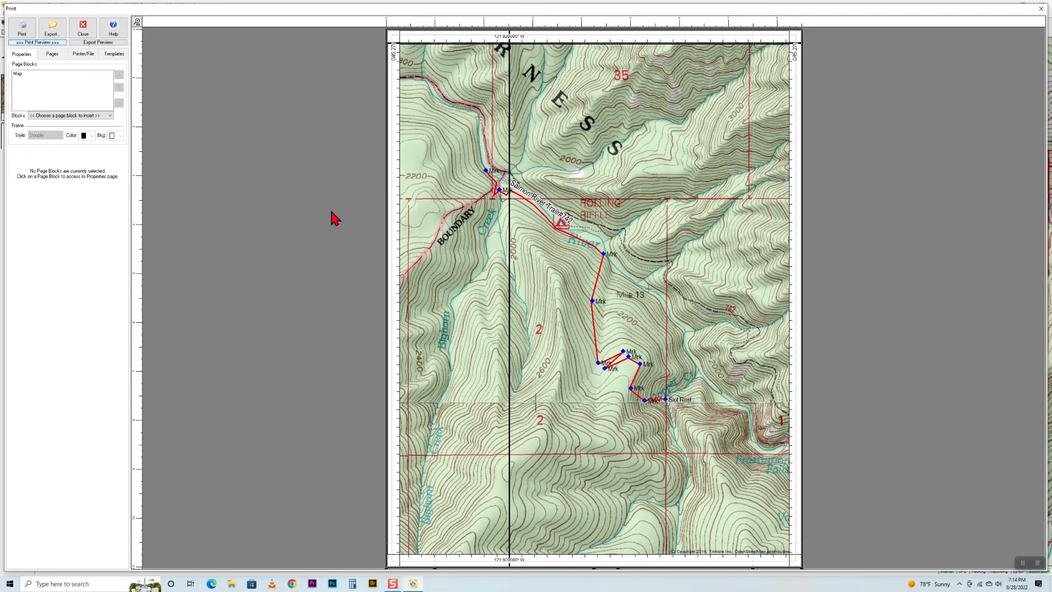
mouse_move(383, 219)
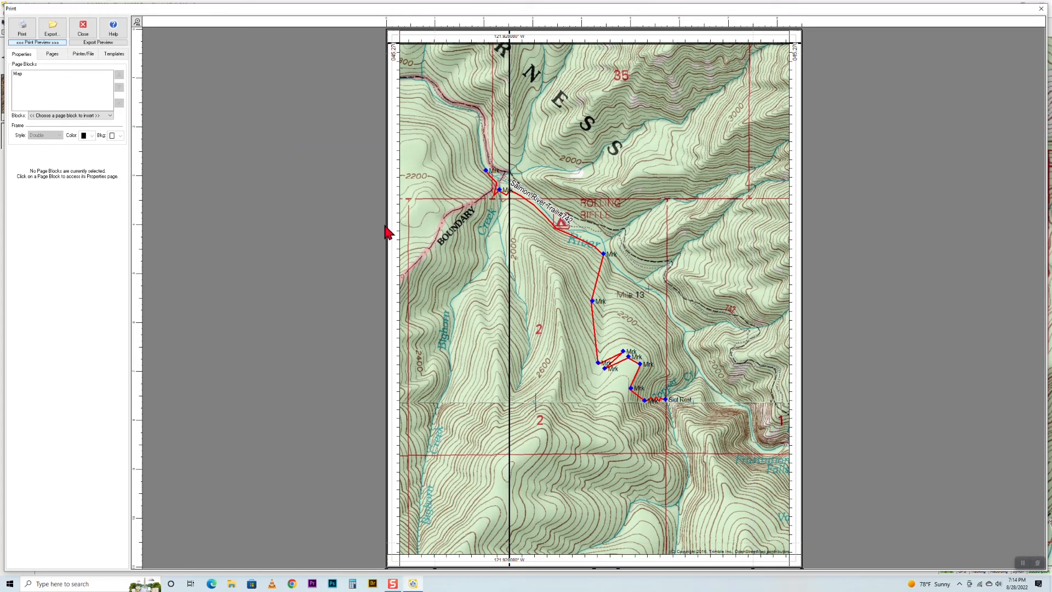
mouse_move(277, 172)
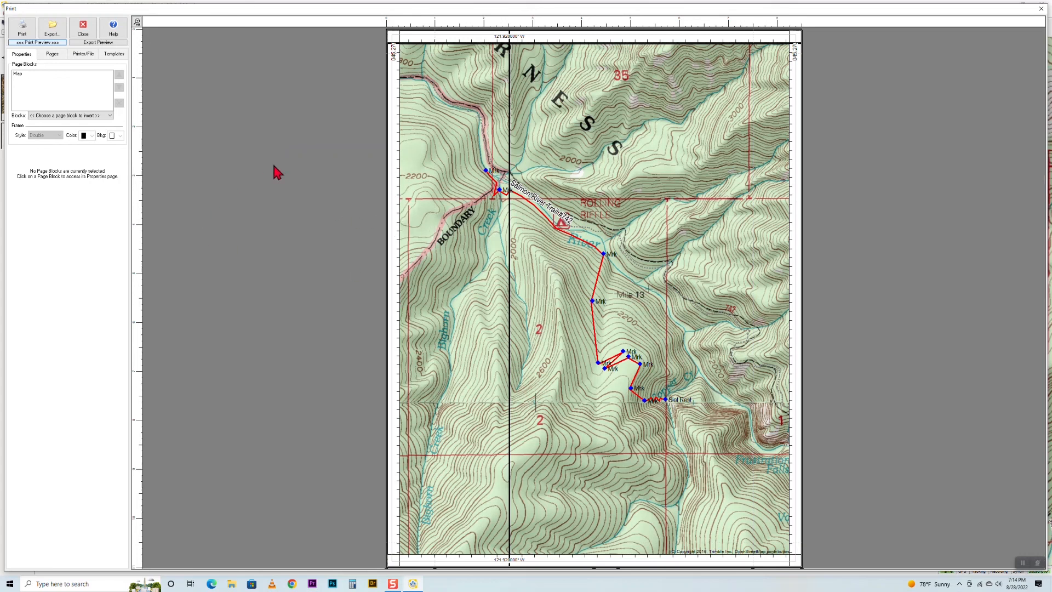
mouse_move(37, 256)
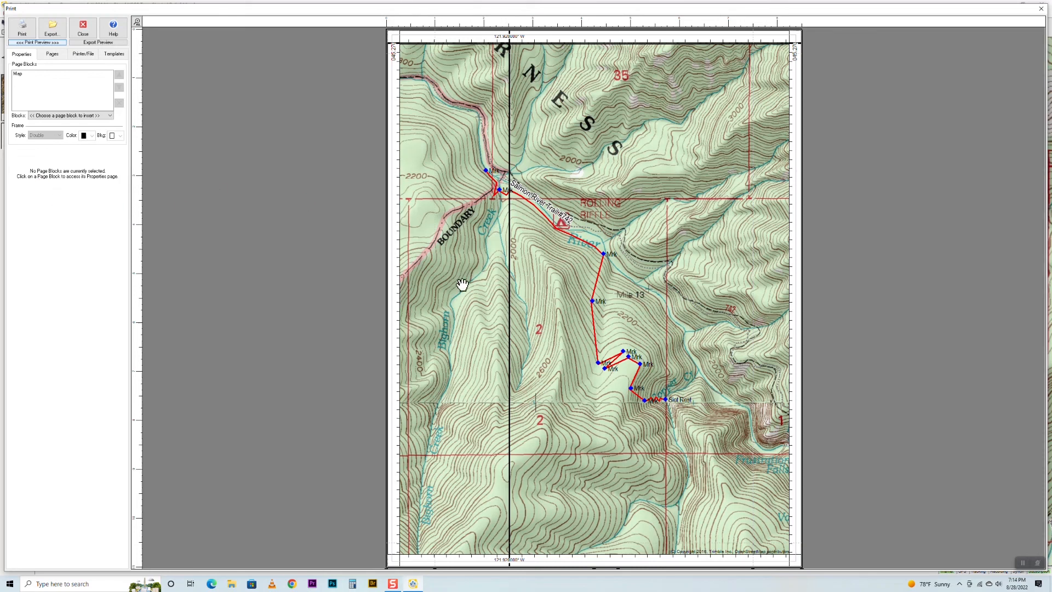
mouse_move(260, 254)
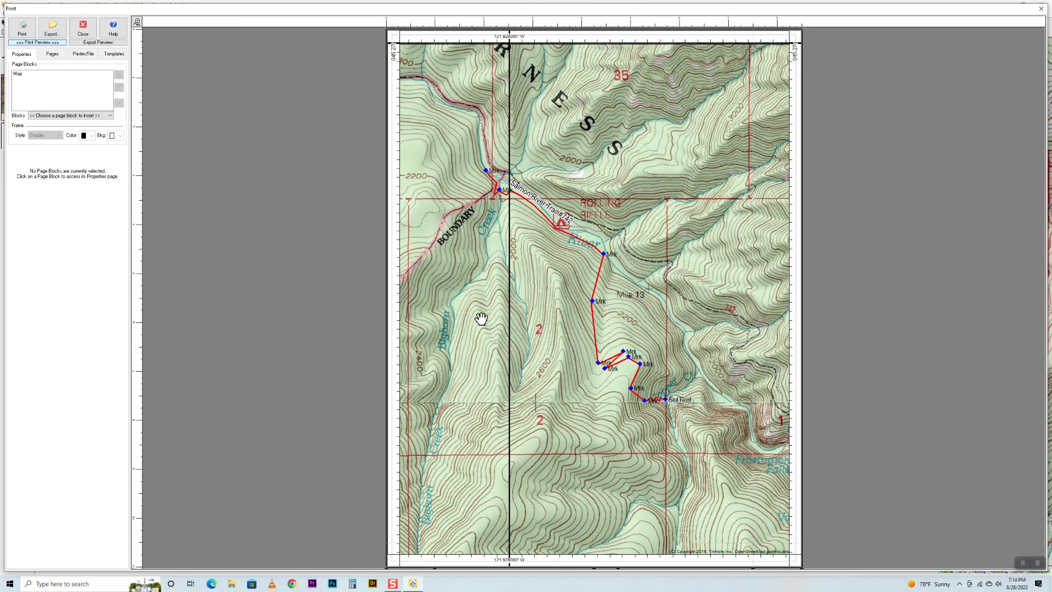
mouse_move(589, 319)
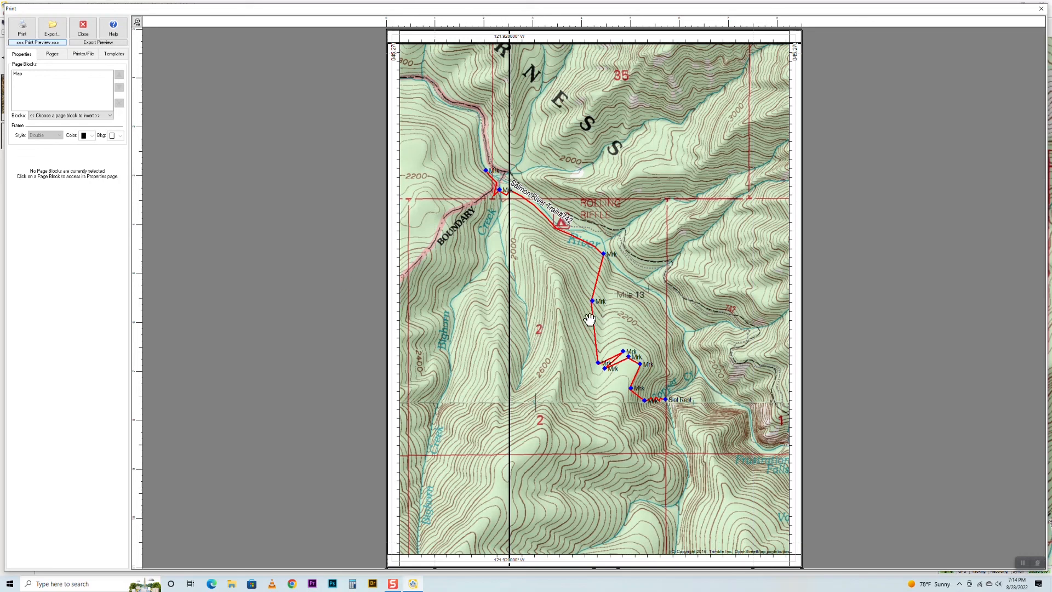
mouse_move(589, 323)
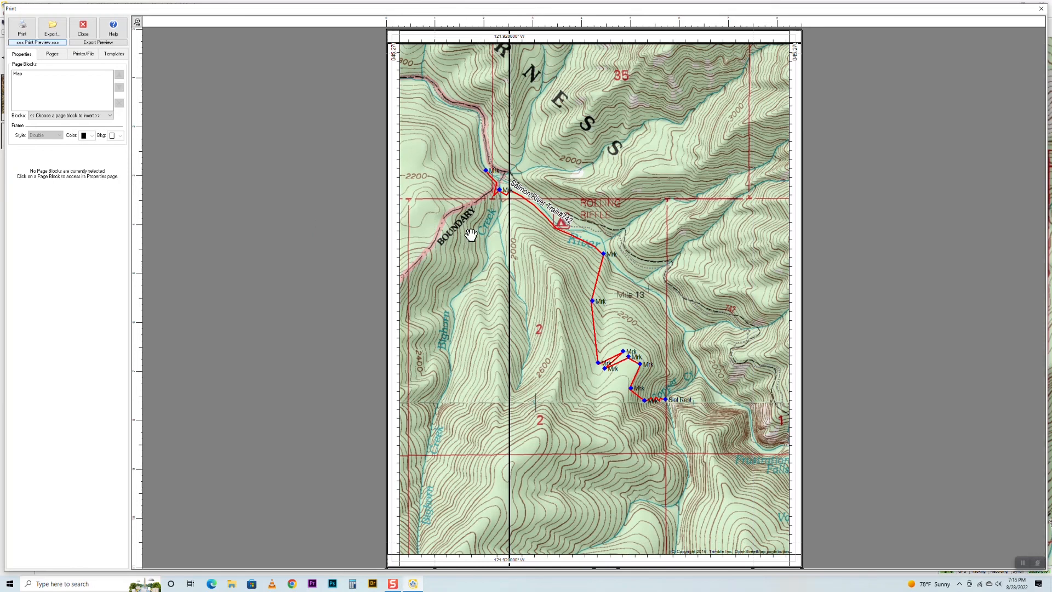
mouse_move(297, 198)
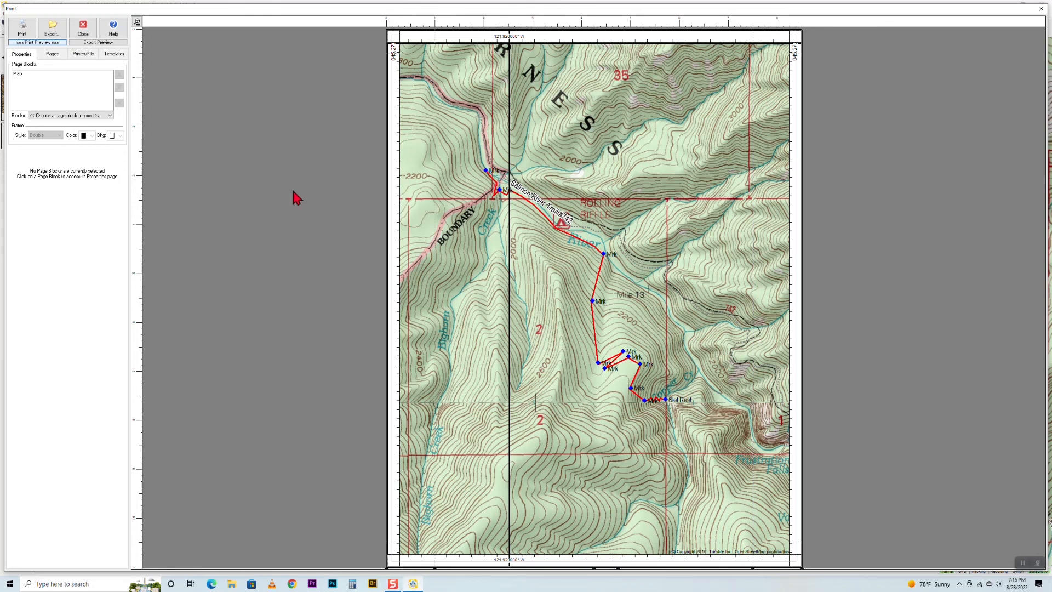
mouse_move(109, 82)
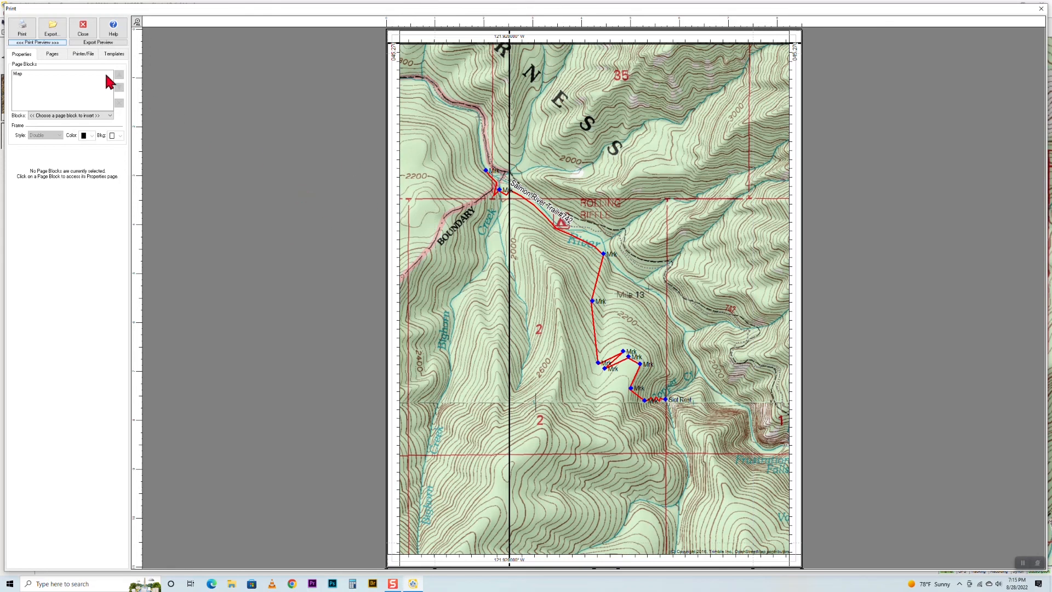
Export the map page as JPEG 'ccf nav plan 12' into M: > Terrain Nav Pro.
click(52, 26)
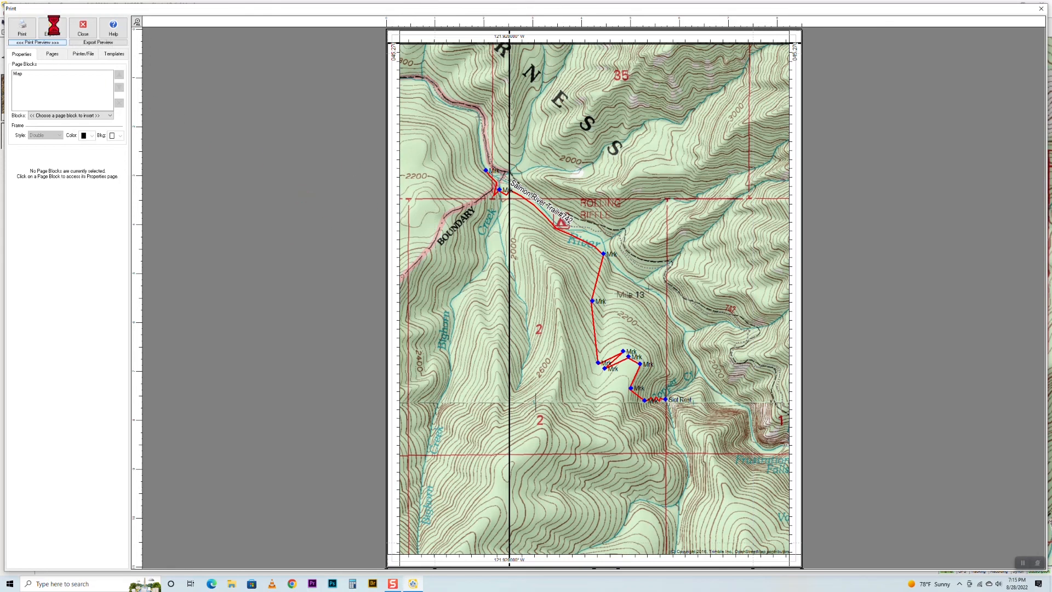
click(97, 41)
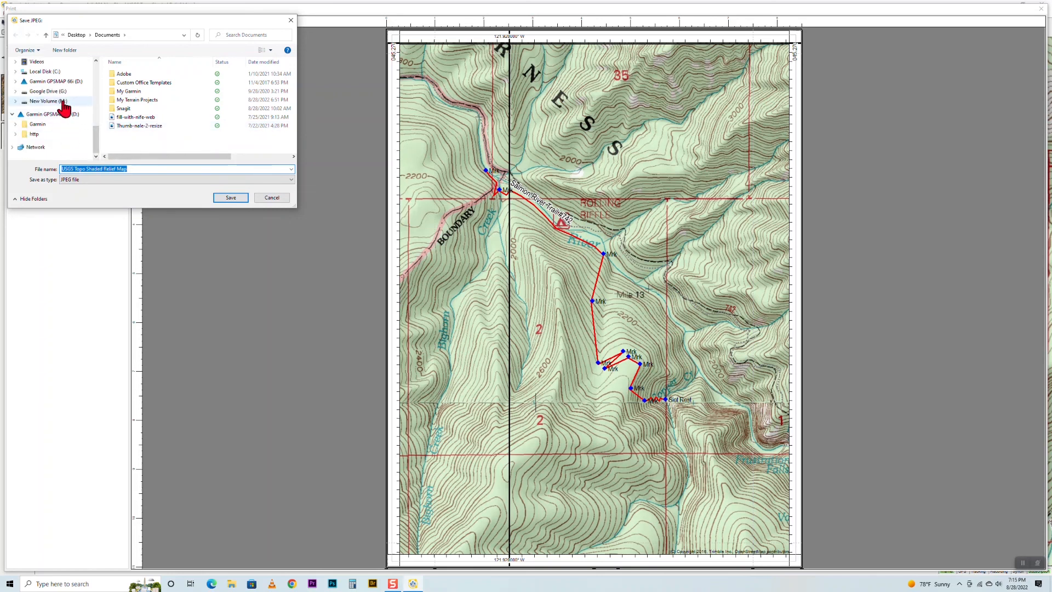
click(46, 101)
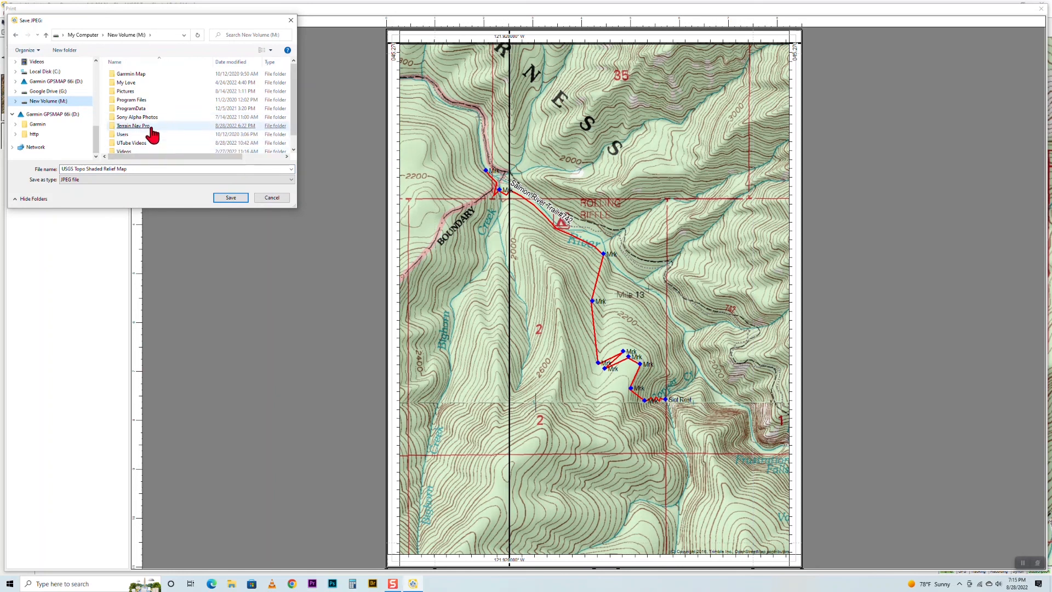
click(133, 125)
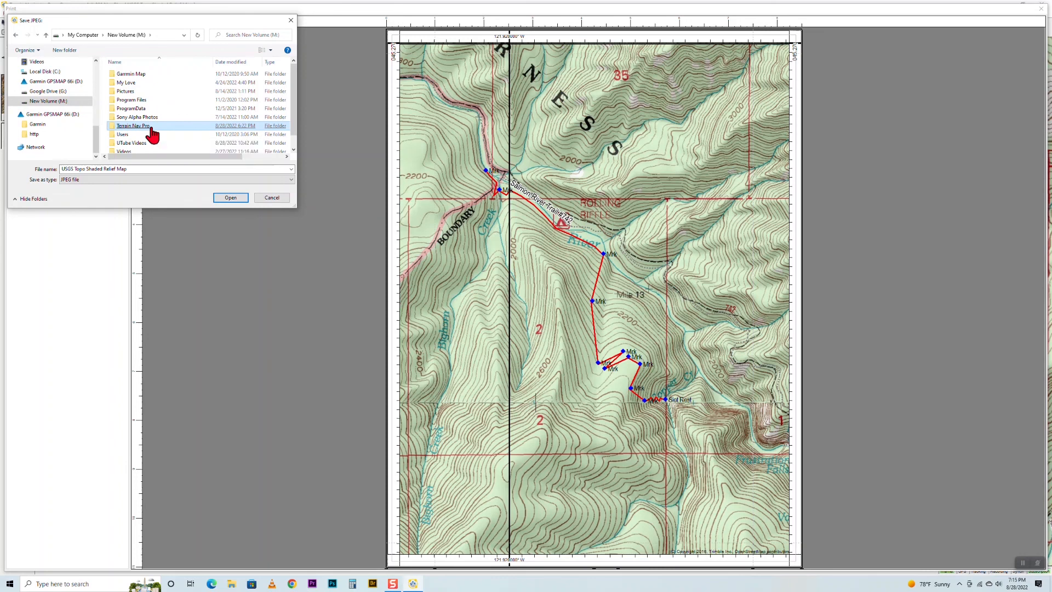
double_click(137, 125)
text(ccf nav plan 12)
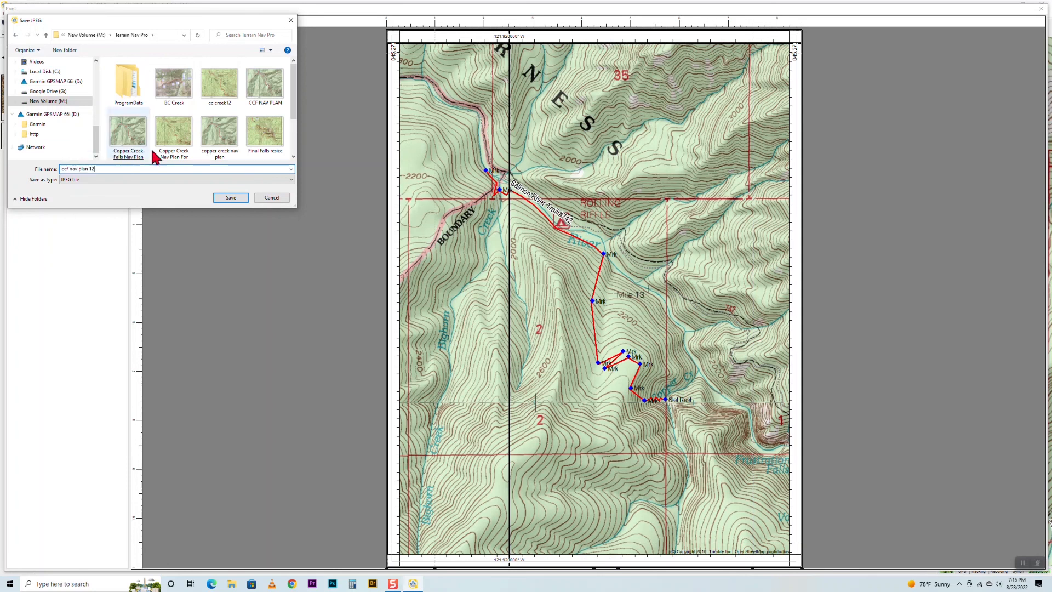
click(230, 197)
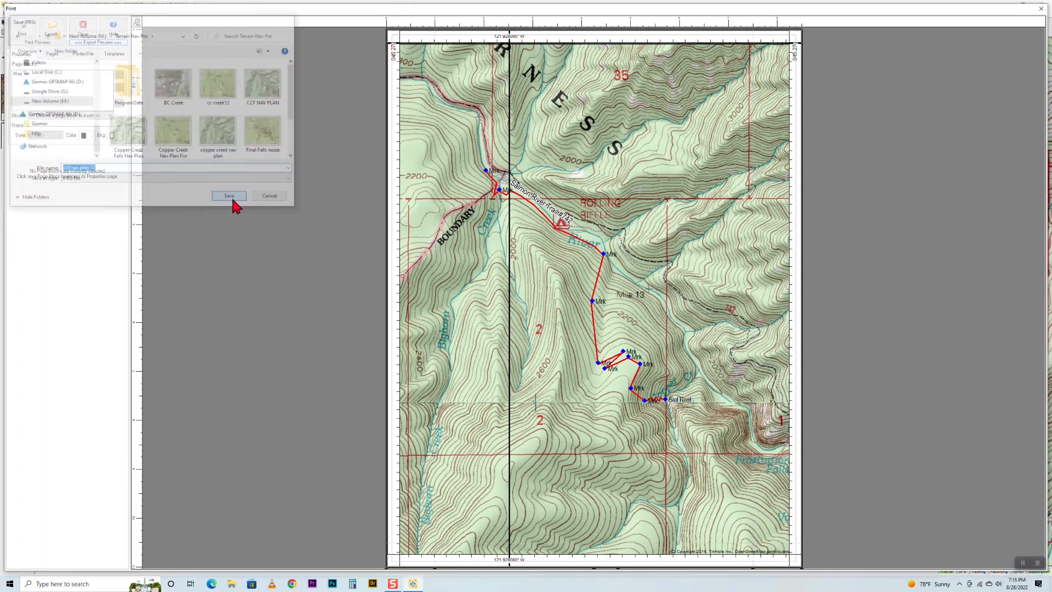
click(229, 195)
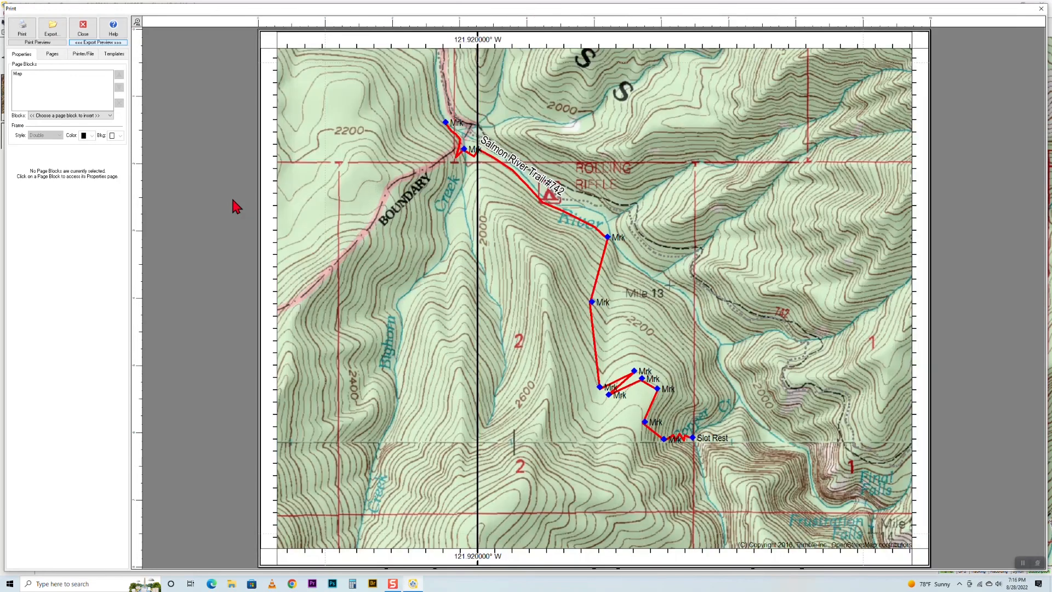